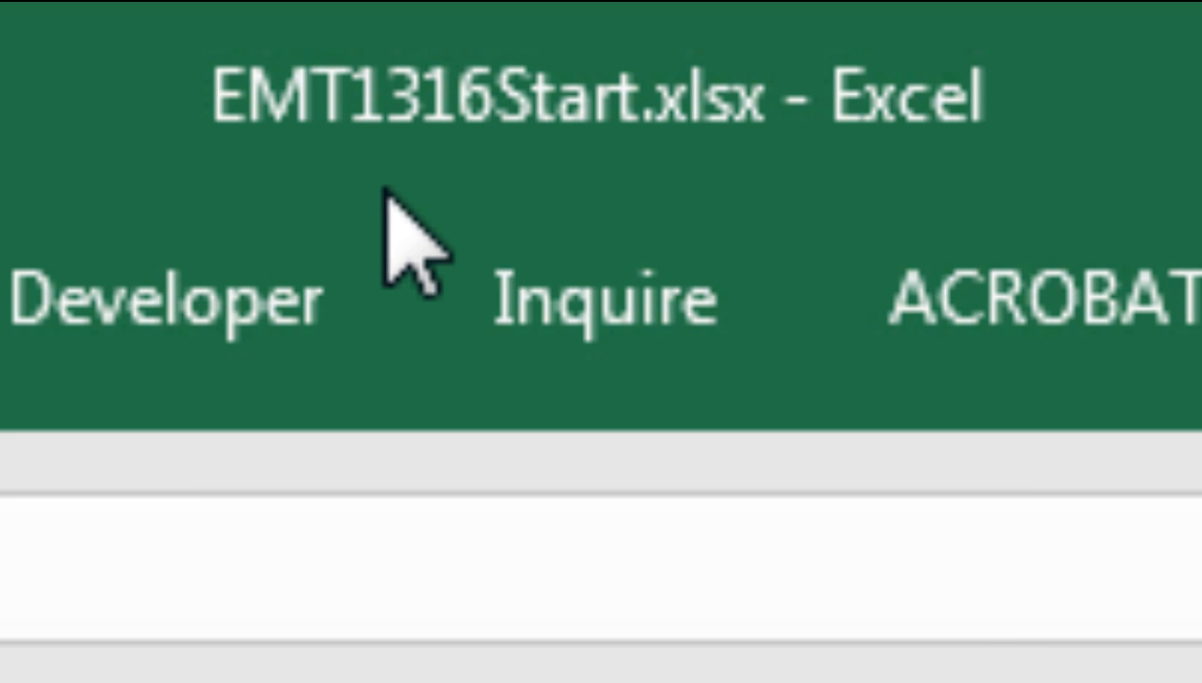
mouse_move(588, 218)
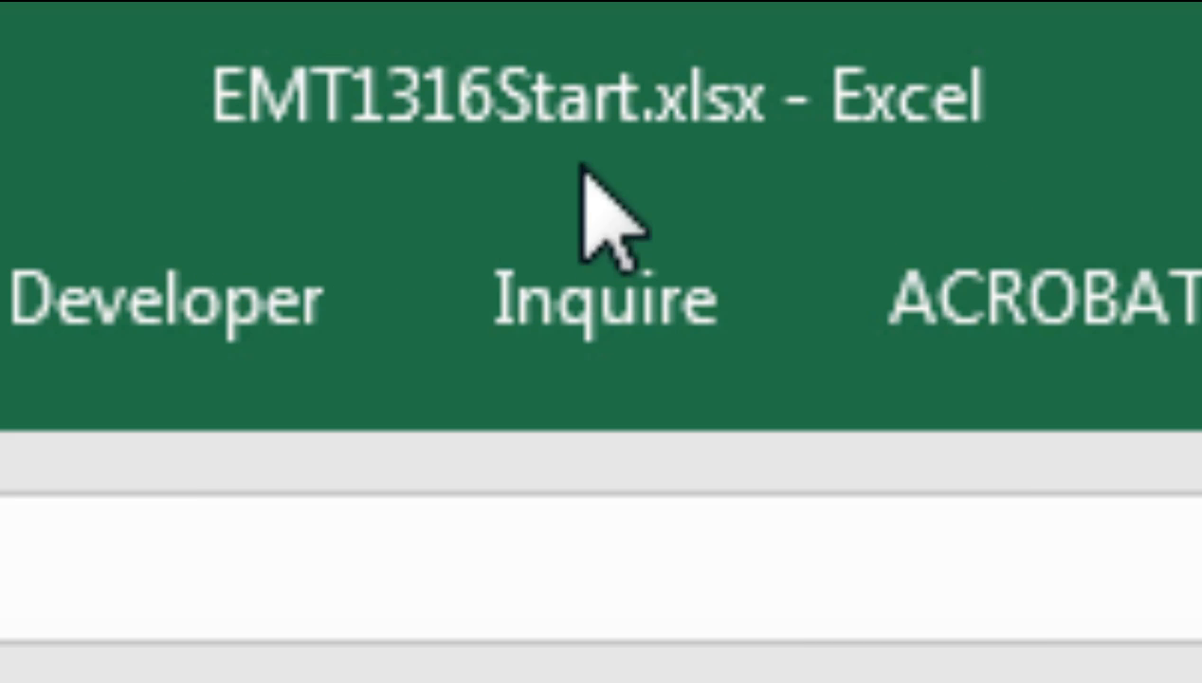
mouse_move(303, 256)
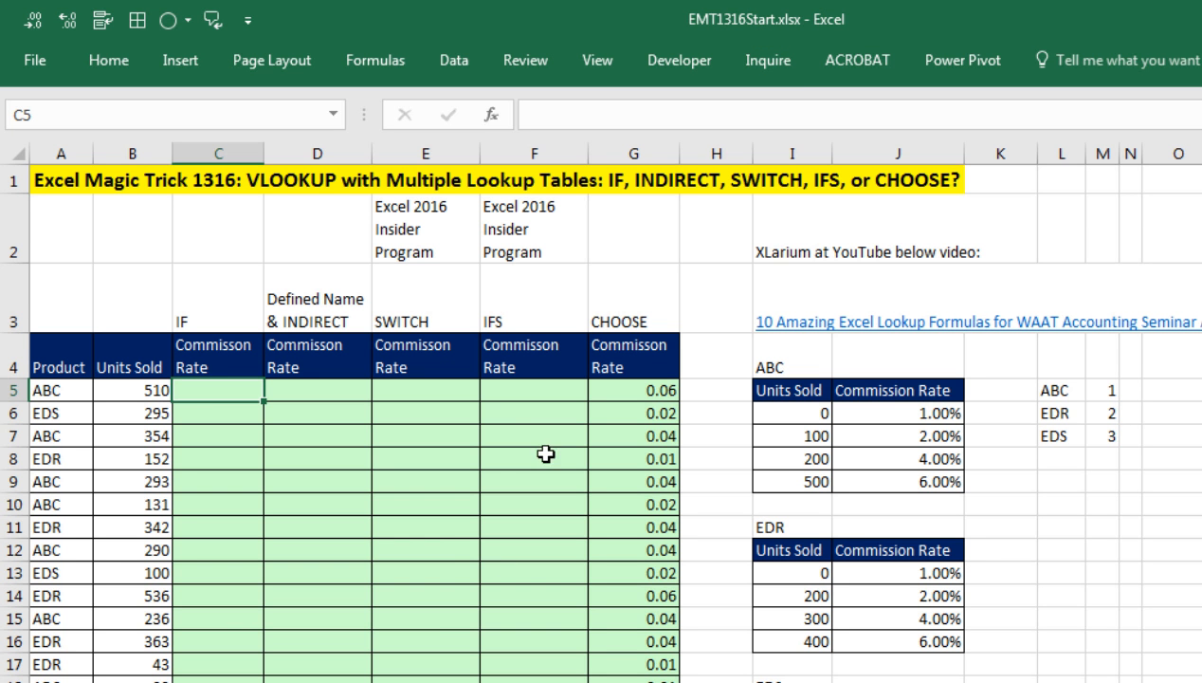
mouse_move(436, 619)
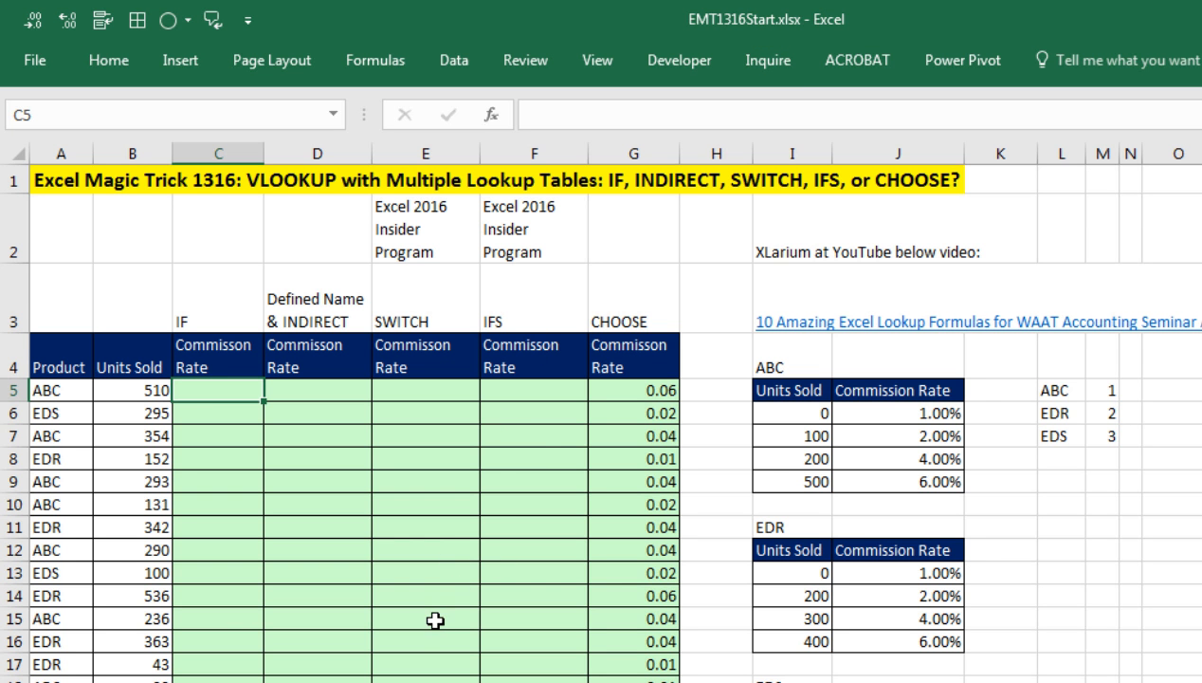
mouse_move(273, 220)
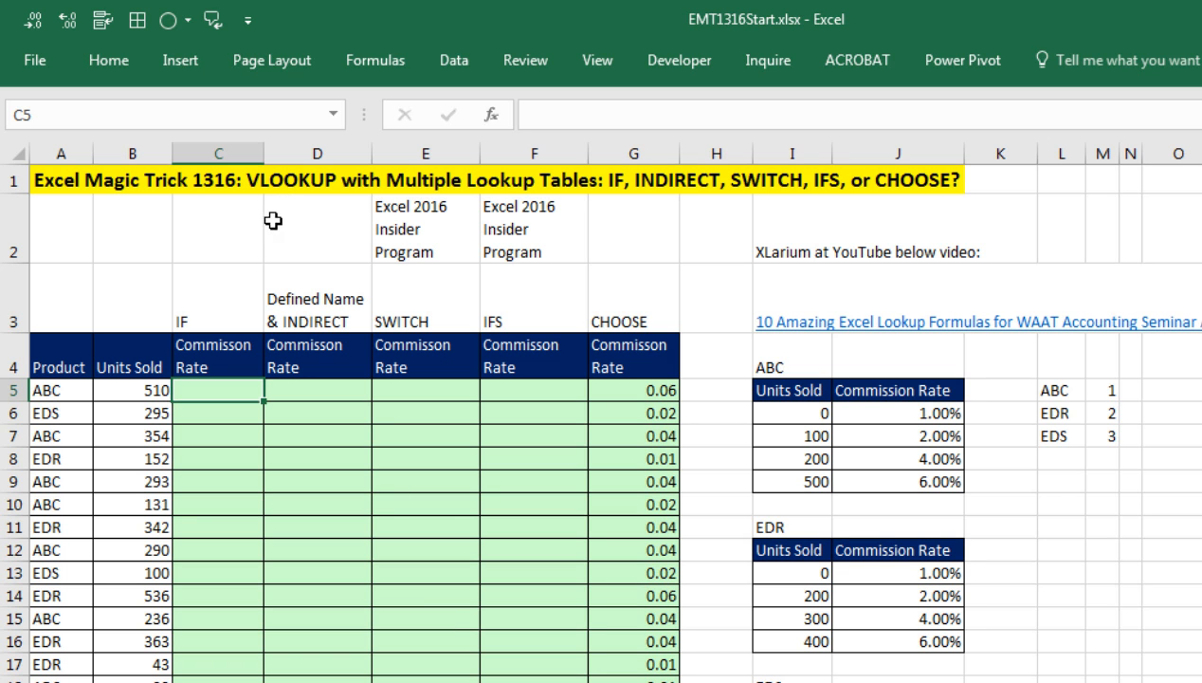
mouse_move(296, 240)
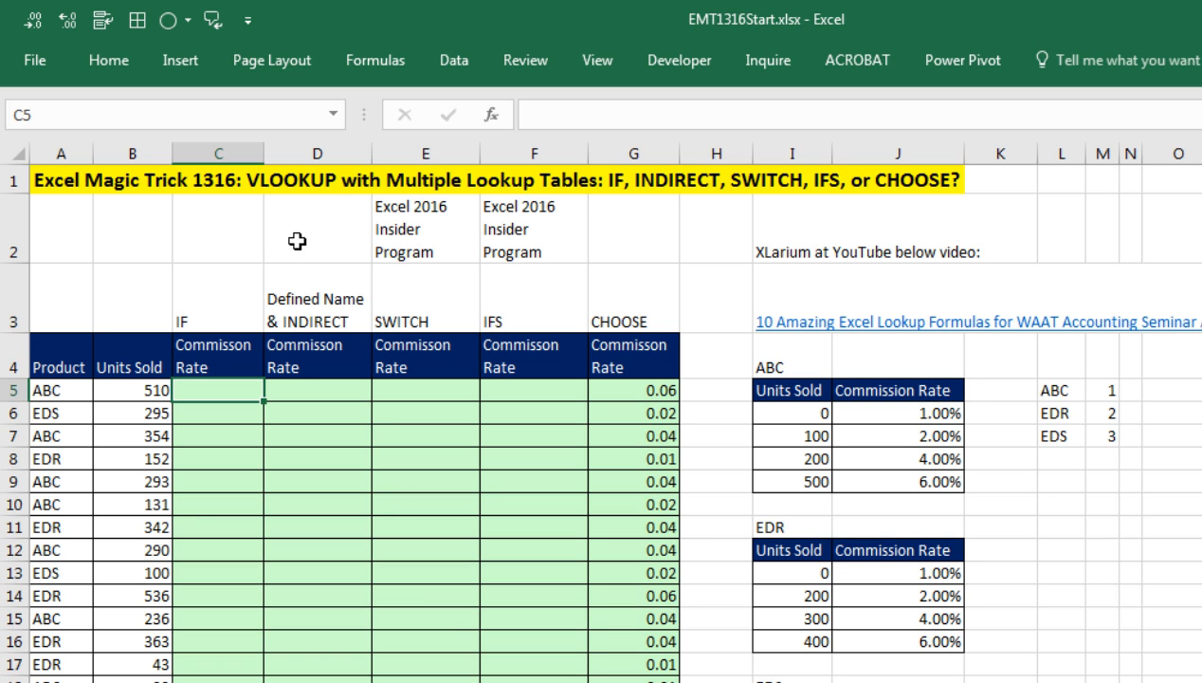
mouse_move(421, 201)
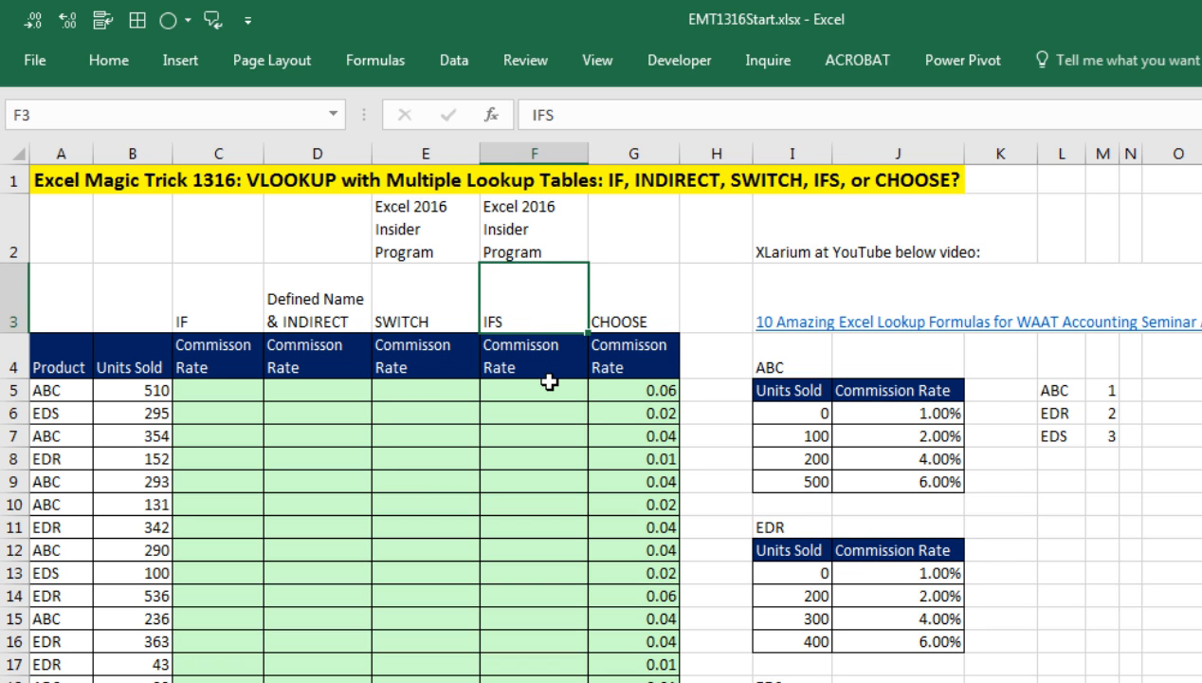
mouse_move(622, 315)
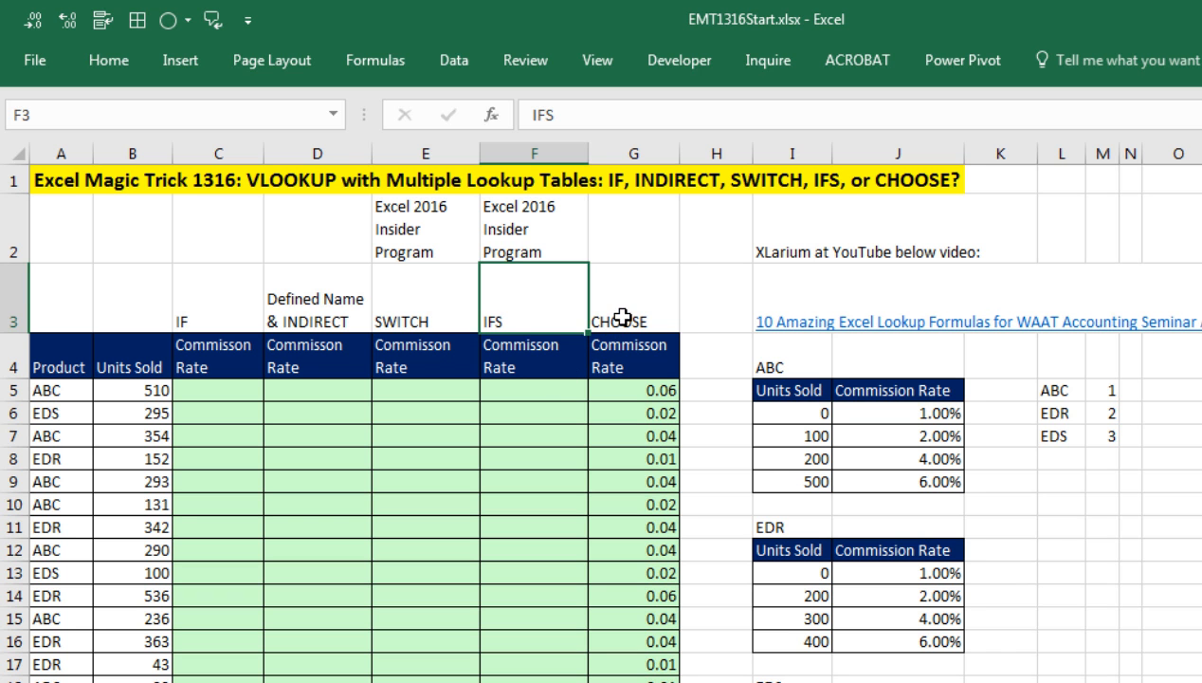
Step: Review the existing CHOOSE lookup in column G and the empty IFS, SWITCH and IF columns
left_click(634, 296)
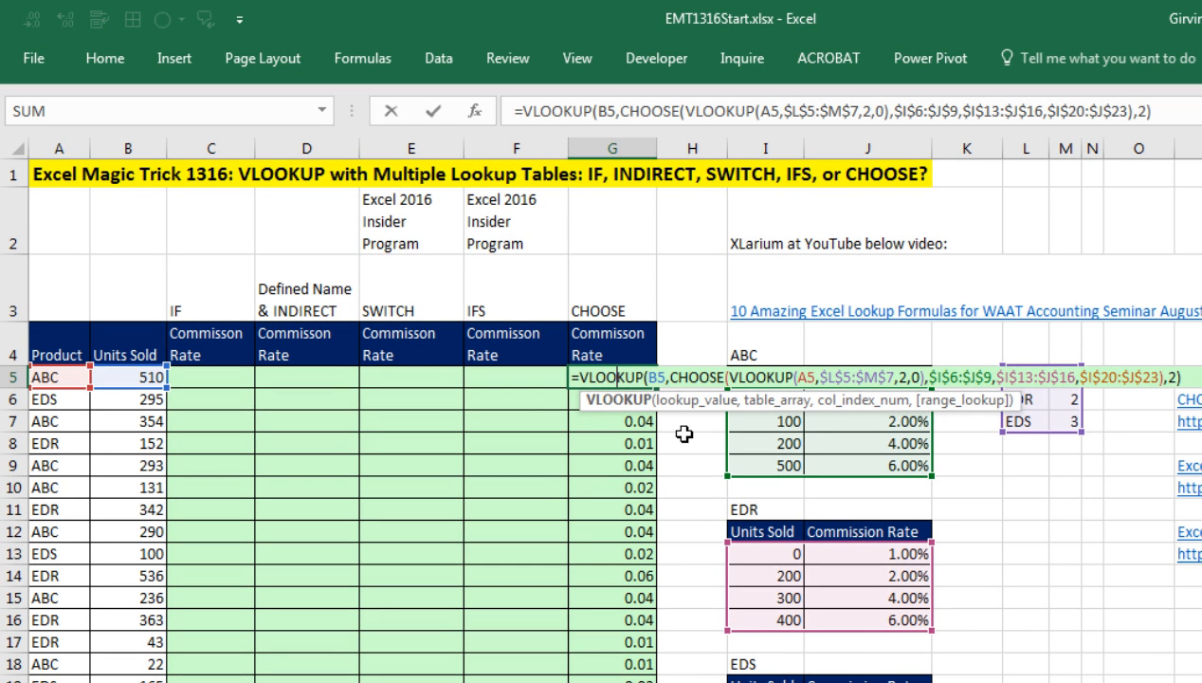
mouse_move(793, 354)
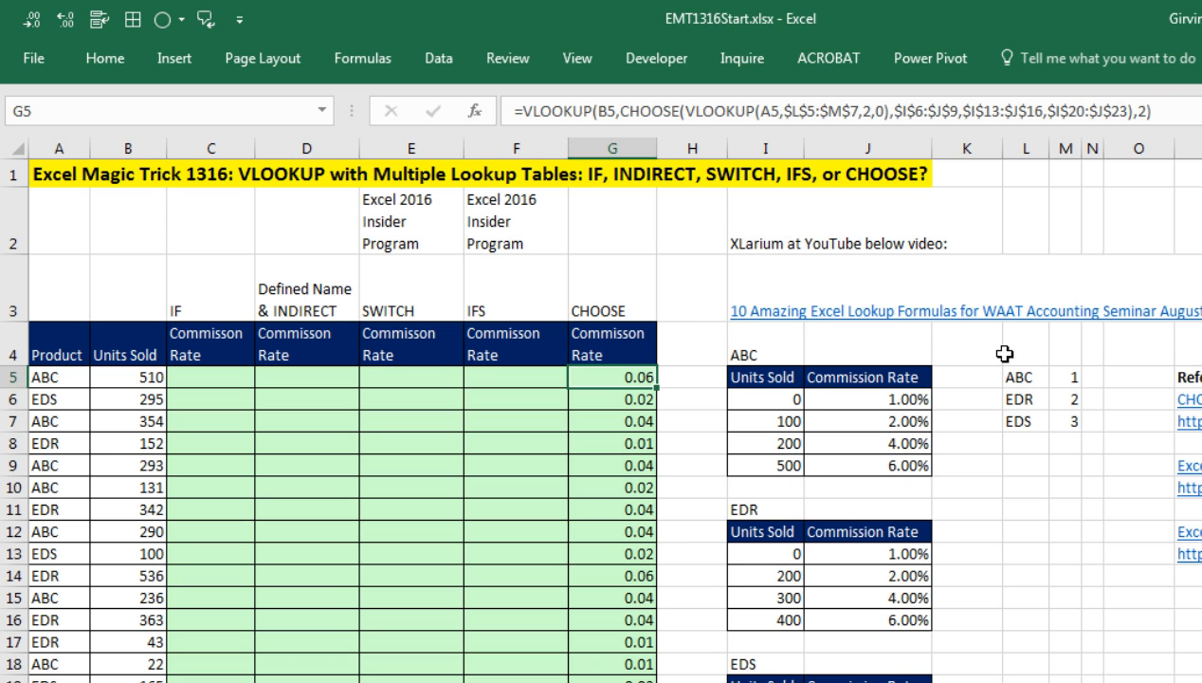
mouse_move(1104, 340)
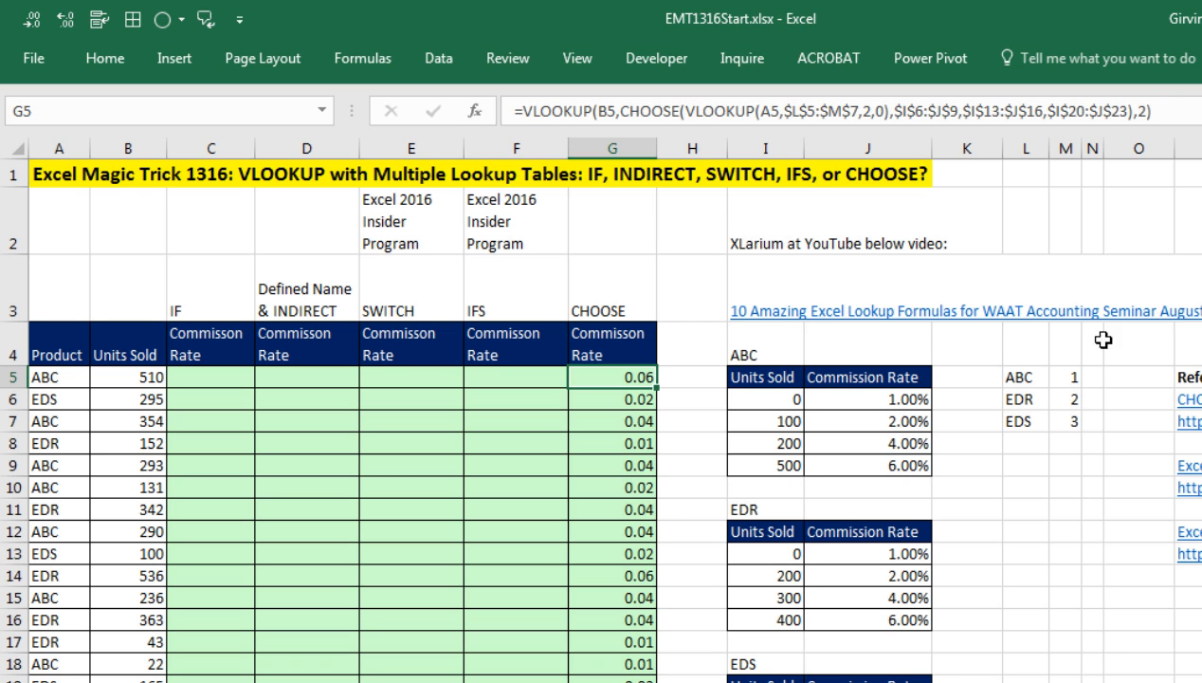
mouse_move(660, 375)
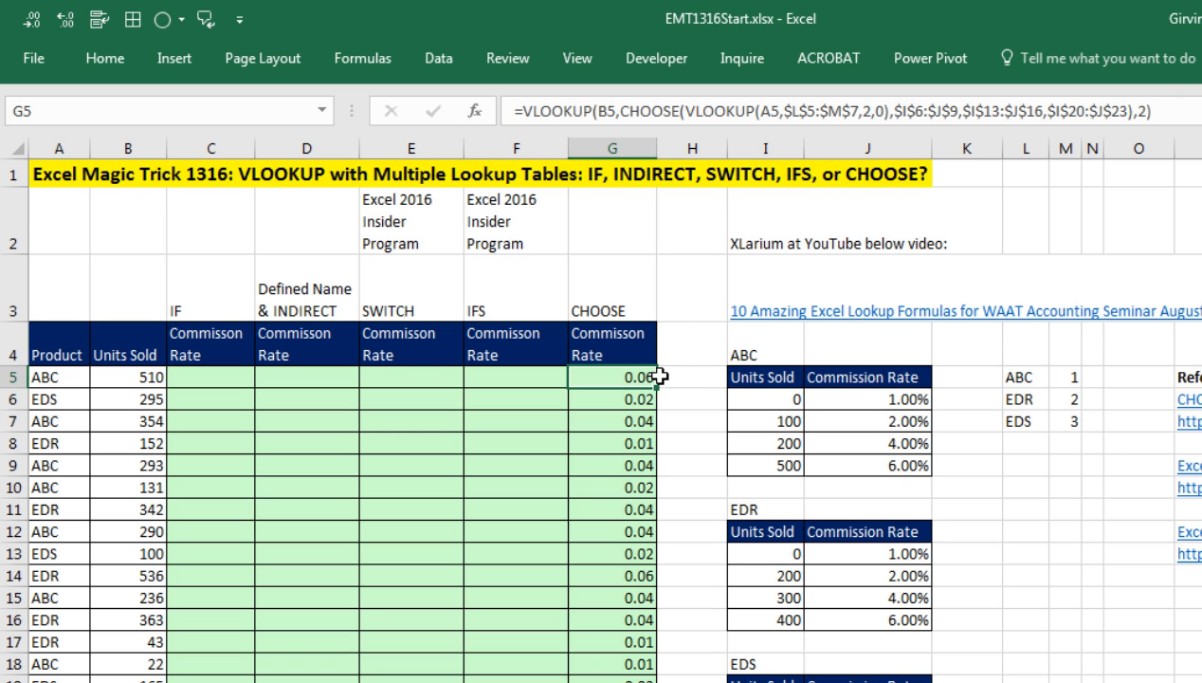
mouse_move(861, 337)
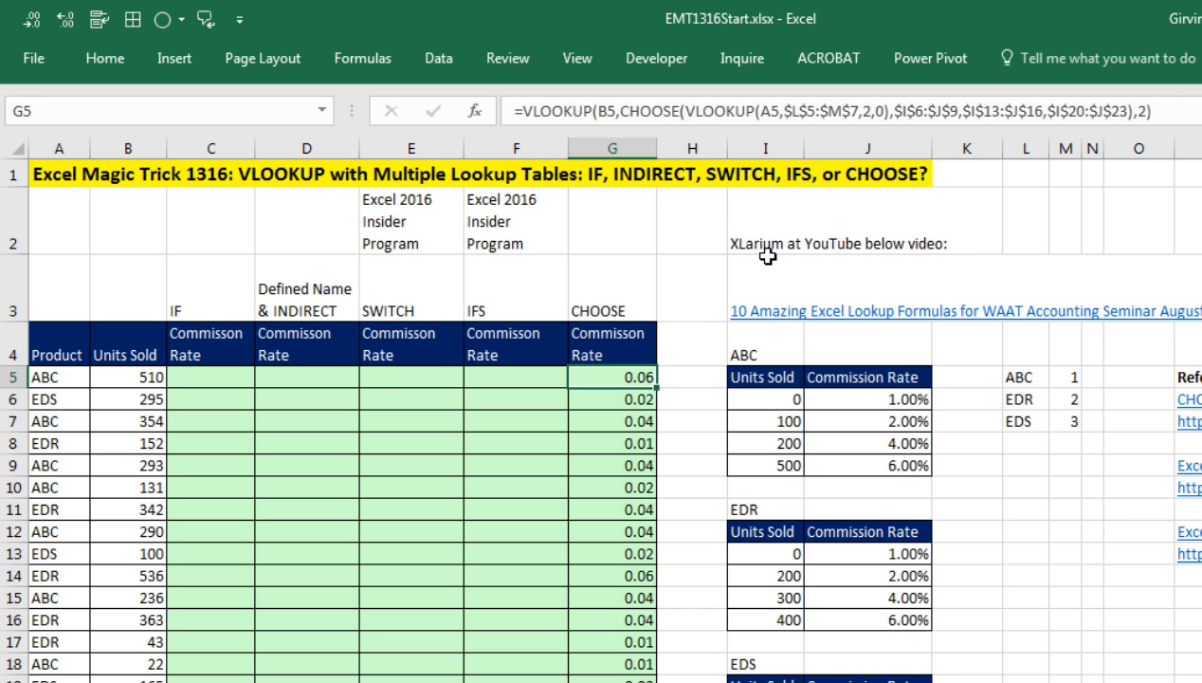
left_click(516, 294)
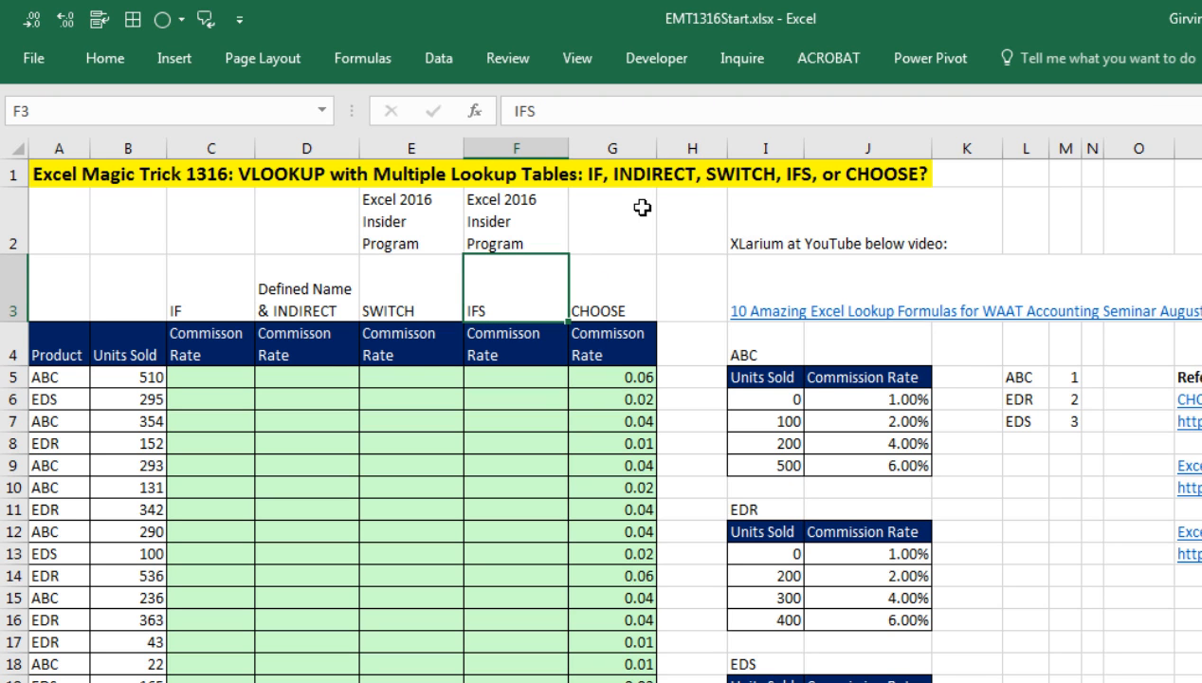
mouse_move(504, 309)
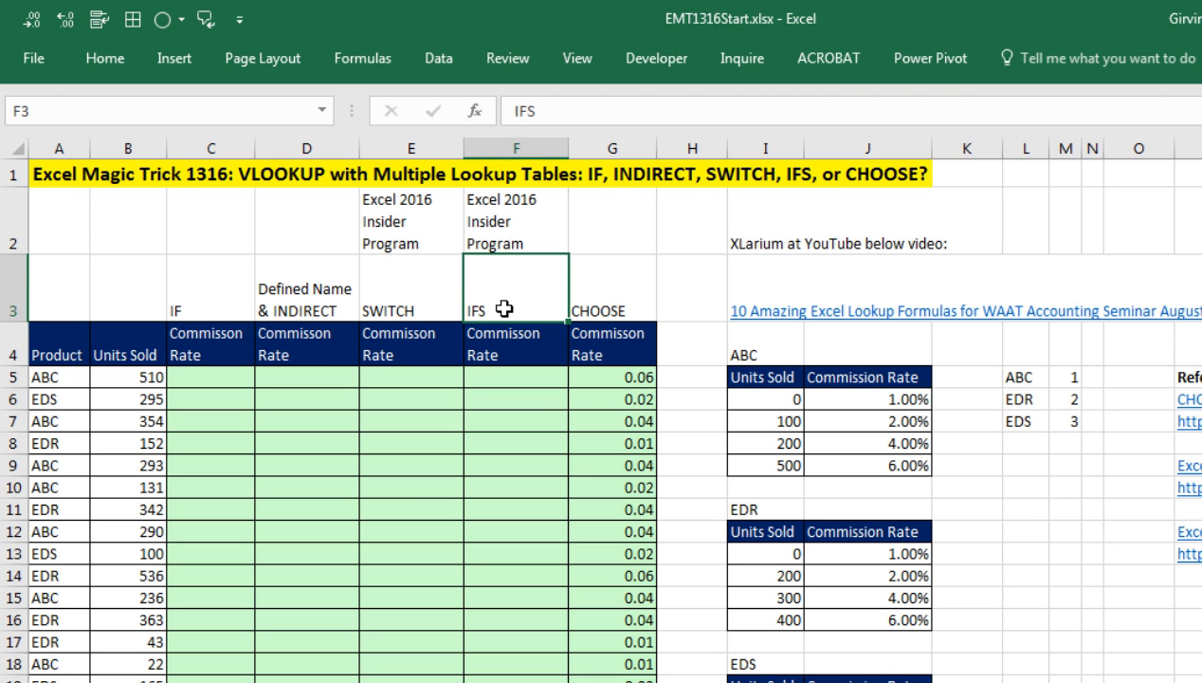
mouse_move(463, 341)
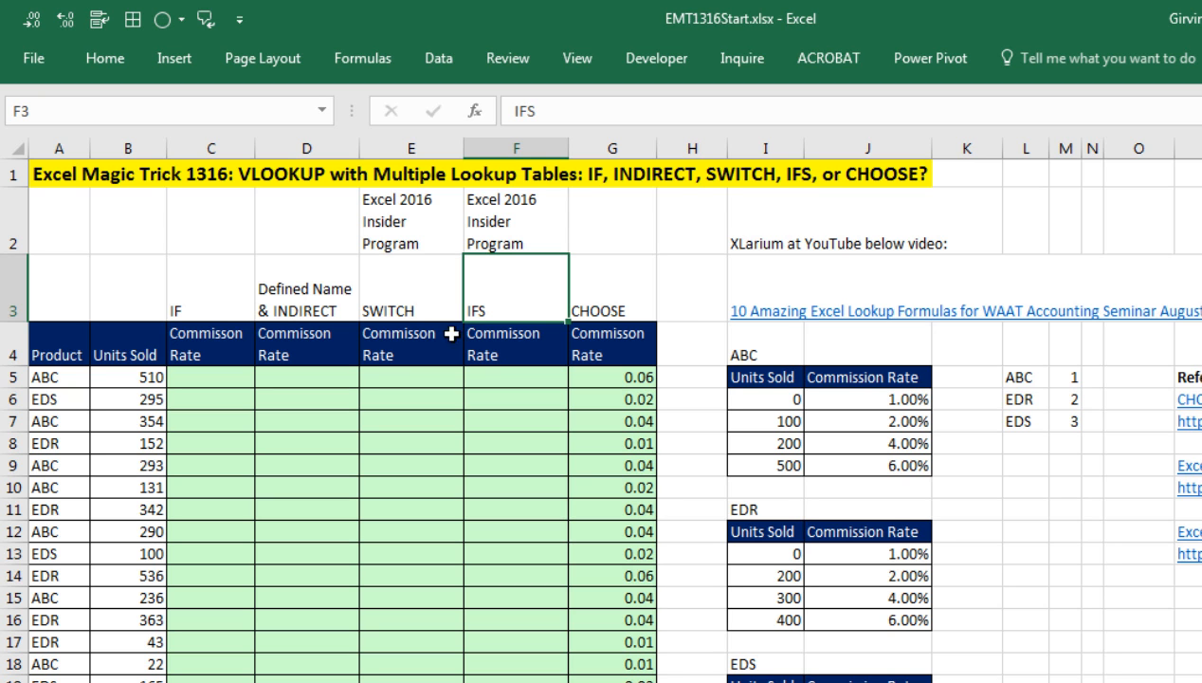
left_click(410, 287)
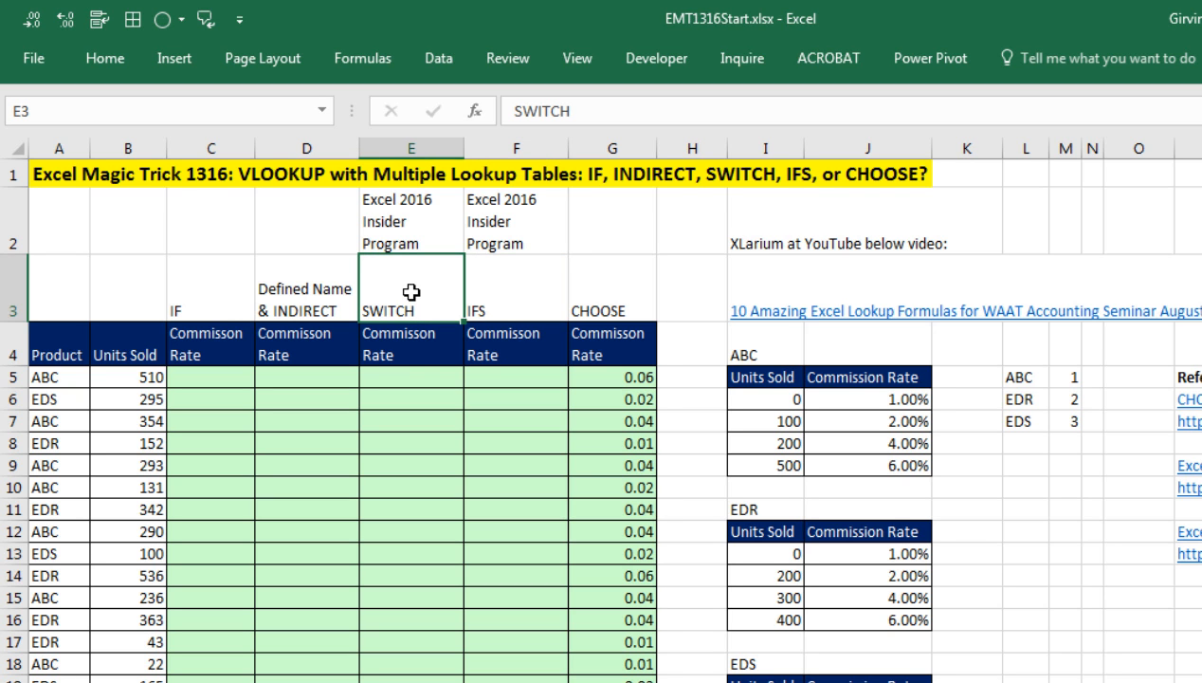
mouse_move(356, 267)
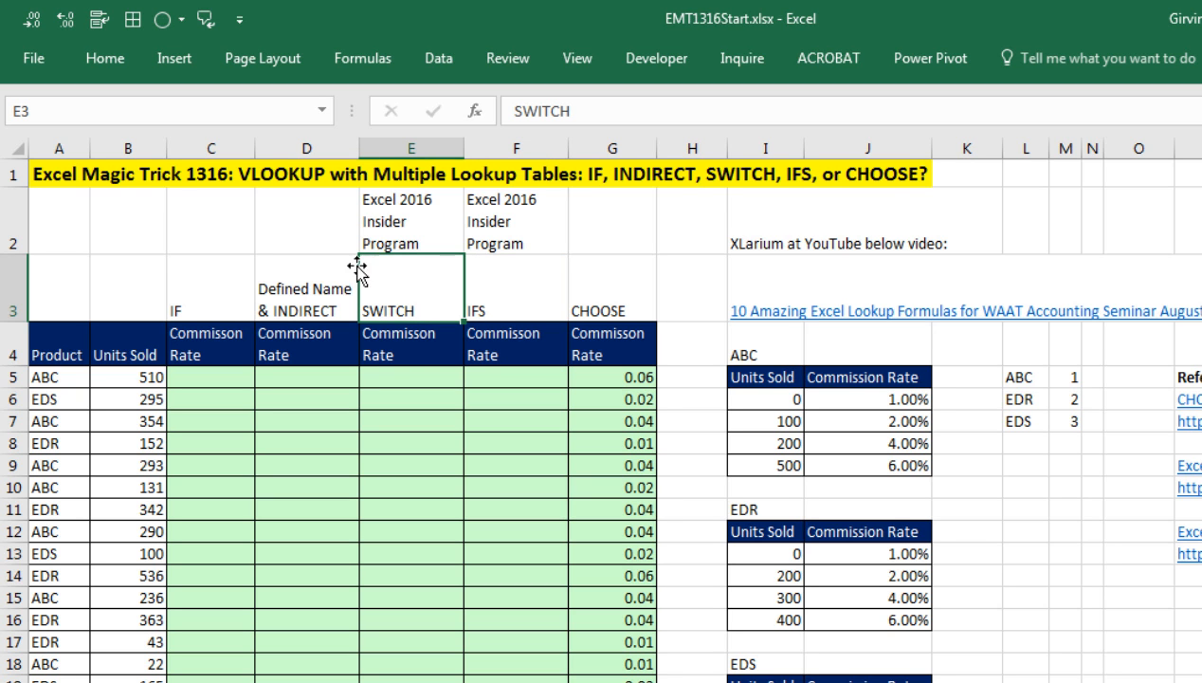
mouse_move(471, 256)
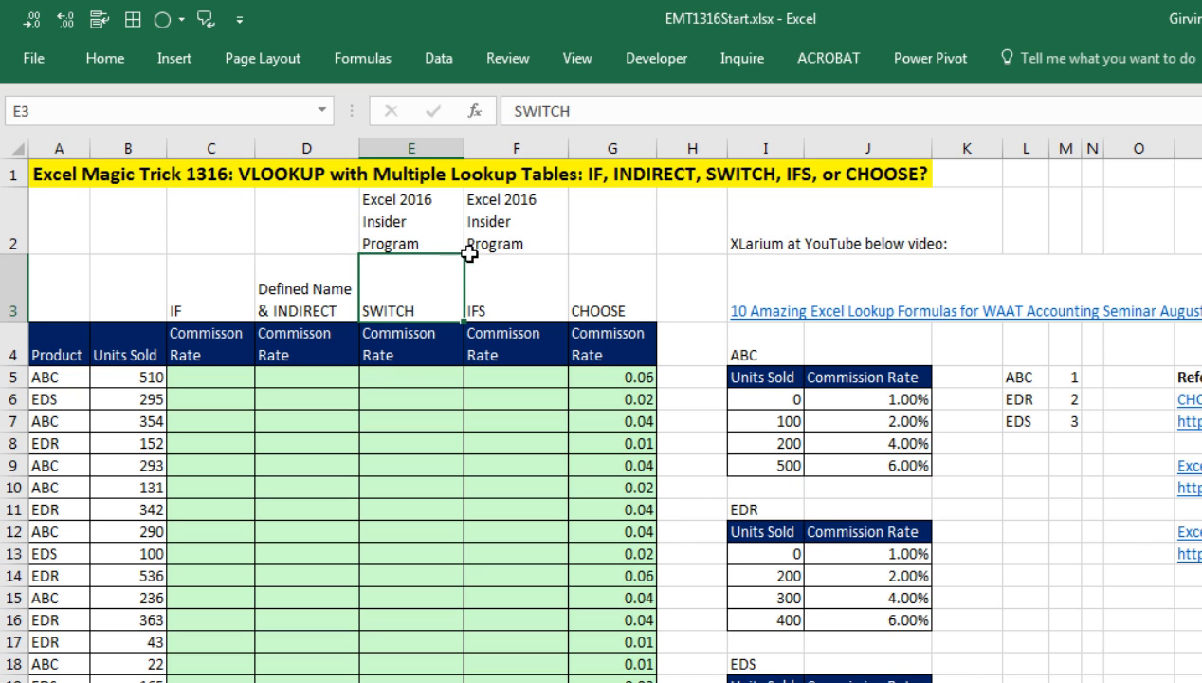
left_click(208, 285)
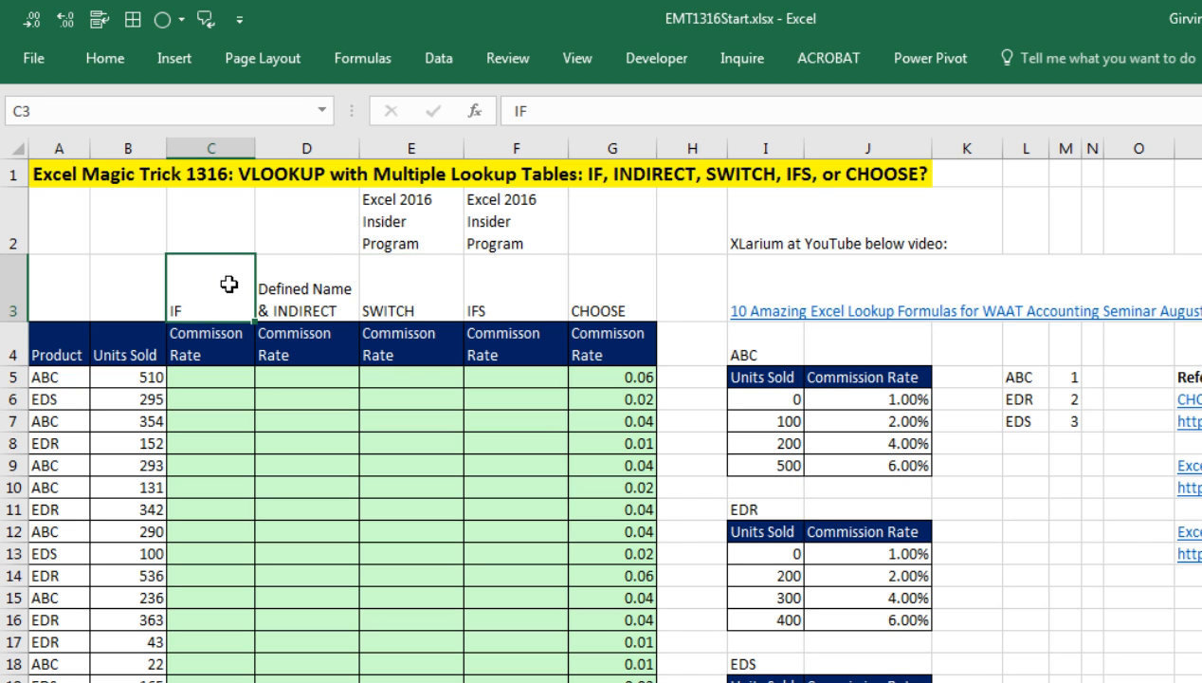
mouse_move(239, 258)
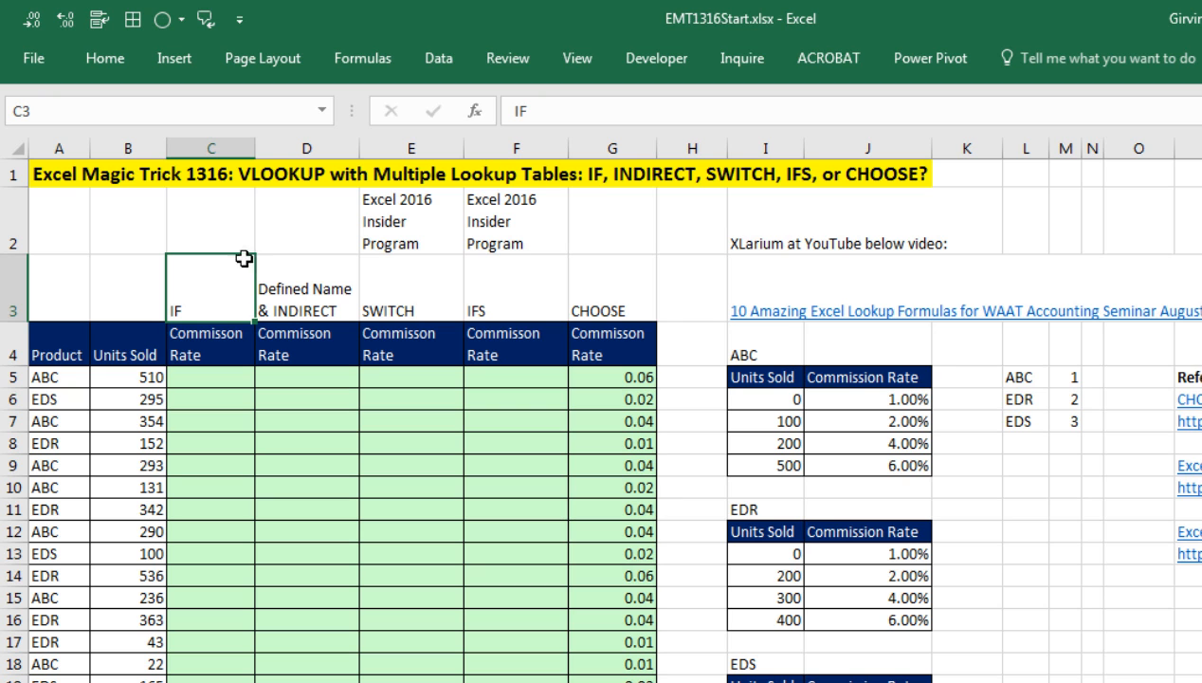
mouse_move(218, 281)
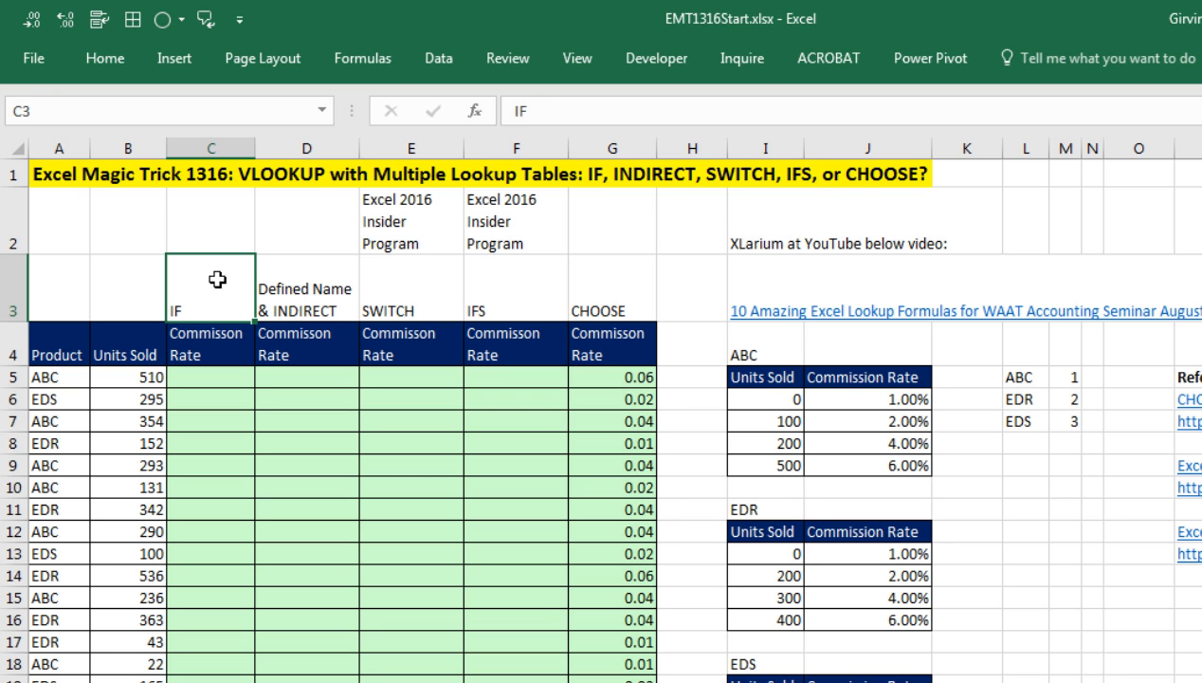
mouse_move(233, 307)
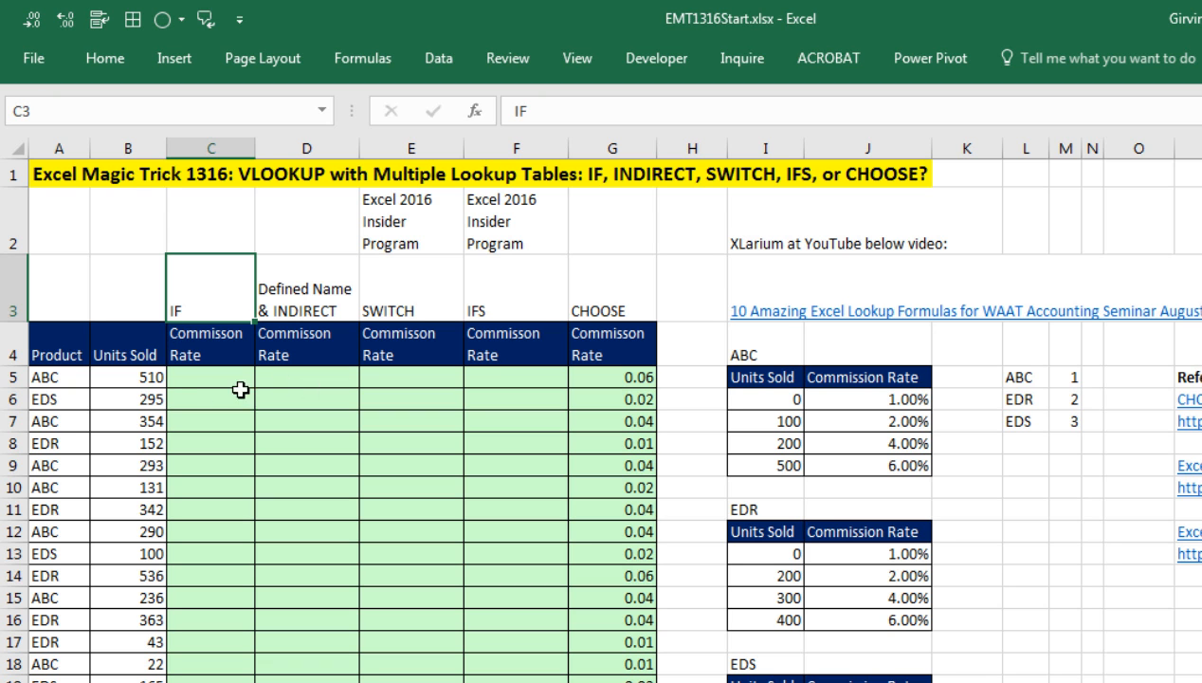
Step: In the first IF commission cell begin =VLOOKUP( and then abandon it with Escape
left_click(211, 375)
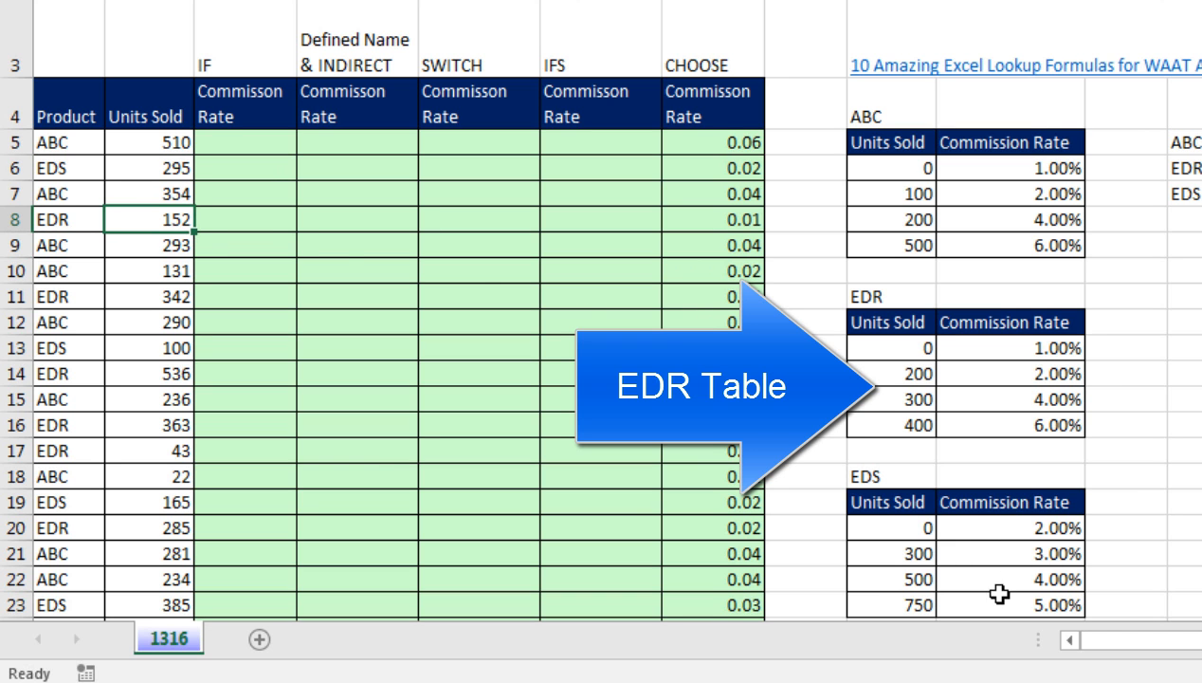
mouse_move(364, 188)
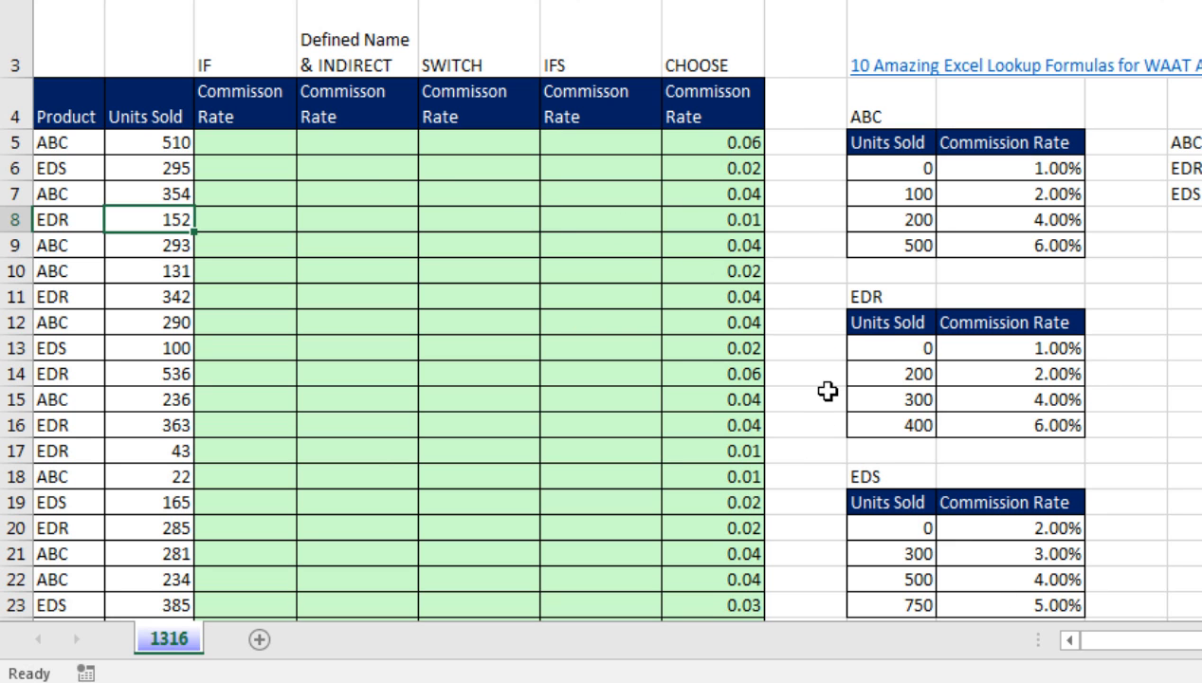
mouse_move(827, 167)
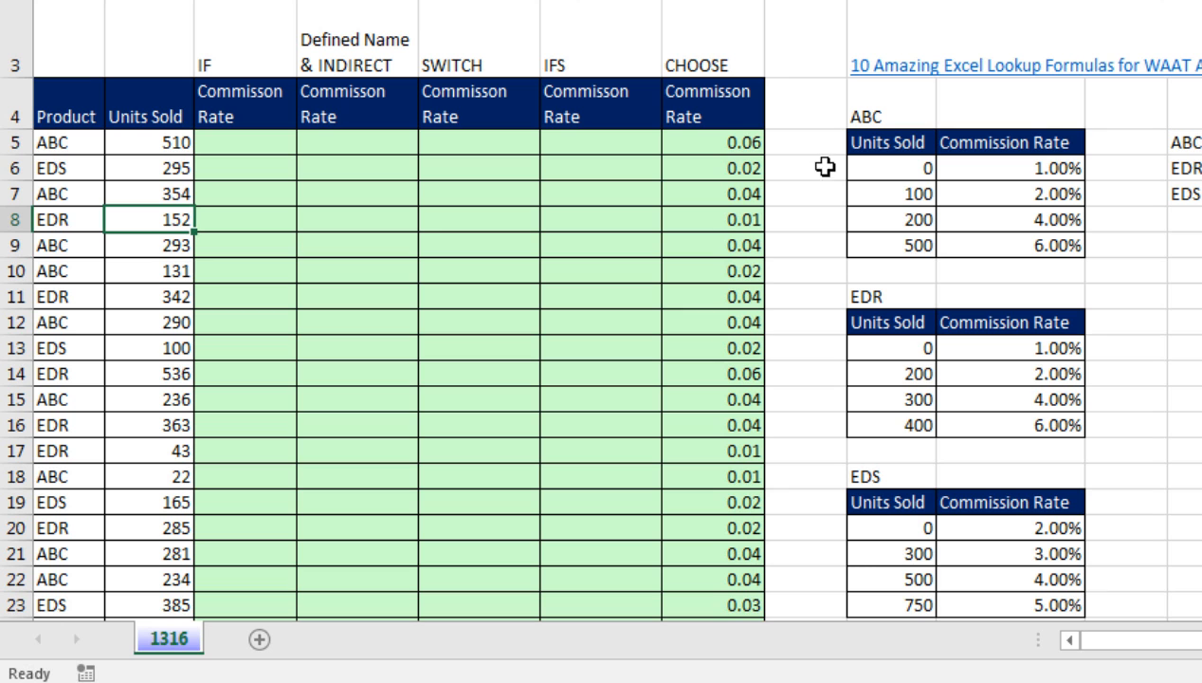
mouse_move(834, 535)
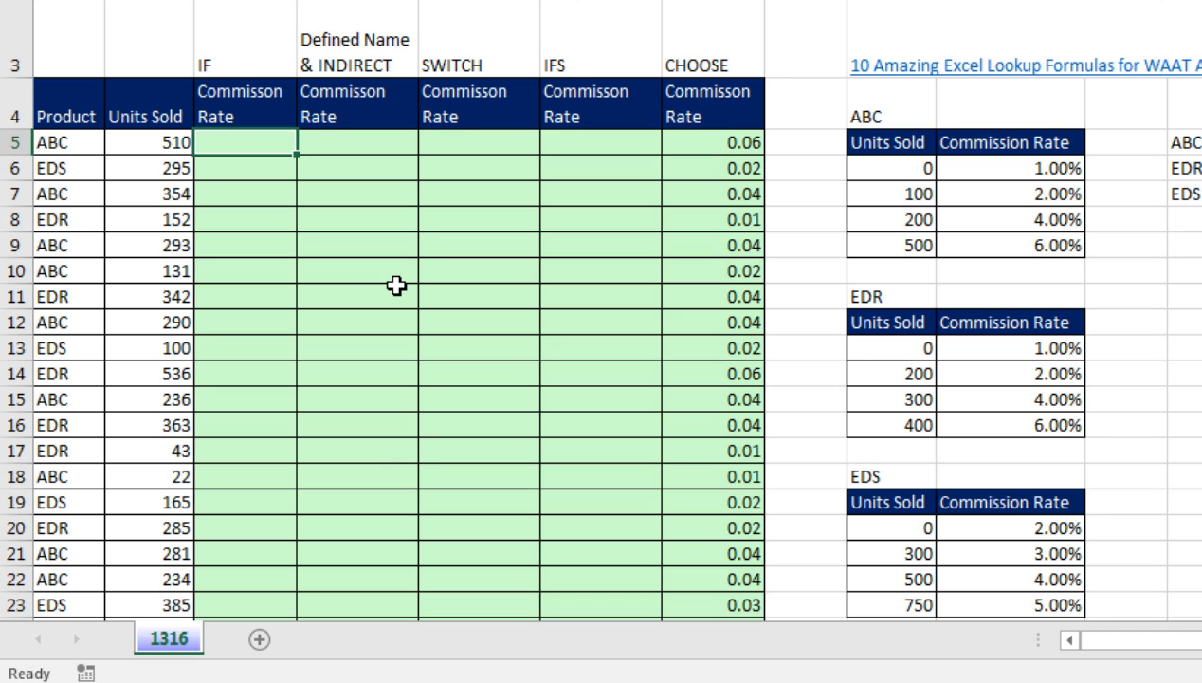
type("=")
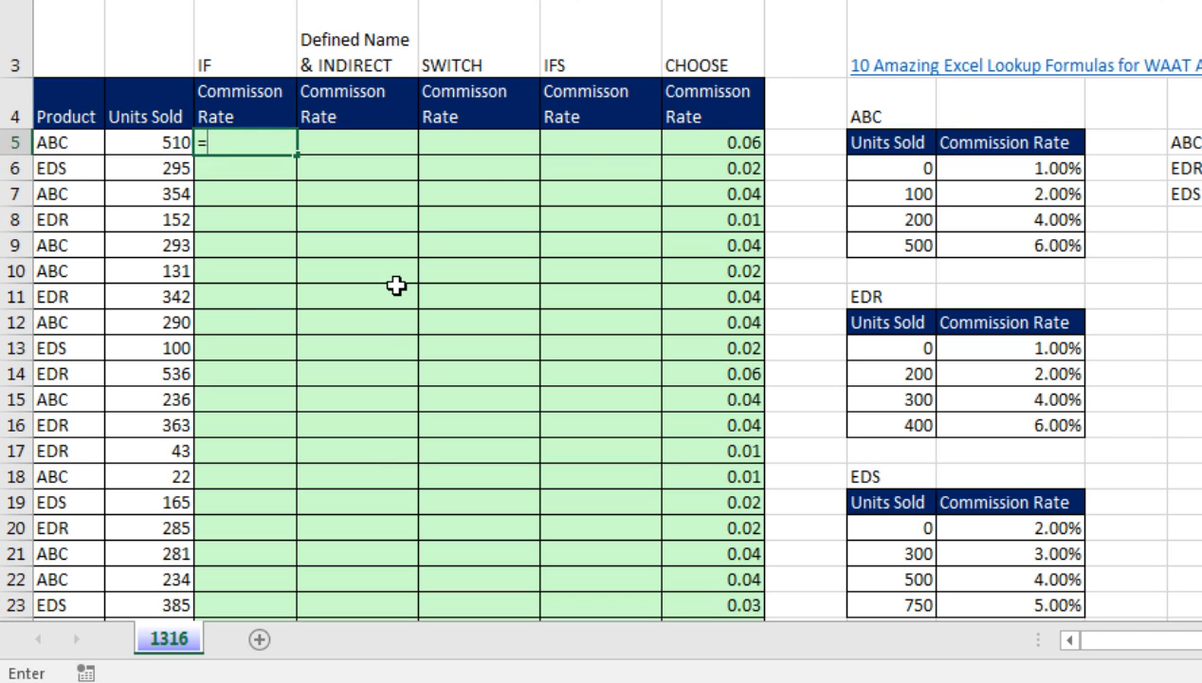
type("VLOOKUP(B5")
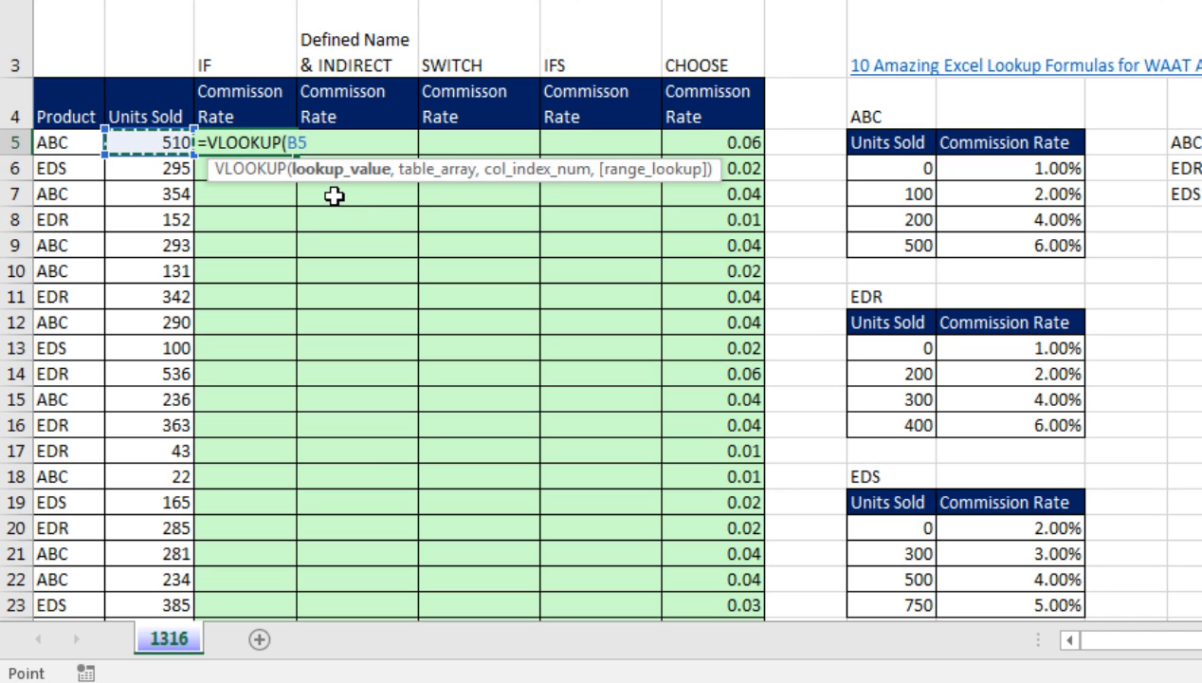
type(",")
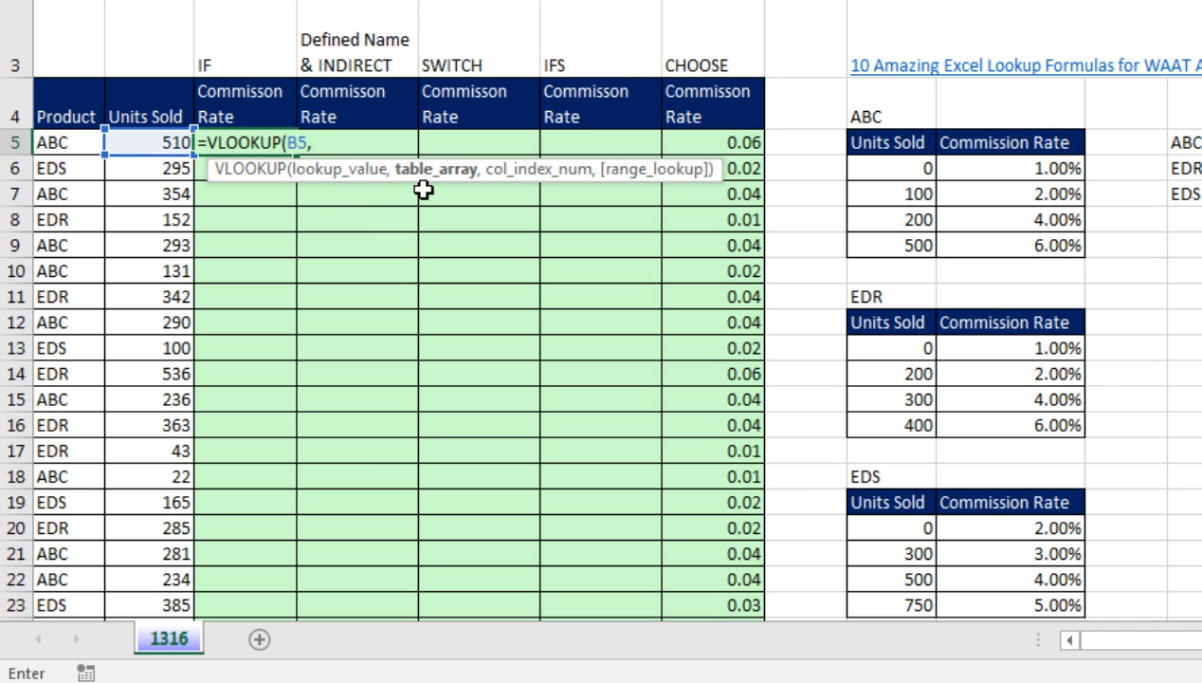
mouse_move(858, 186)
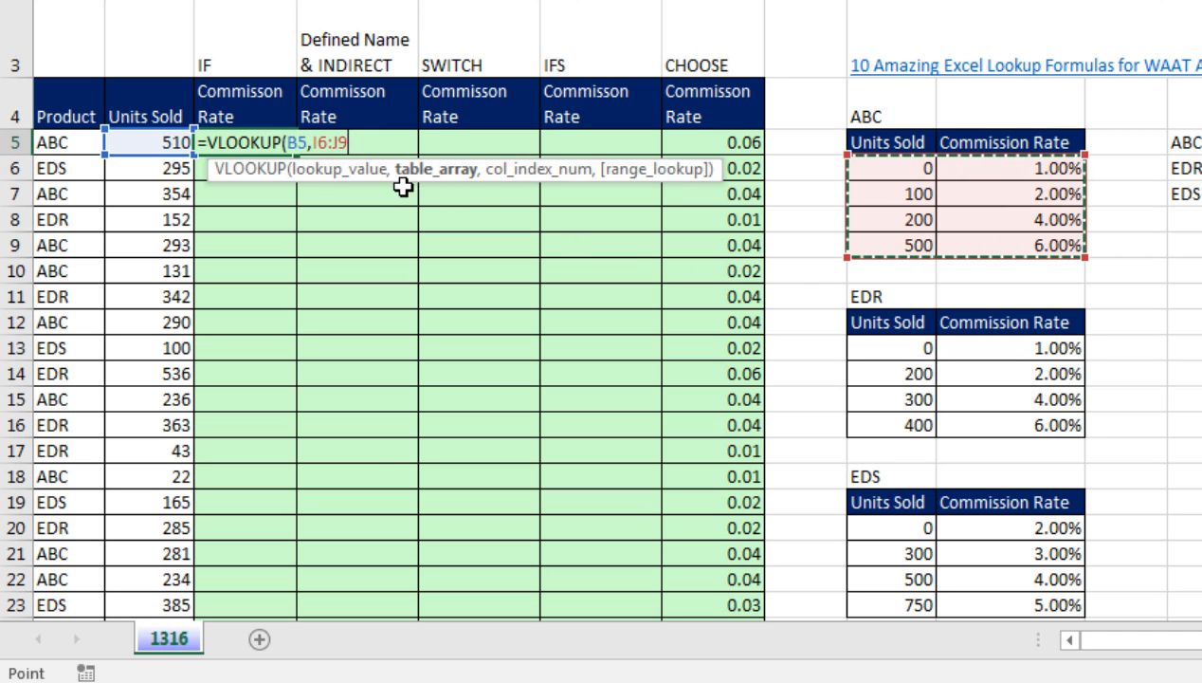
mouse_move(483, 182)
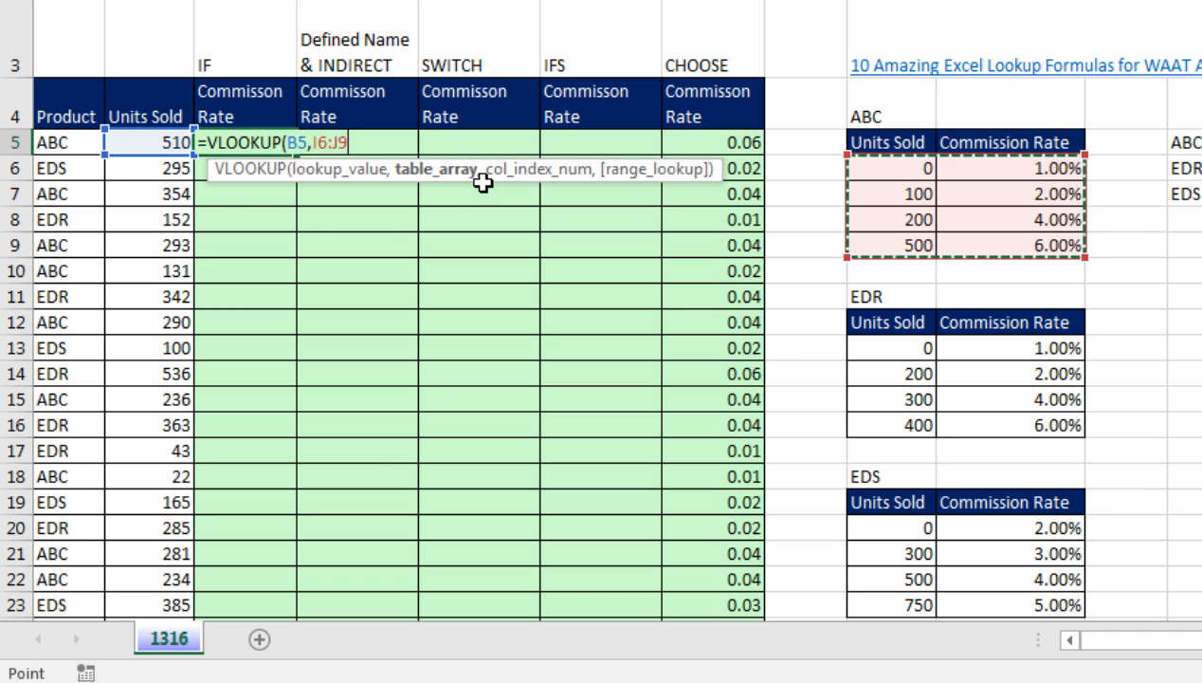
key("Escape")
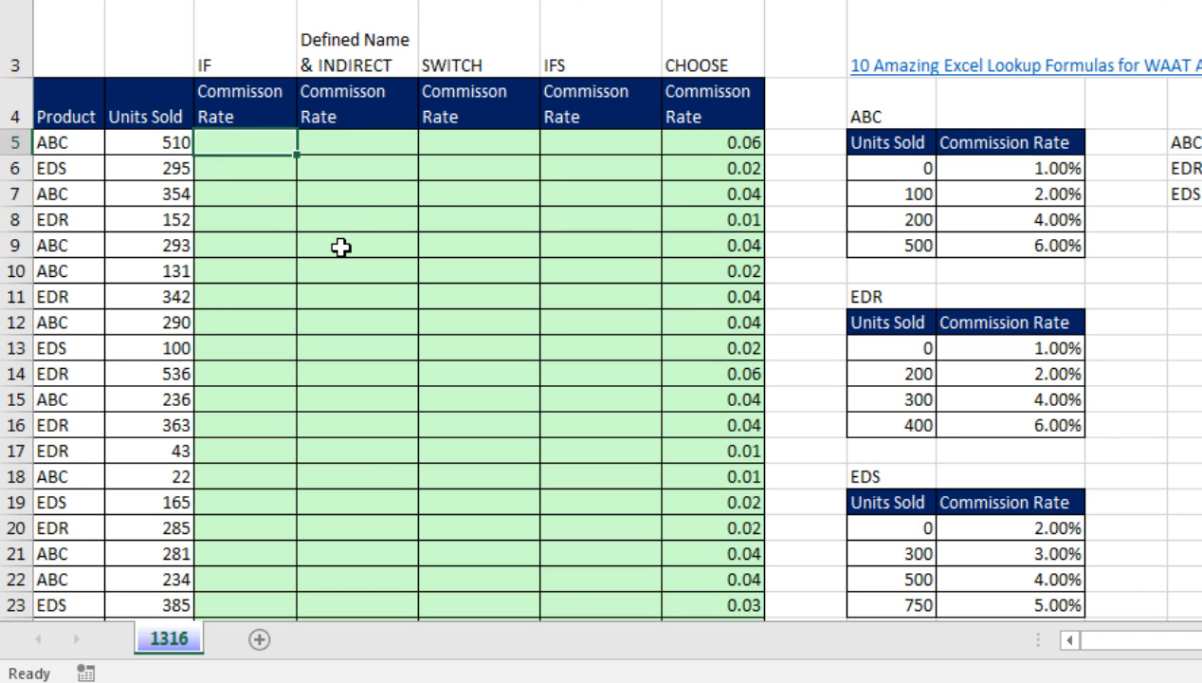
mouse_move(820, 341)
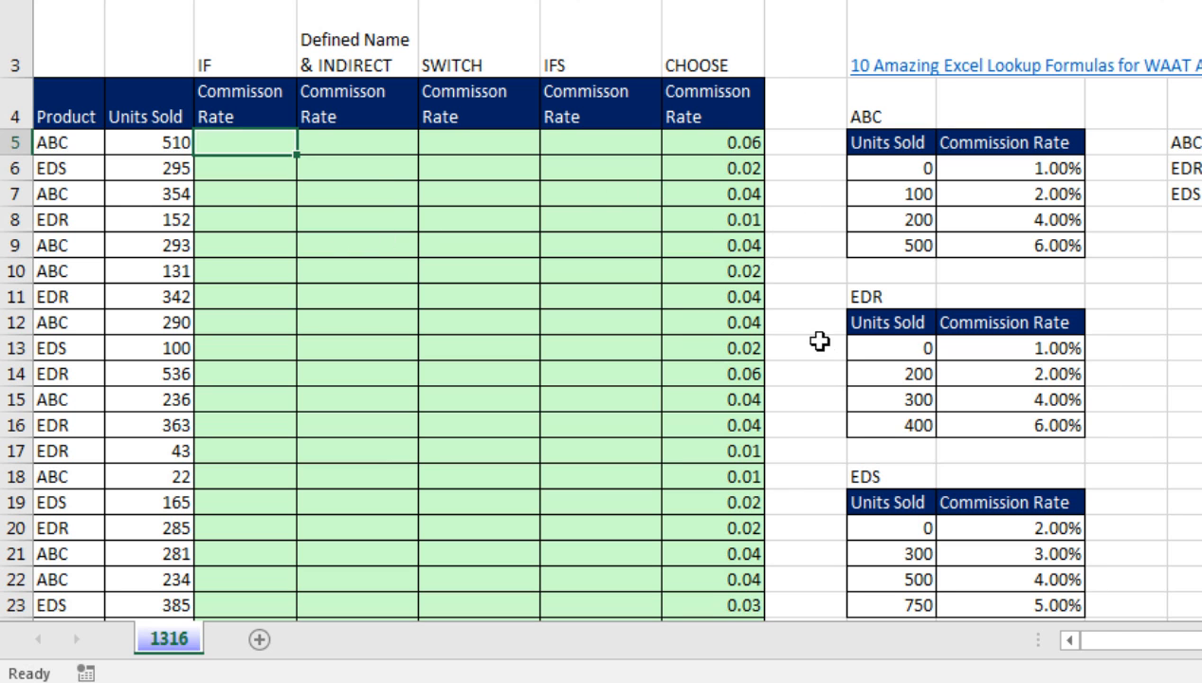
mouse_move(245, 237)
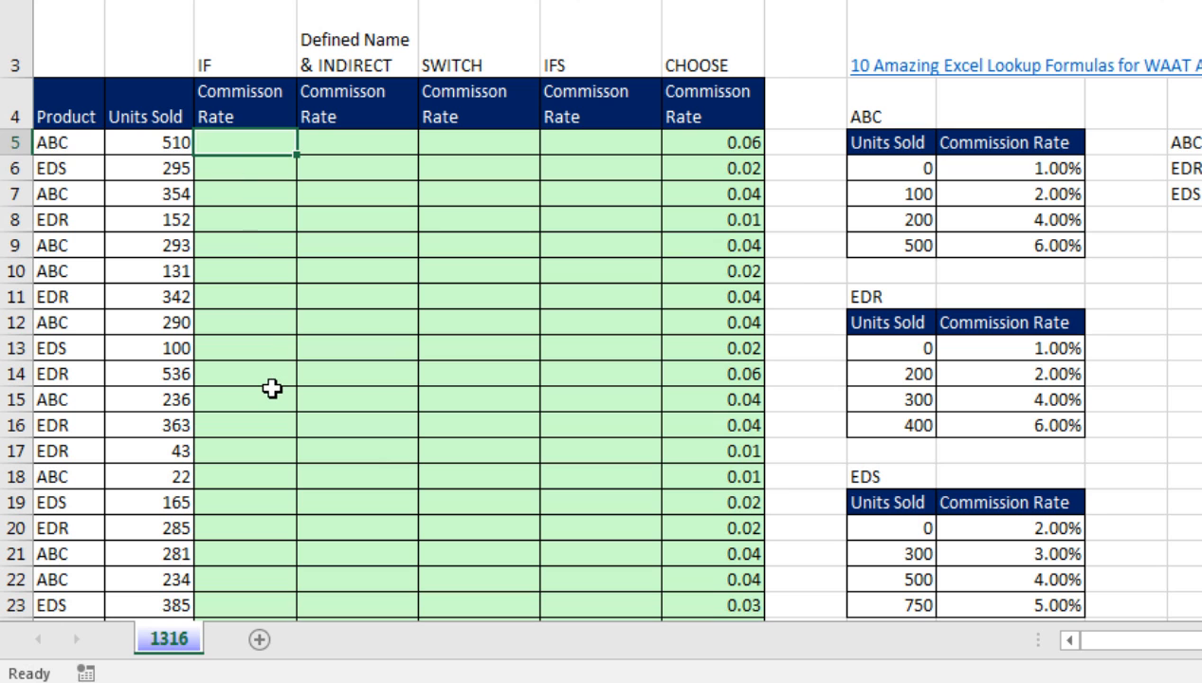
Step: Start =IF(A5="ABC",$I$6:$J$9, with the ABC rate table locked absolute
type("=IF(")
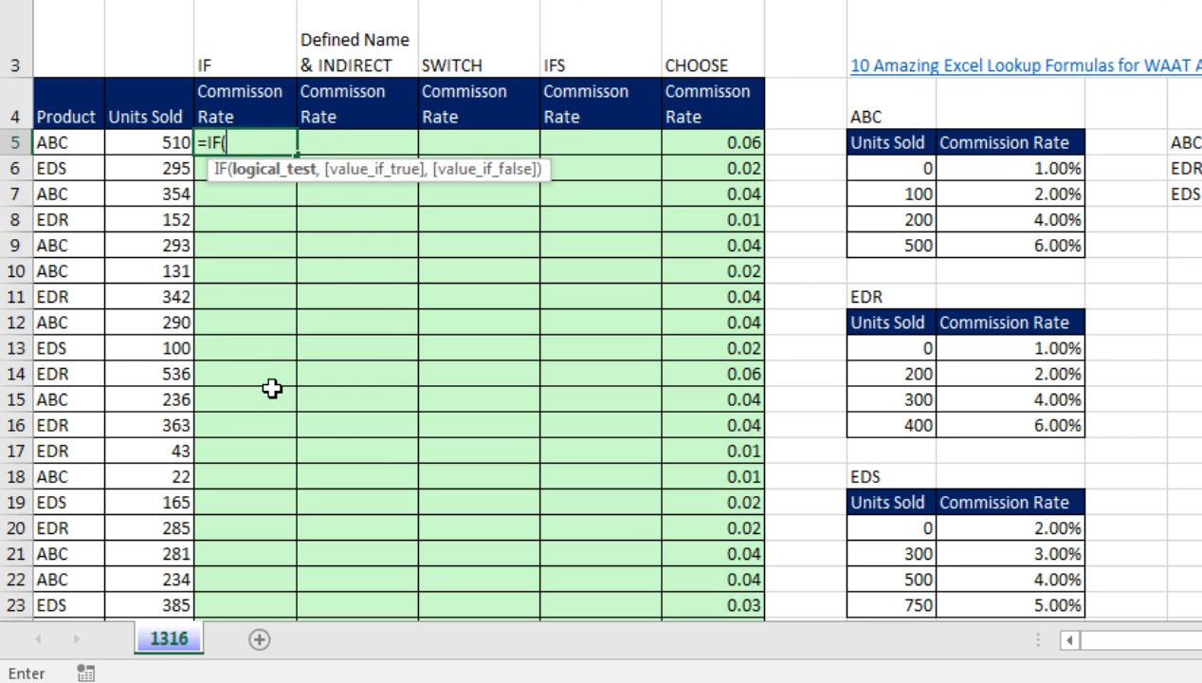
mouse_move(85, 150)
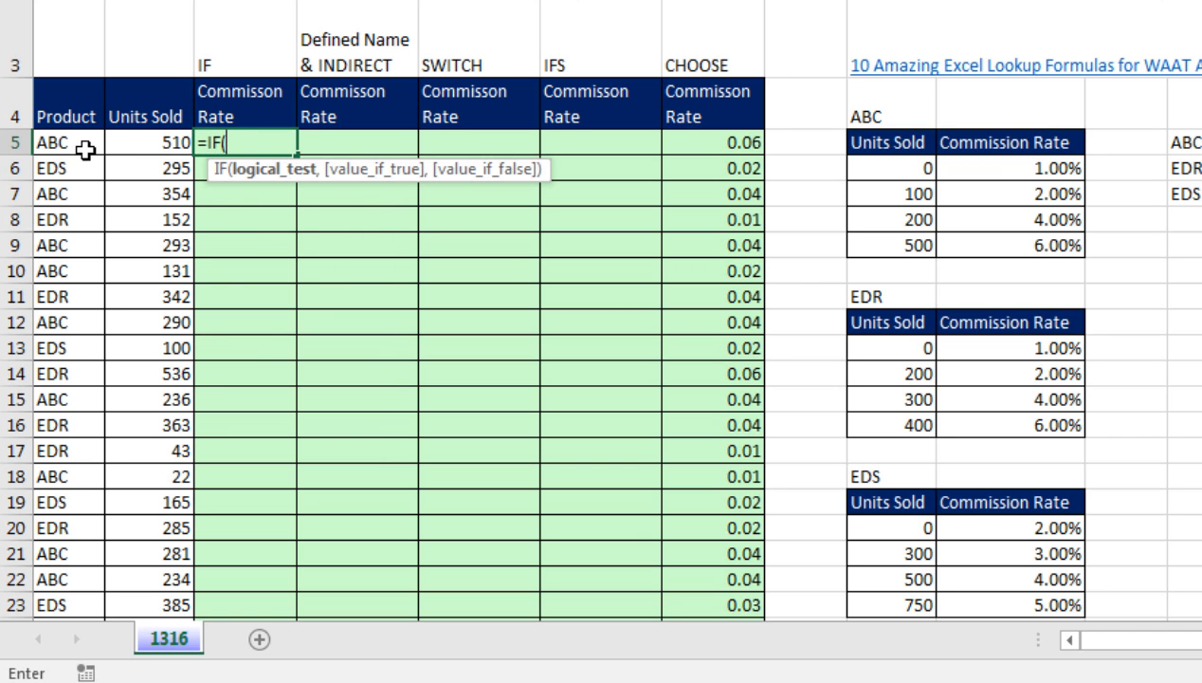
left_click(67, 142)
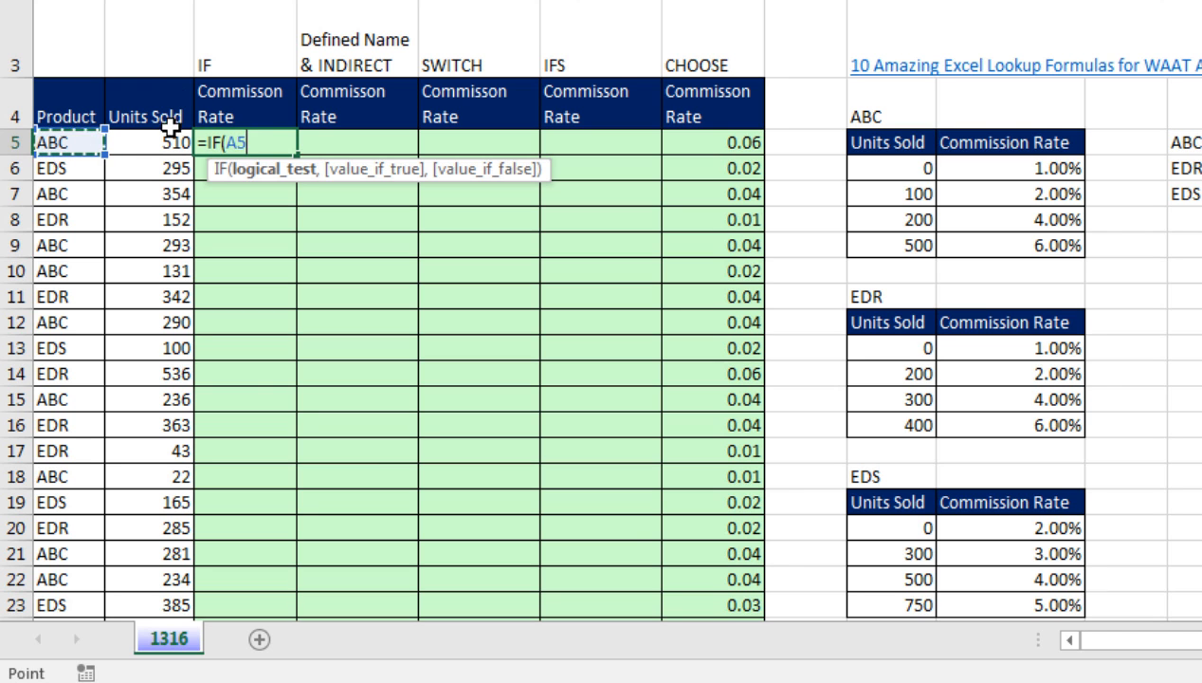
mouse_move(307, 426)
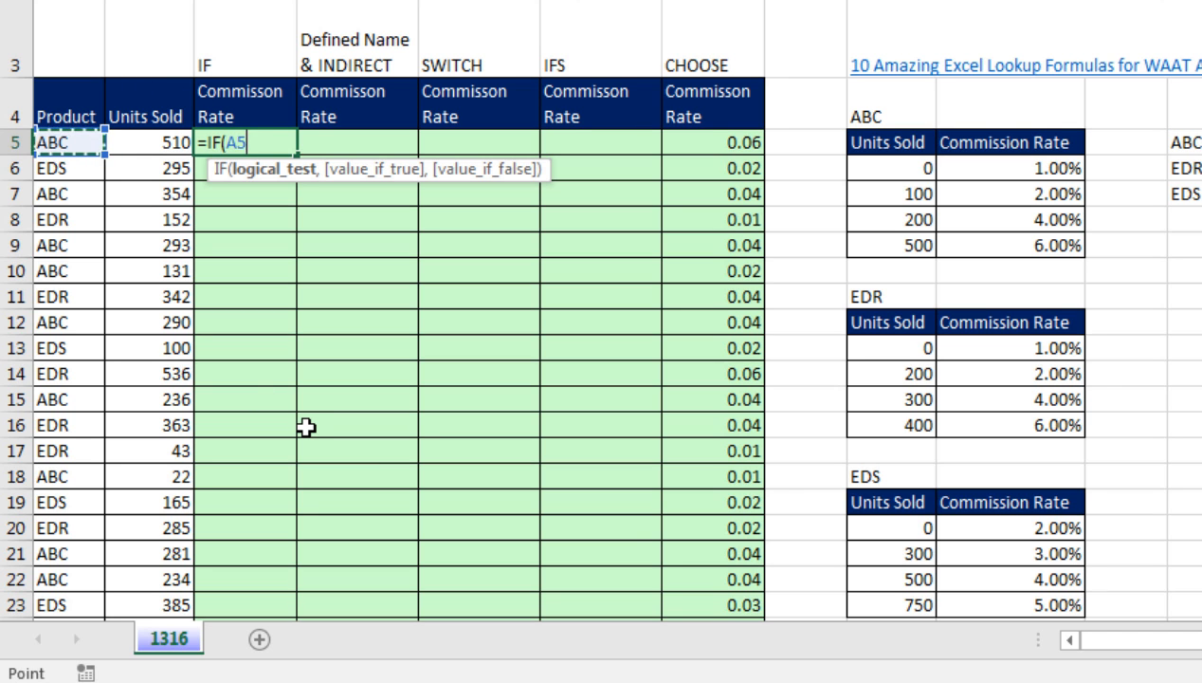
type("=\"A")
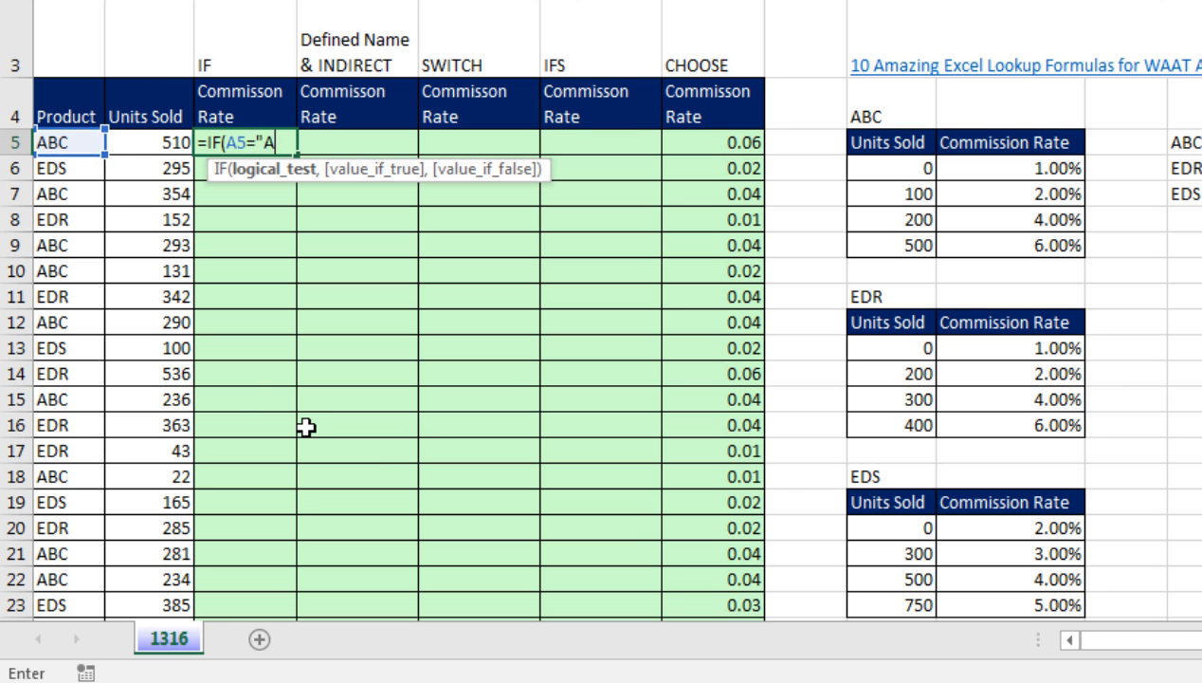
type("BC\"")
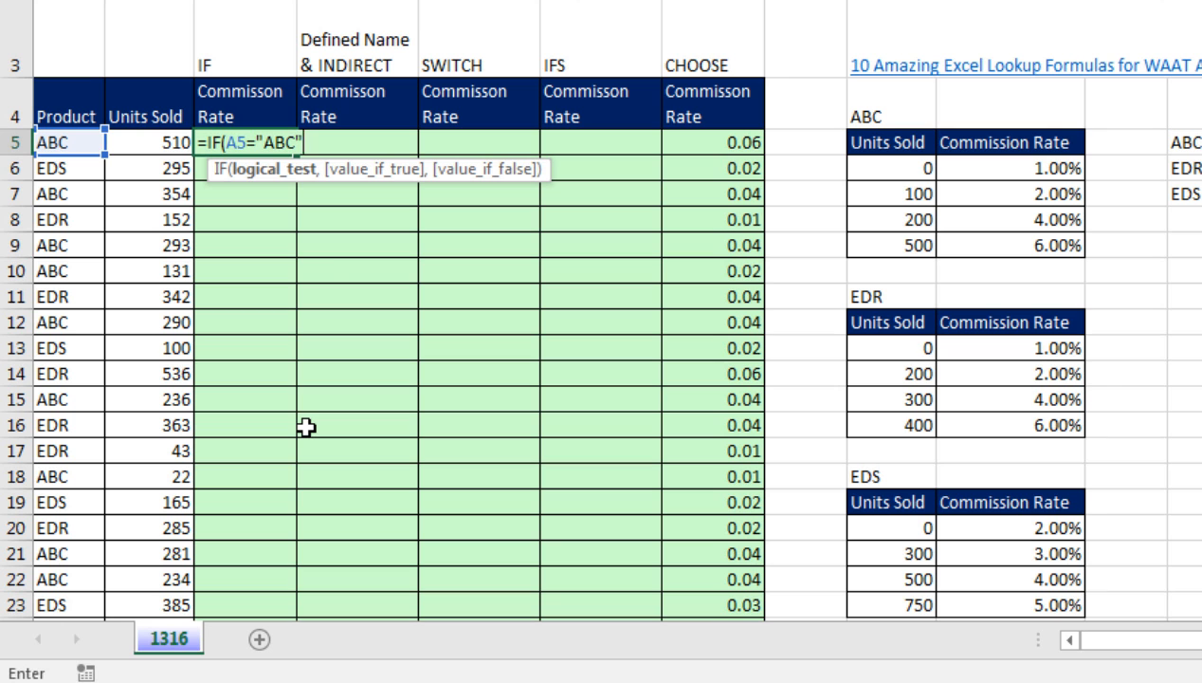
mouse_move(312, 156)
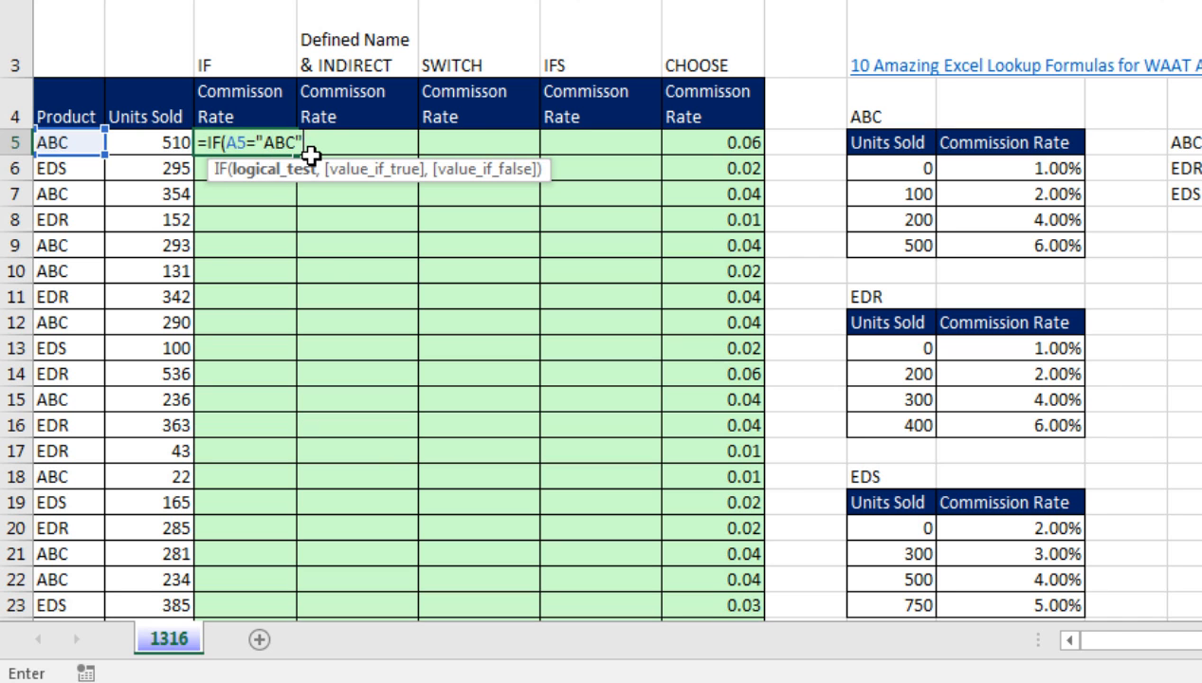
mouse_move(732, 49)
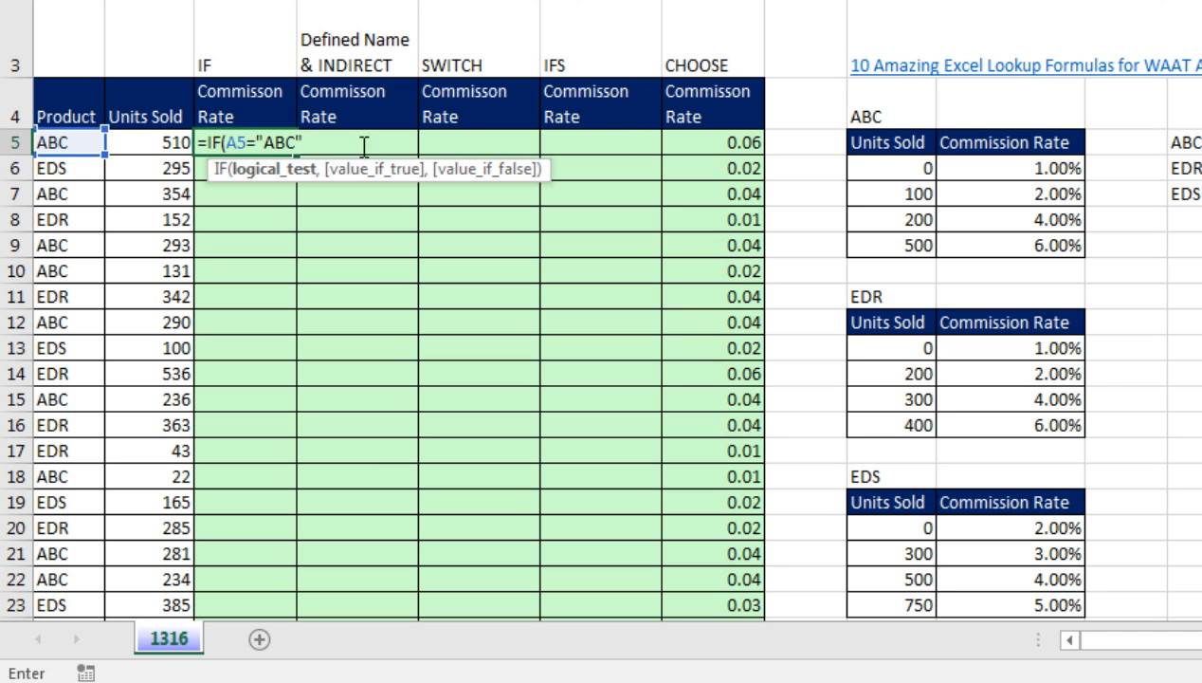
mouse_move(358, 292)
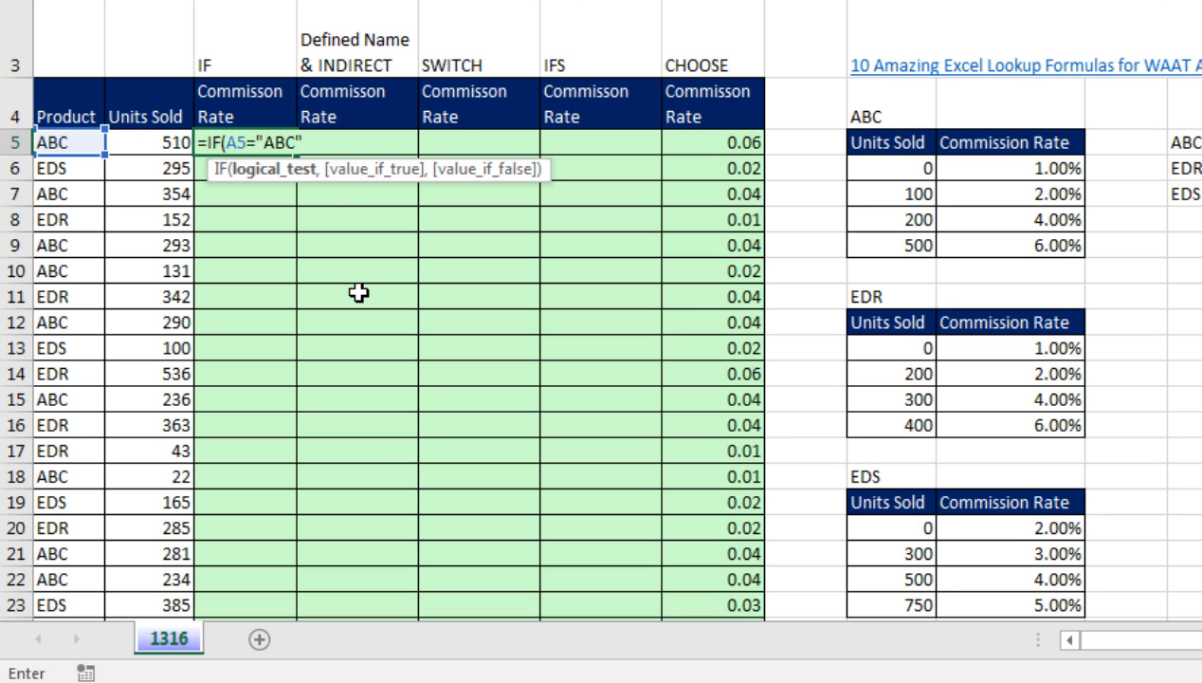
mouse_move(275, 220)
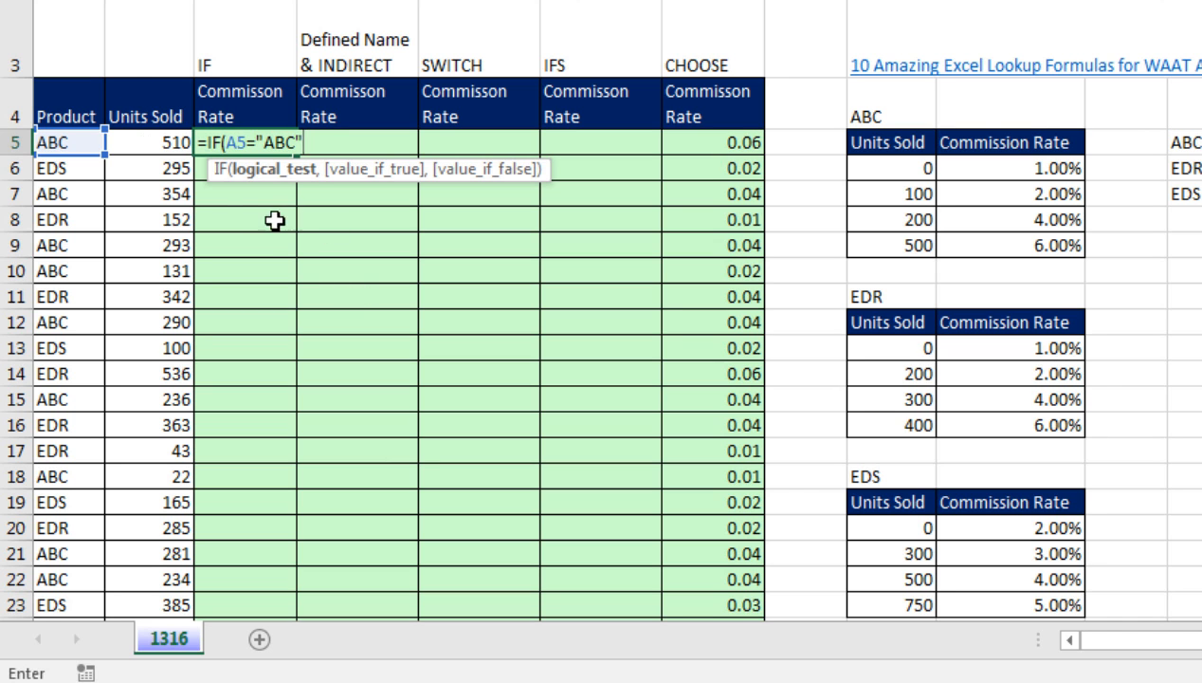
mouse_move(375, 209)
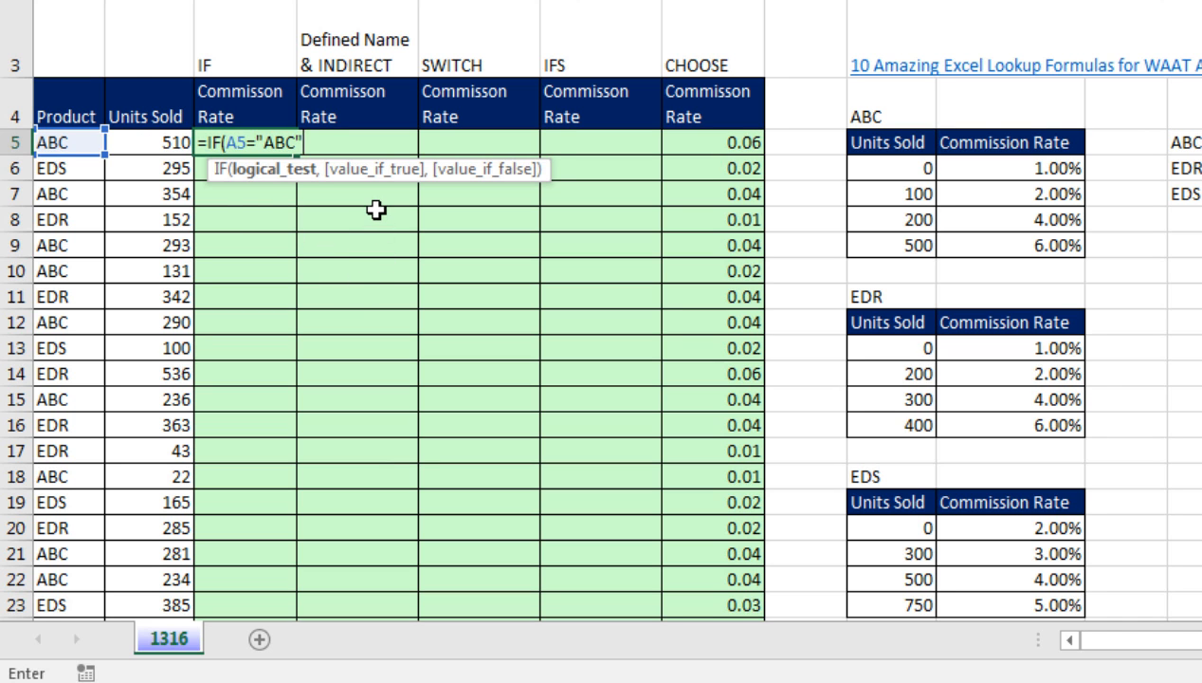
type(",I6:J9")
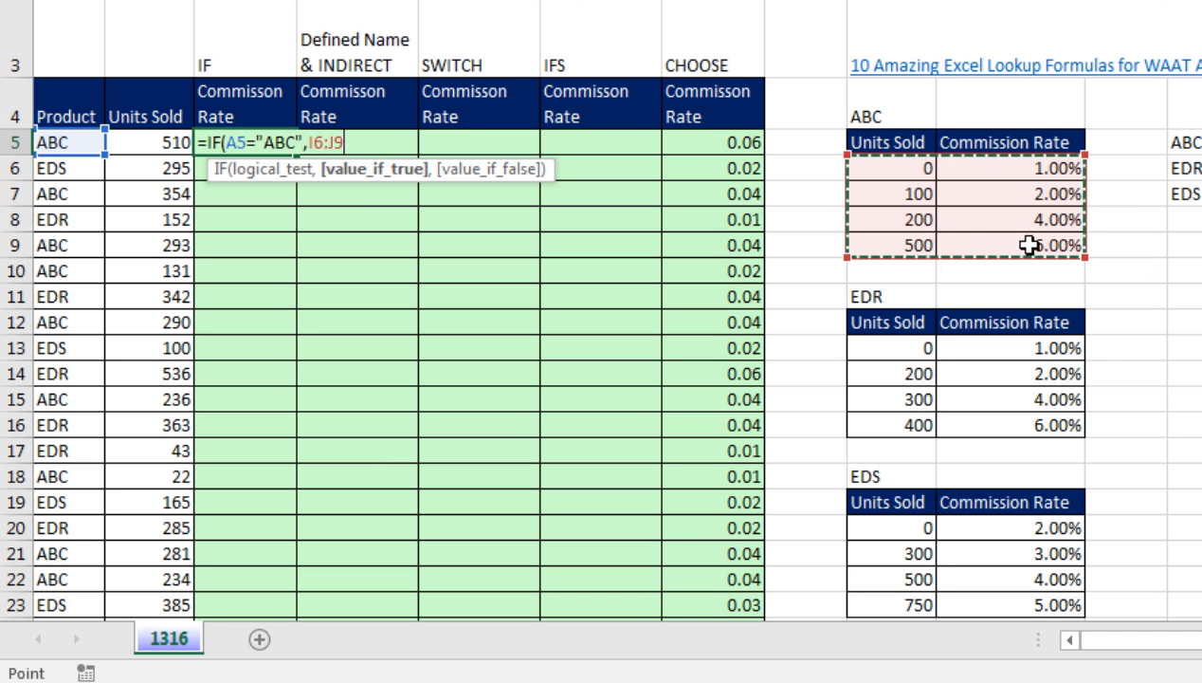
mouse_move(483, 224)
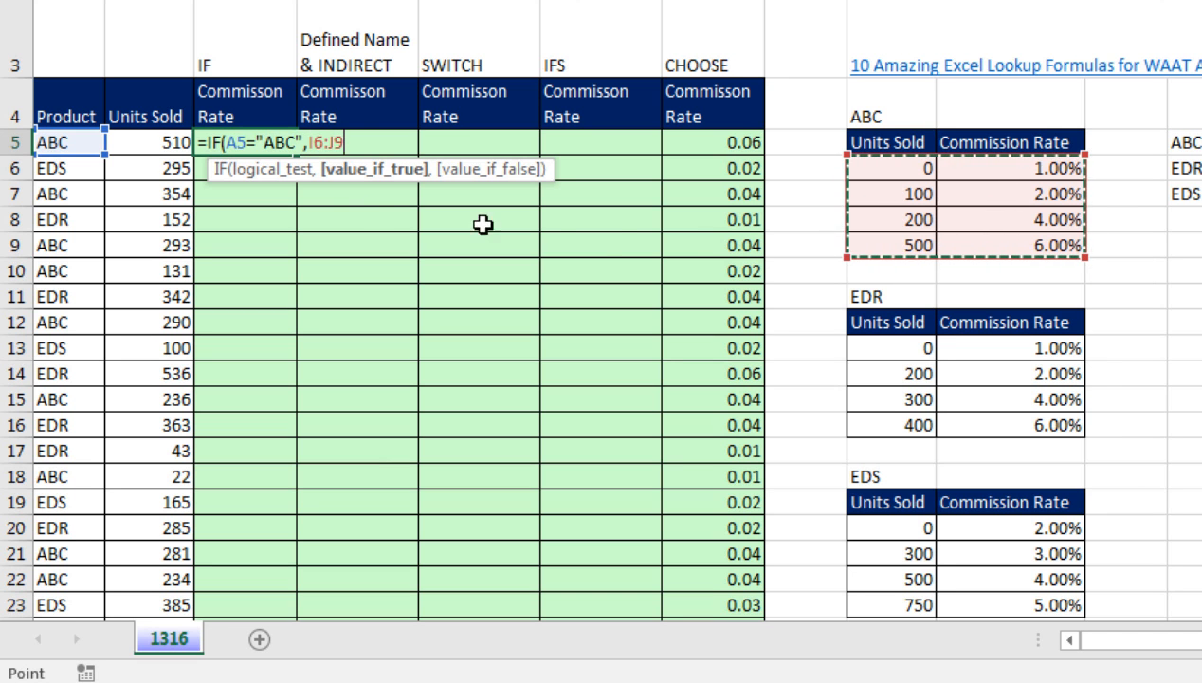
key("f4")
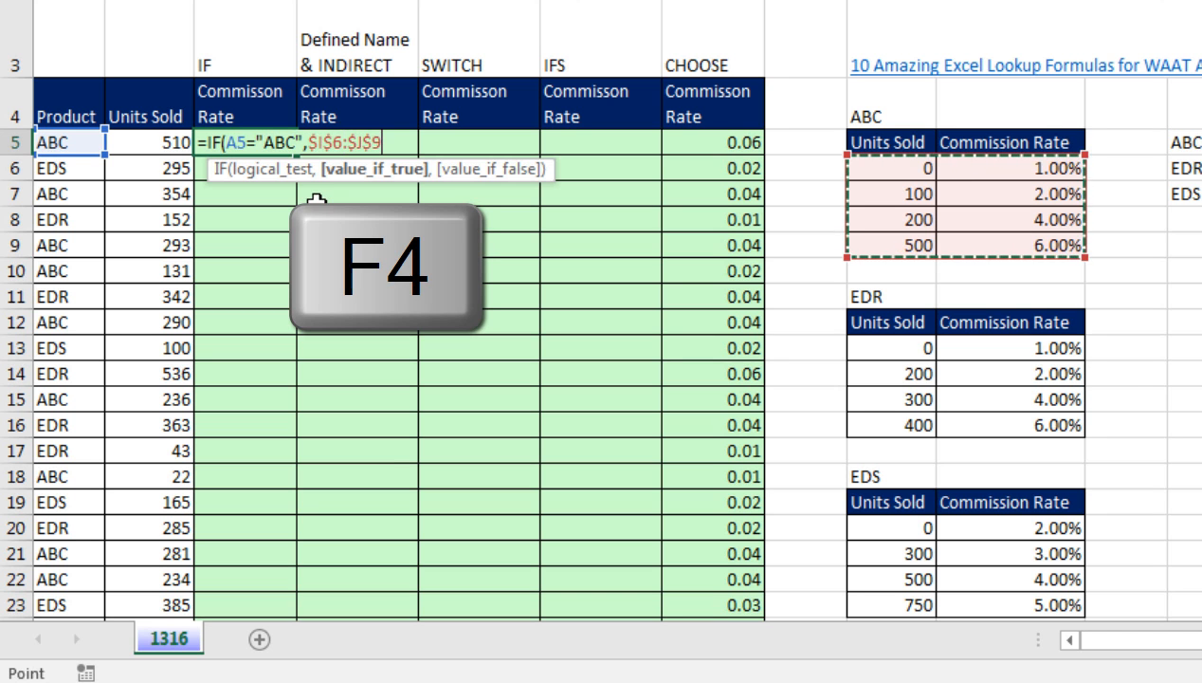
key("f4")
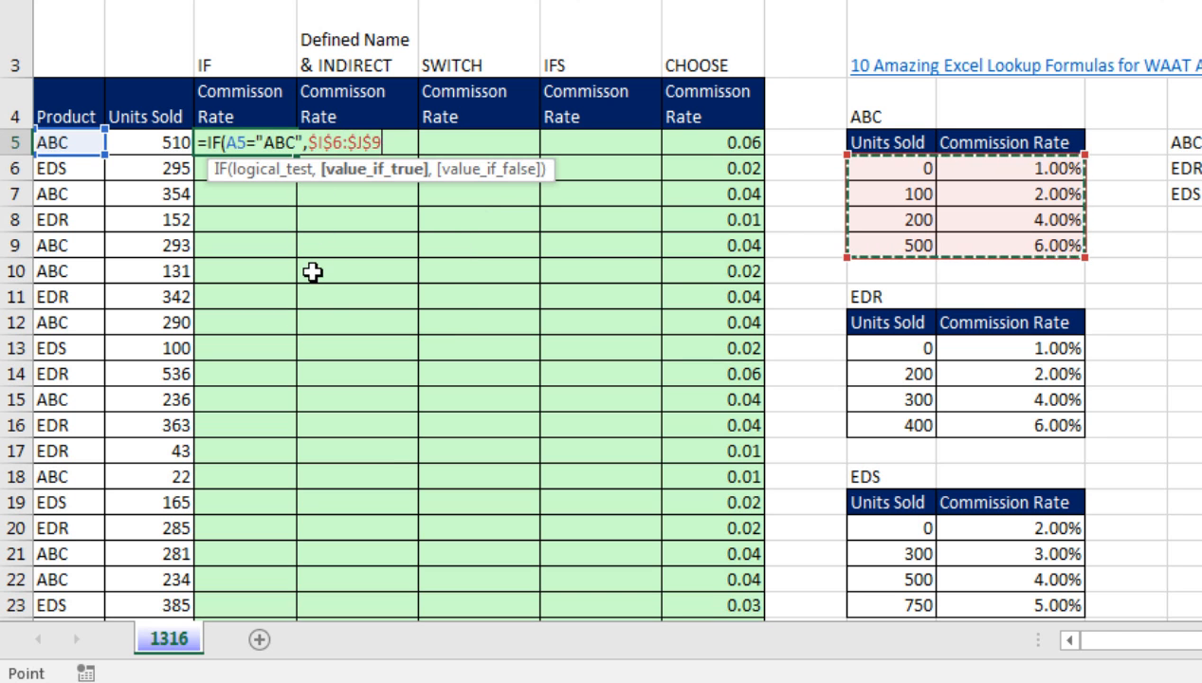
mouse_move(397, 220)
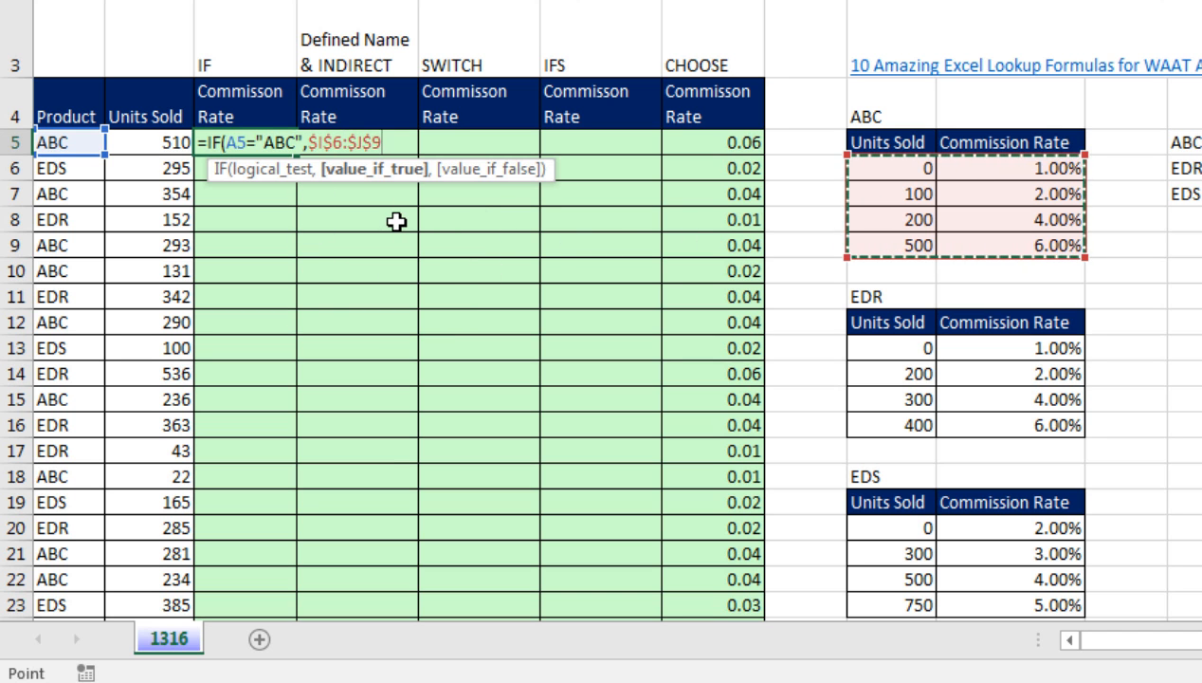
type(",")
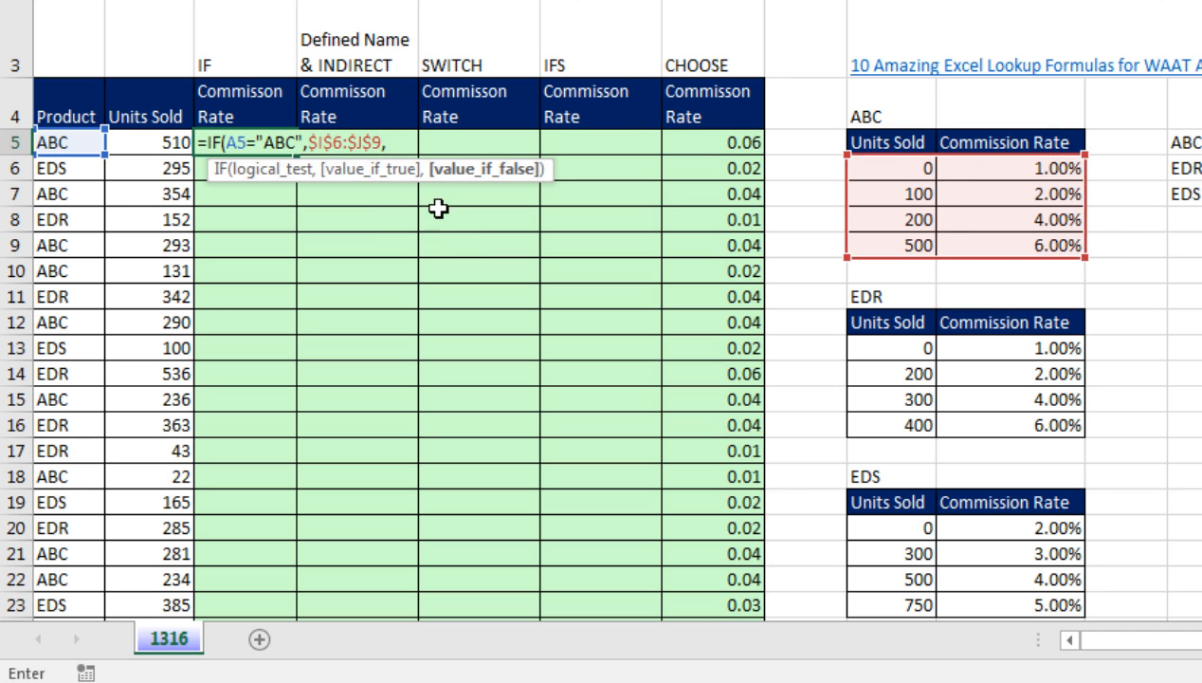
mouse_move(469, 193)
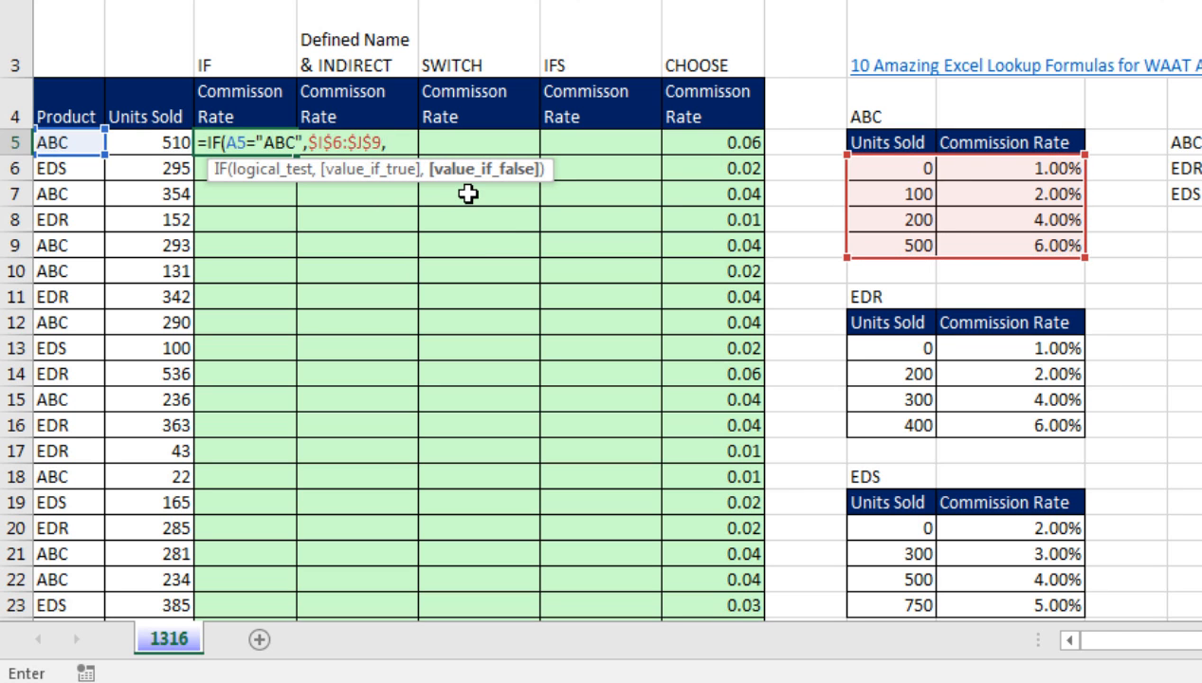
mouse_move(471, 202)
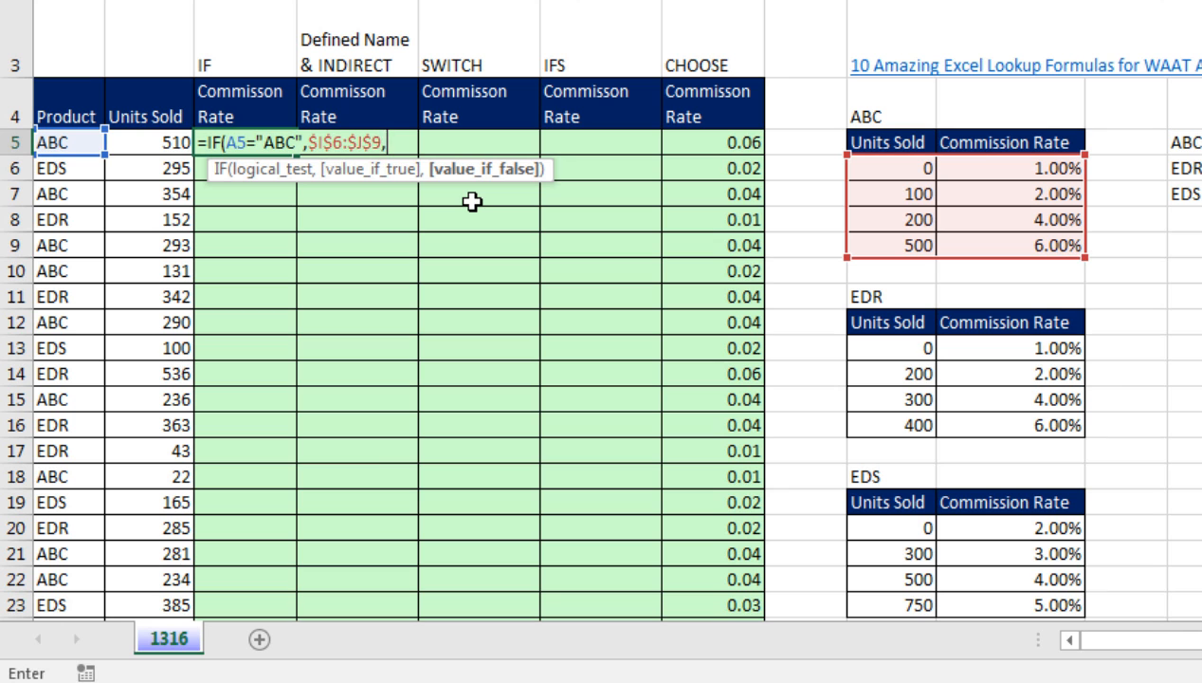
mouse_move(472, 212)
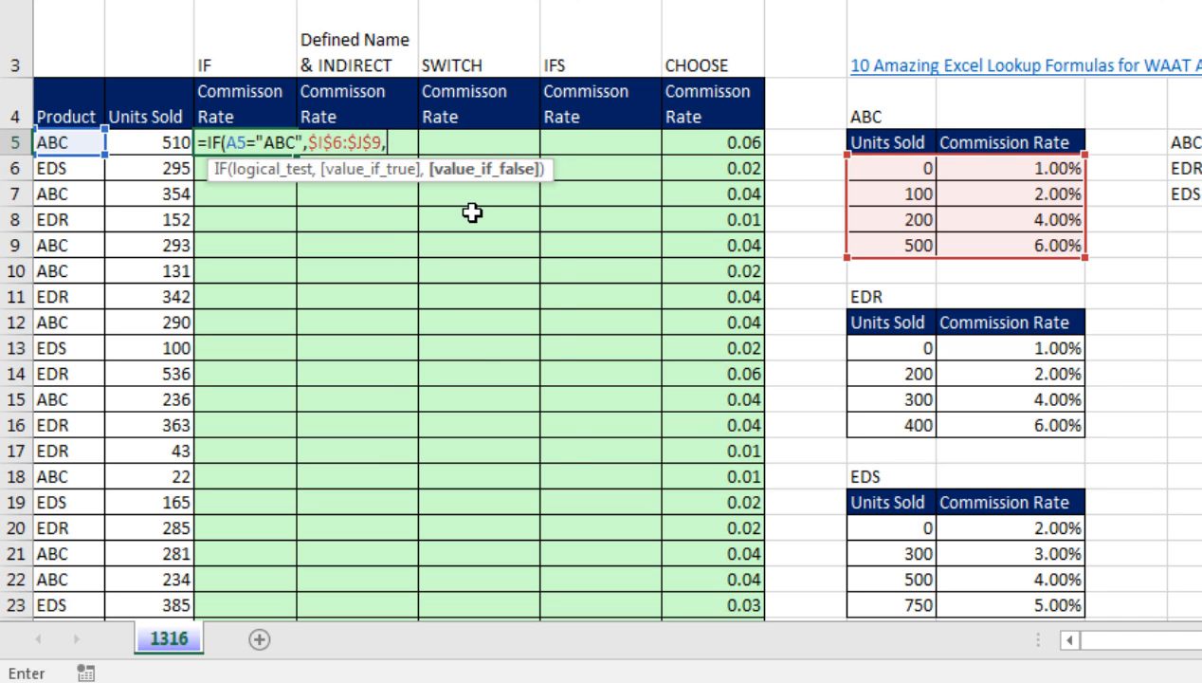
Step: Nest IF(A5="EDR",$I$13:$J$16,$I$20:$J$23 for the EDR and EDS rate tables
type("if")
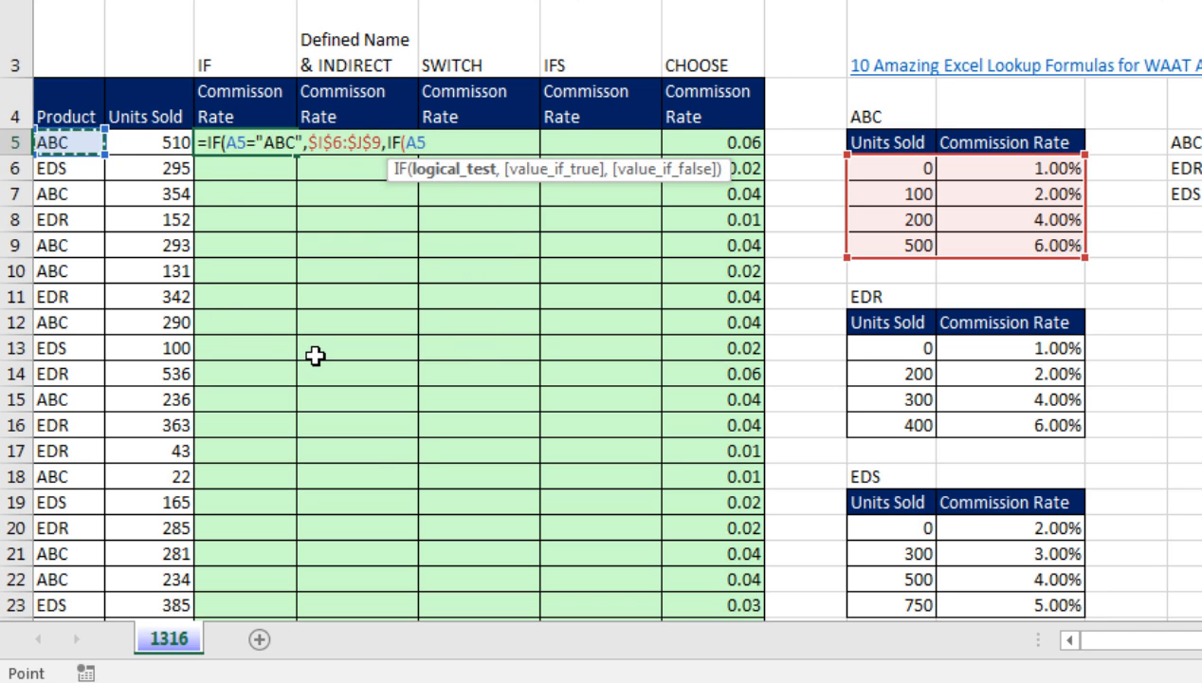
mouse_move(231, 167)
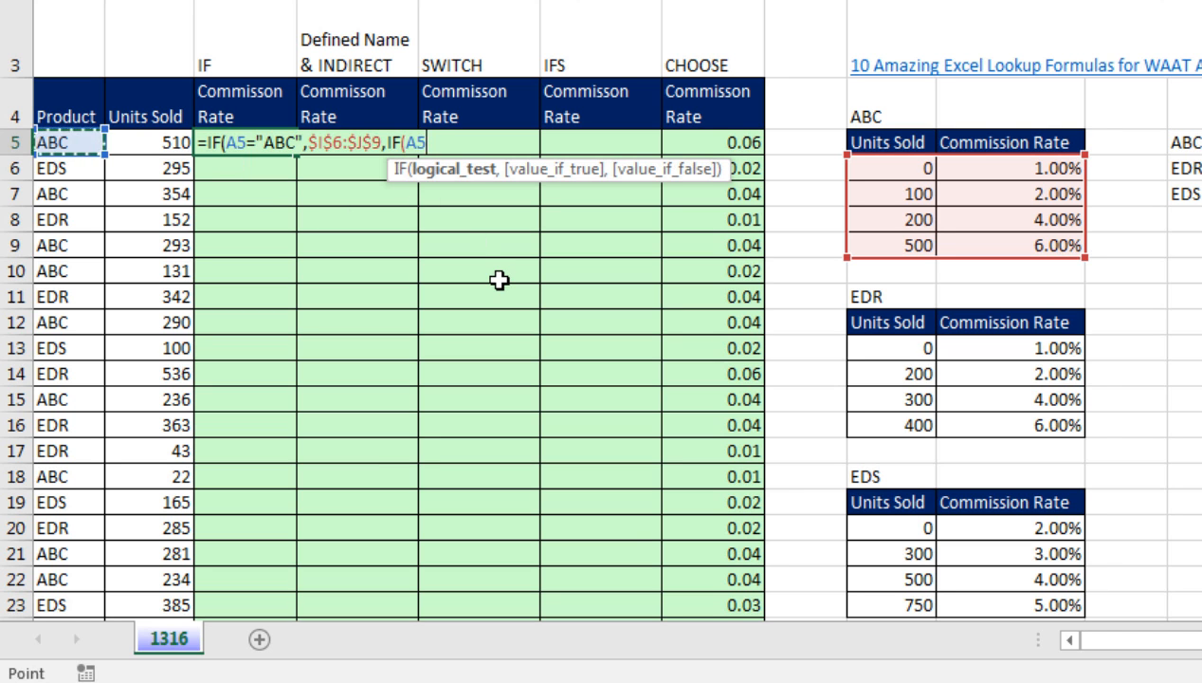
type("=\"")
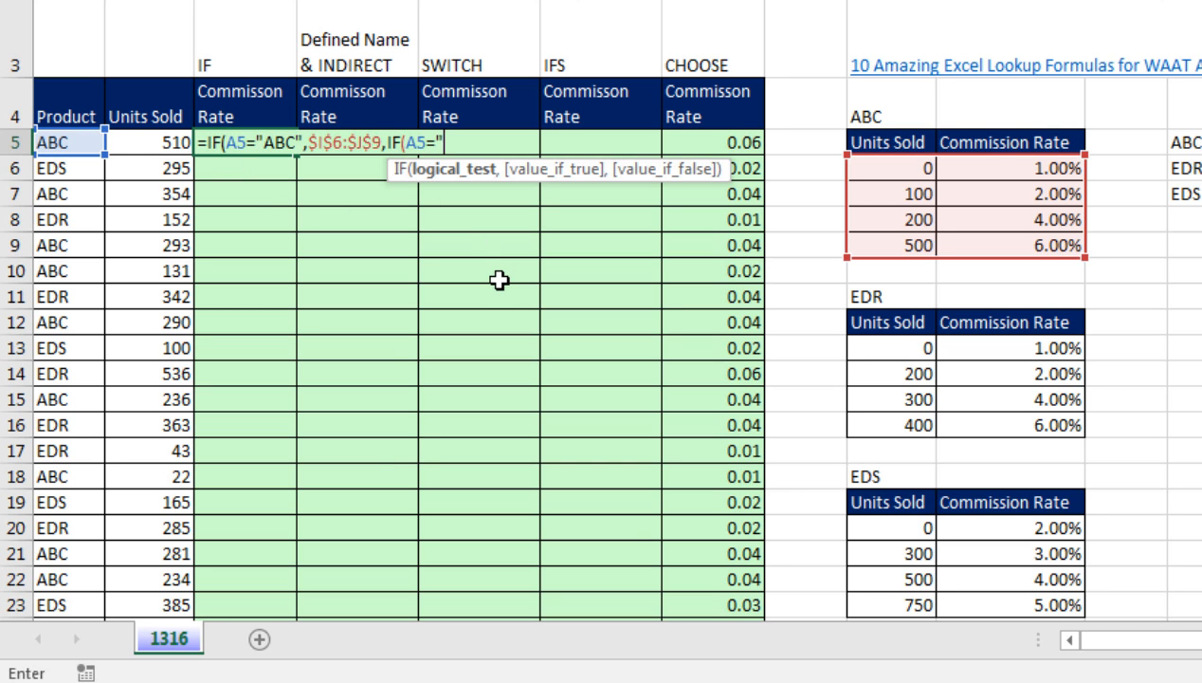
type("EDR")
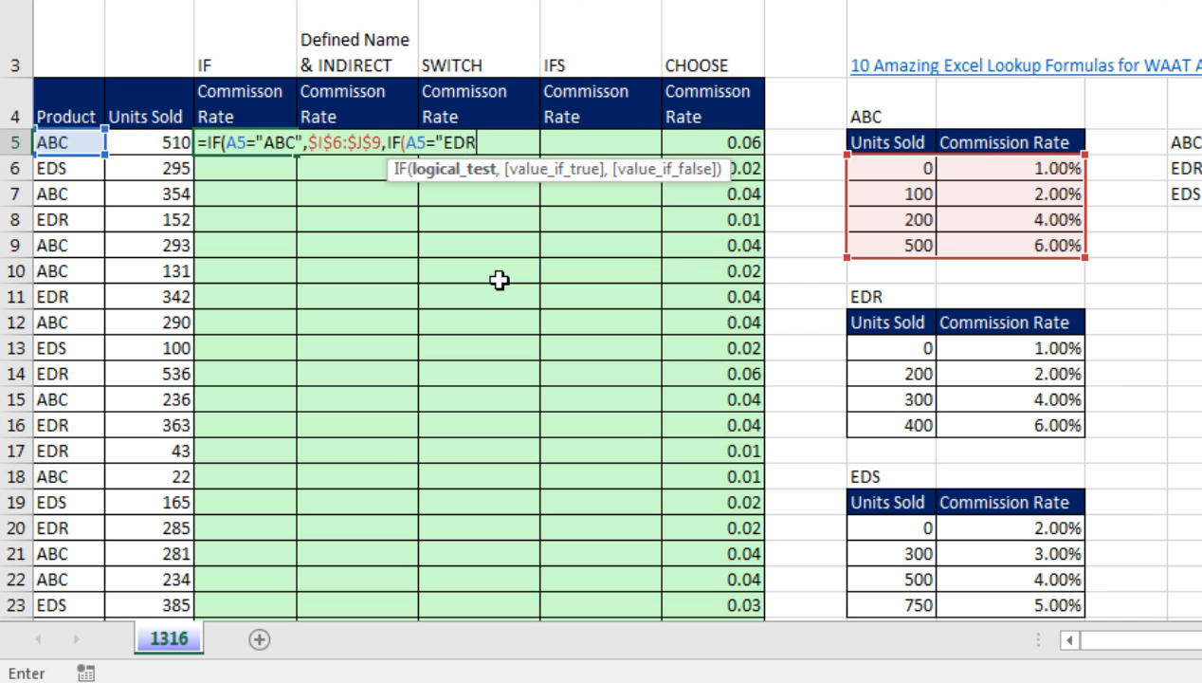
type("\"")
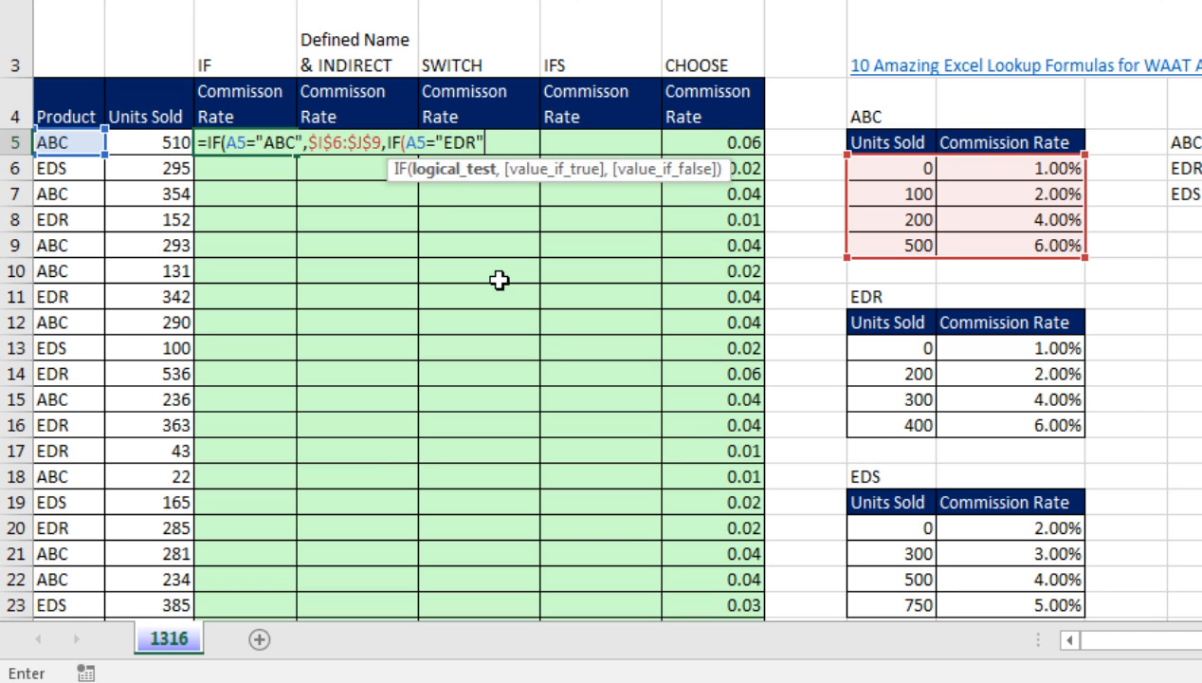
mouse_move(432, 209)
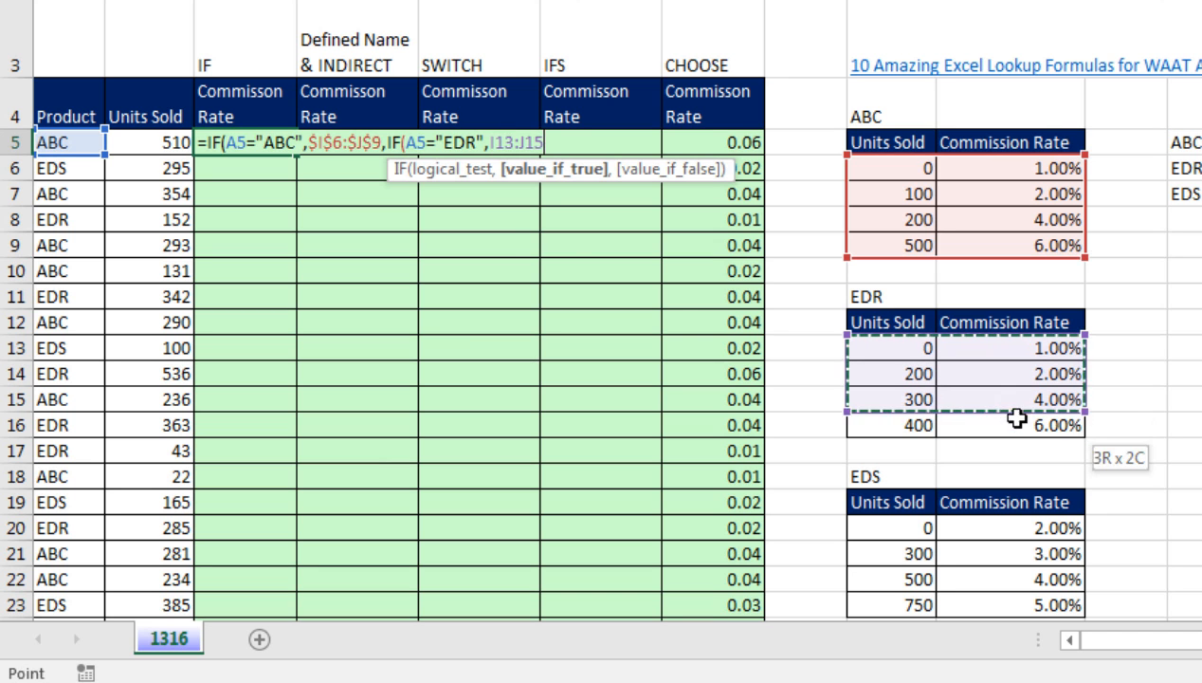
key("f4")
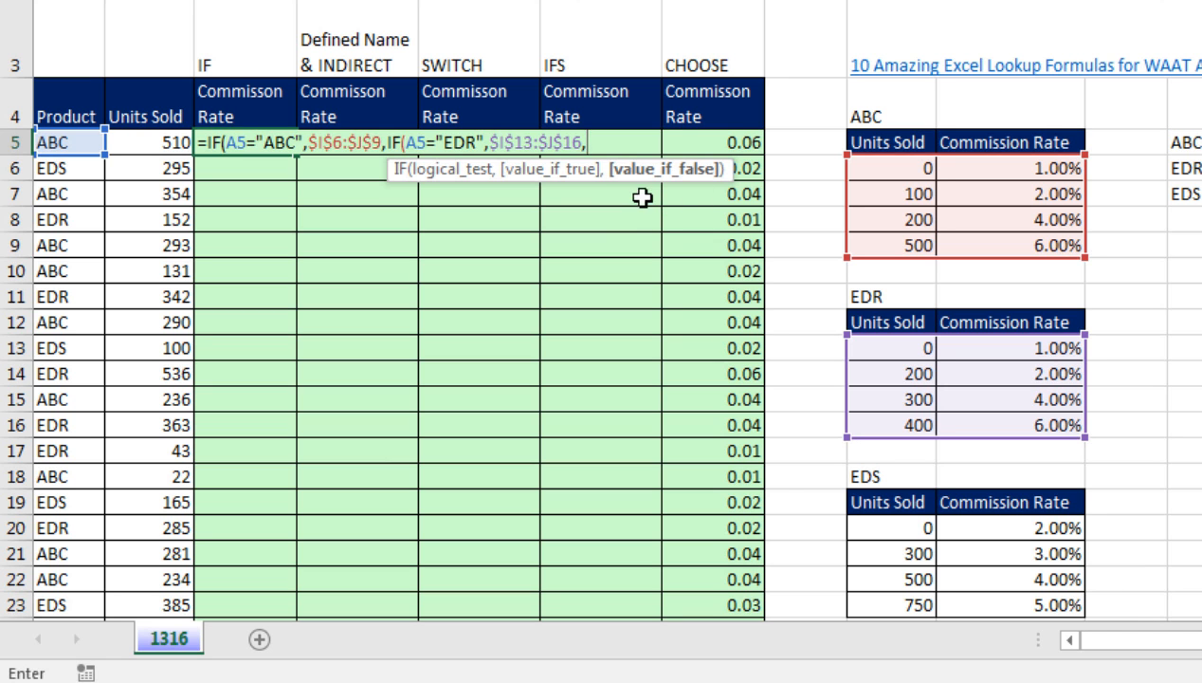
mouse_move(819, 499)
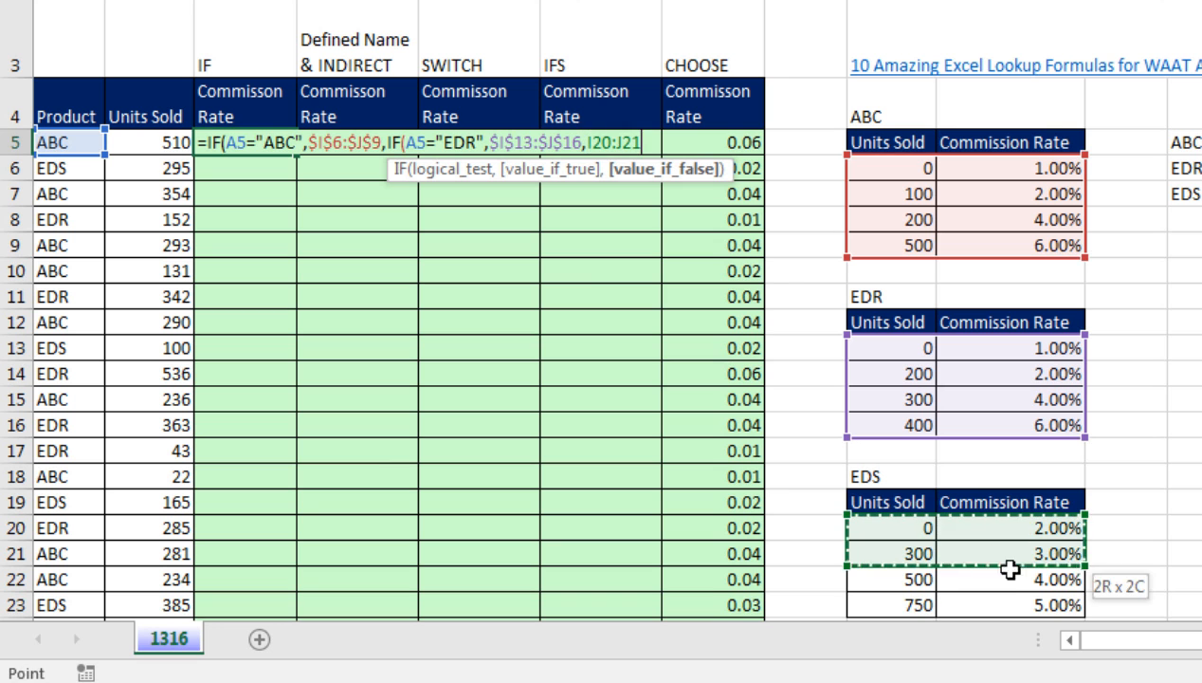
key("f4")
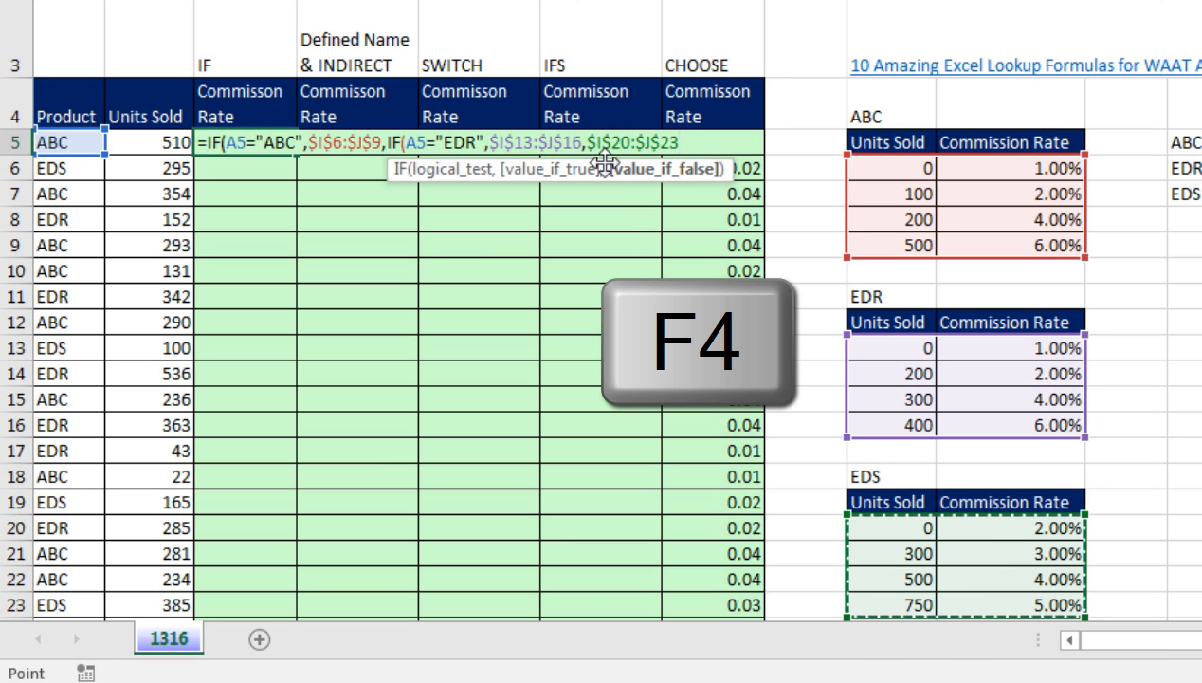
key("f4")
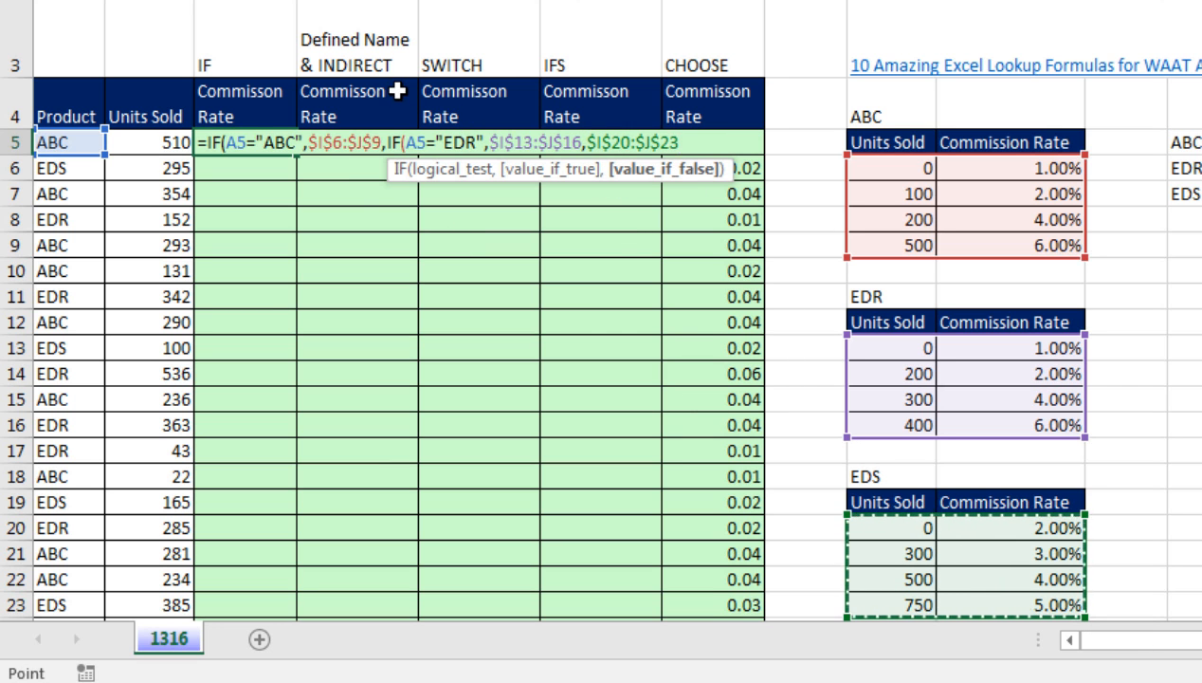
mouse_move(853, 641)
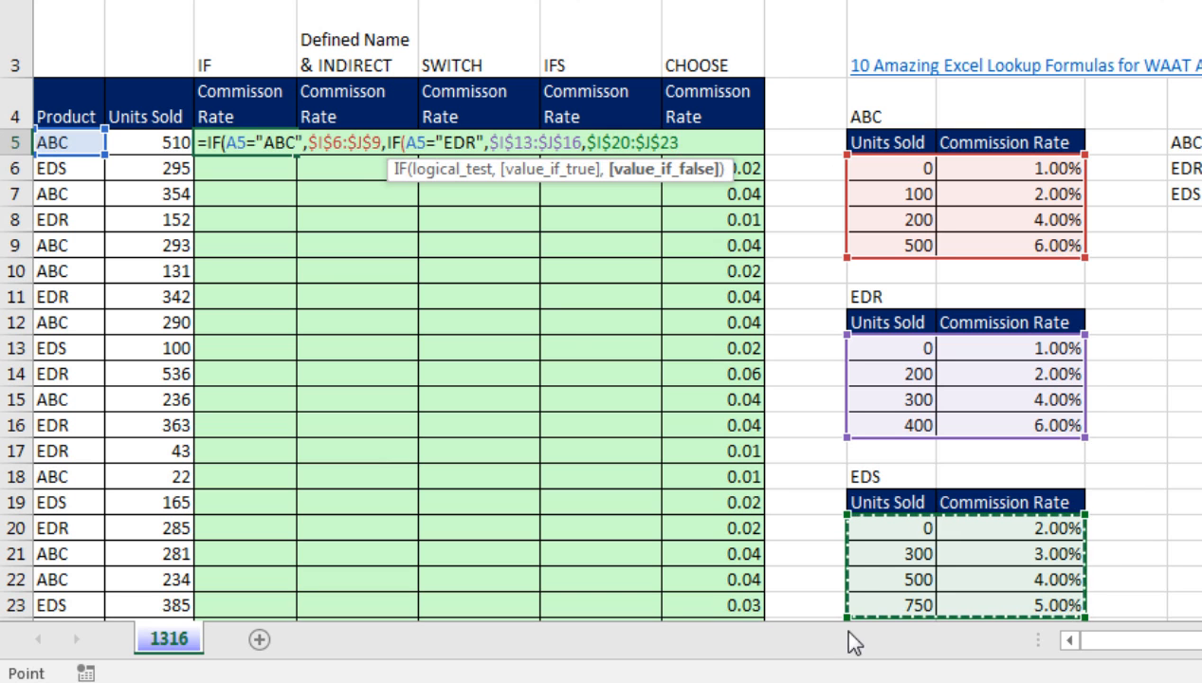
mouse_move(471, 328)
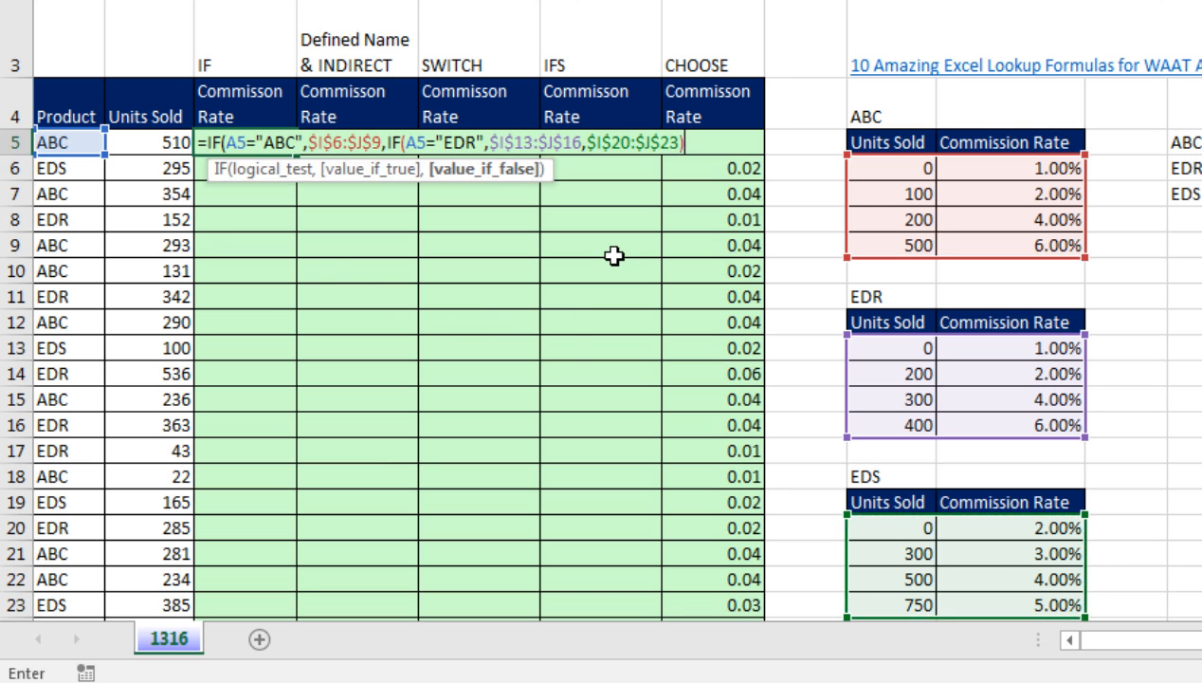
Step: Close the nested IF, evaluate it with F9 to see the ABC table, then restore the formula
type(")")
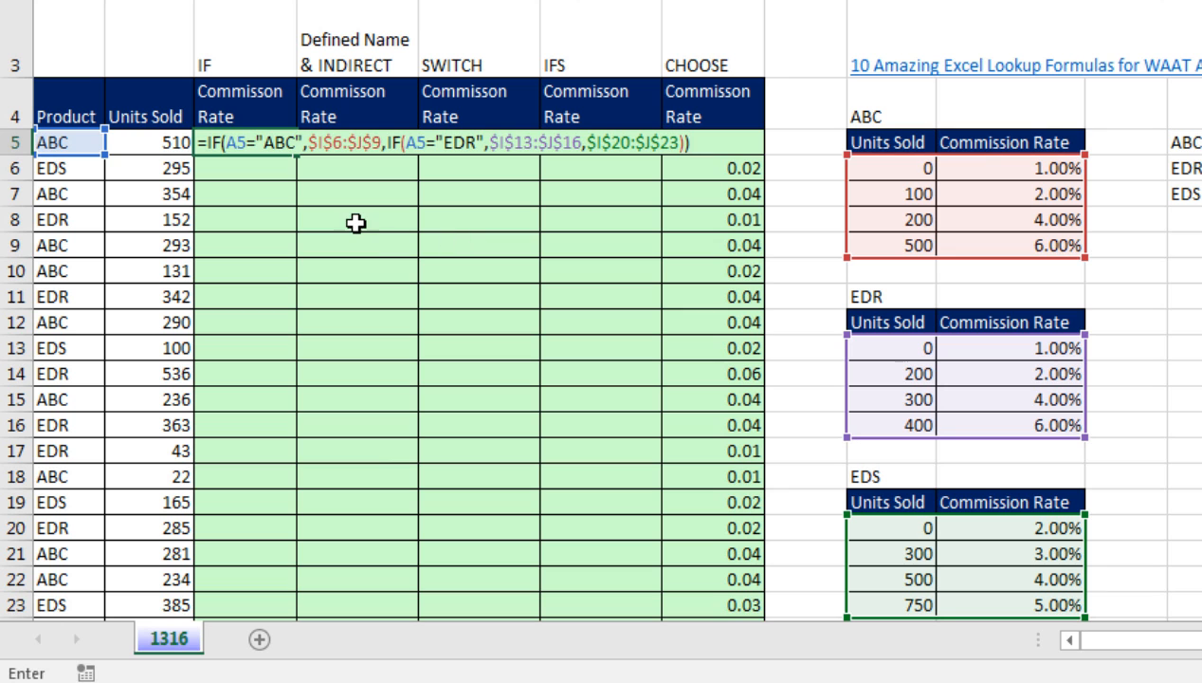
mouse_move(717, 193)
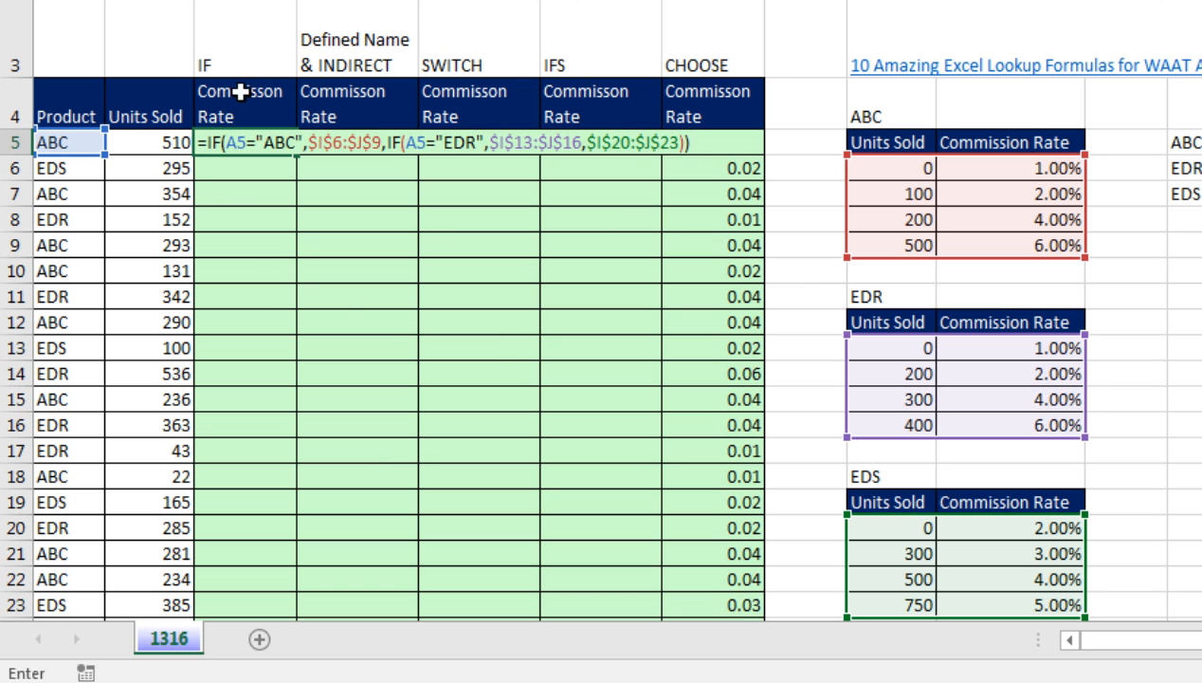
key("f9")
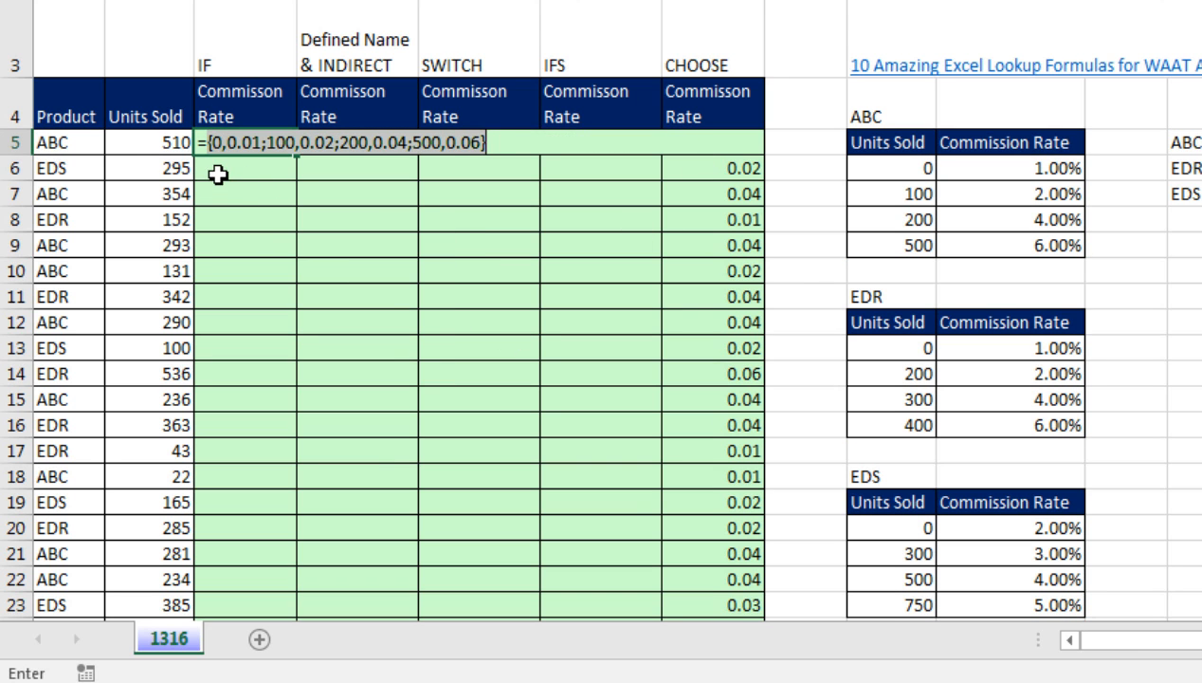
mouse_move(428, 188)
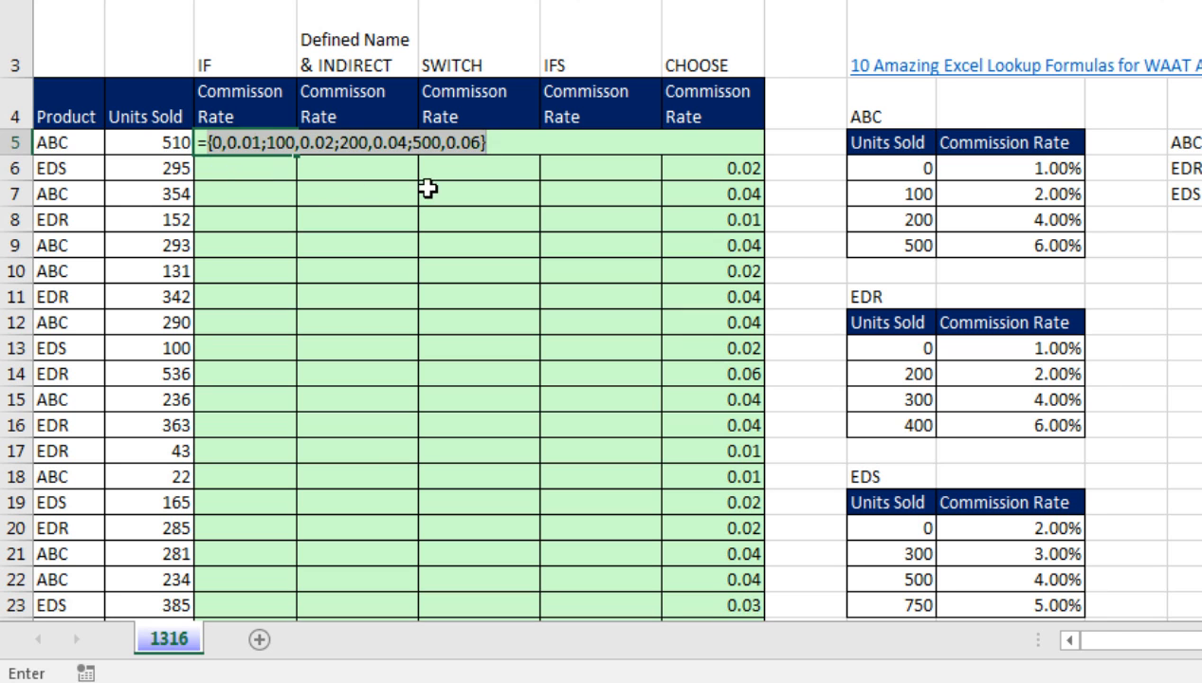
mouse_move(1028, 268)
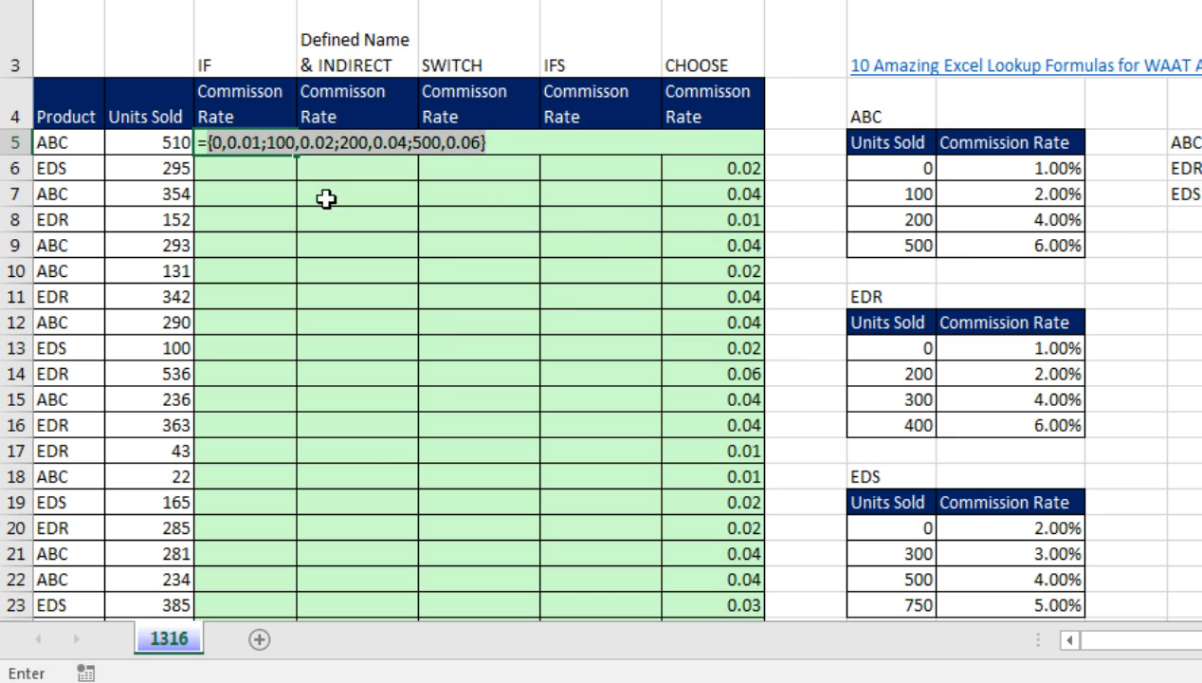
key("ctrl+z")
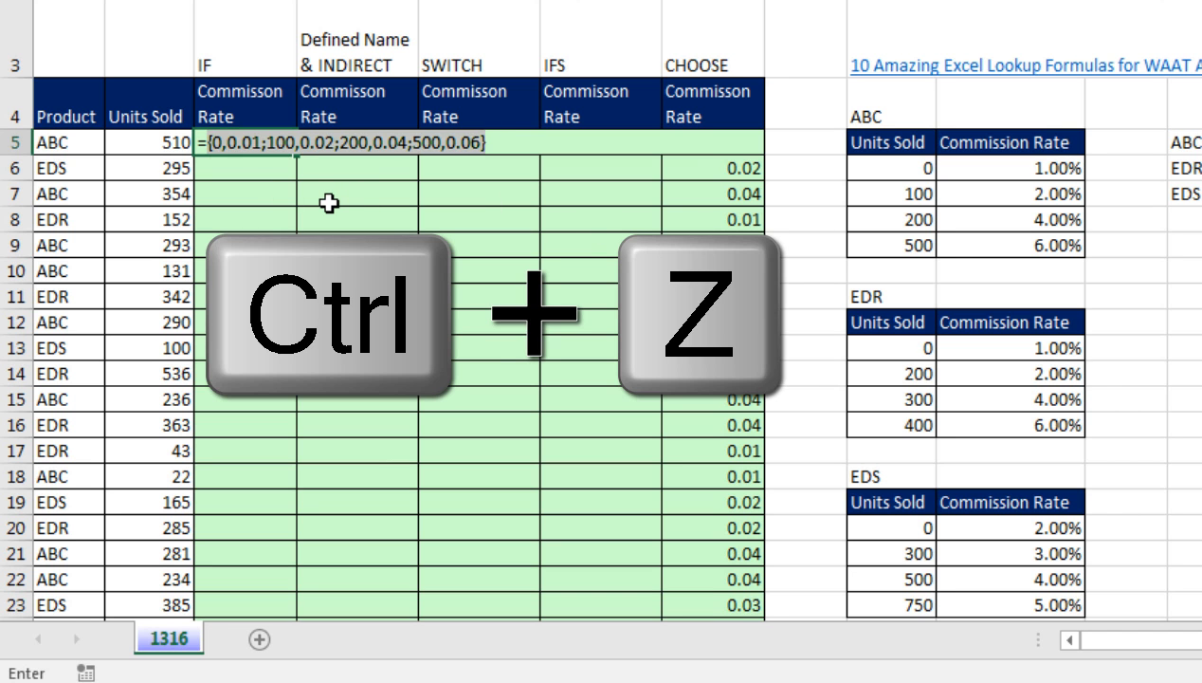
Step: Fill the nested IF down C5:C23 and preview row 6 returning the EDS rate table
key("ctrl+z")
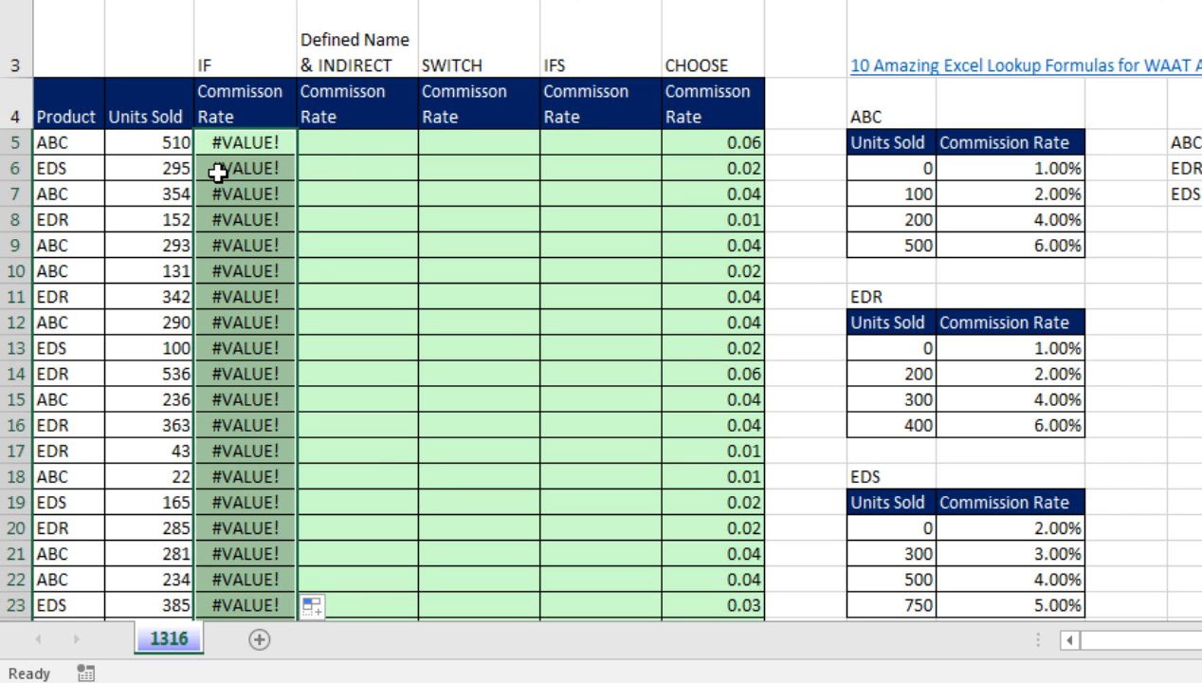
key("f2")
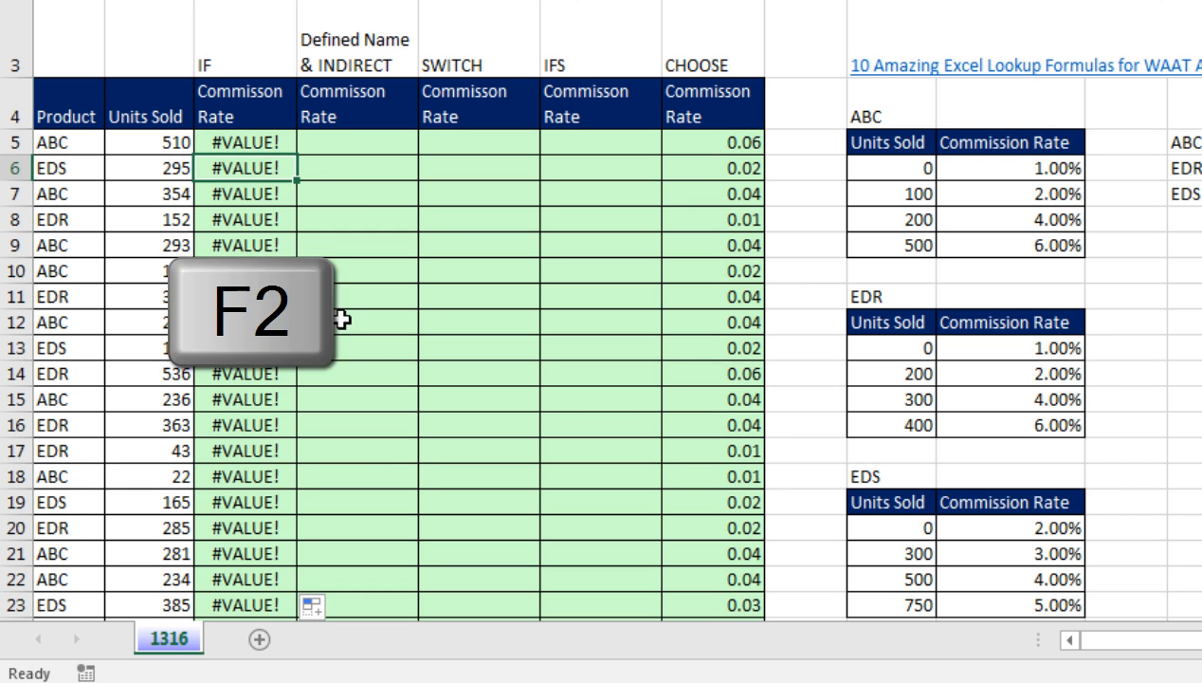
key("f9")
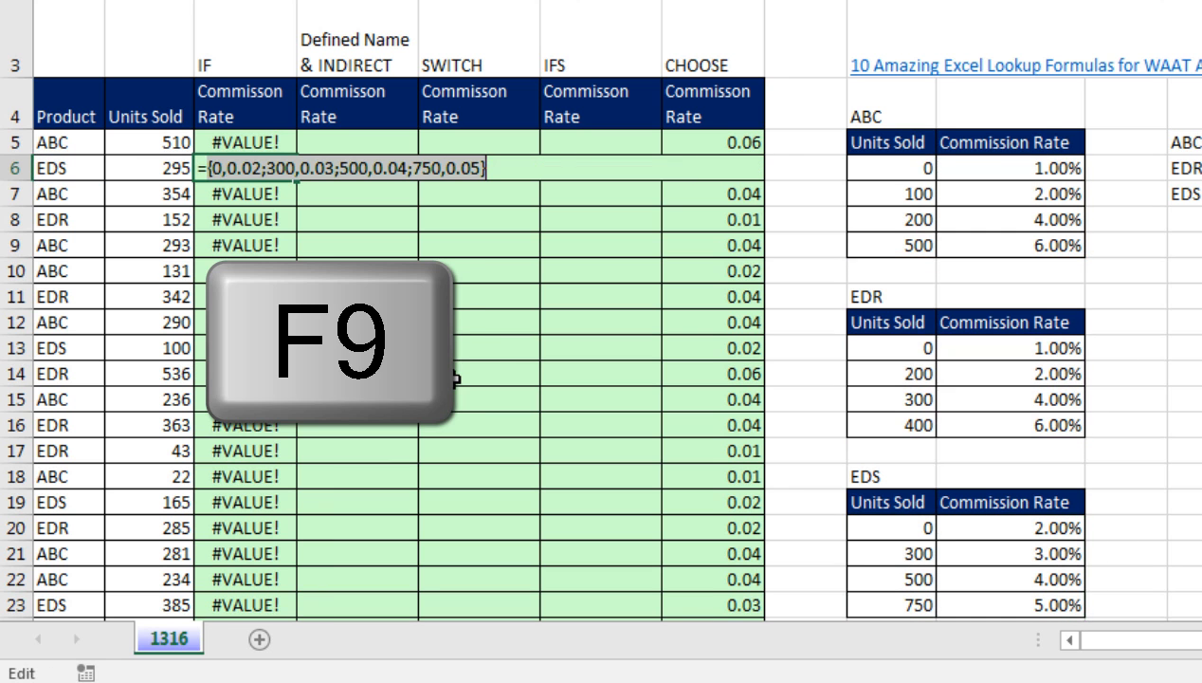
key("F9")
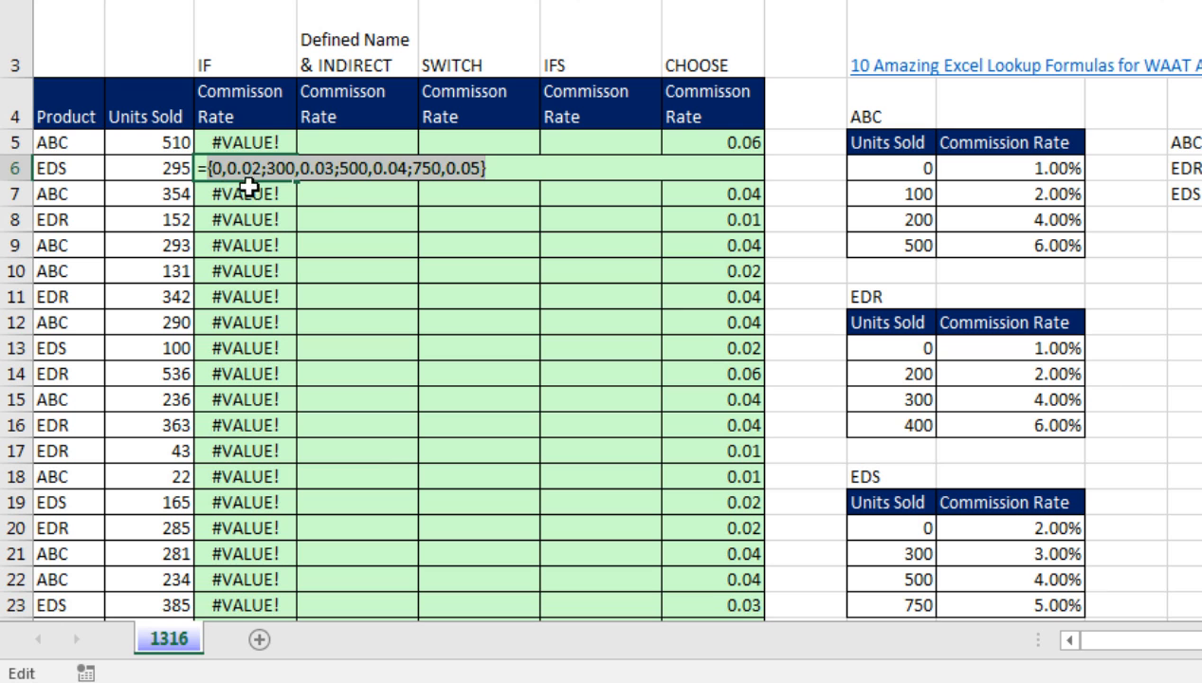
mouse_move(895, 398)
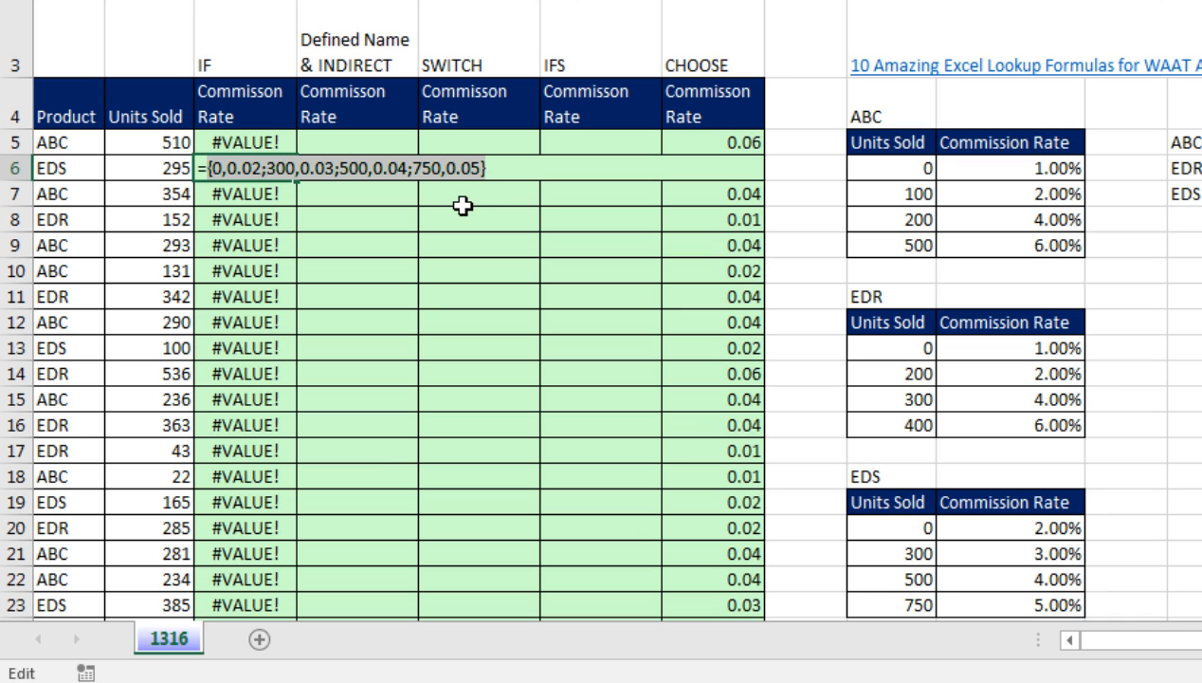
mouse_move(551, 269)
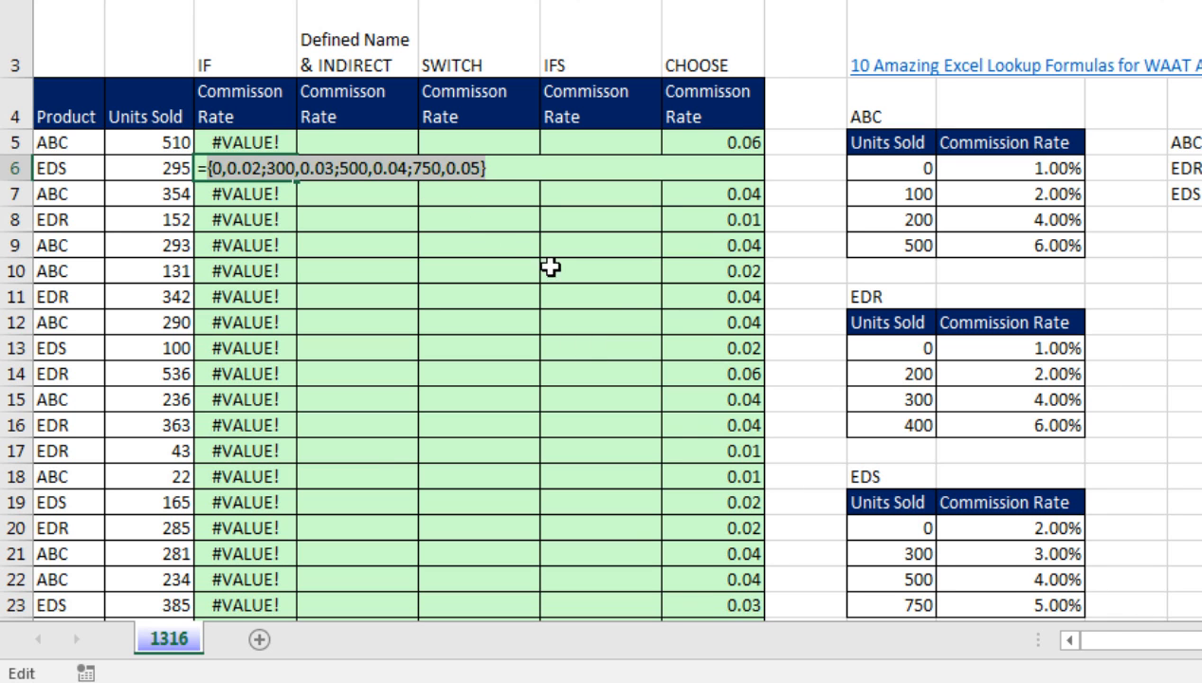
mouse_move(454, 216)
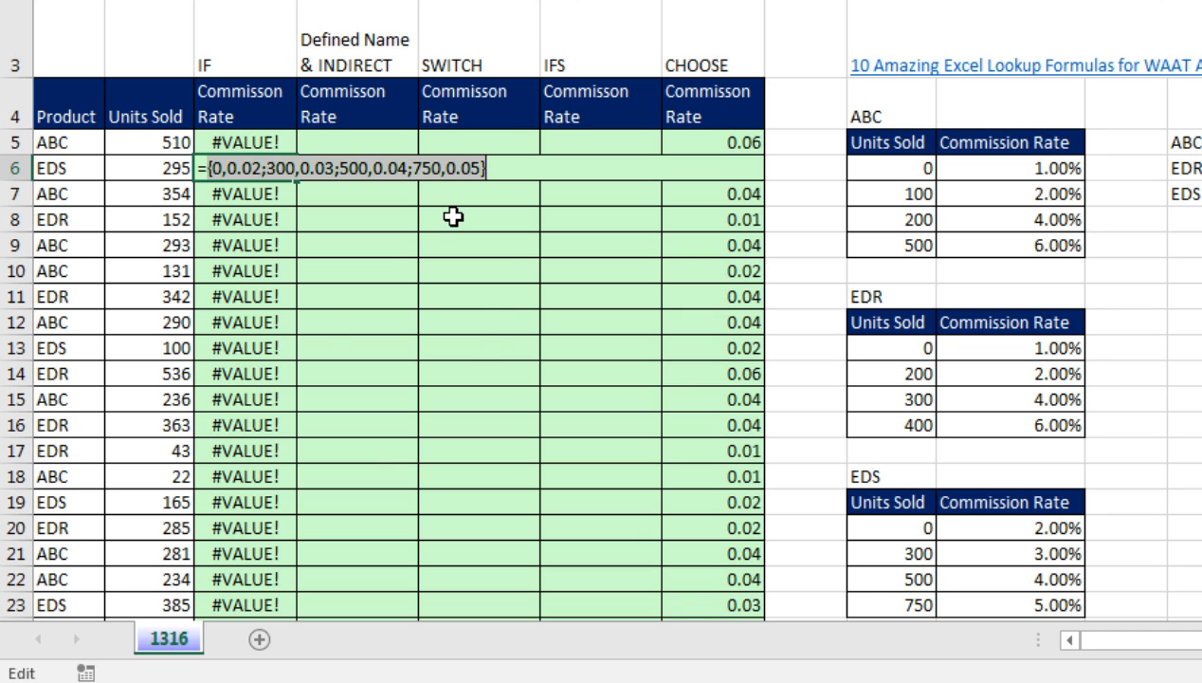
key("ctrl+z")
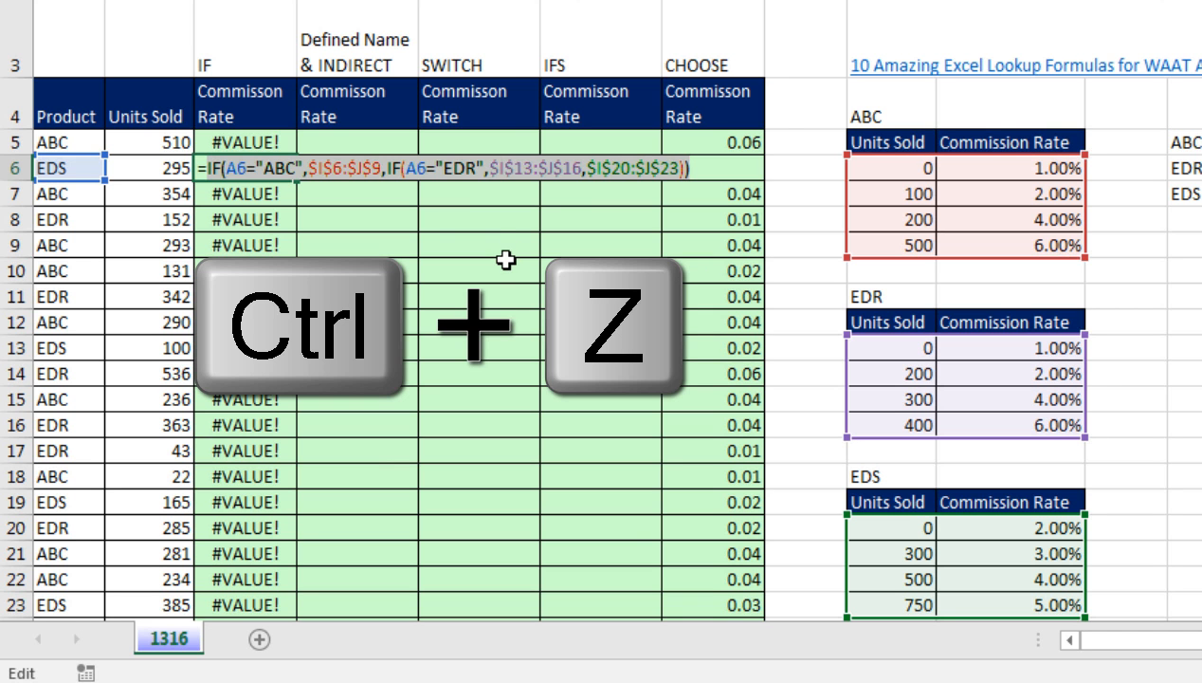
key("ctrl+z")
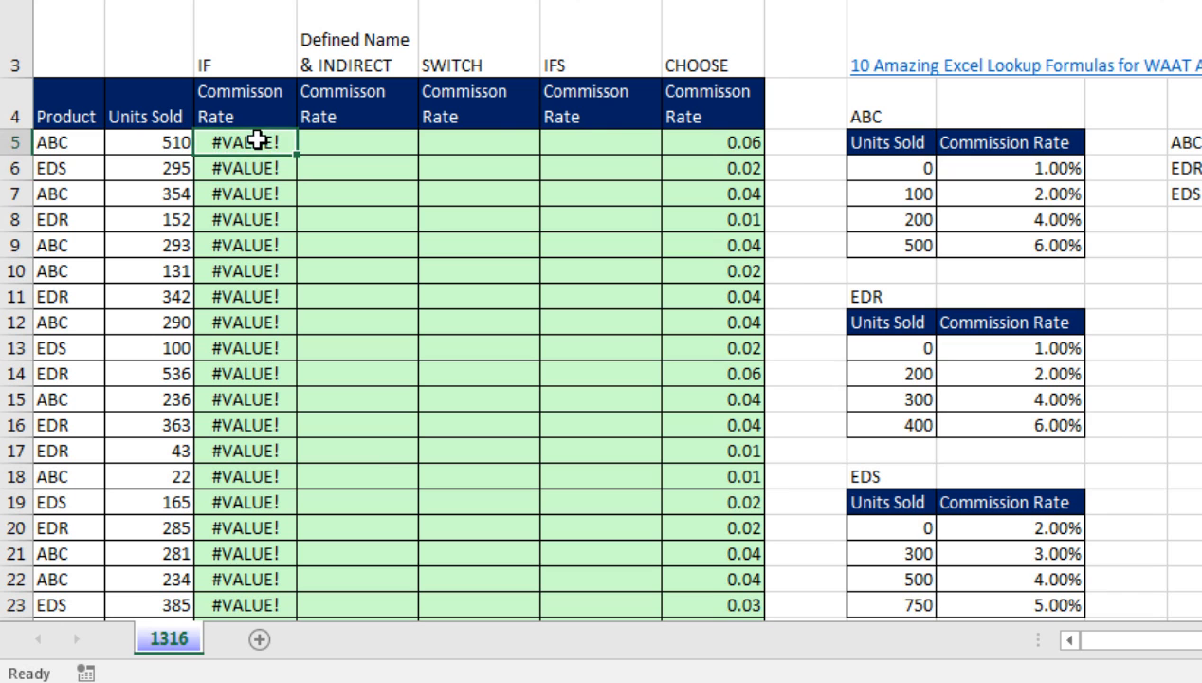
Step: Wrap the nested IF as VLOOKUP(B5, IF(...), 2) to return the commission rate column
double_click(243, 143)
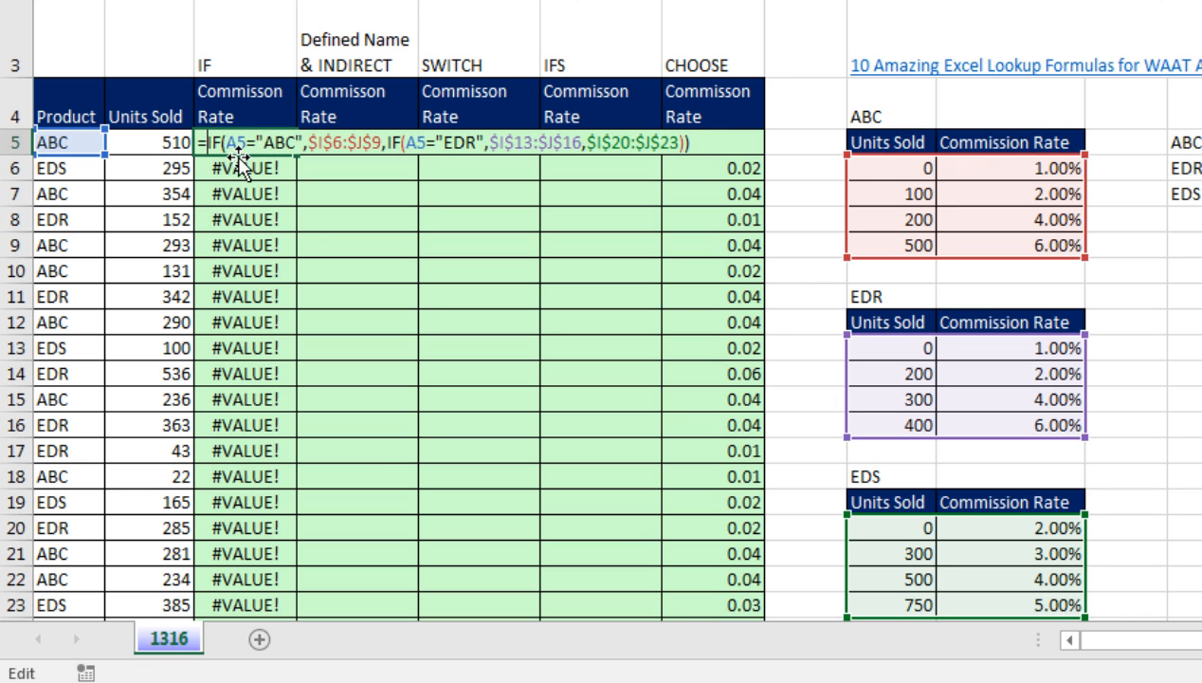
mouse_move(340, 219)
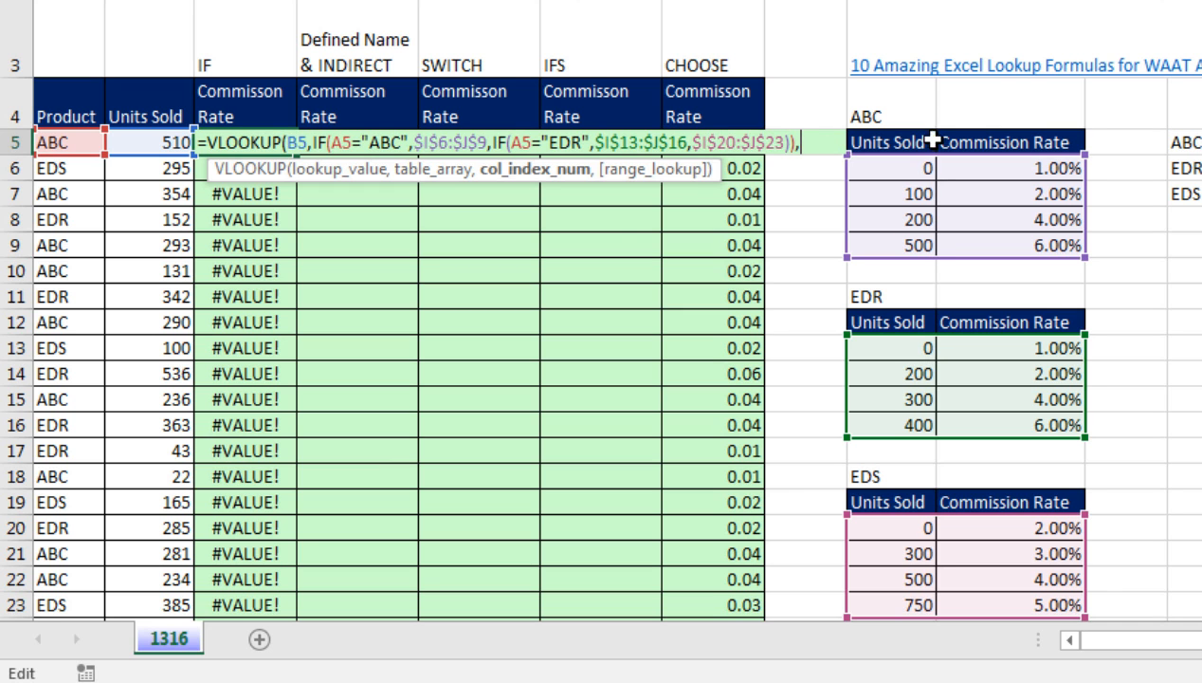
mouse_move(527, 189)
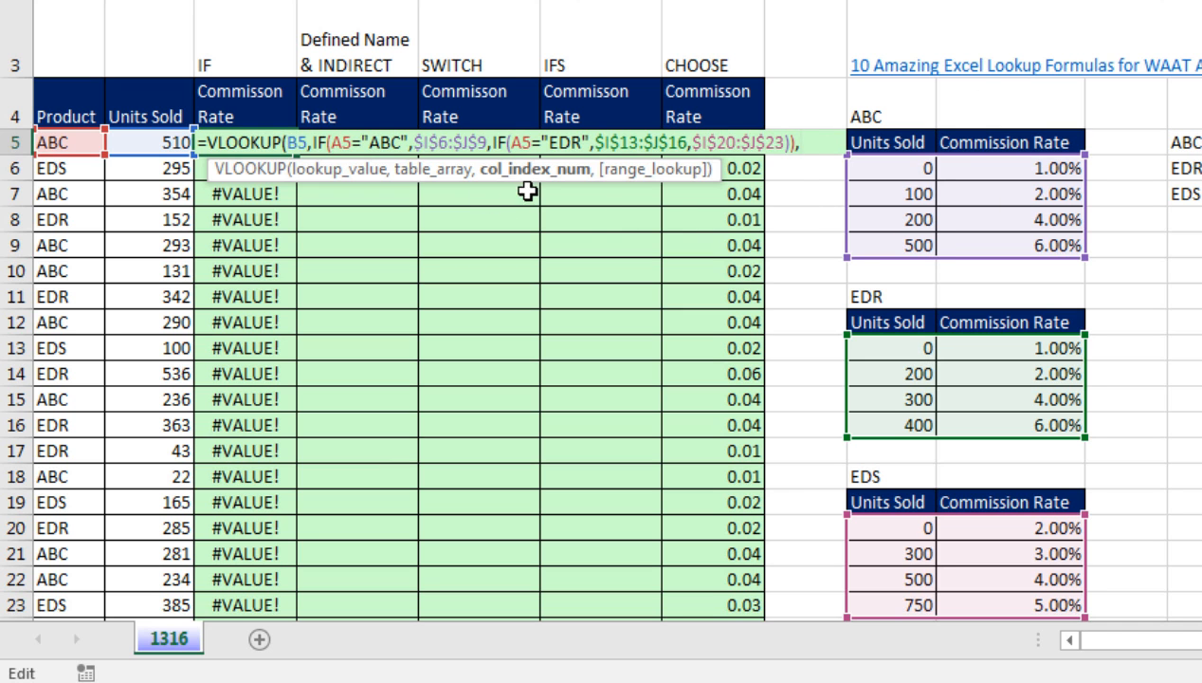
mouse_move(808, 222)
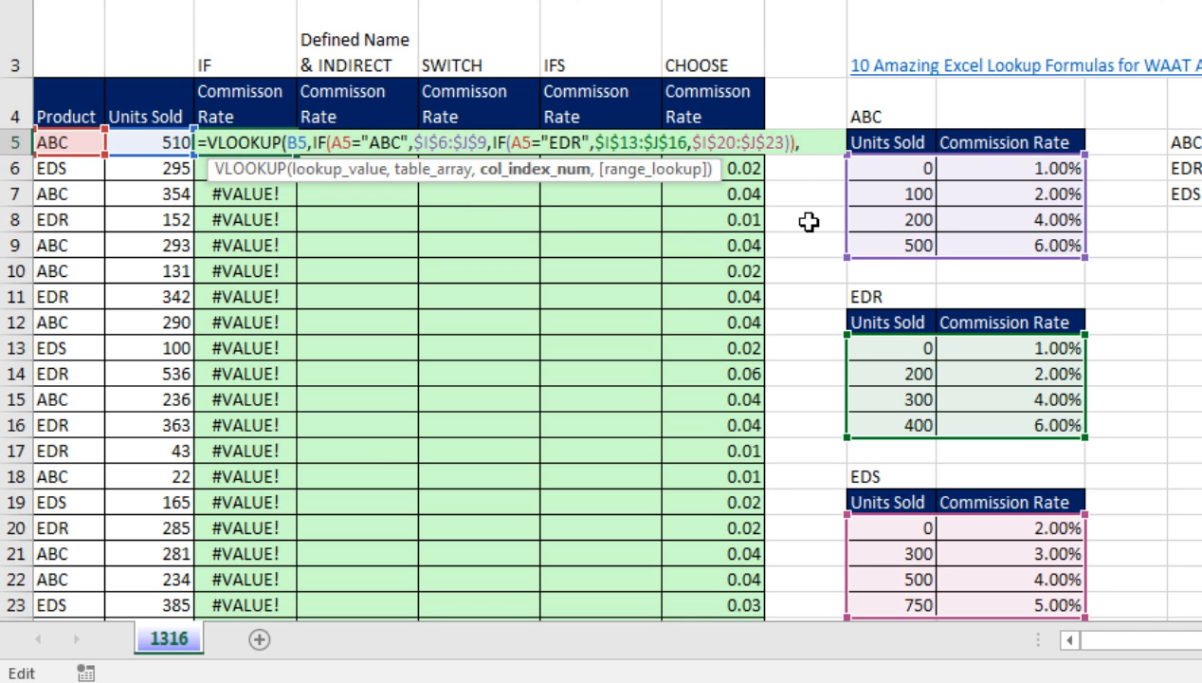
type("2,")
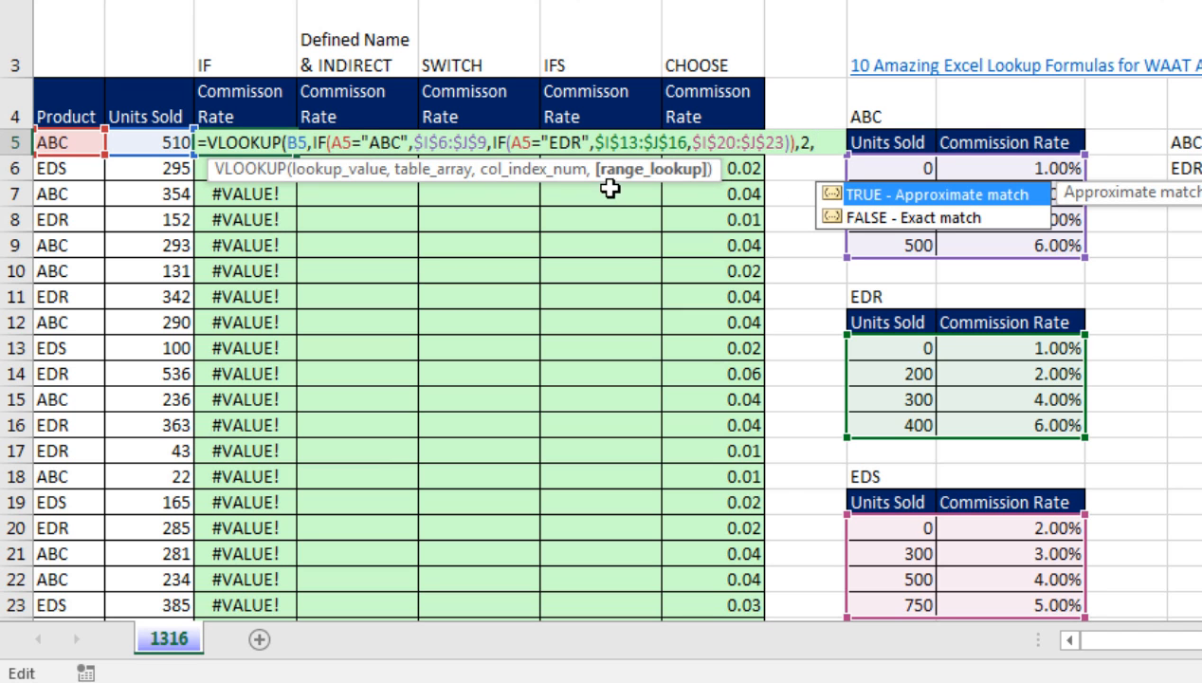
mouse_move(674, 195)
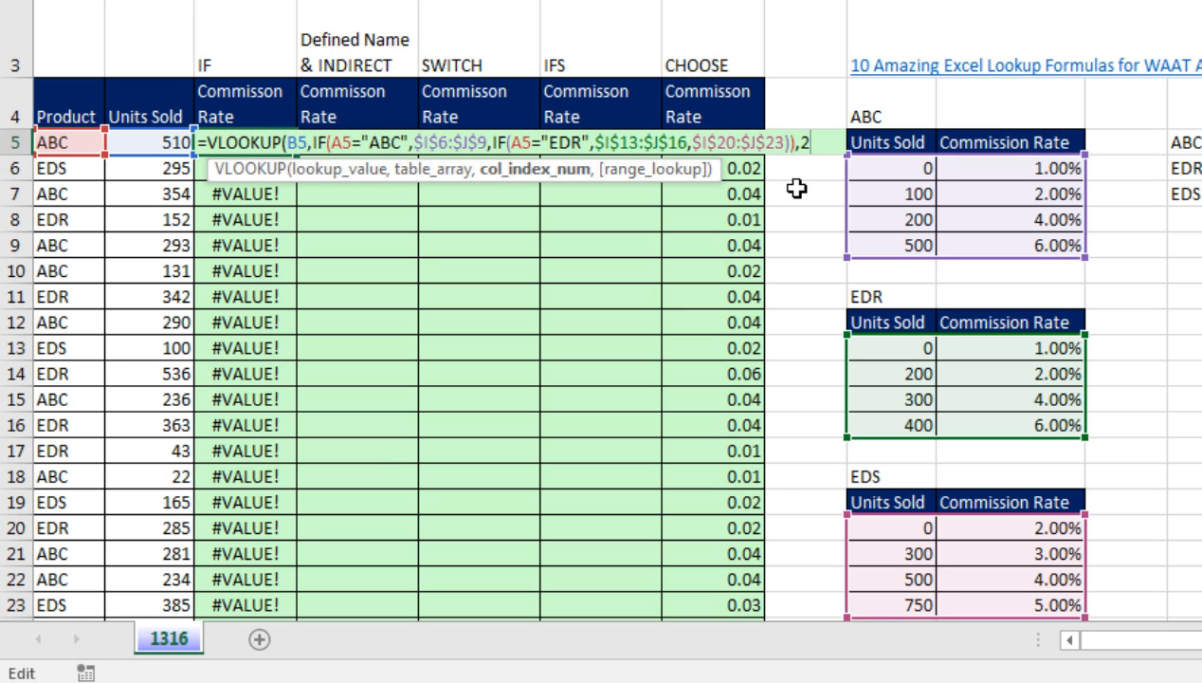
mouse_move(673, 224)
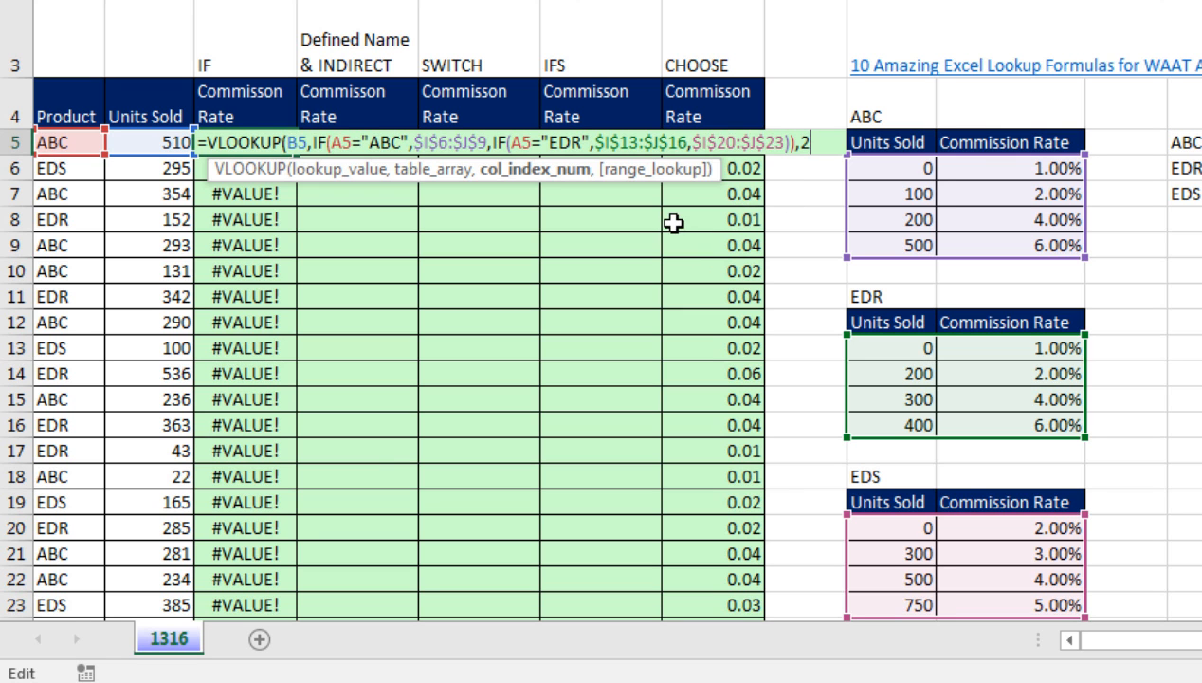
mouse_move(611, 179)
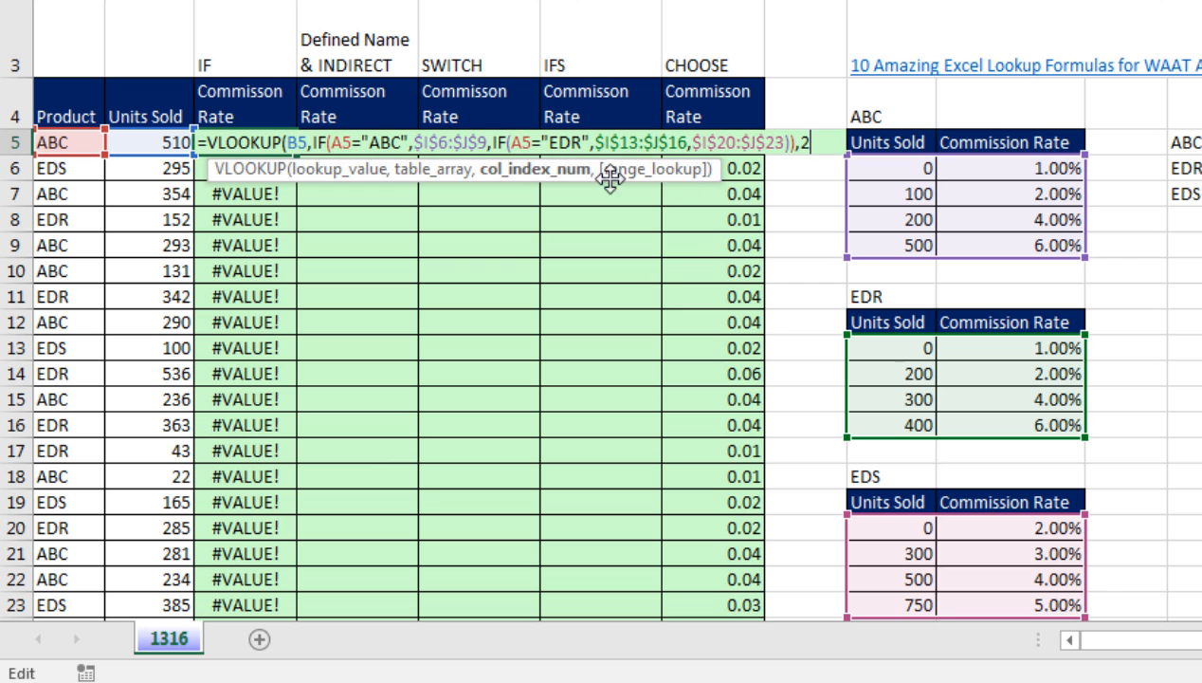
mouse_move(729, 387)
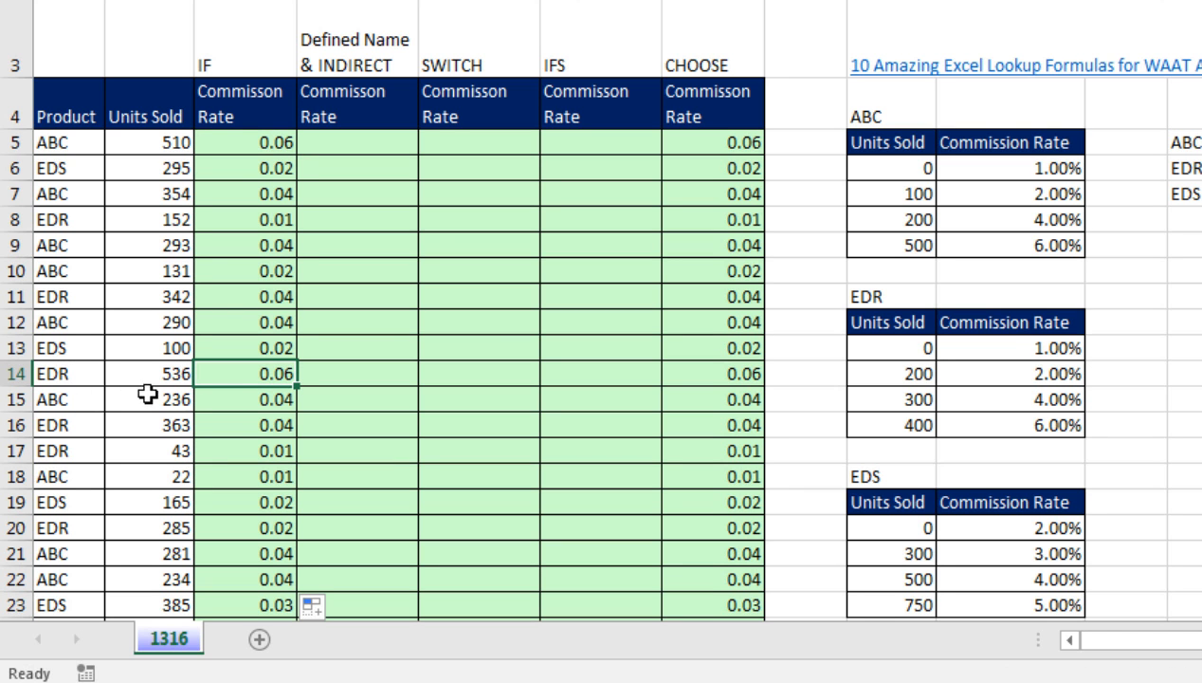
mouse_move(800, 326)
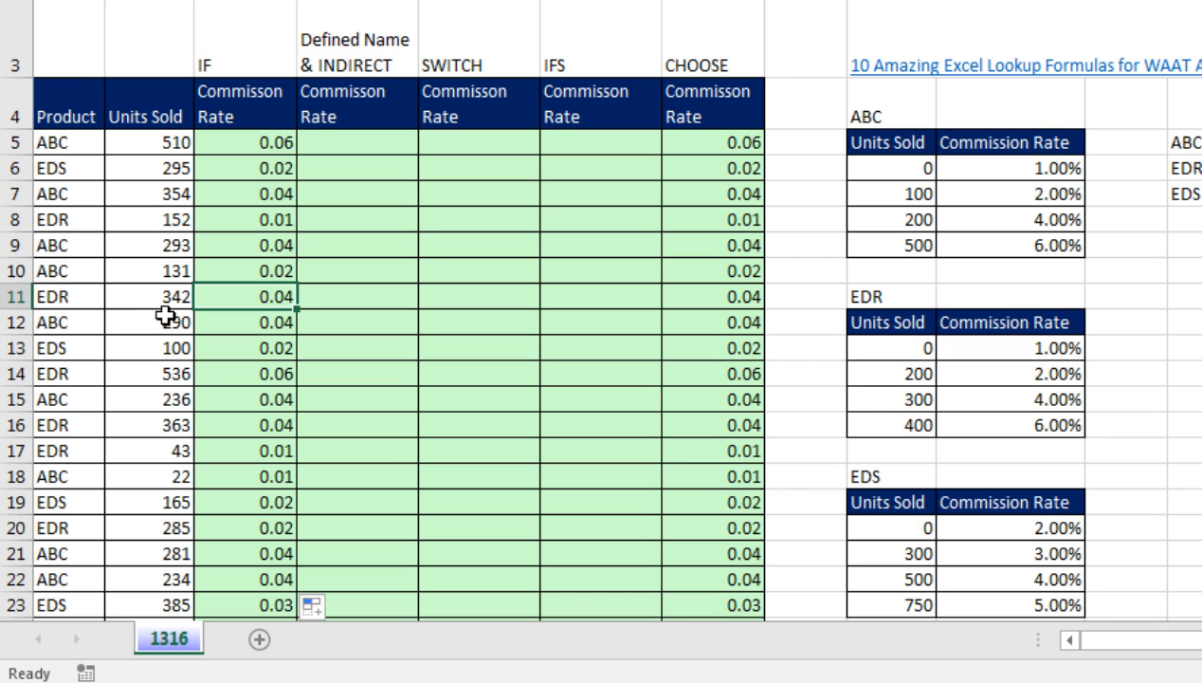
mouse_move(923, 398)
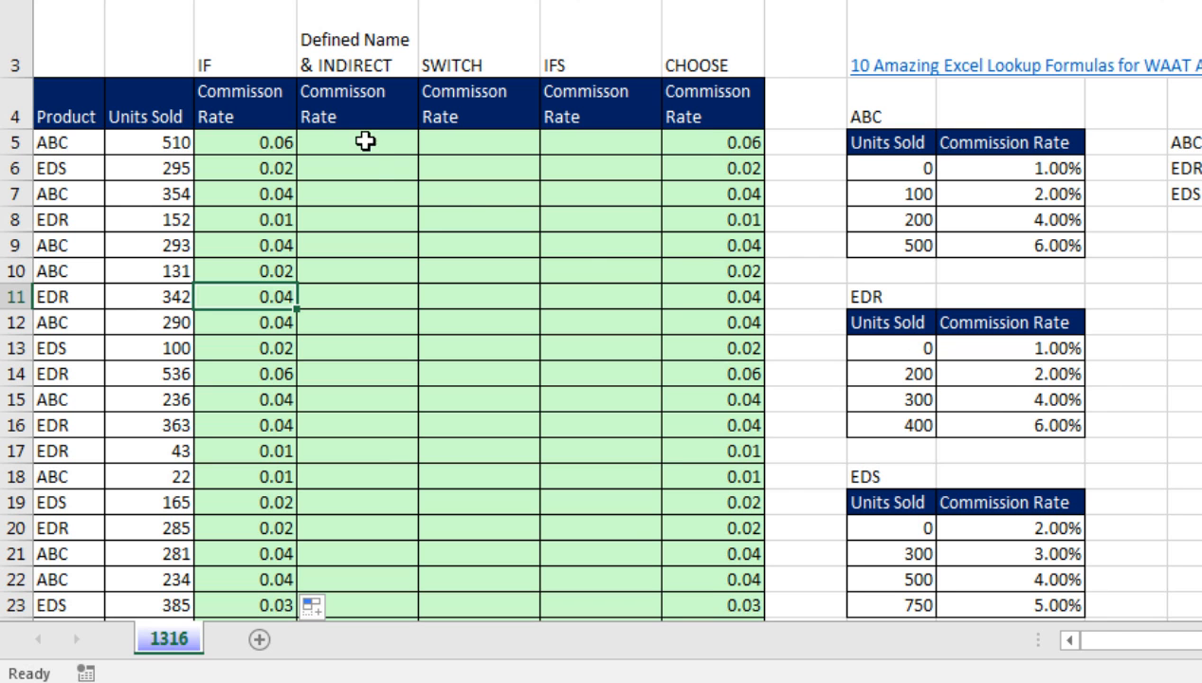
mouse_move(358, 362)
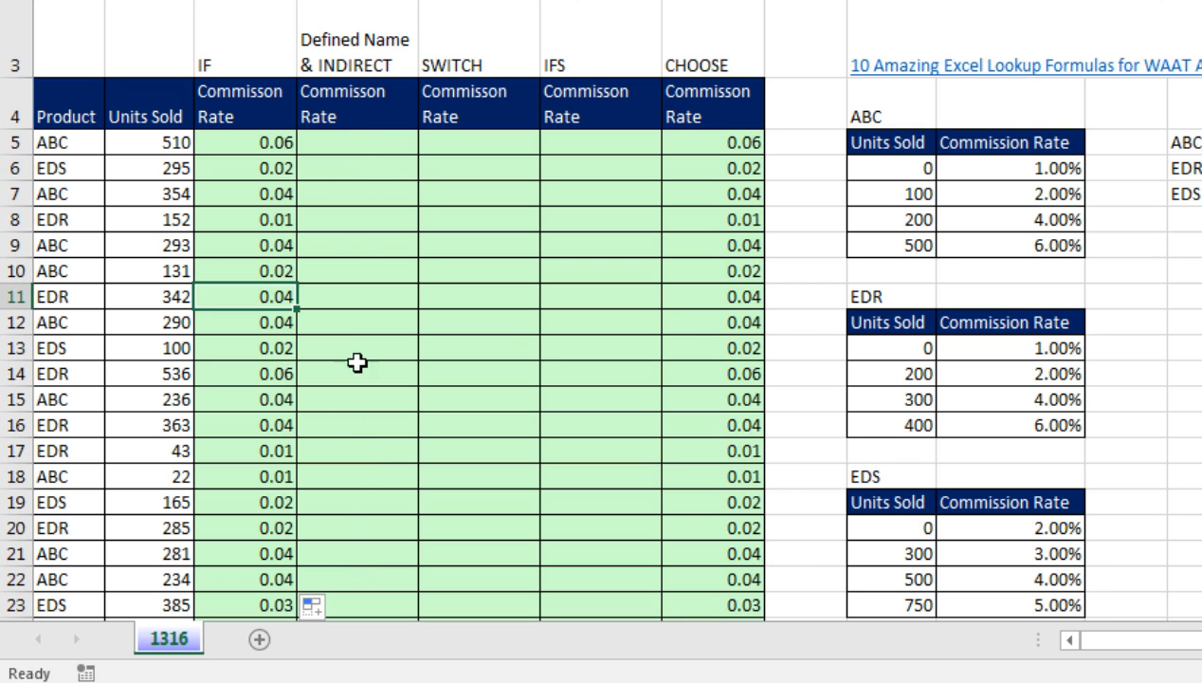
mouse_move(358, 133)
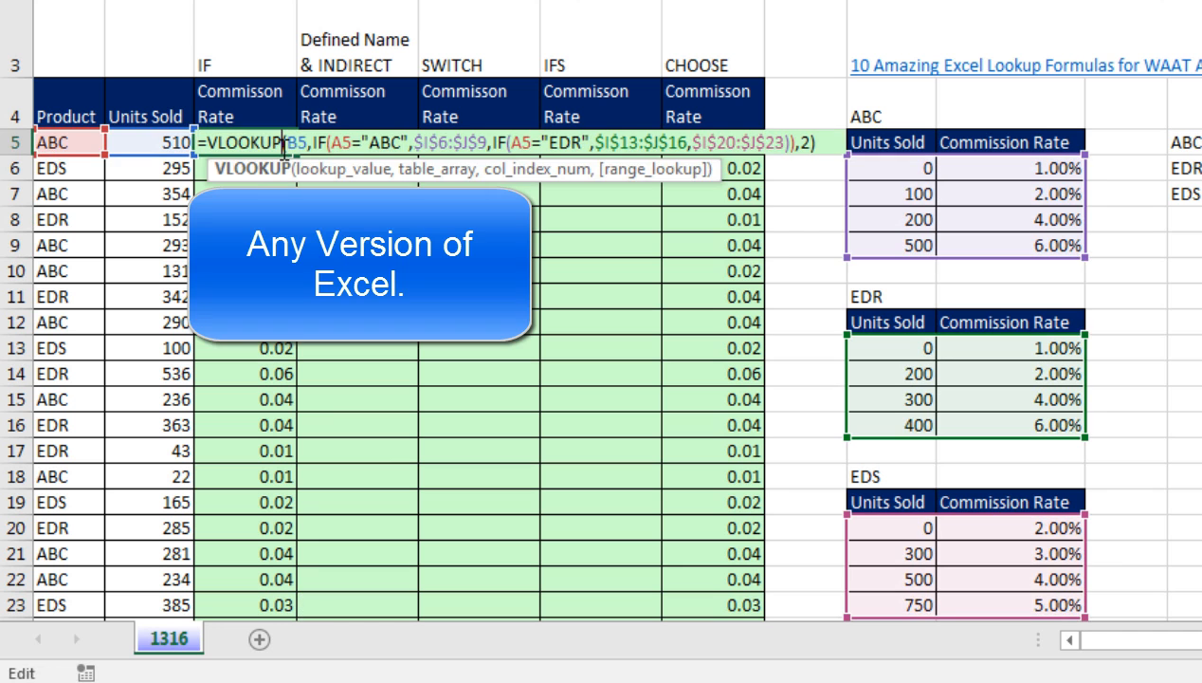
key("Return")
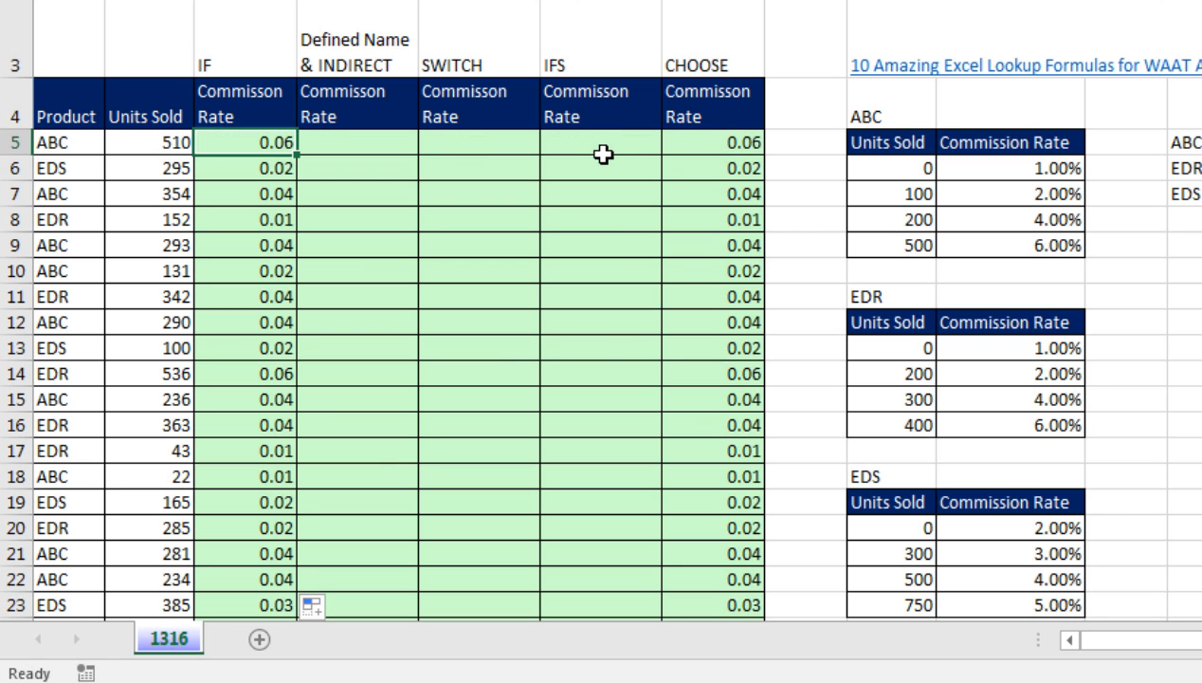
left_click(598, 142)
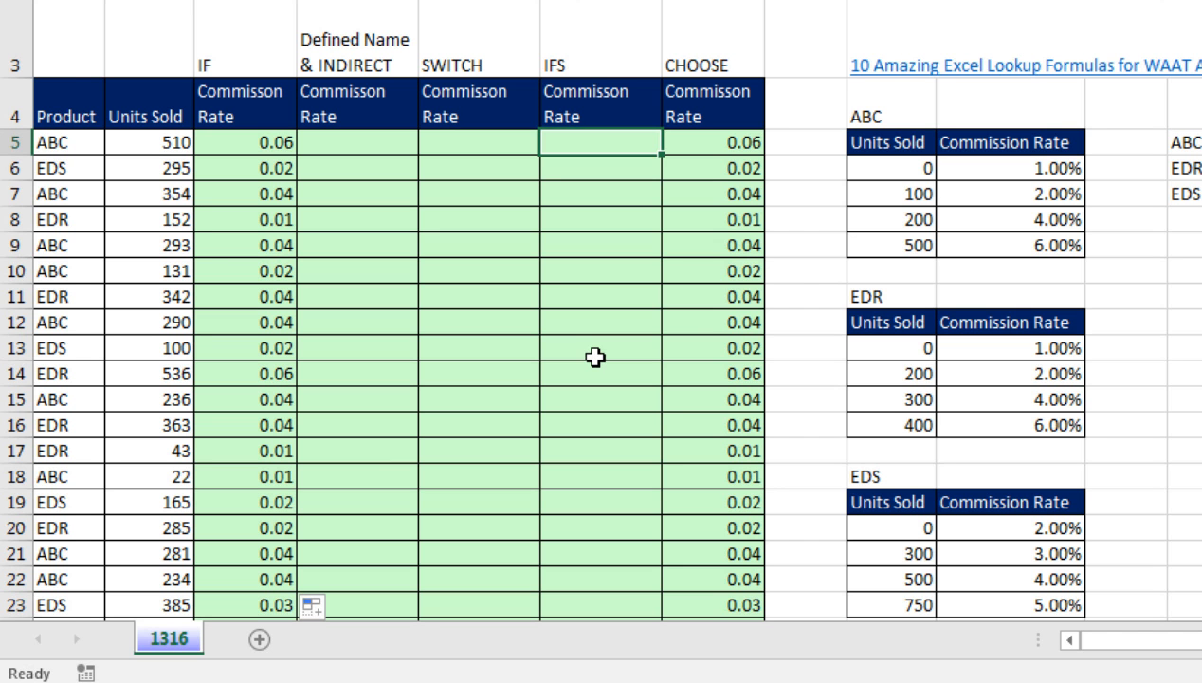
mouse_move(258, 172)
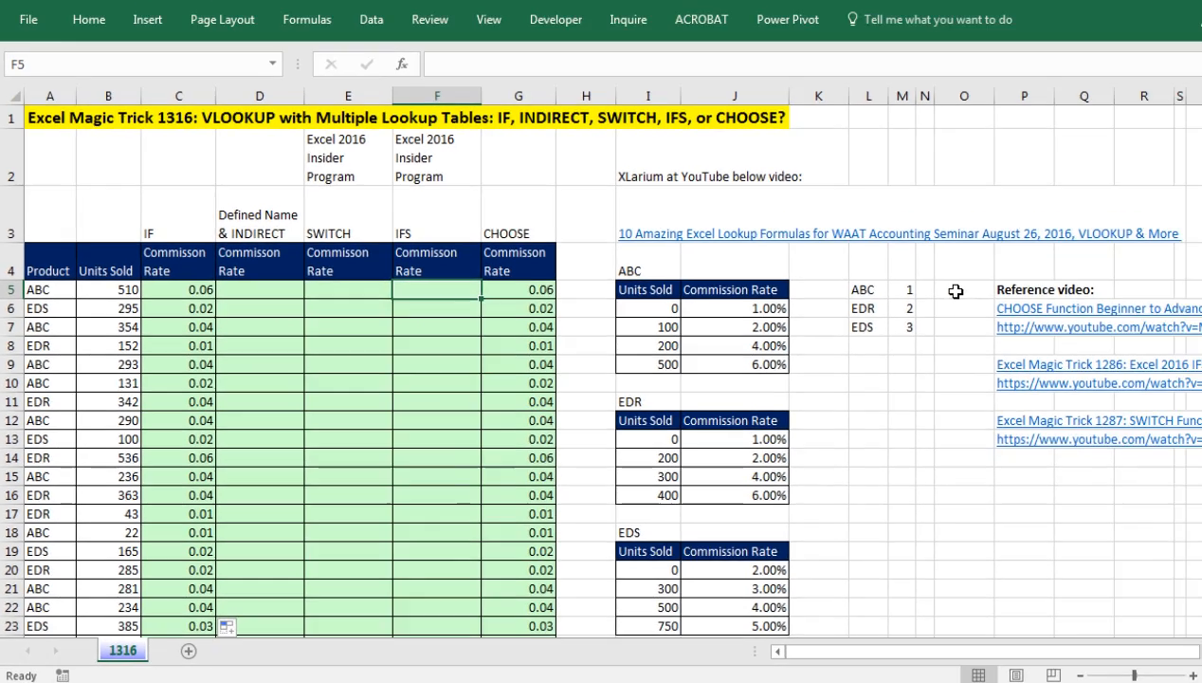
Step: Start =IFS( in cell F5, the first IFS commission rate cell
left_click(1165, 8)
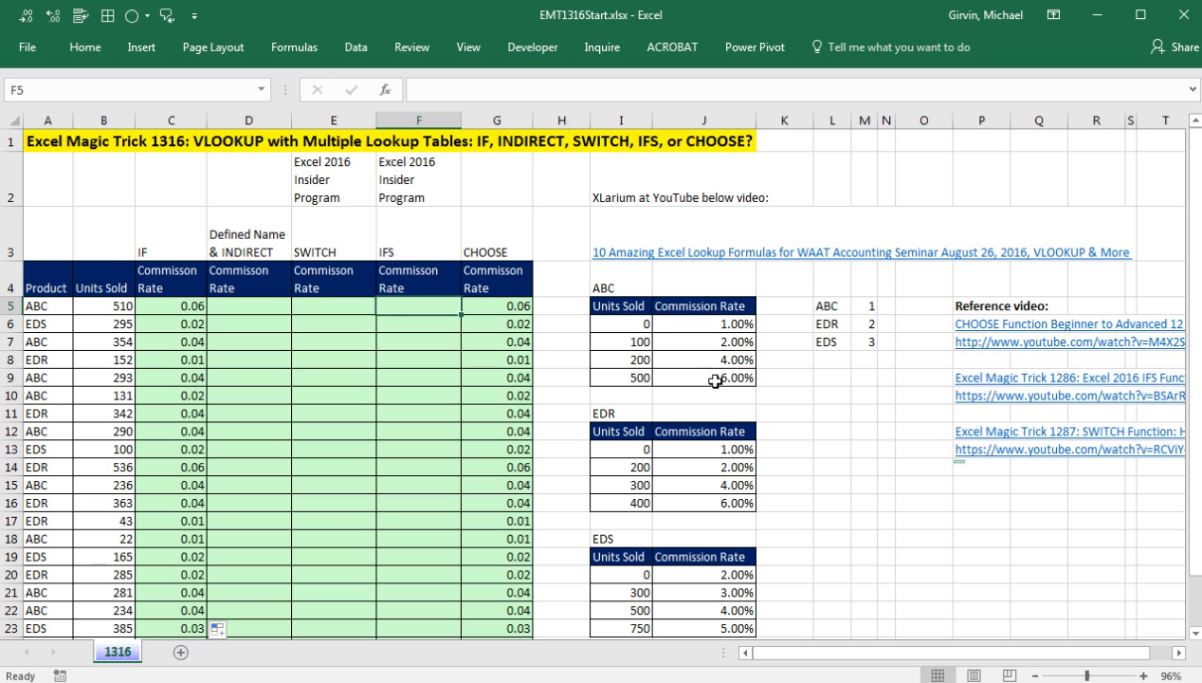
mouse_move(501, 546)
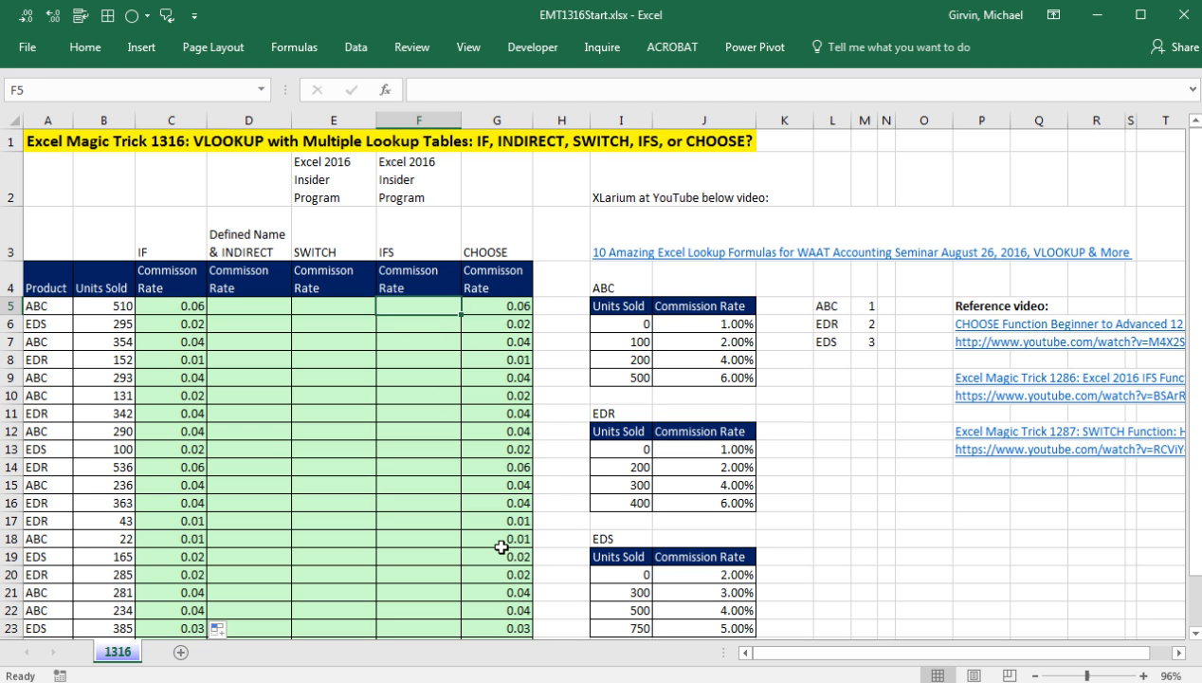
type("=ifs")
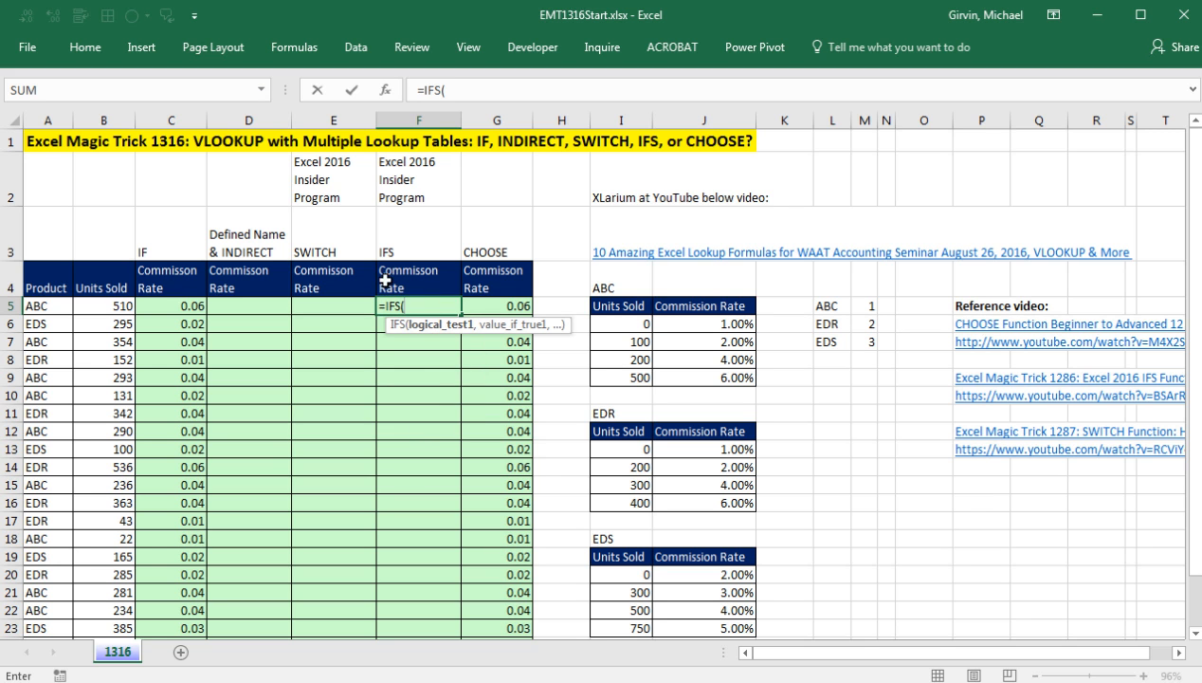
mouse_move(445, 178)
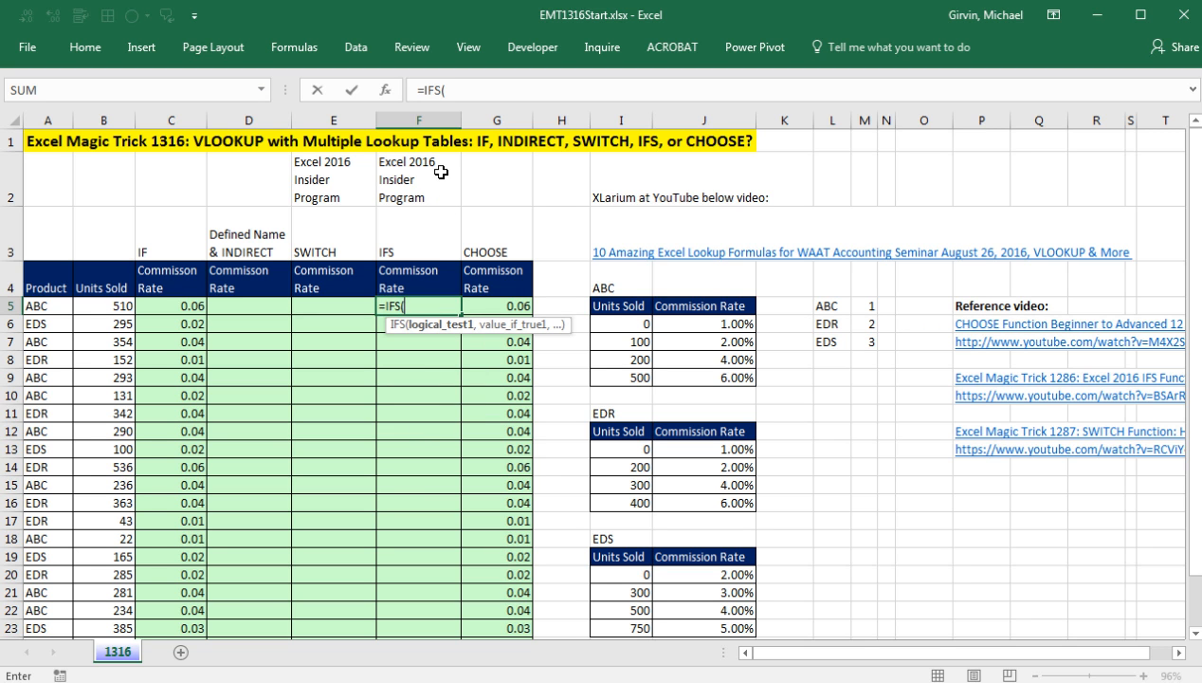
mouse_move(425, 180)
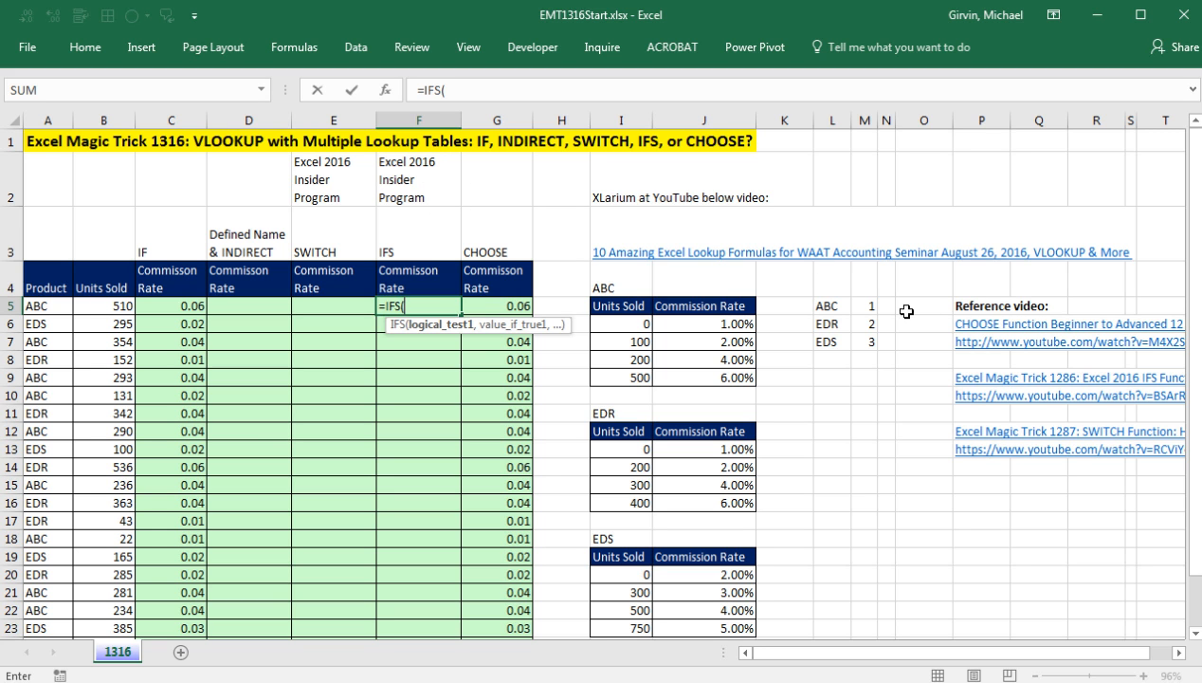
mouse_move(971, 396)
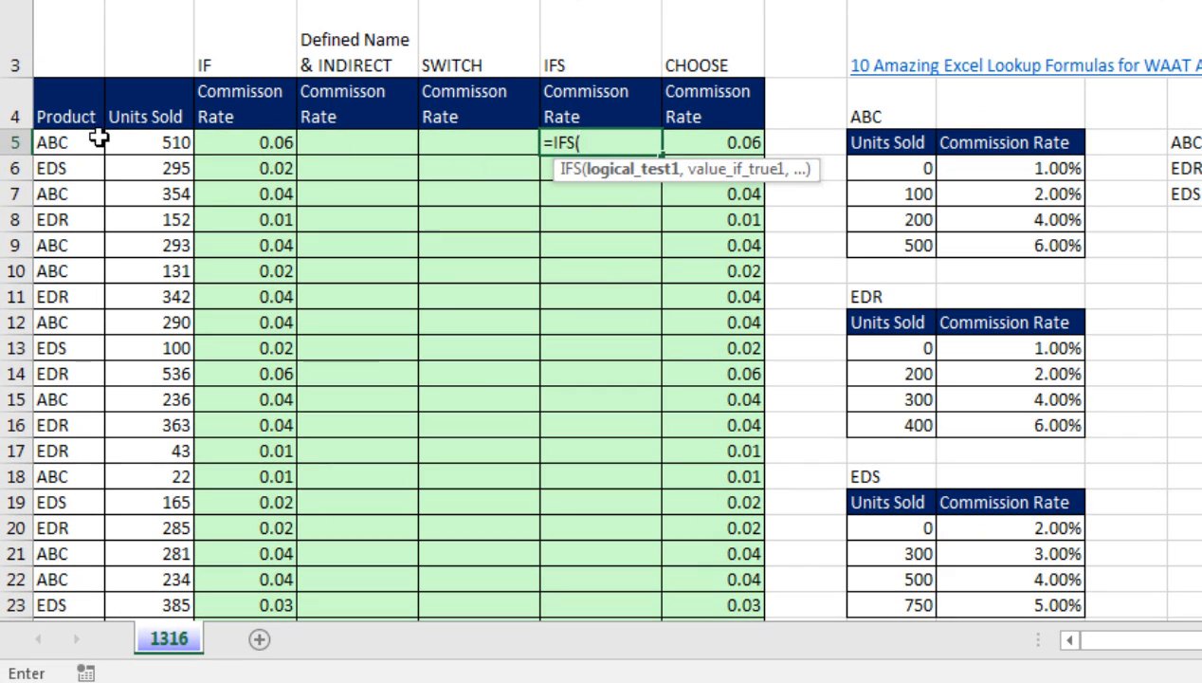
Step: Enter the first IFS test A5=$I$4 returning the ABC table $I$6:$J$9
left_click(67, 142)
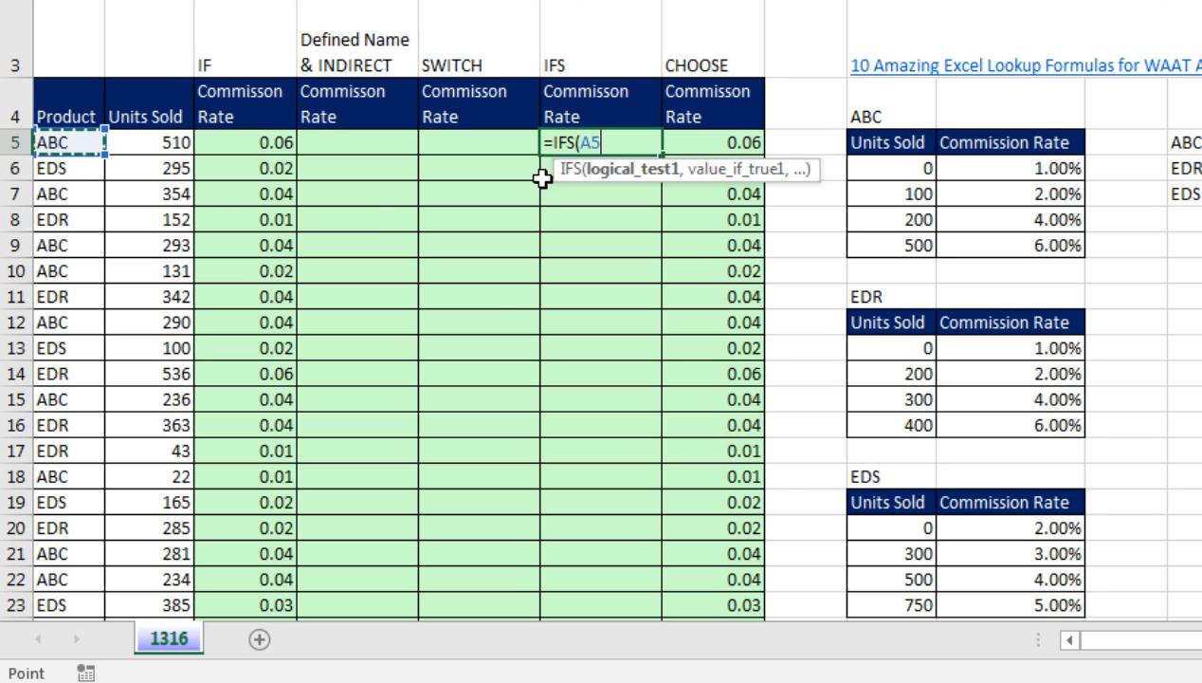
mouse_move(490, 309)
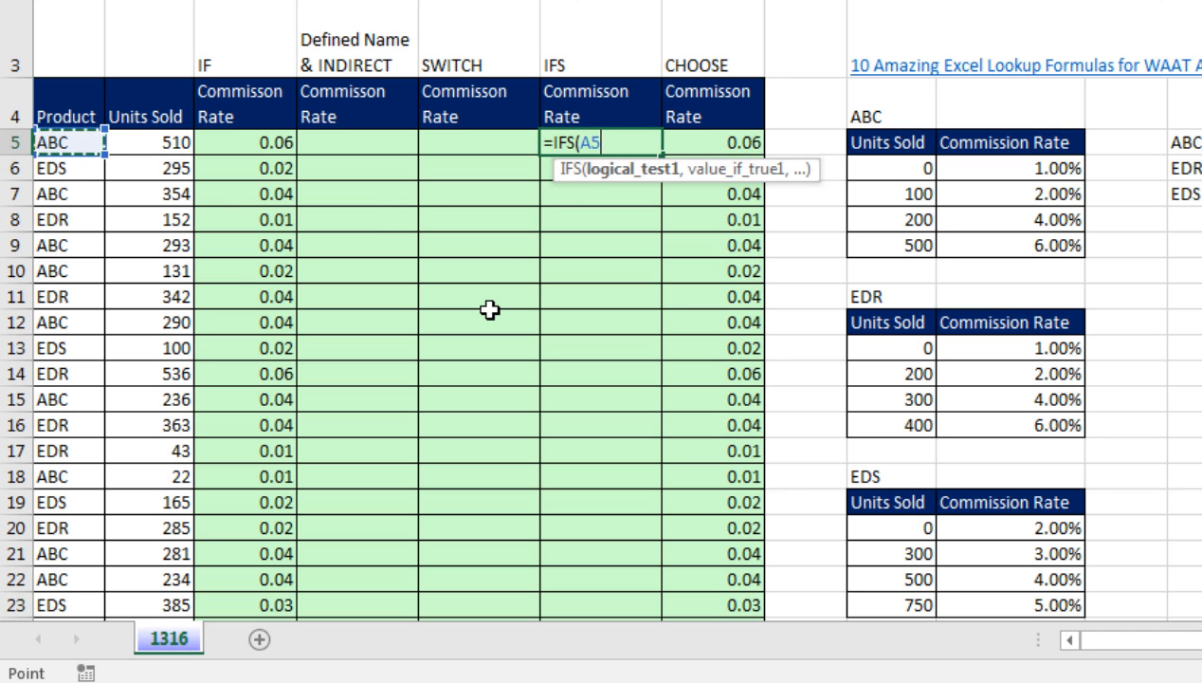
mouse_move(638, 205)
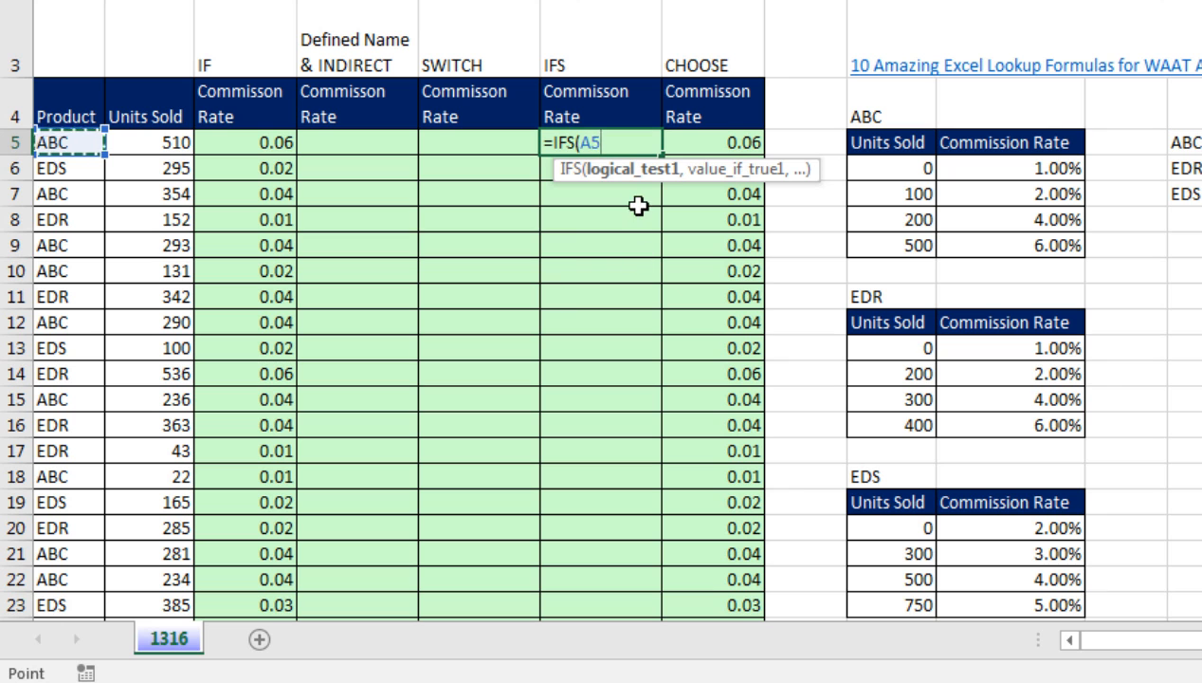
mouse_move(617, 232)
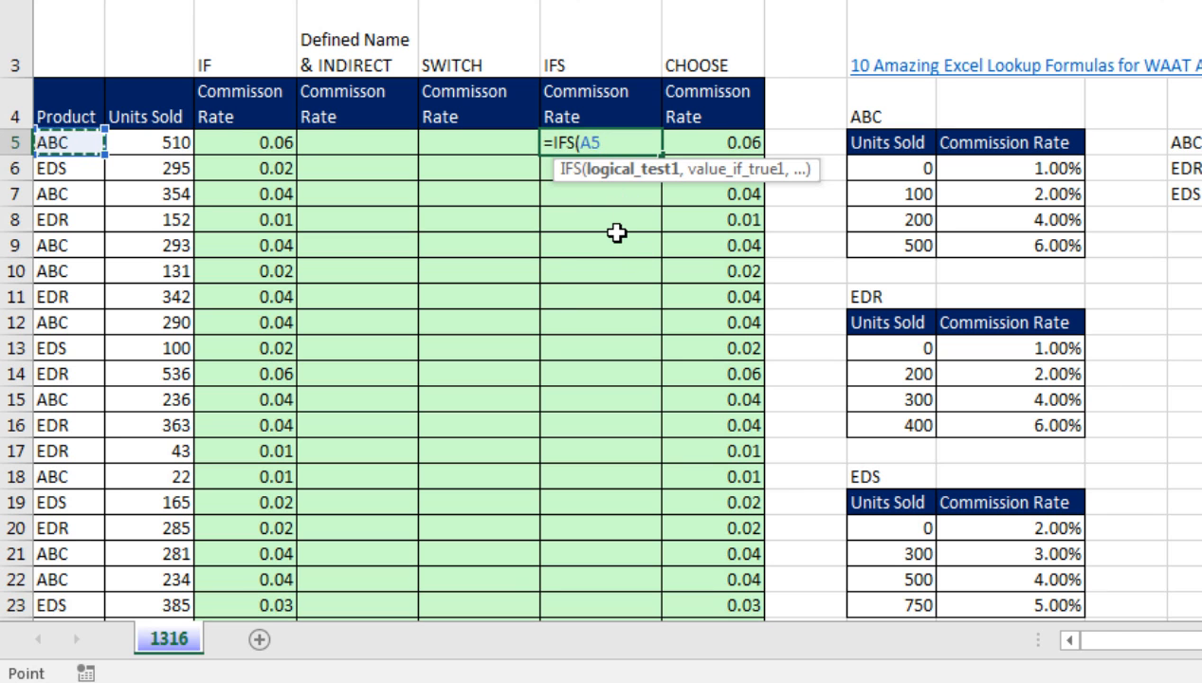
type("=I4")
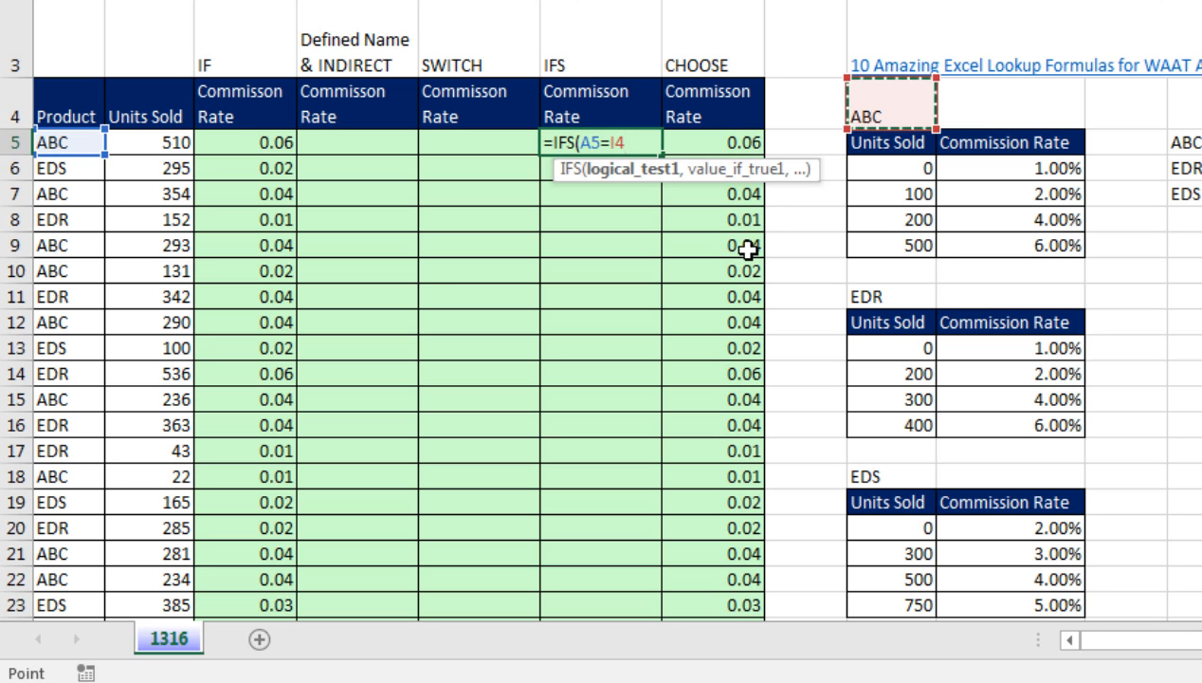
key("F4")
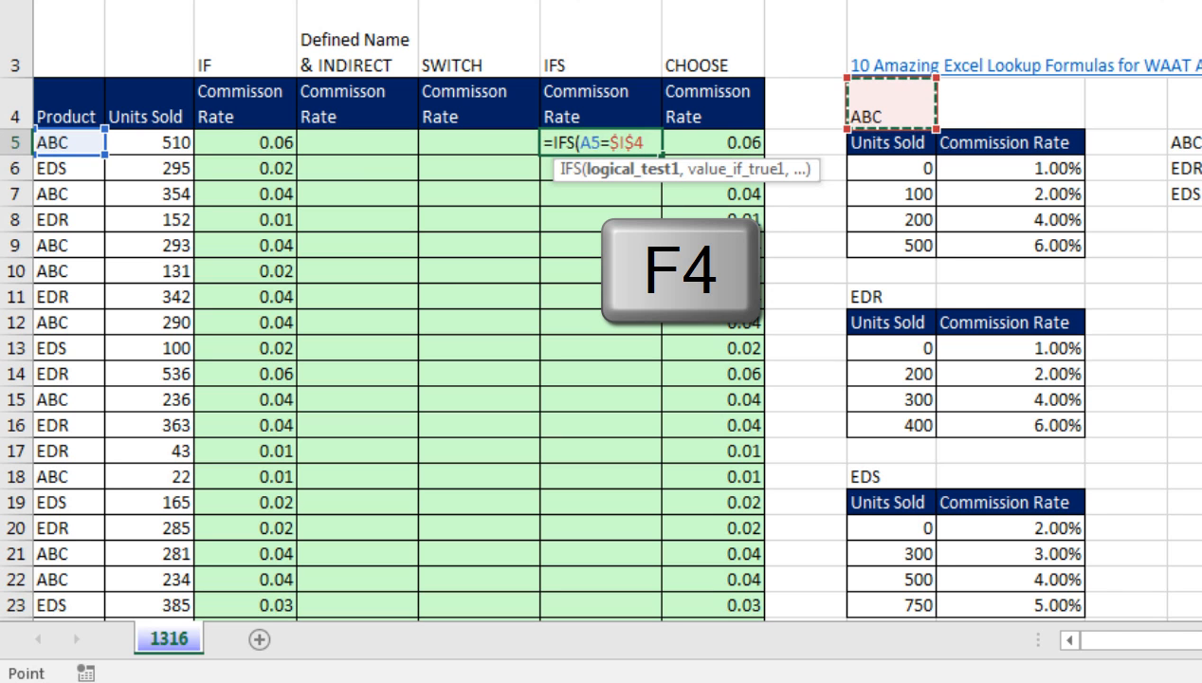
key("f4")
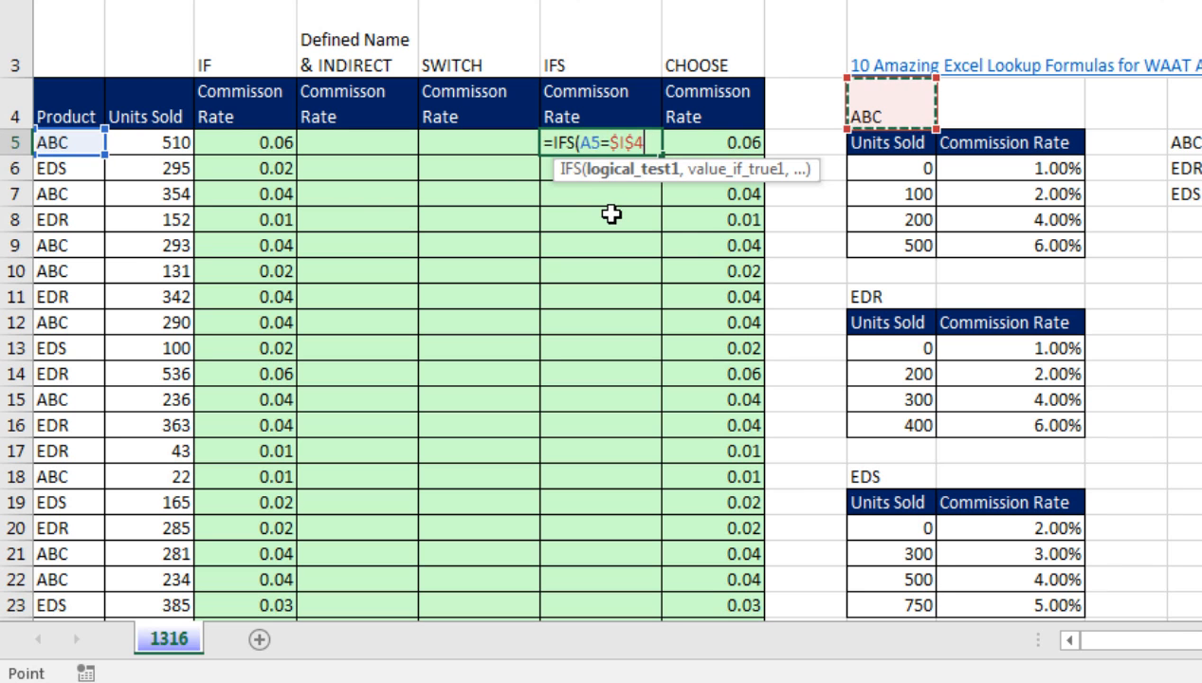
type(",J9")
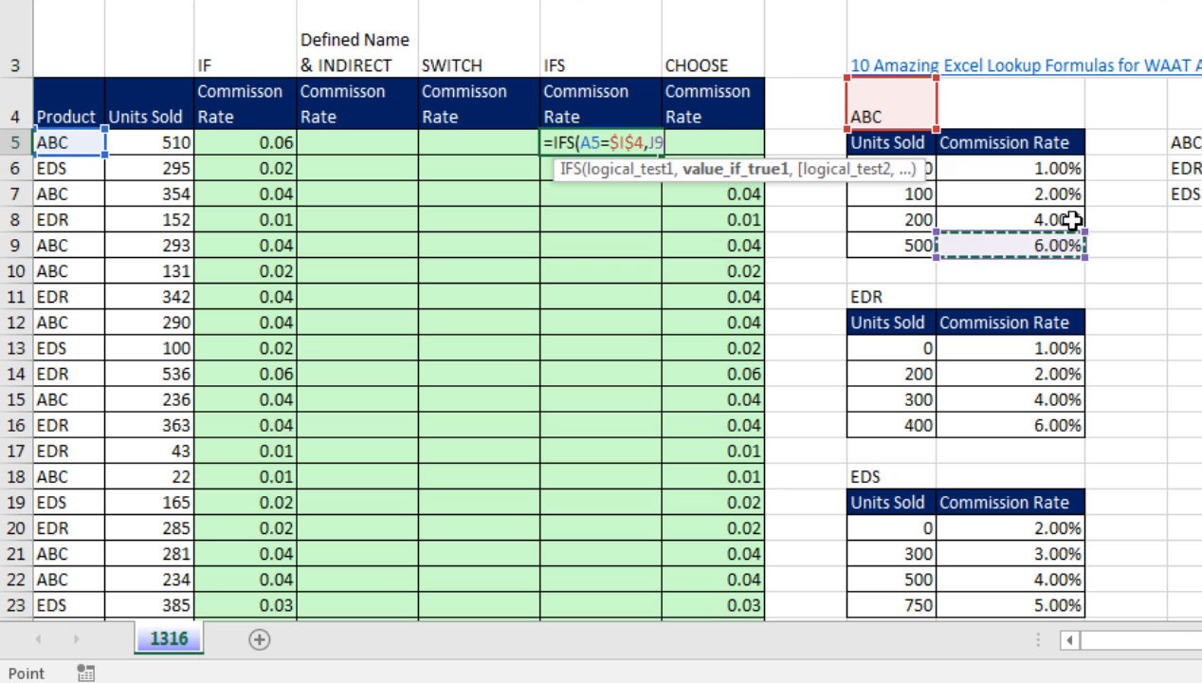
key("f4")
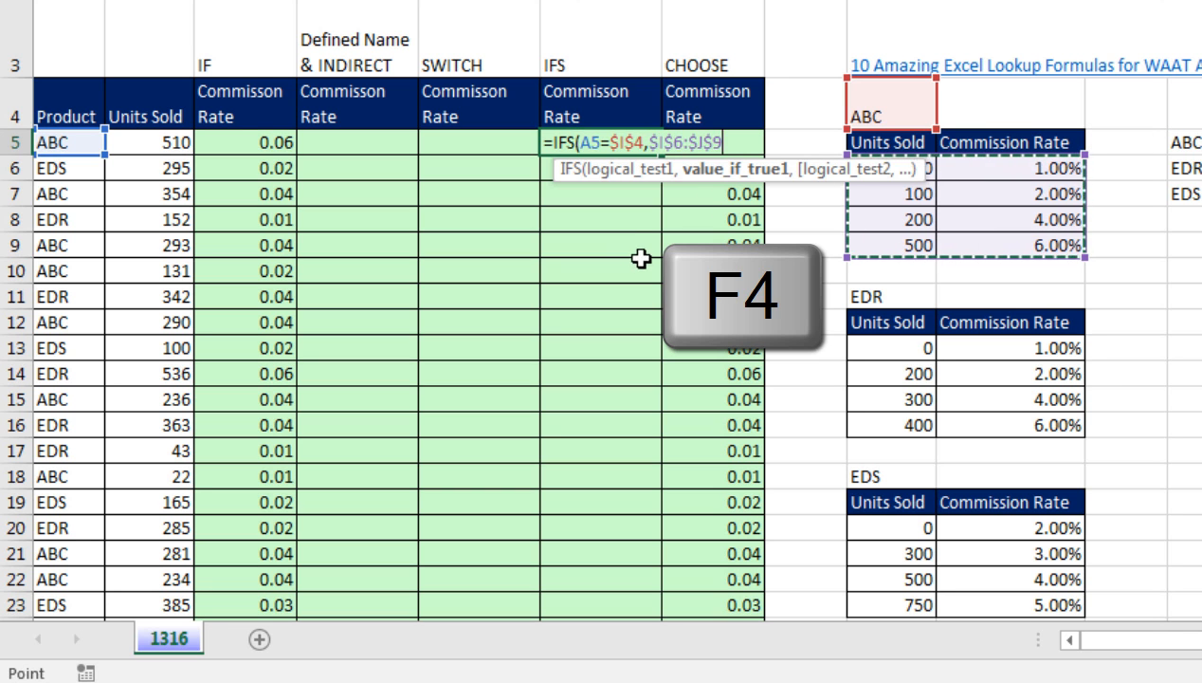
key("f4")
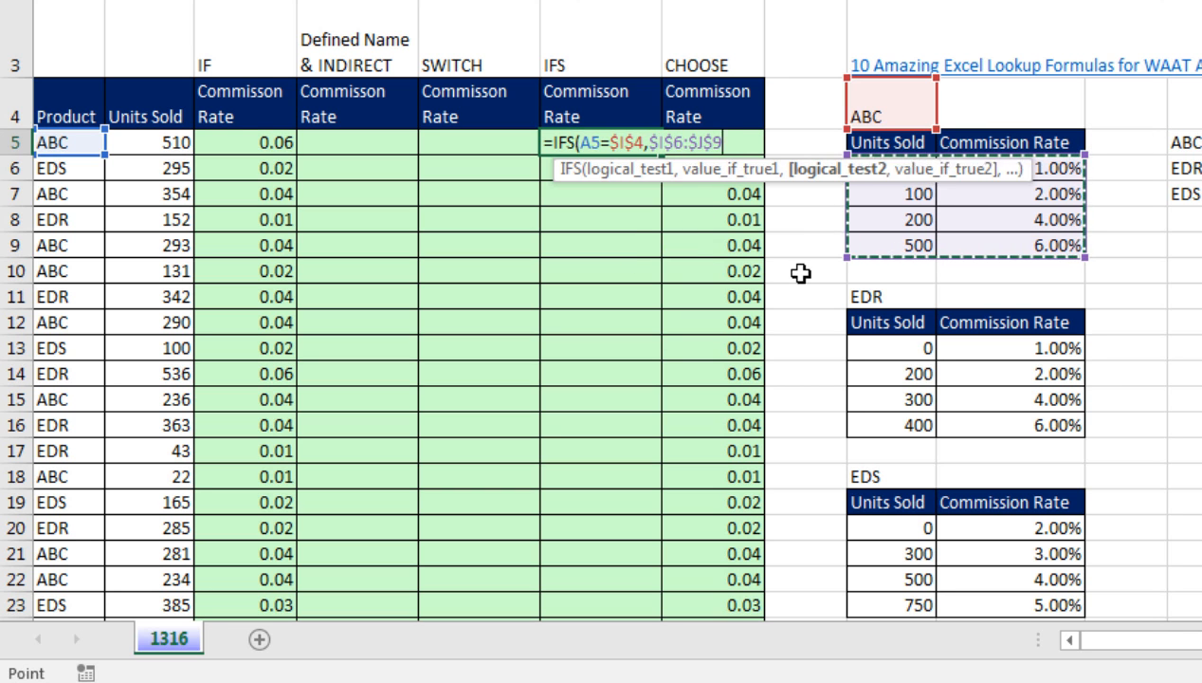
type(",")
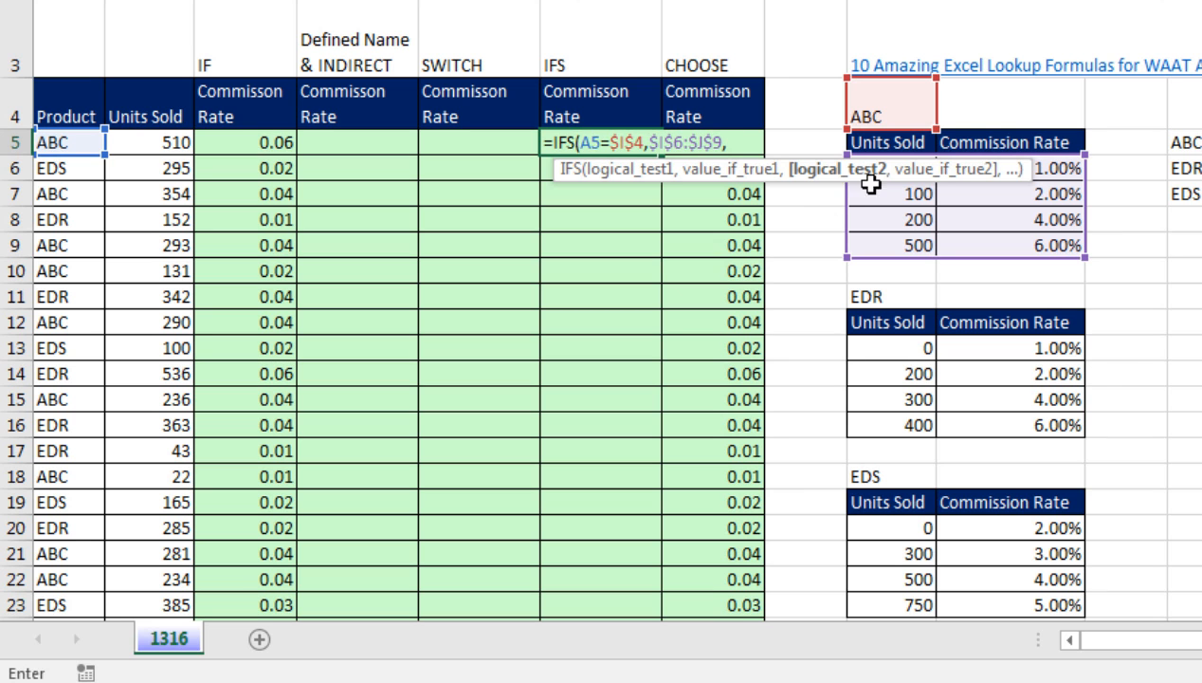
mouse_move(1009, 170)
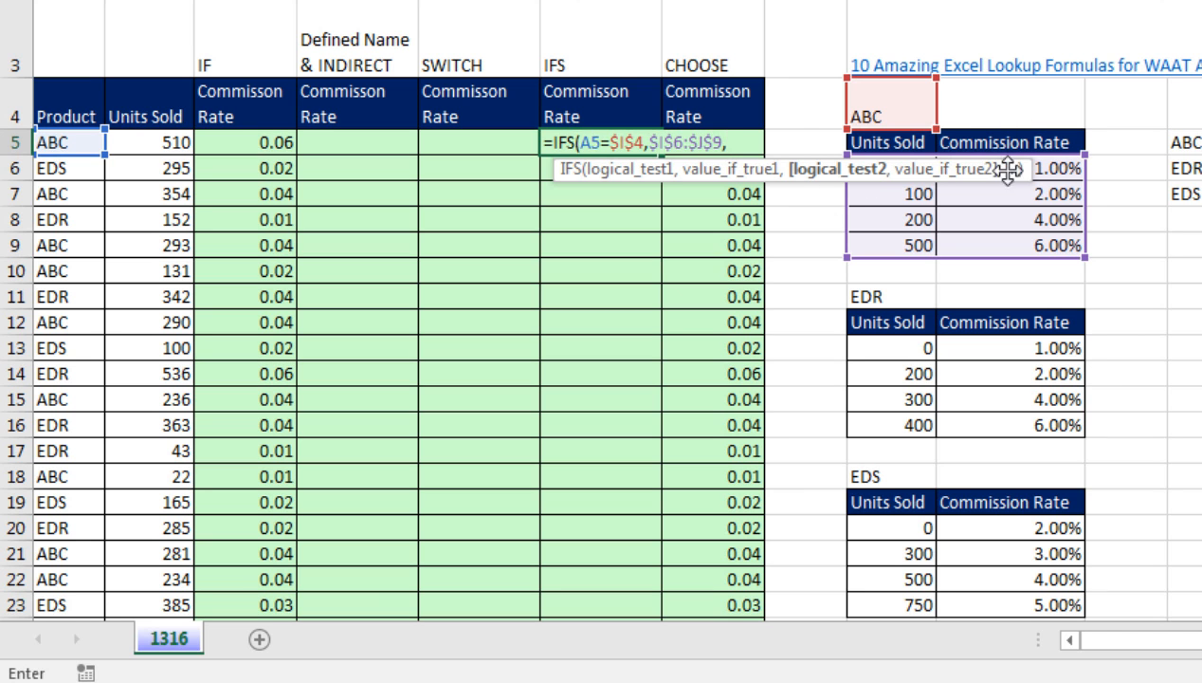
mouse_move(902, 208)
type("A5=")
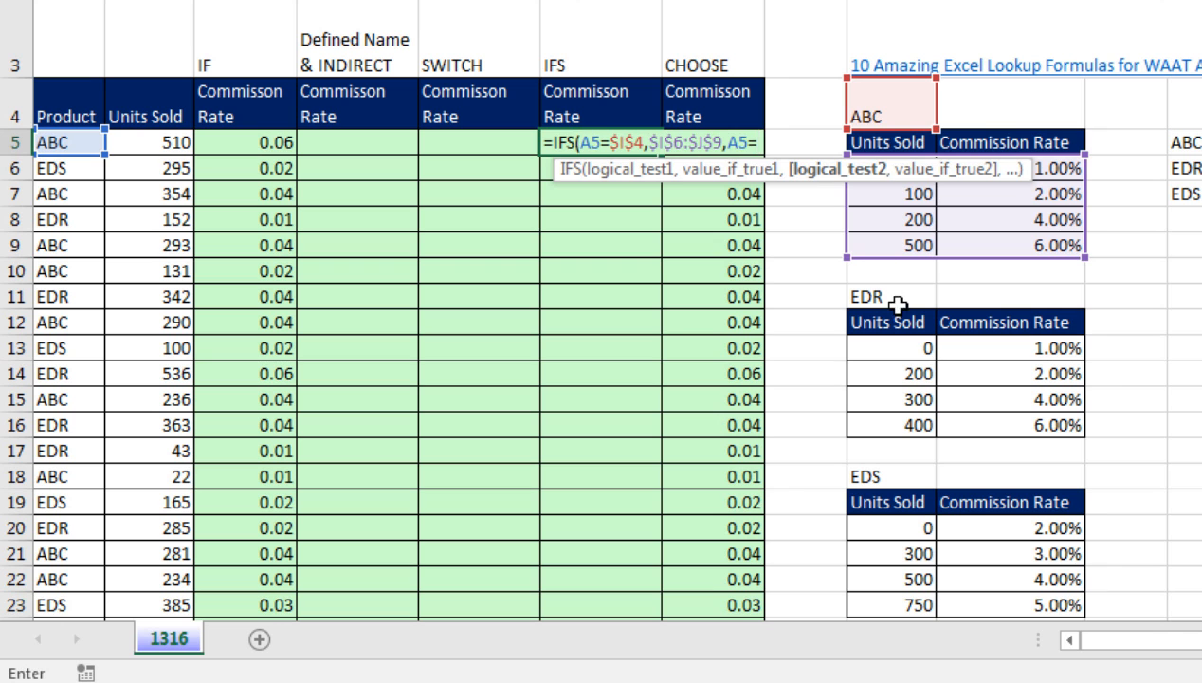
Step: Add the EDR test returning $I$13:$J$16 and the EDS test returning $I$20:$J$23, then preview the result
left_click(864, 296)
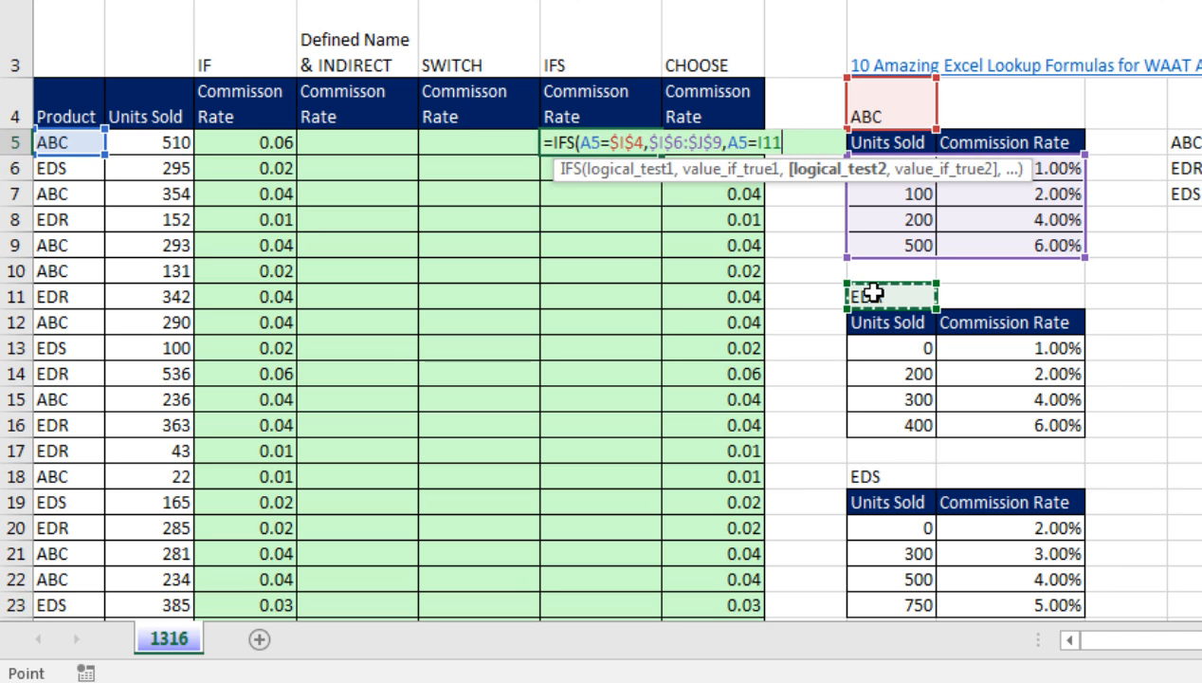
key("f4")
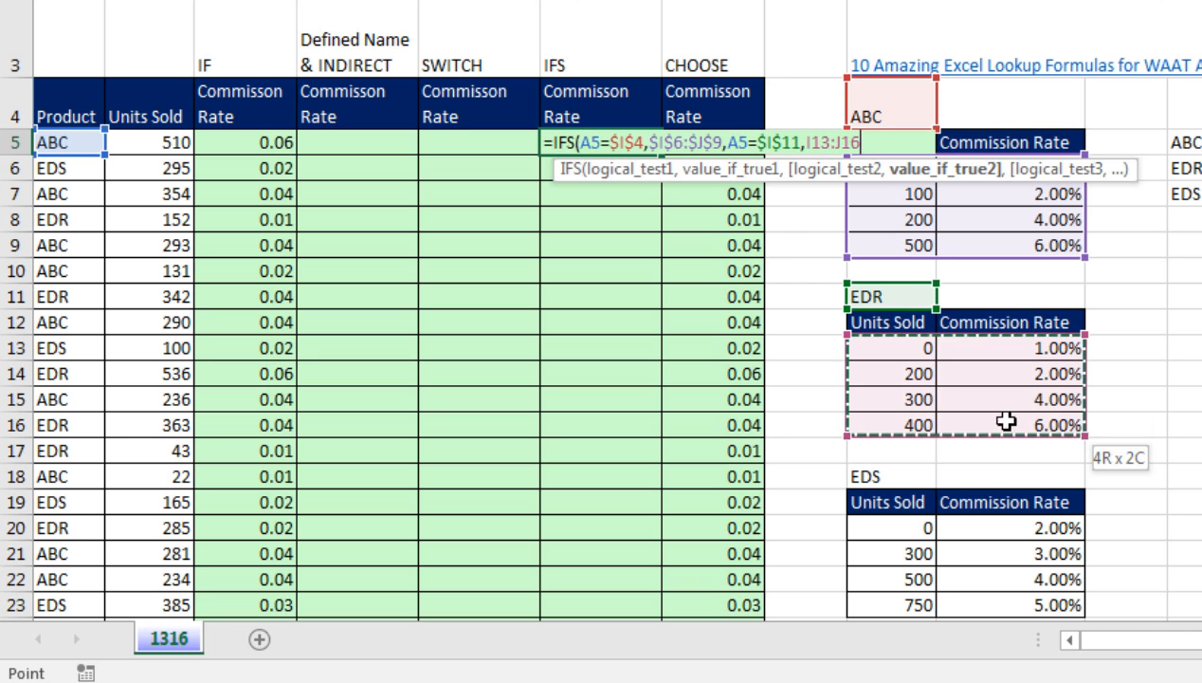
key("f4")
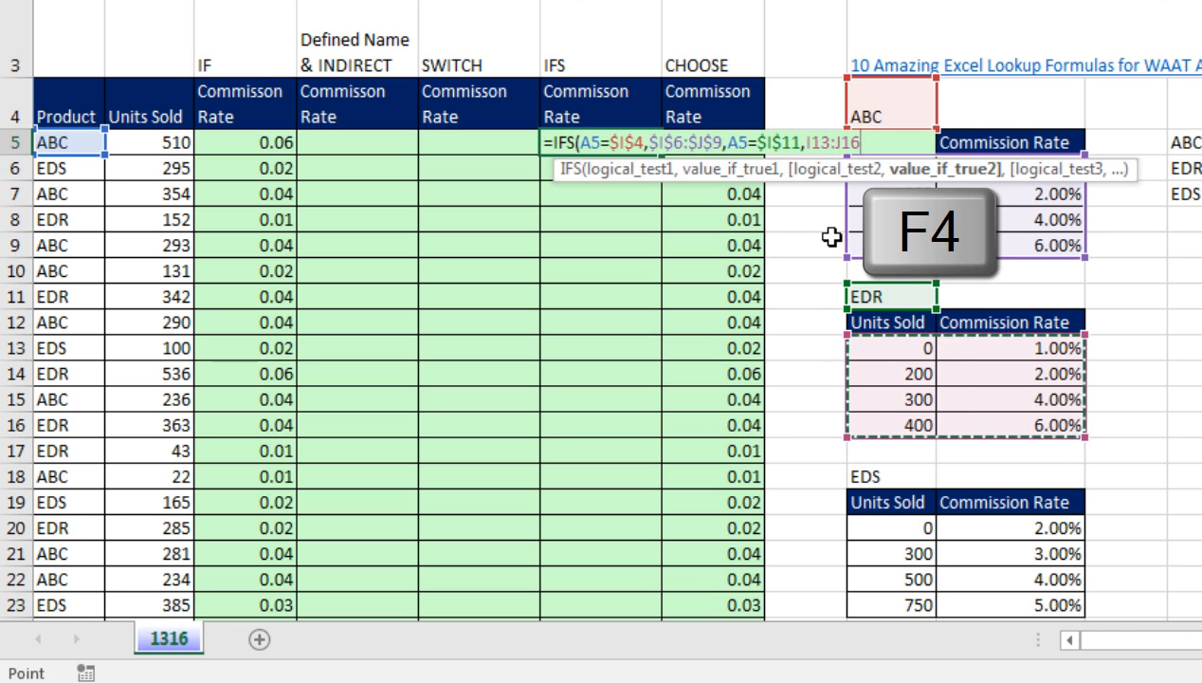
key("f4")
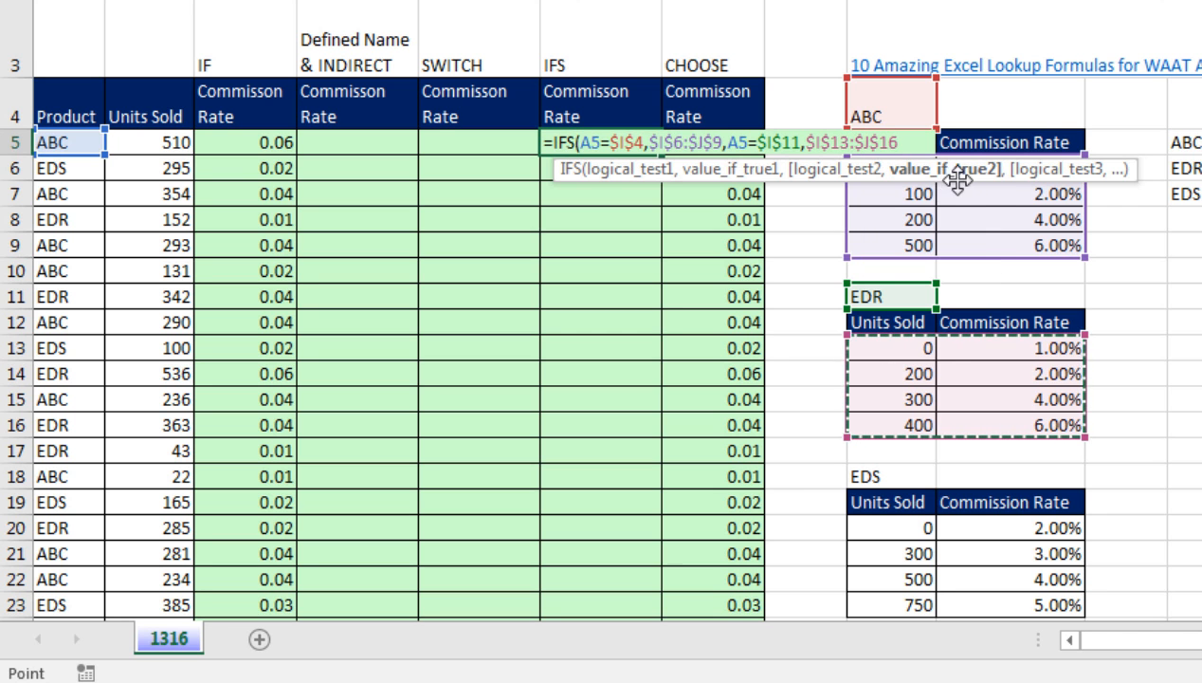
scroll("up", 3)
type(",")
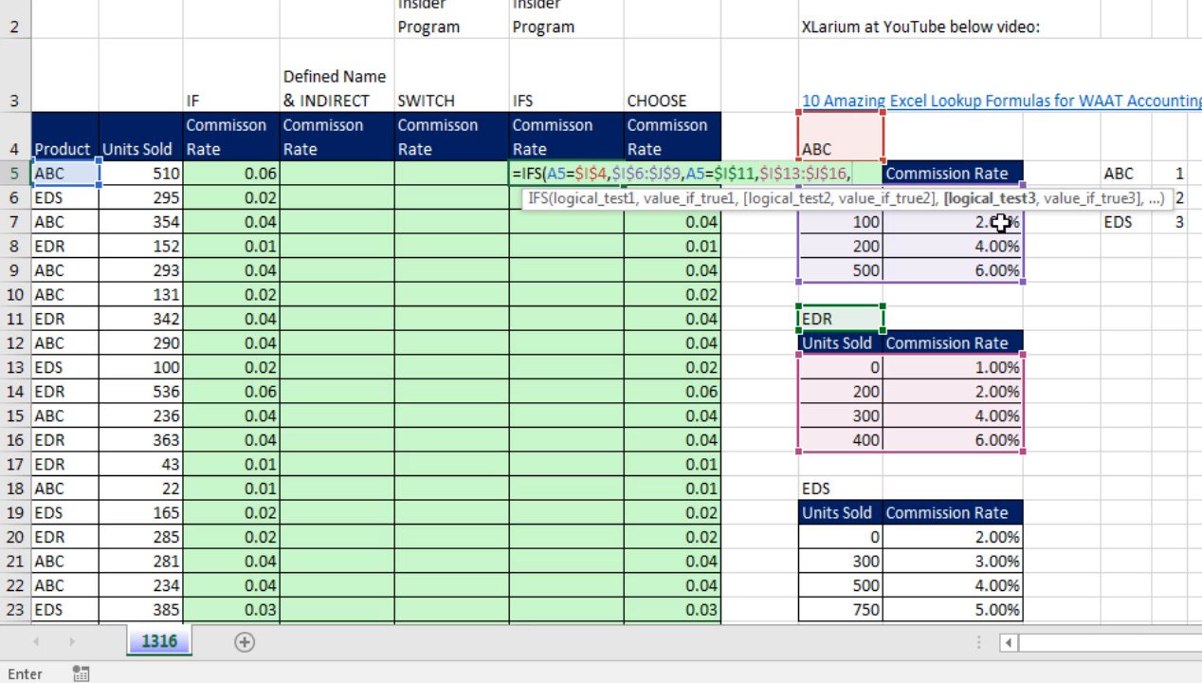
mouse_move(68, 180)
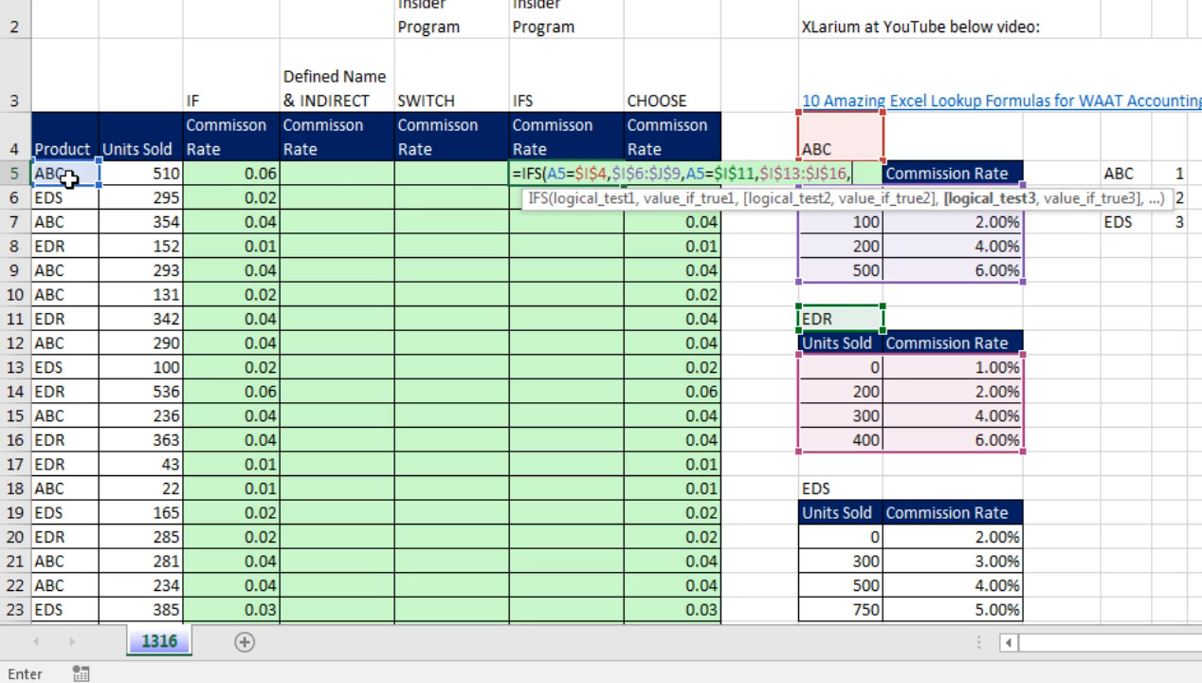
left_click(63, 174)
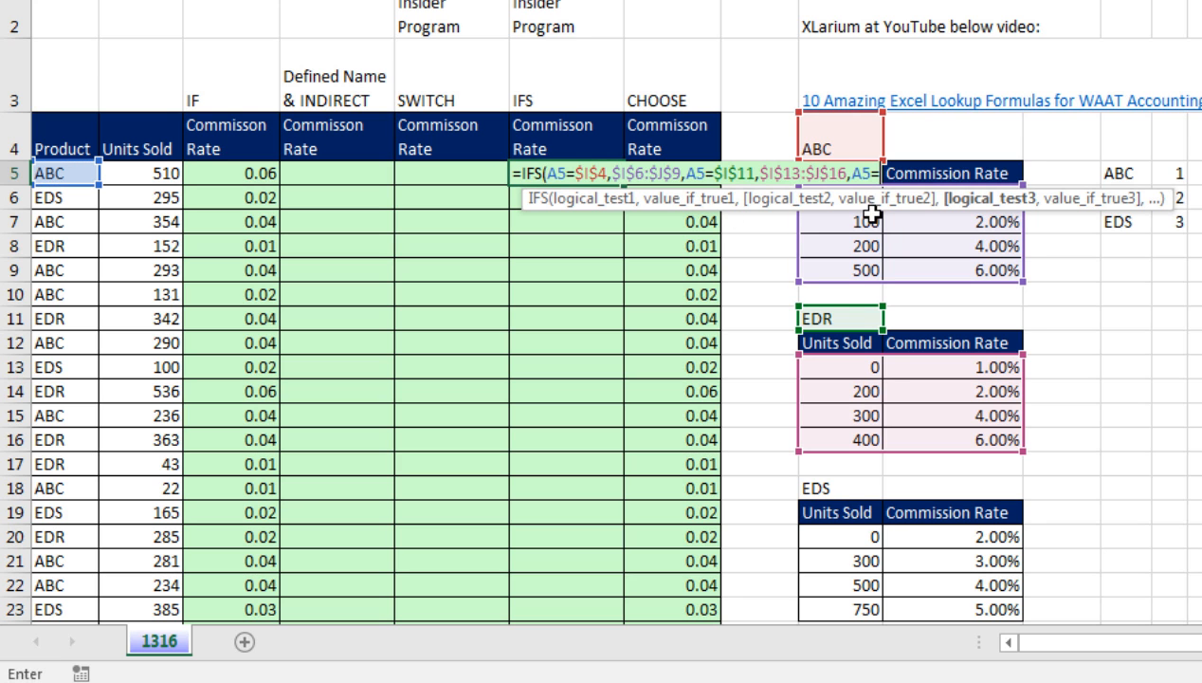
left_click(838, 489)
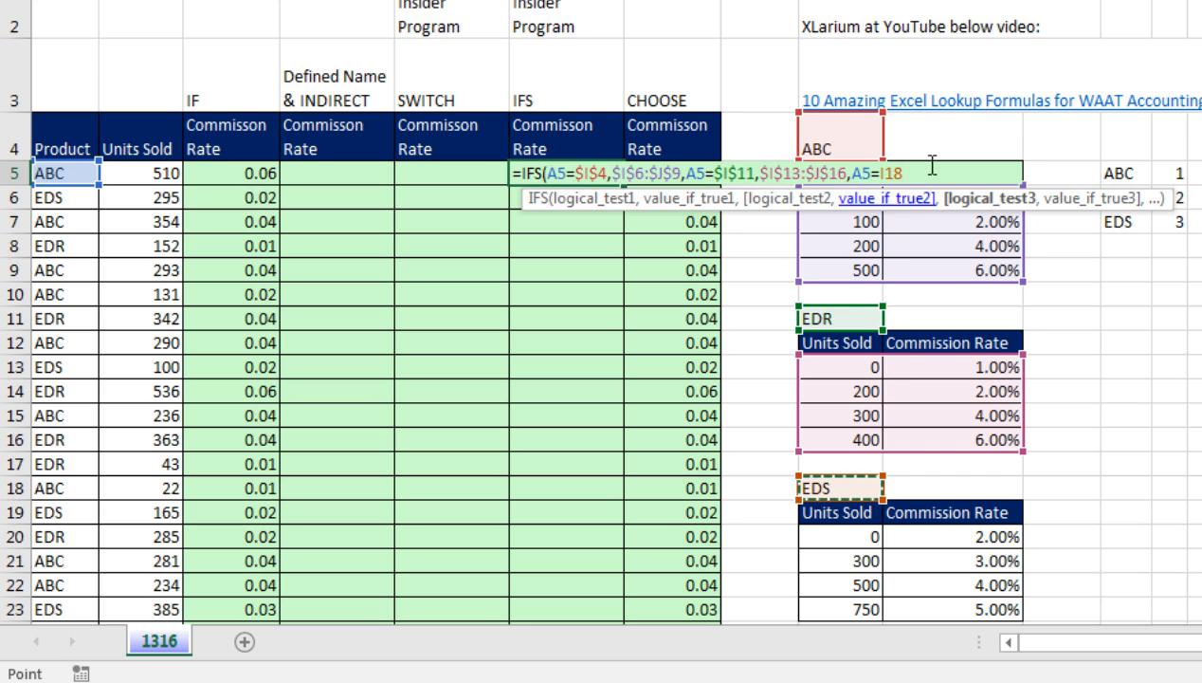
mouse_move(930, 140)
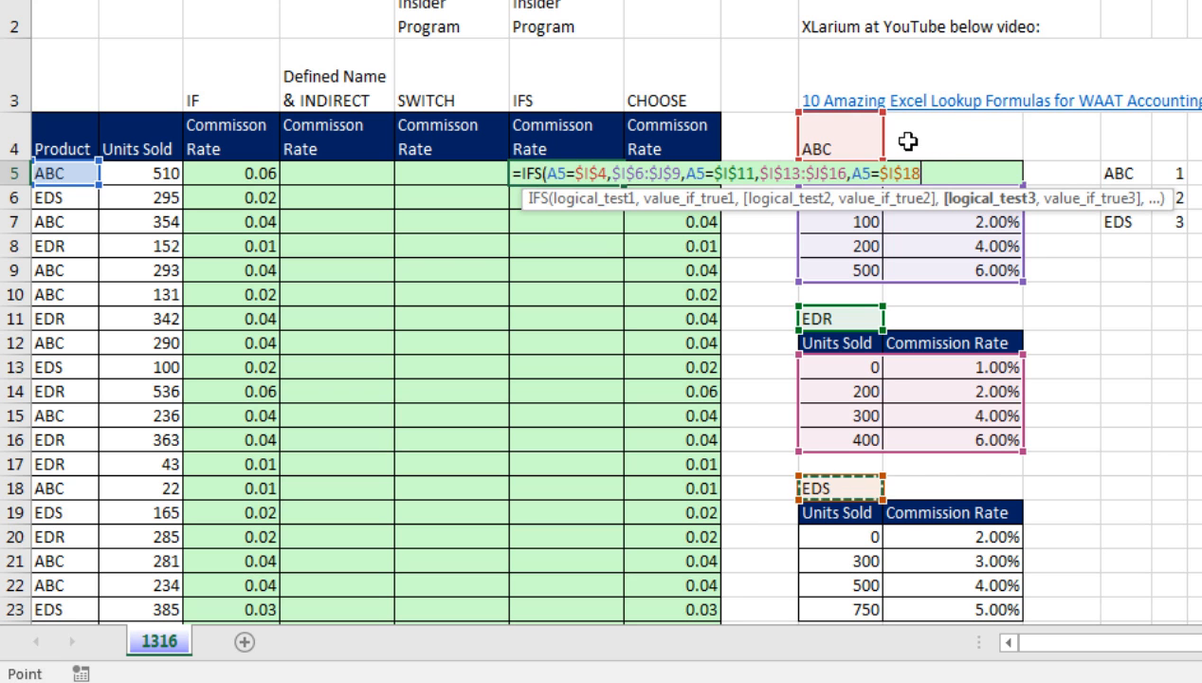
mouse_move(296, 16)
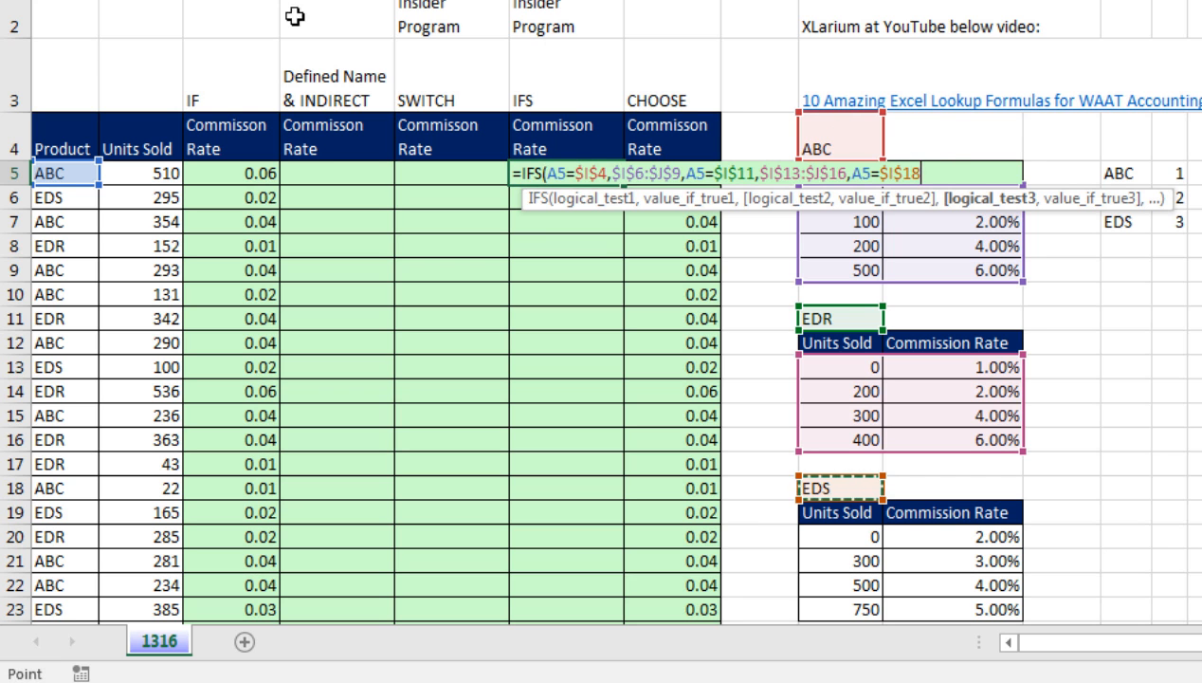
mouse_move(264, 72)
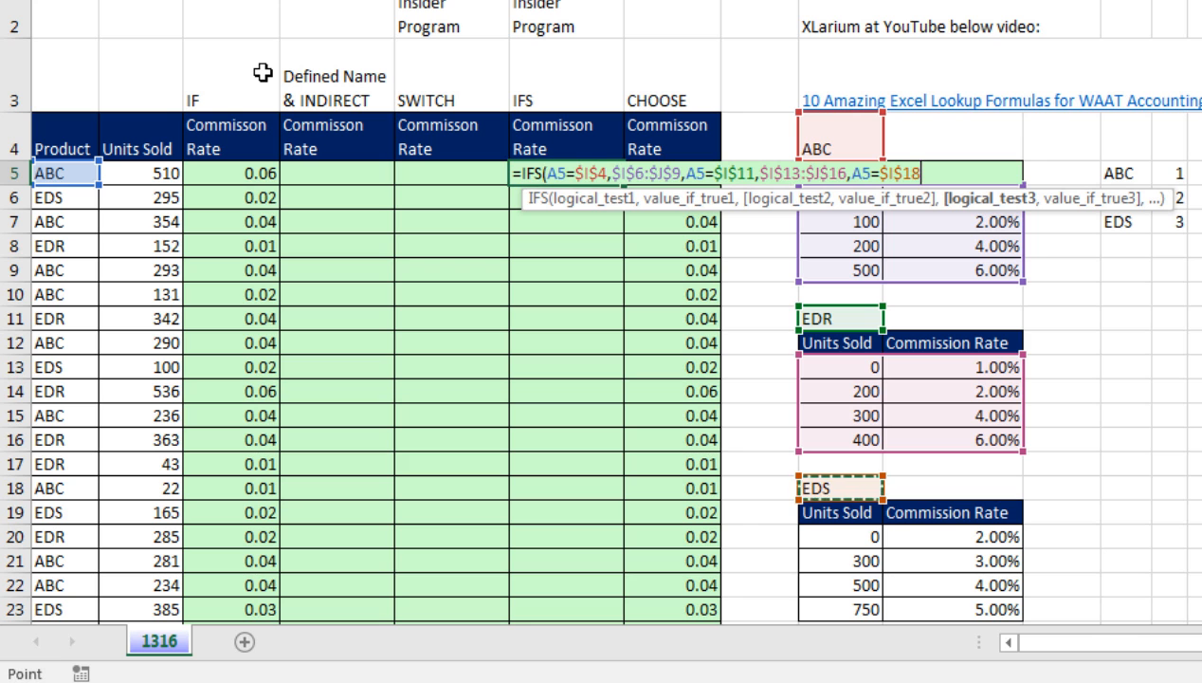
mouse_move(543, 105)
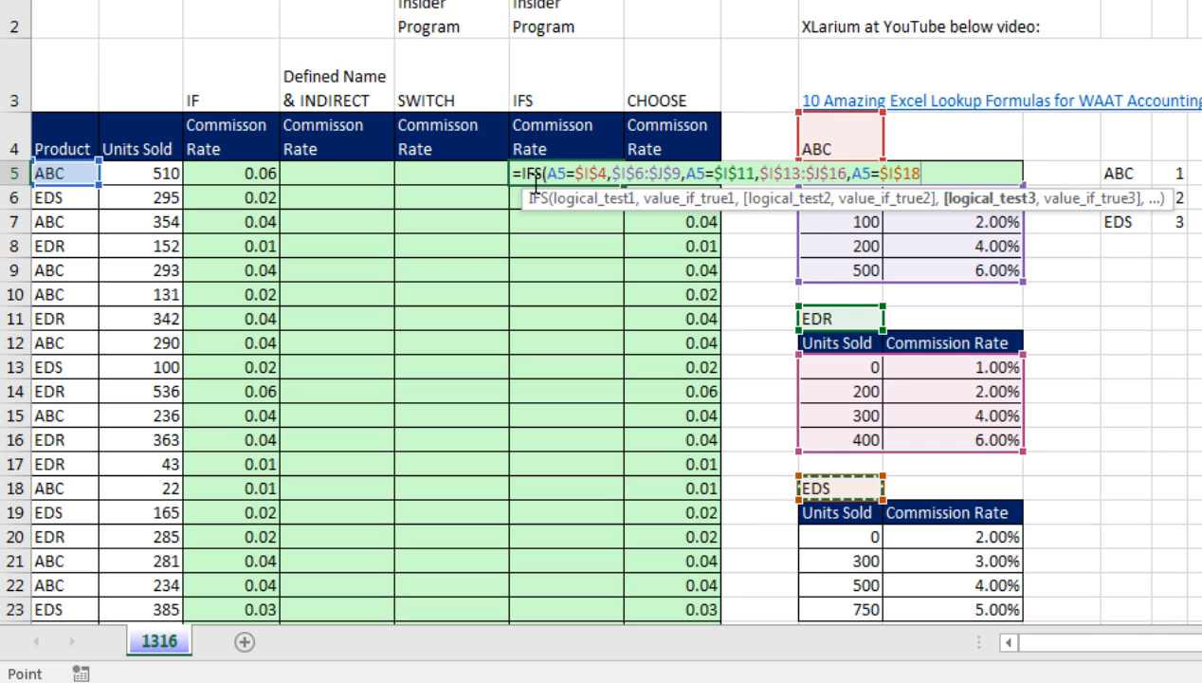
mouse_move(990, 199)
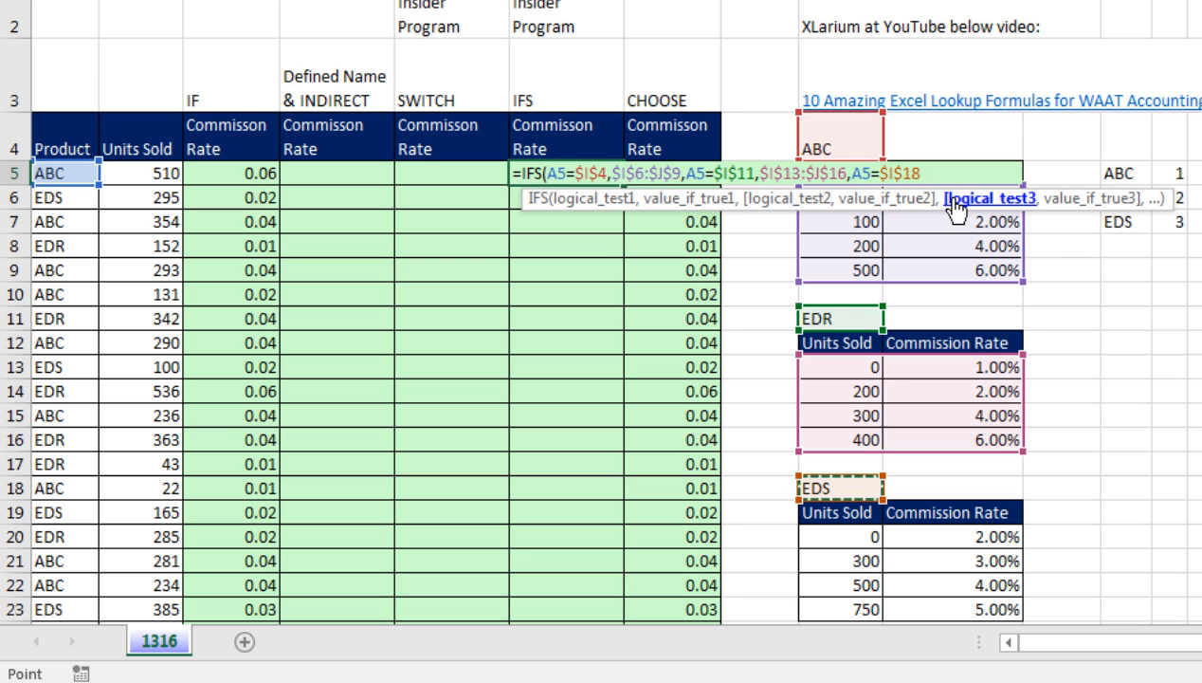
mouse_move(675, 239)
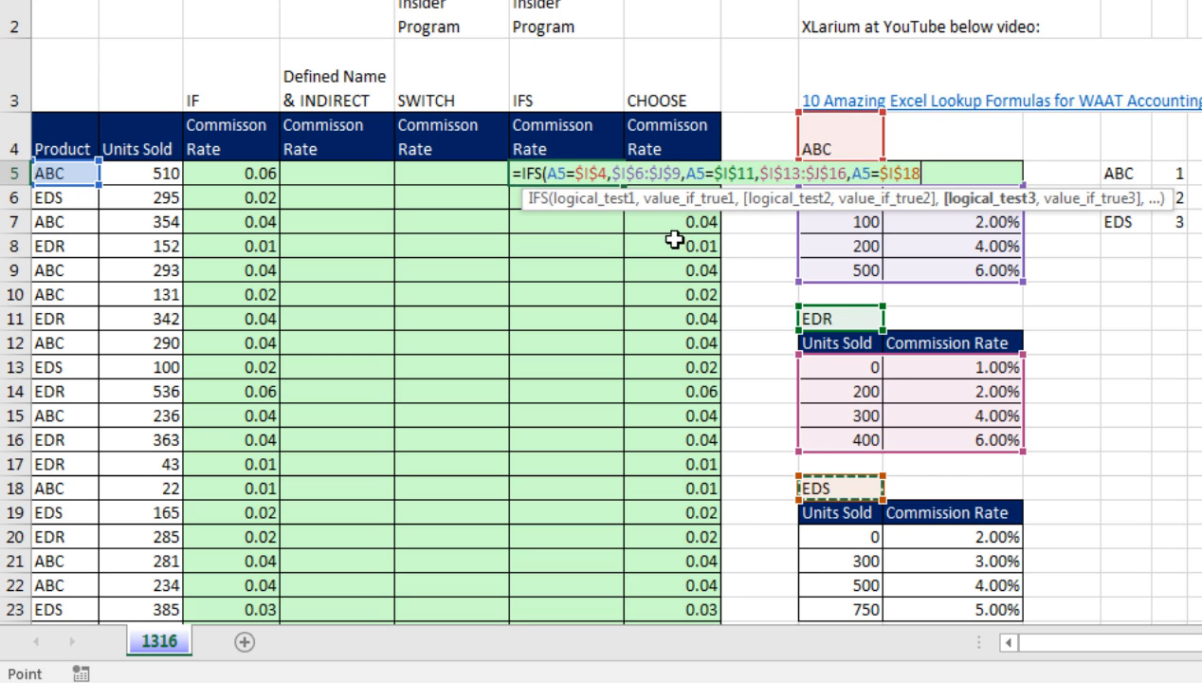
mouse_move(922, 243)
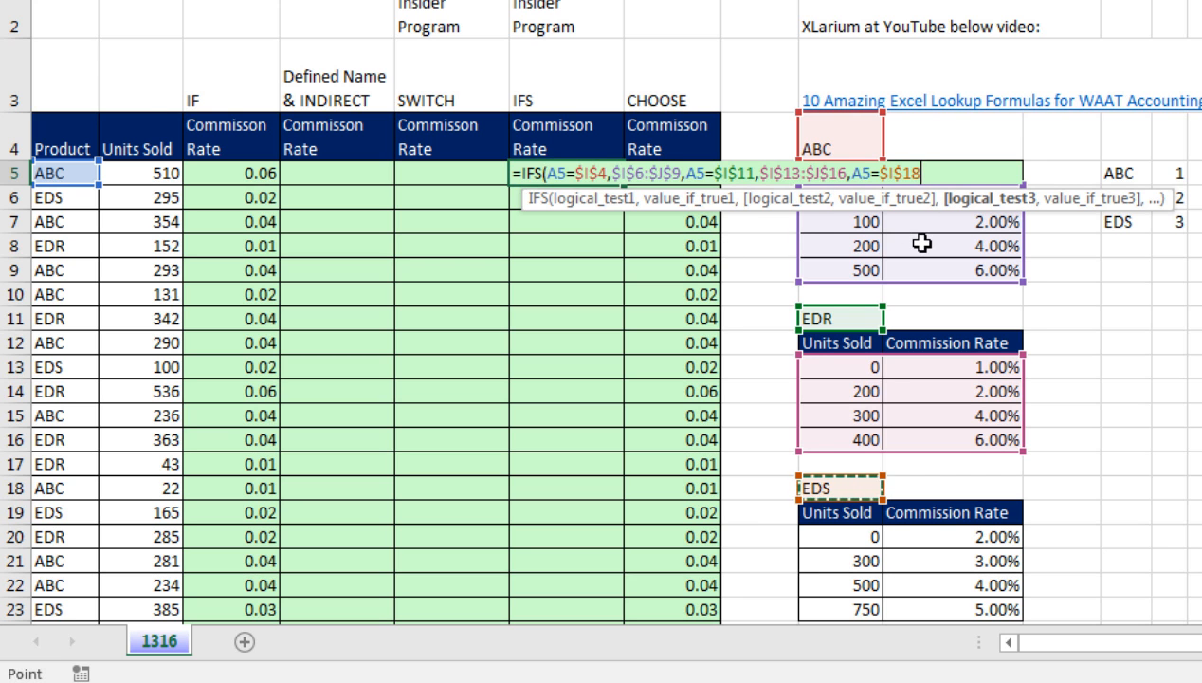
mouse_move(1002, 220)
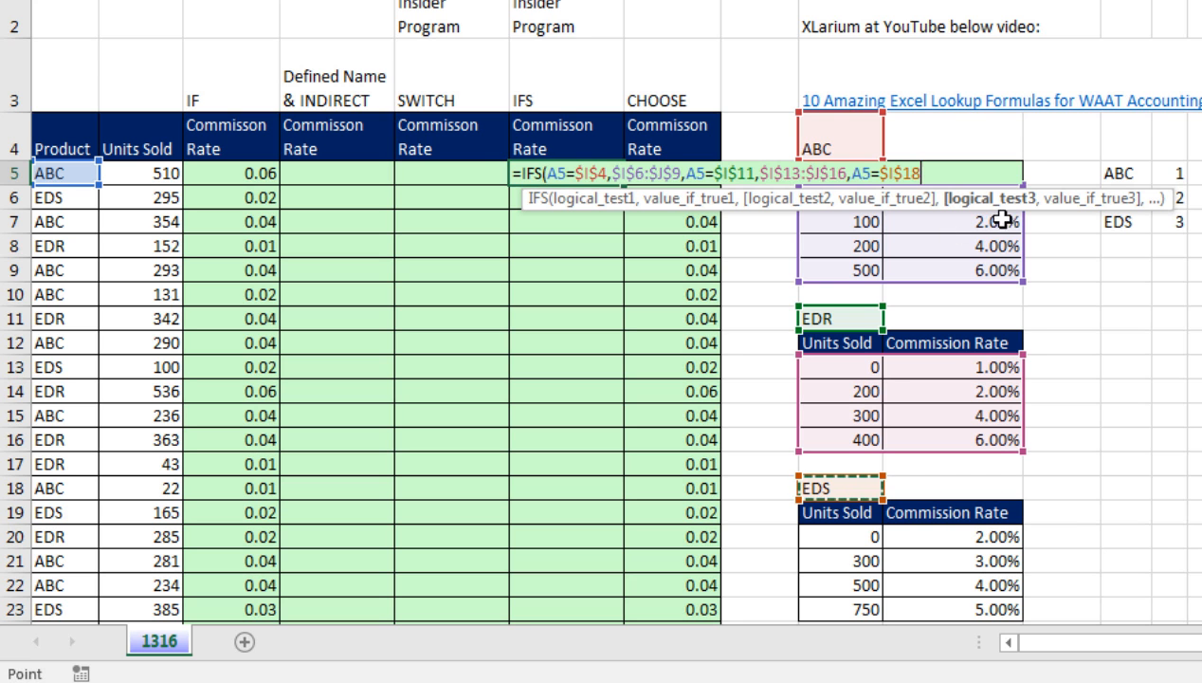
type(",")
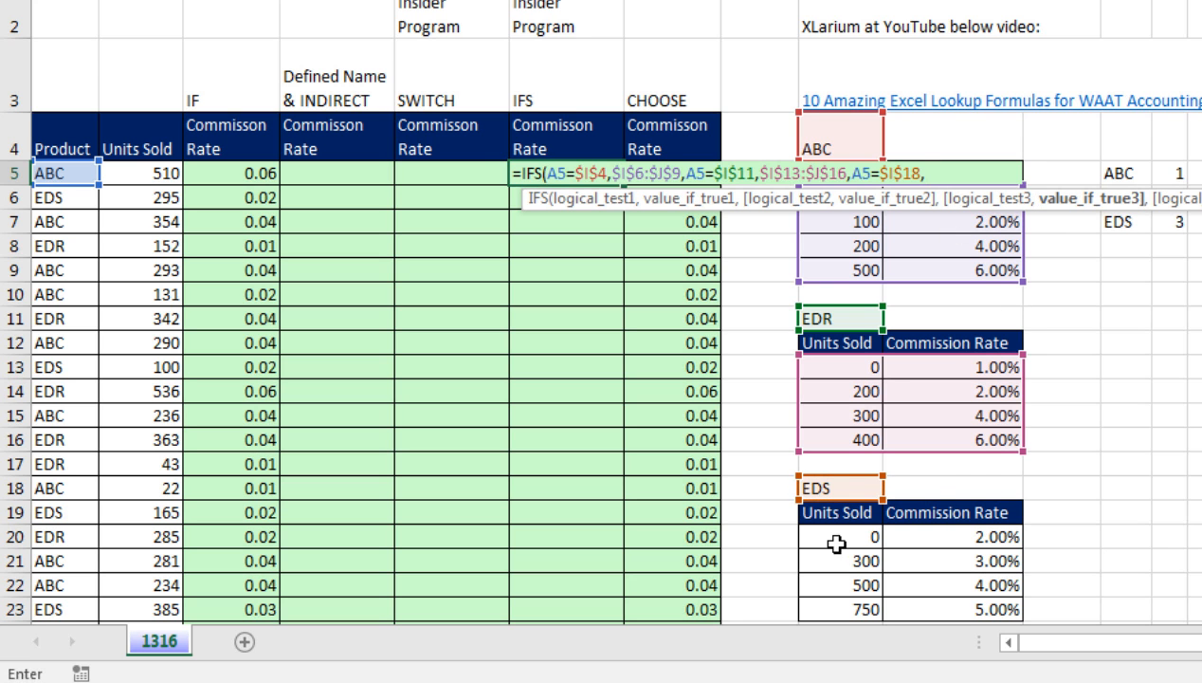
key("f4")
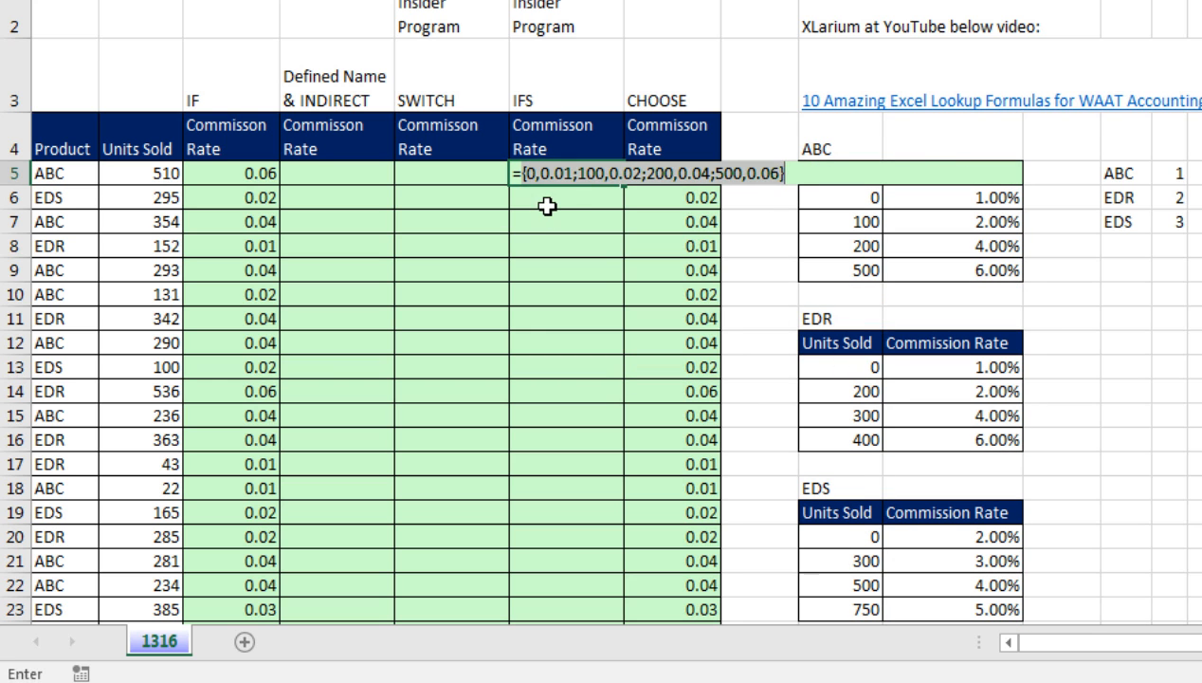
mouse_move(800, 205)
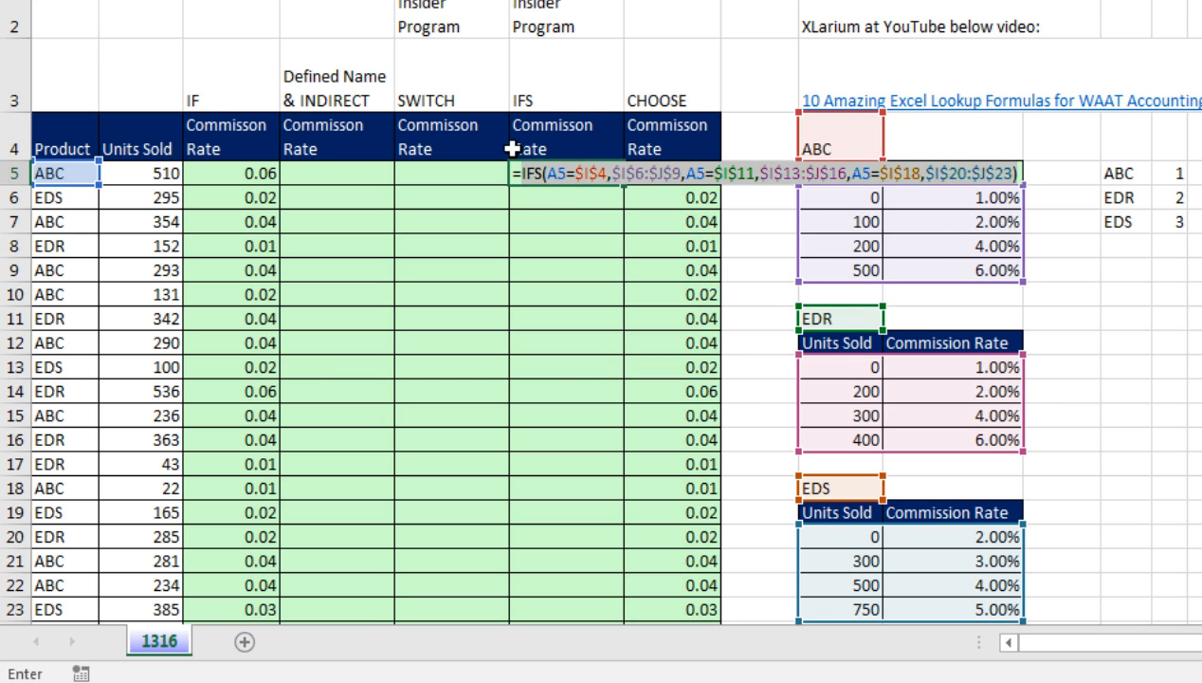
Step: Wrap the IFS in =VLOOKUP(B5,IFS(...),2), fill F5:F23 and check F19
type("v")
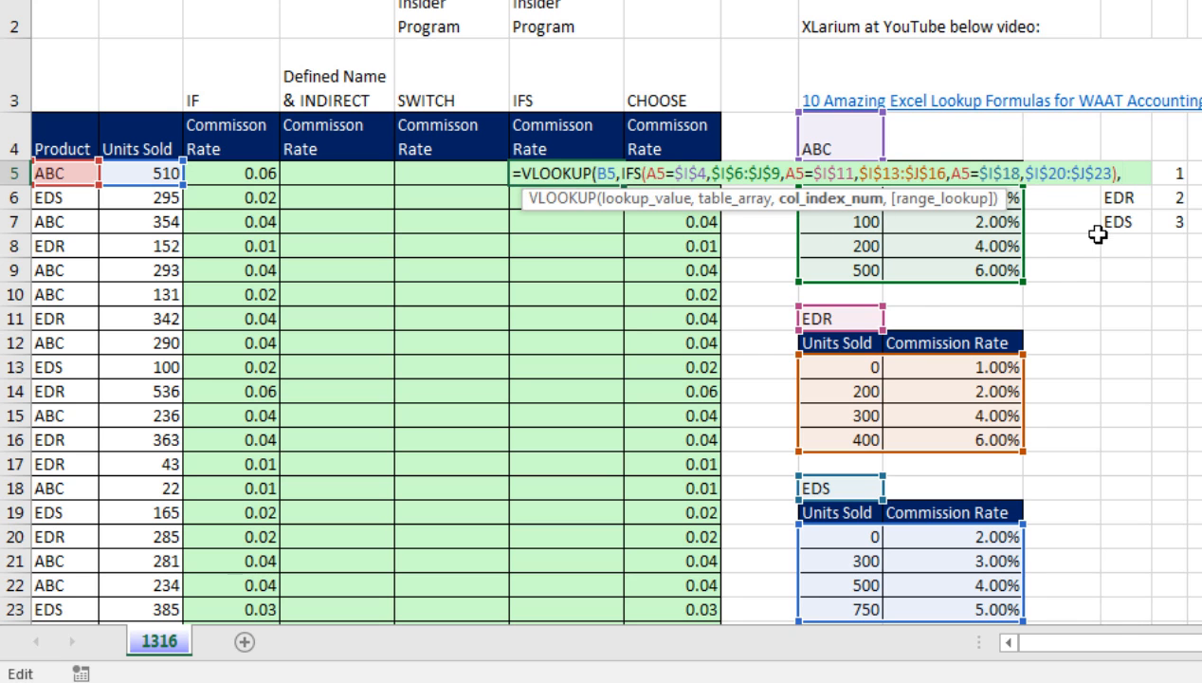
type("2)")
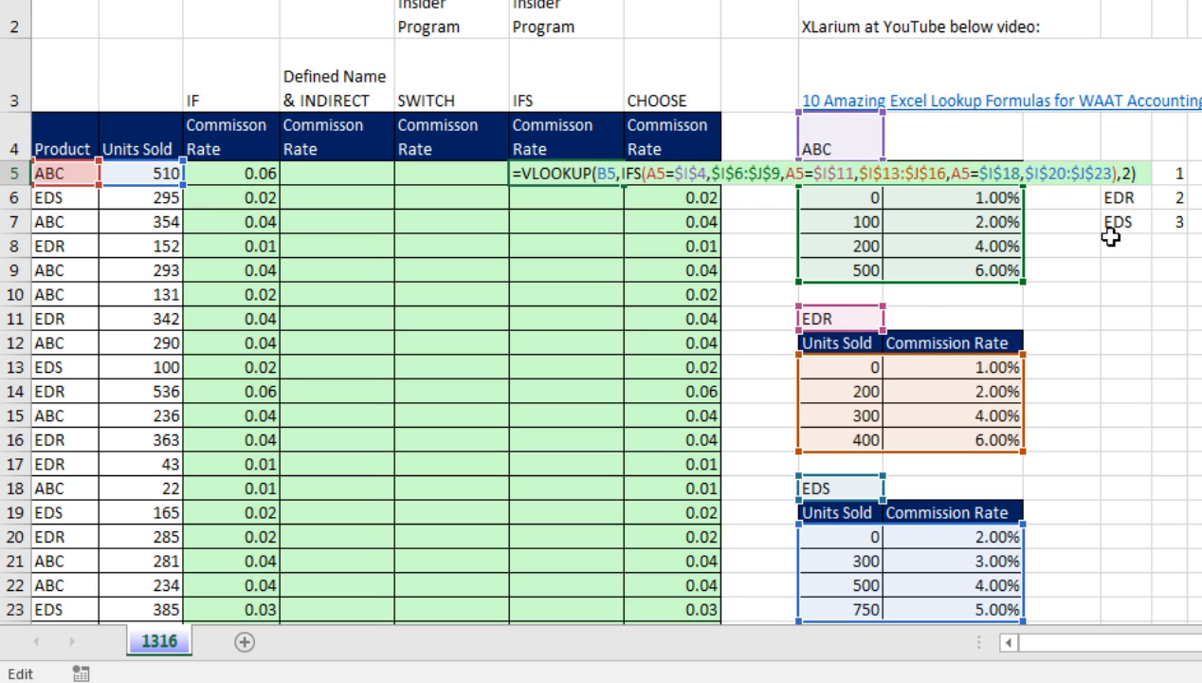
key("Return")
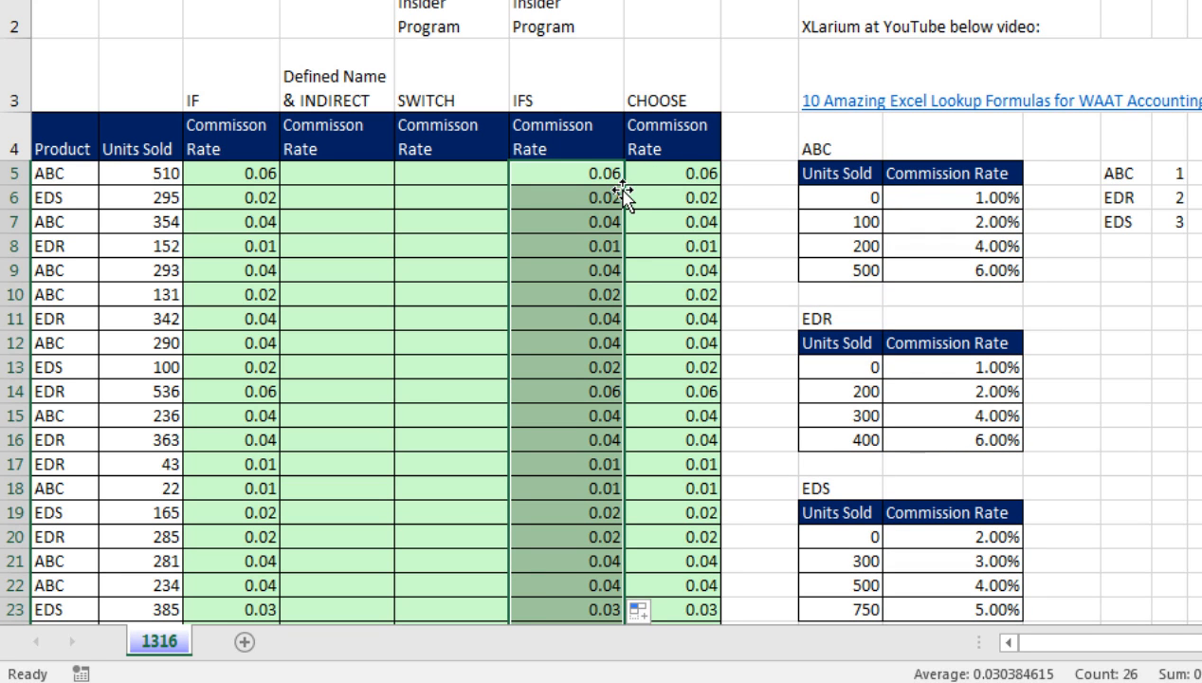
mouse_move(609, 406)
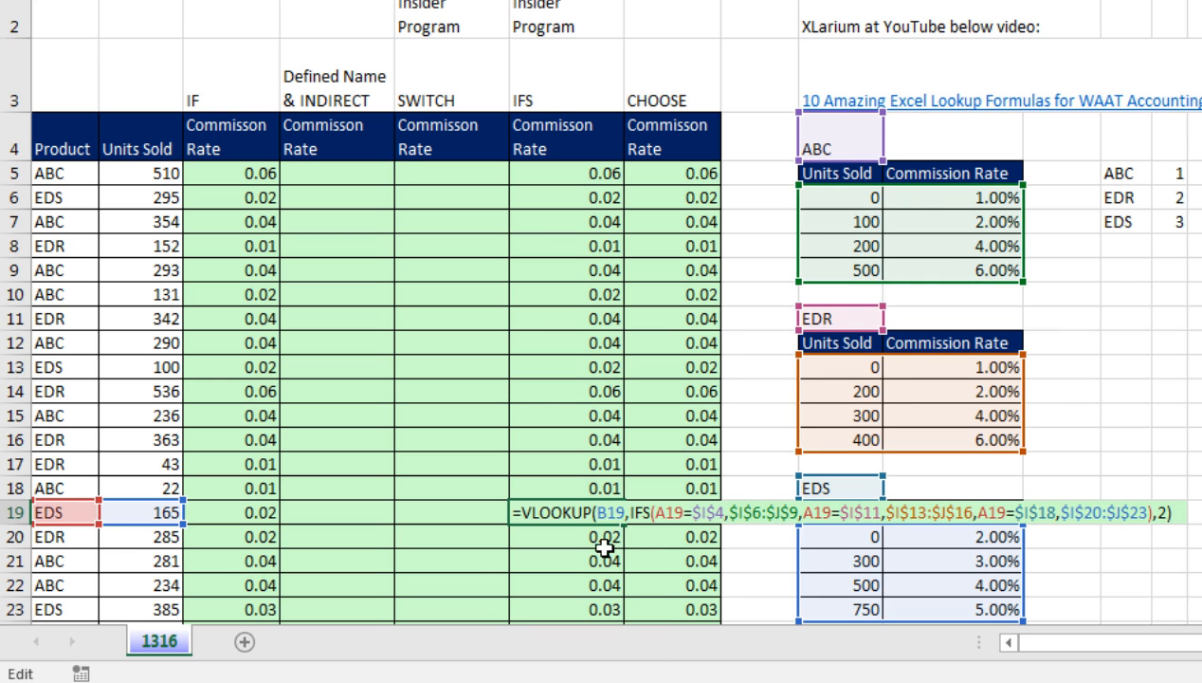
key("Return")
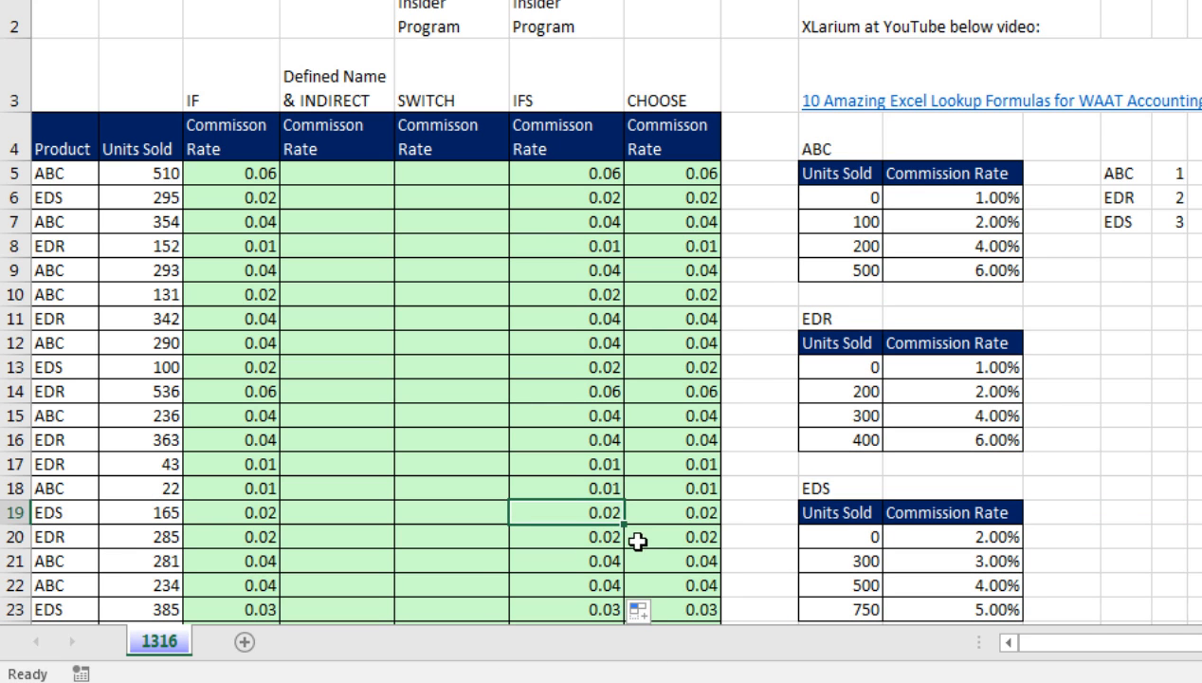
mouse_move(587, 318)
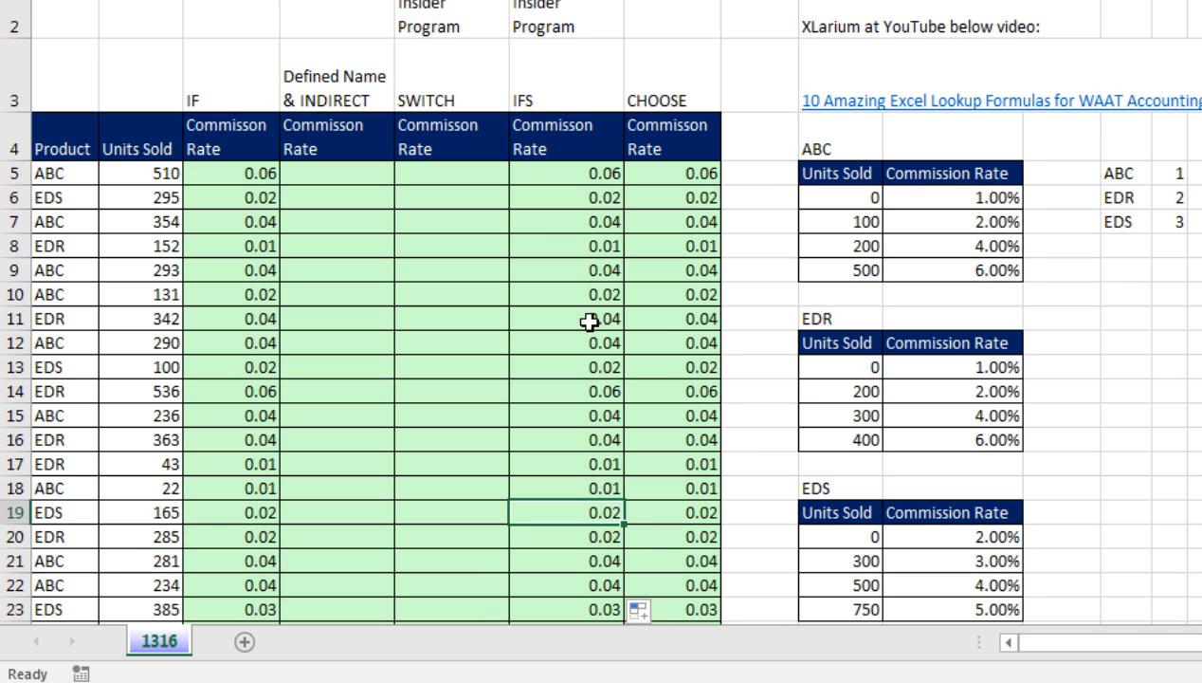
mouse_move(442, 175)
type("=")
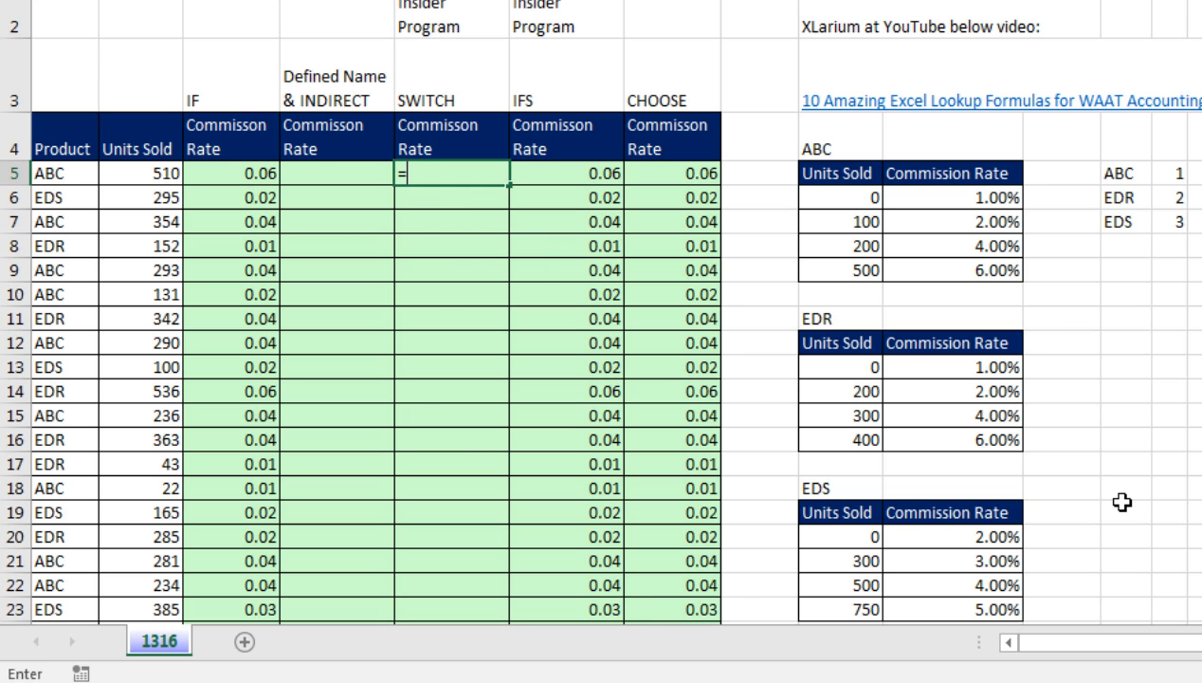
Step: In D5 start =SWITCH(A5, using the product as the expression
type("sw")
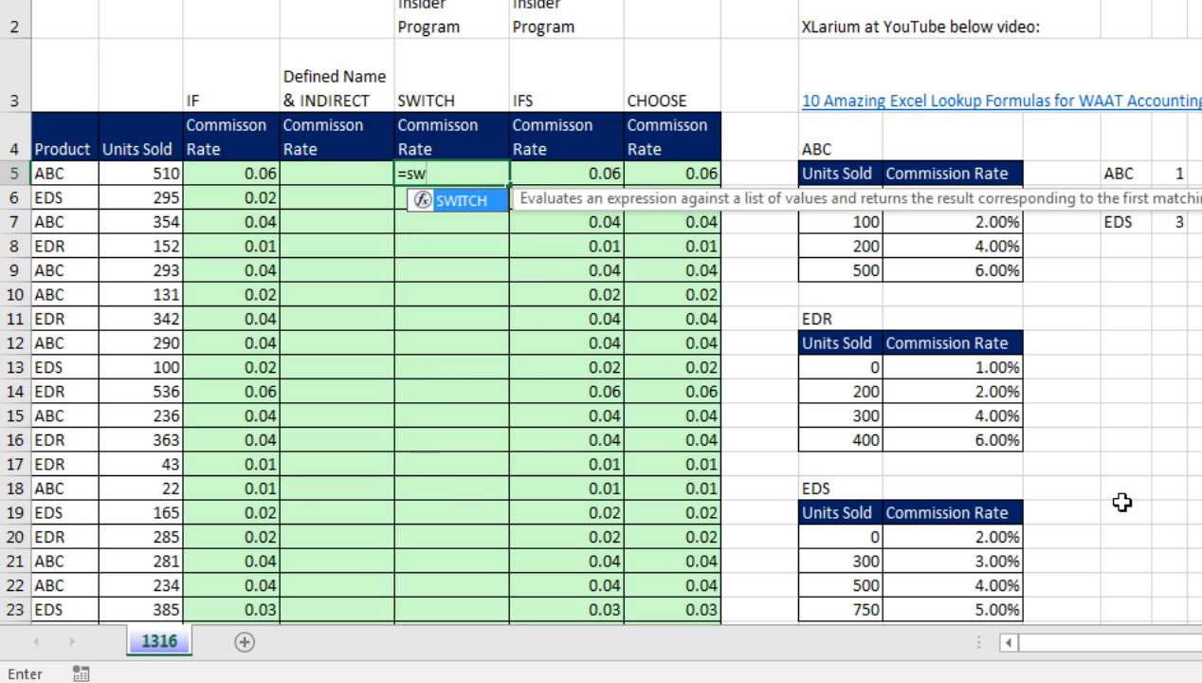
mouse_move(846, 45)
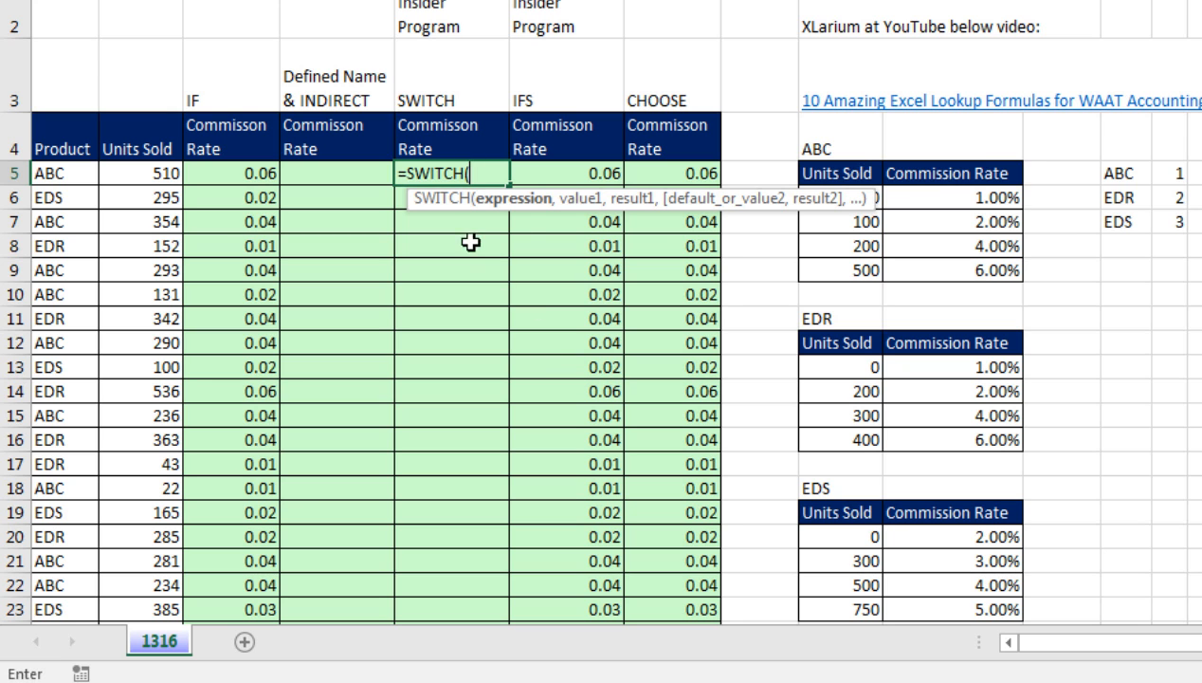
mouse_move(730, 242)
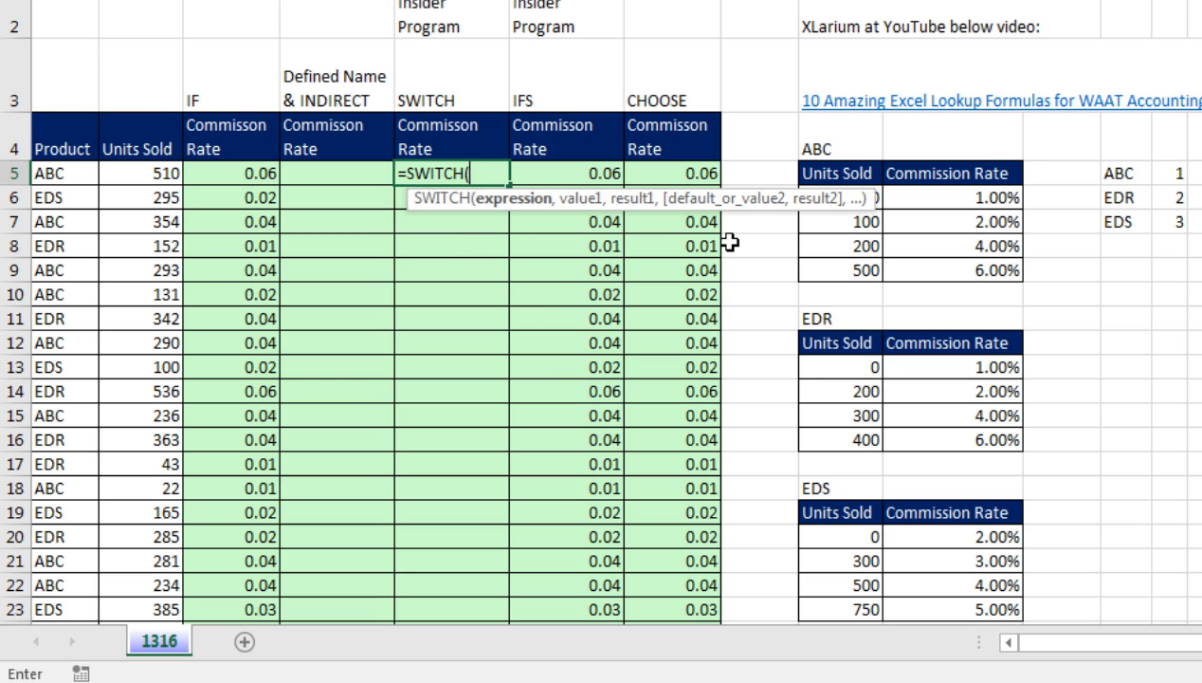
mouse_move(527, 218)
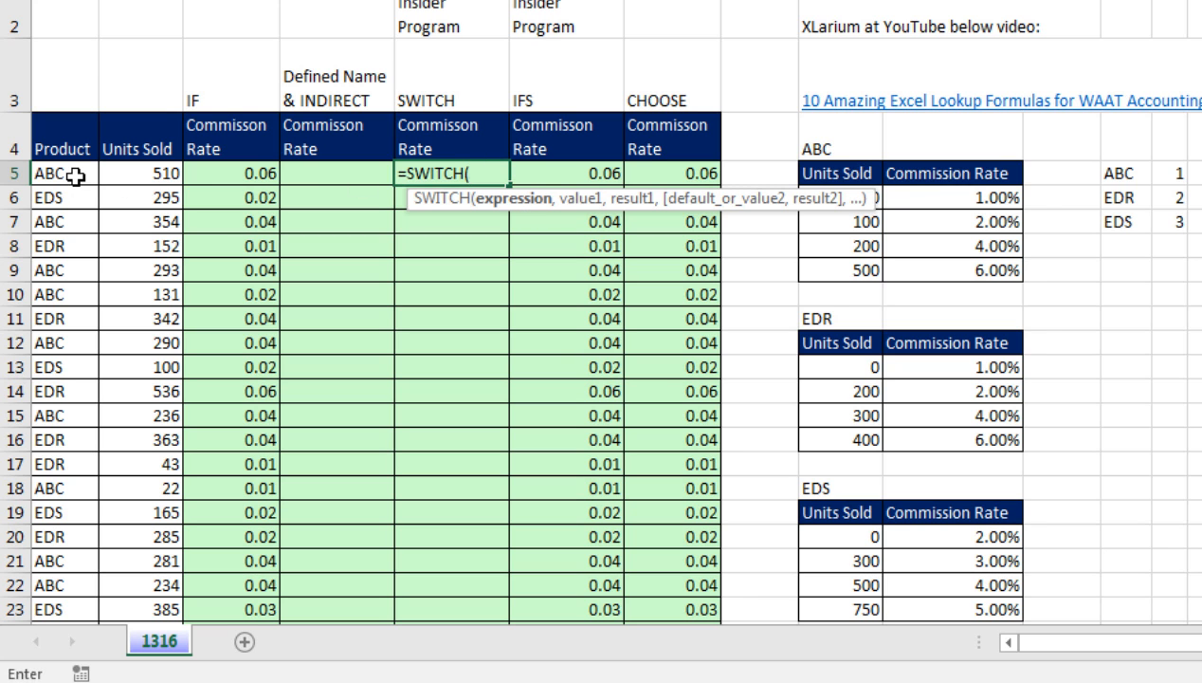
left_click(63, 172)
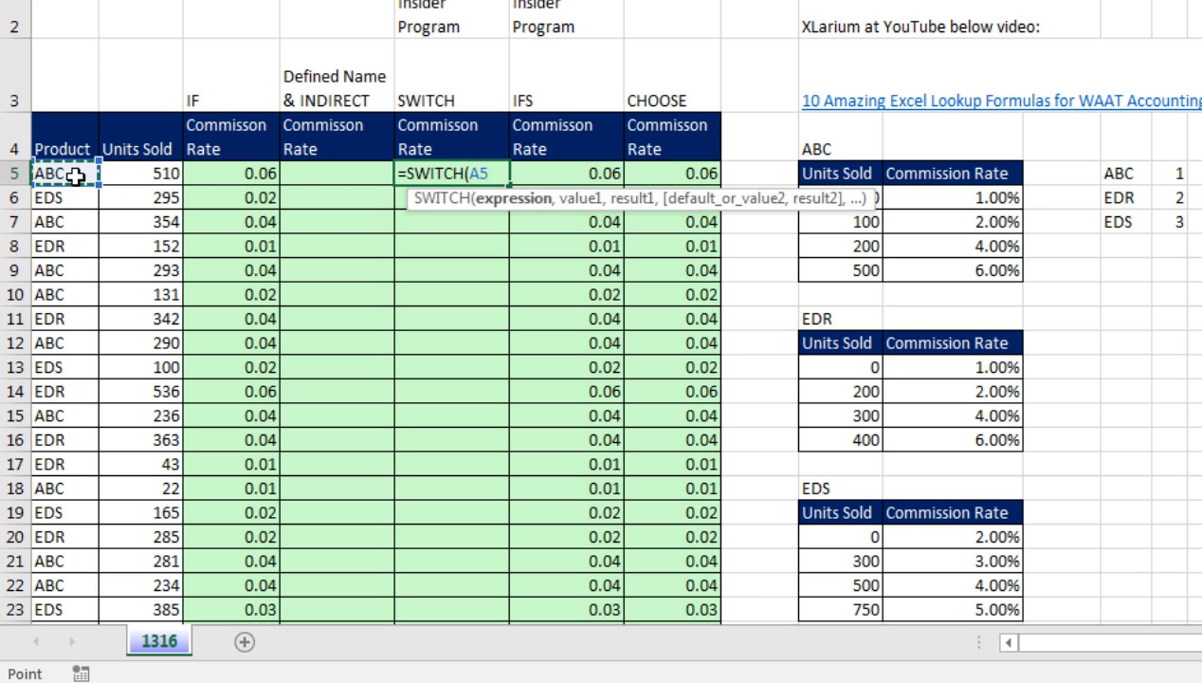
mouse_move(213, 171)
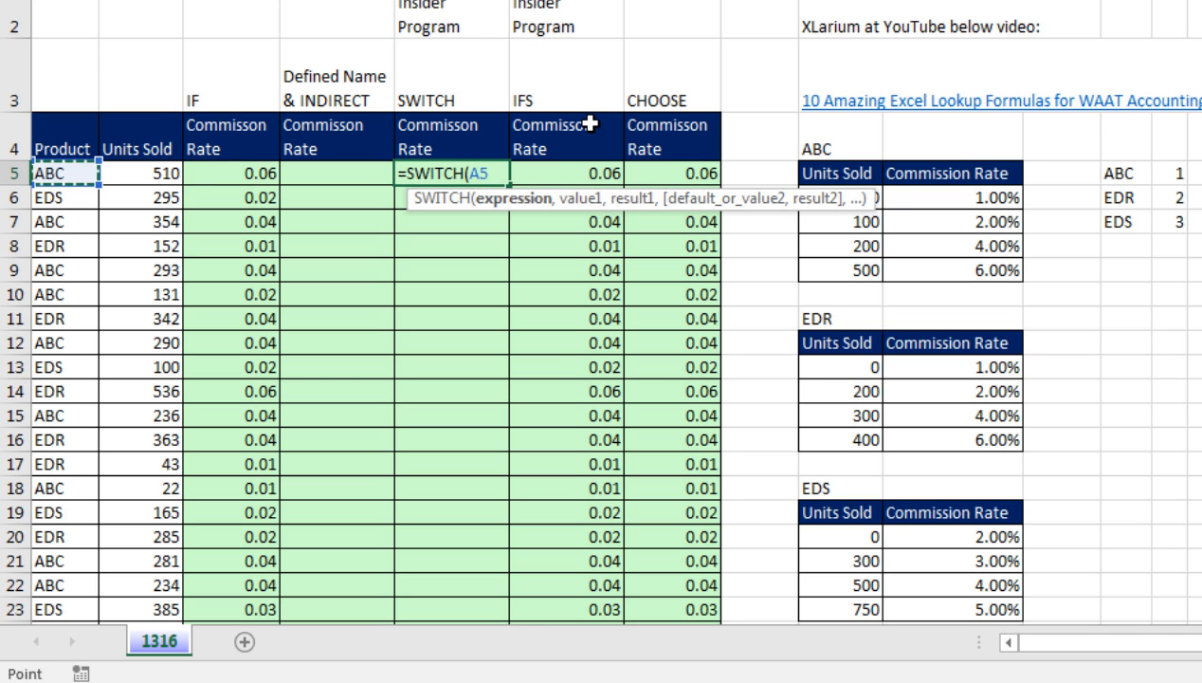
mouse_move(569, 152)
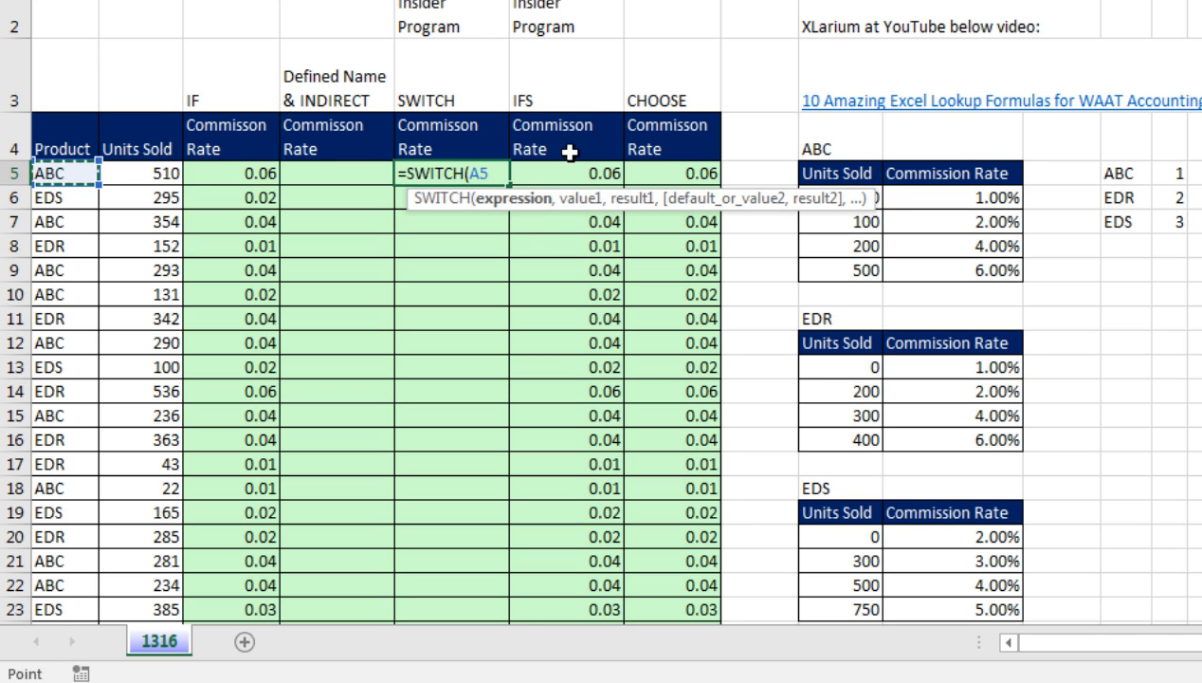
mouse_move(440, 228)
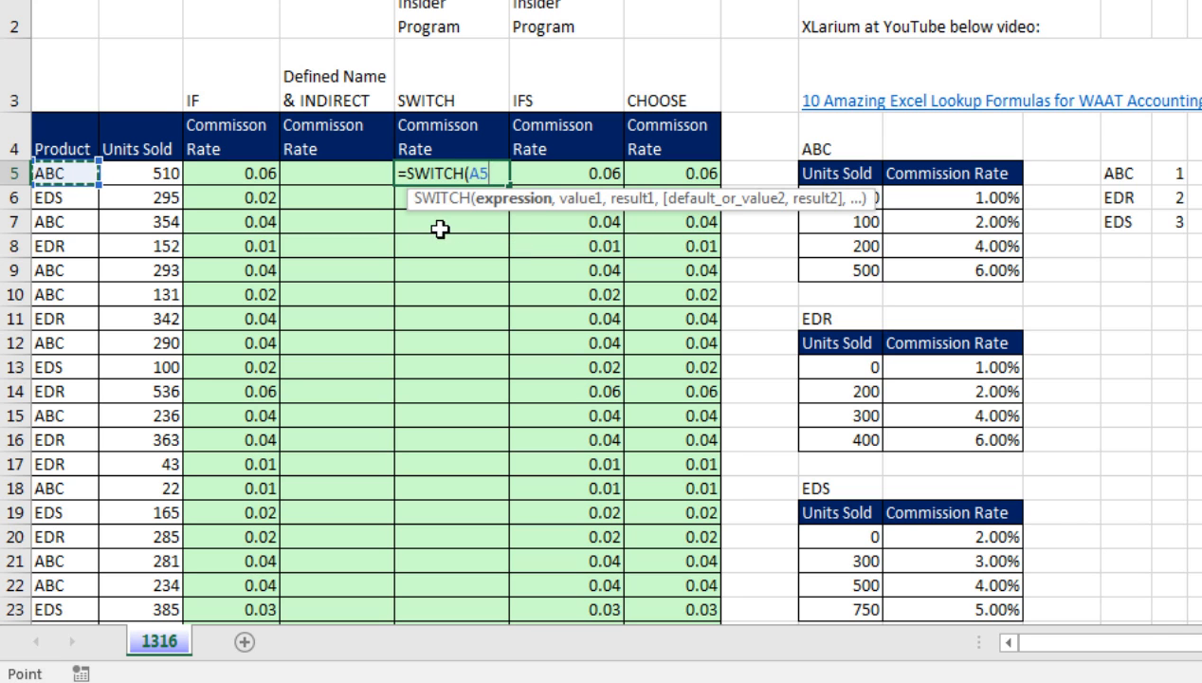
mouse_move(507, 216)
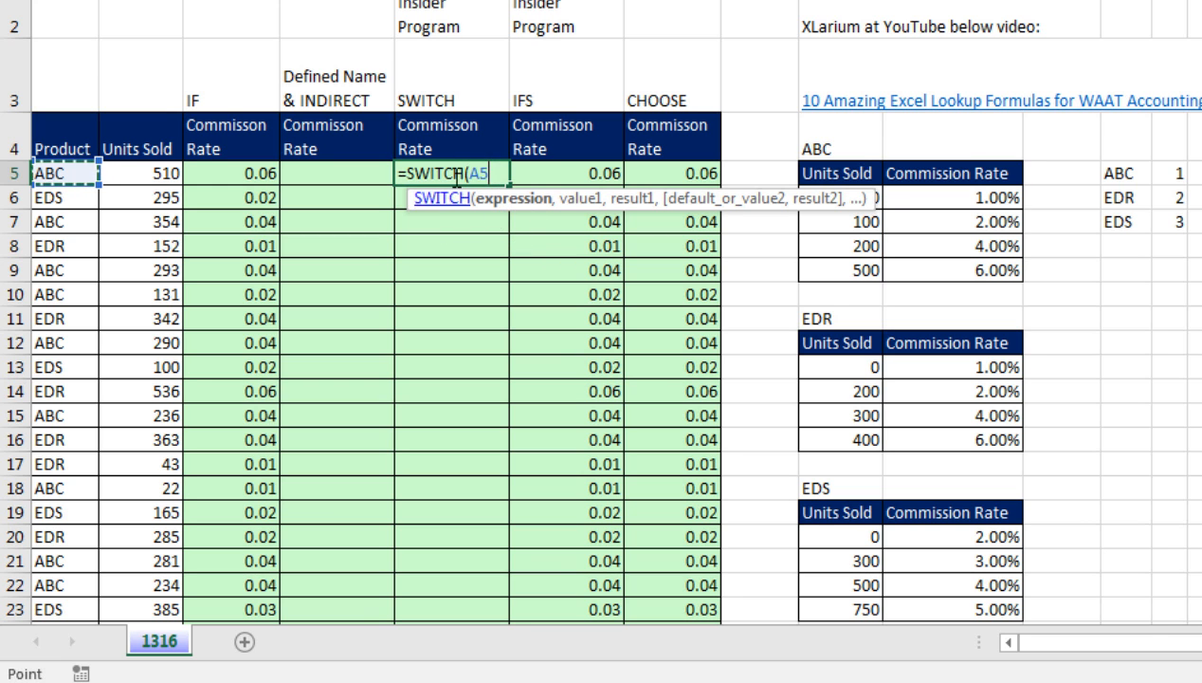
mouse_move(548, 211)
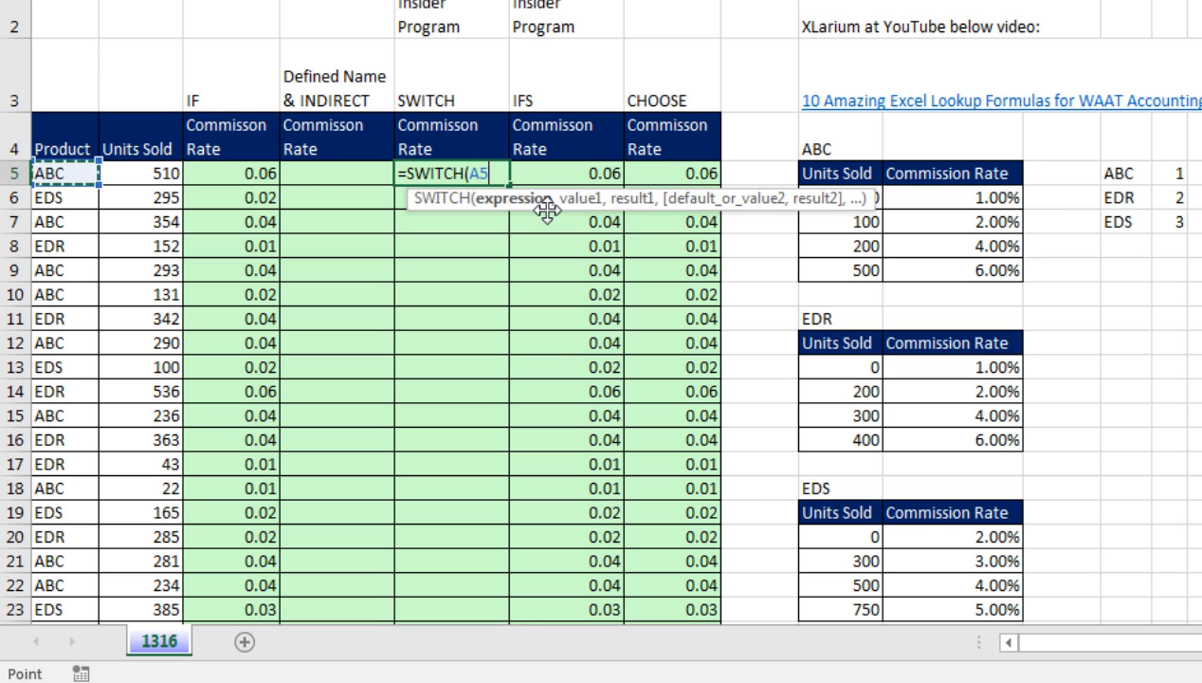
type(",")
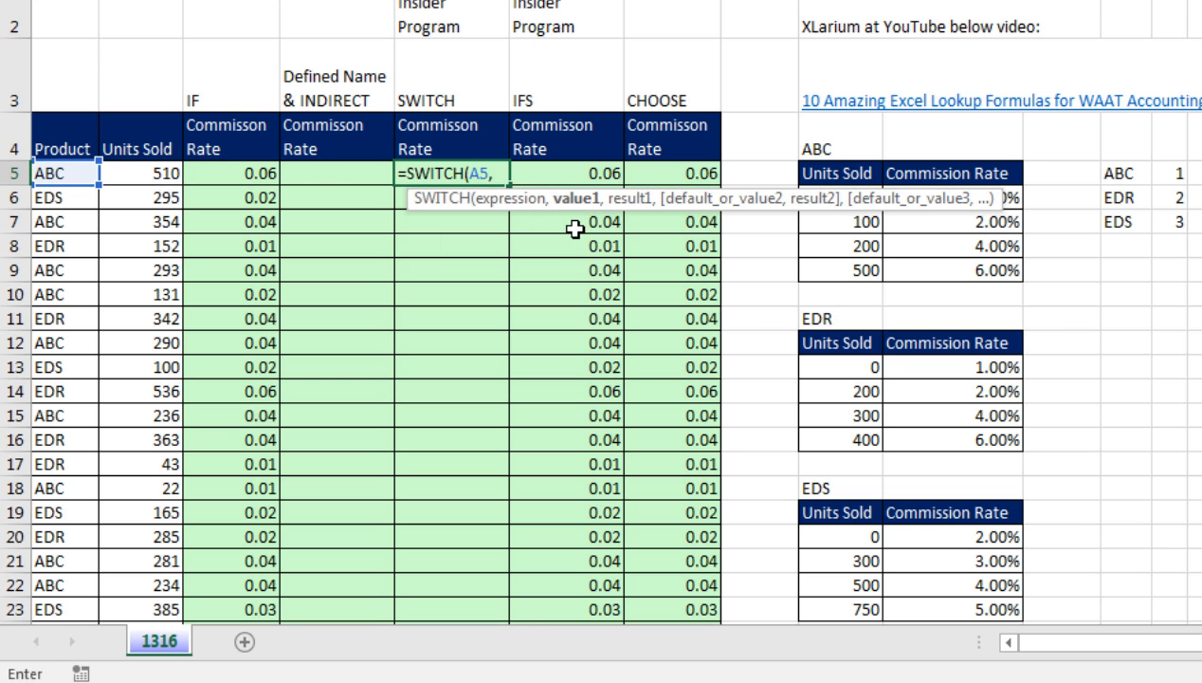
mouse_move(580, 254)
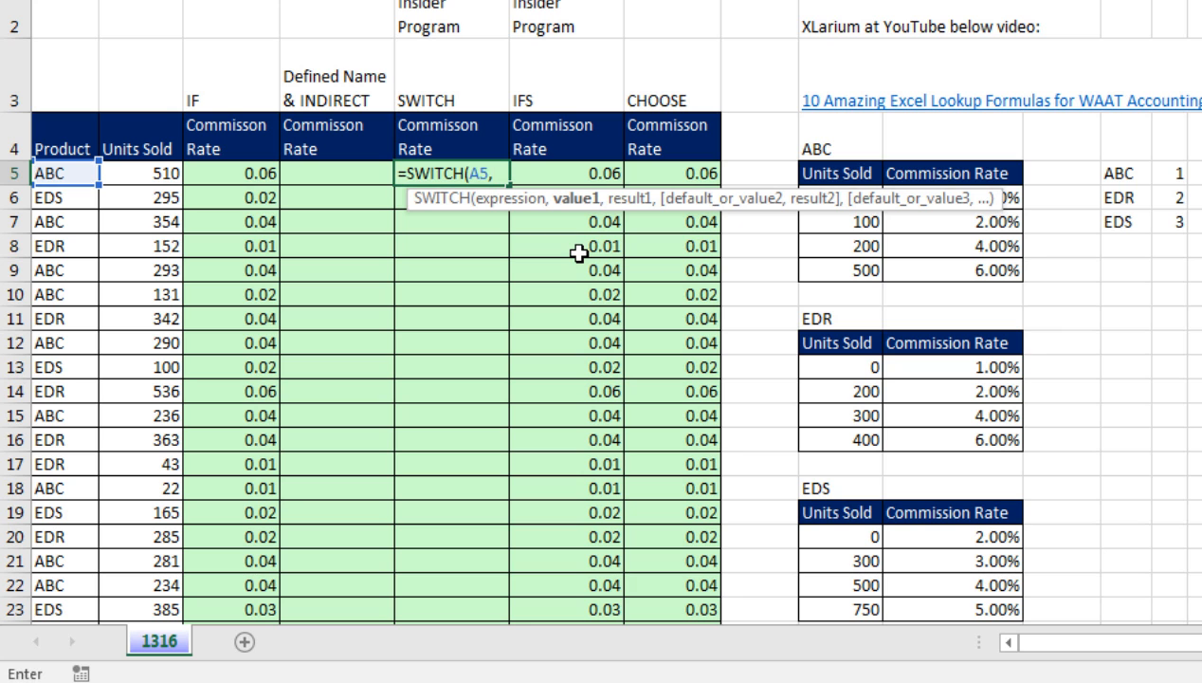
mouse_move(577, 199)
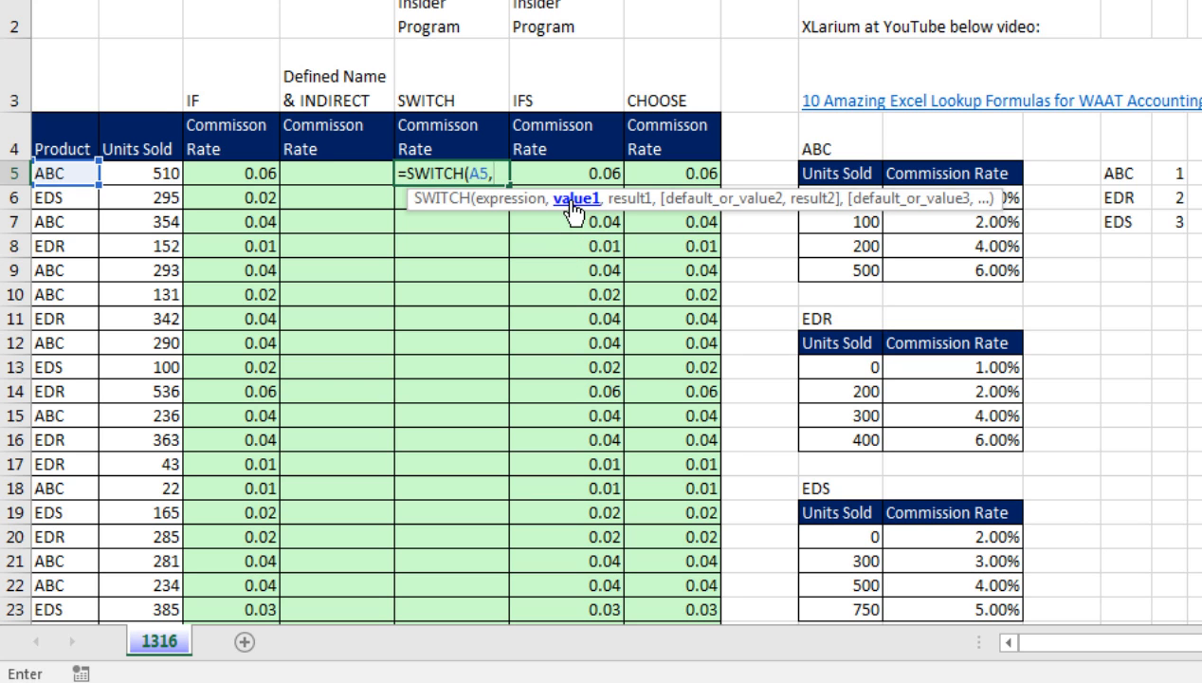
mouse_move(630, 208)
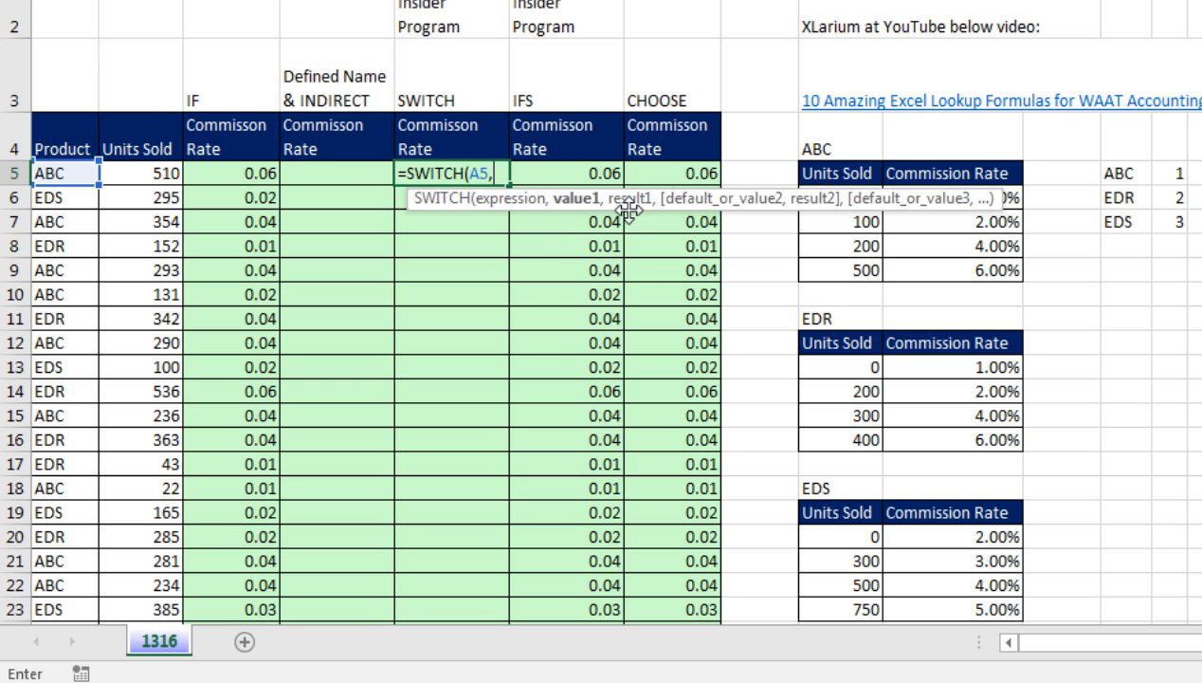
mouse_move(569, 216)
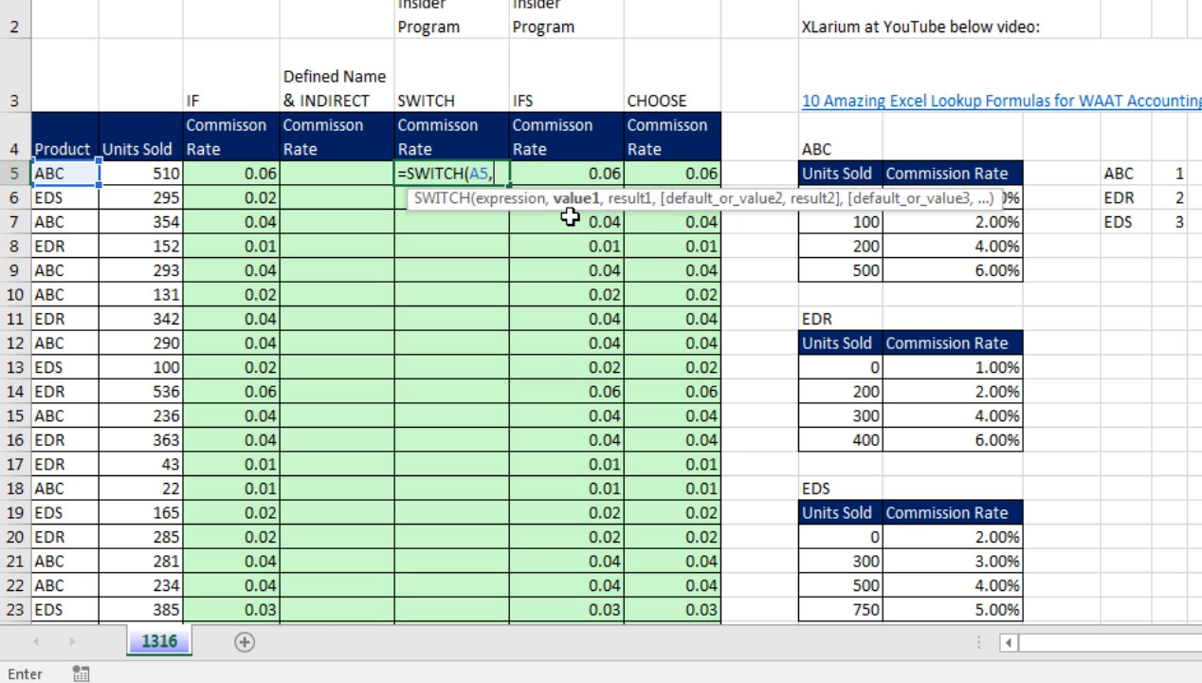
Step: Complete SWITCH with $I$4,$I$6:$J$9,$I$11,$I$13:$J$16,$I$20:$J$23 for the three product tables
key("F4")
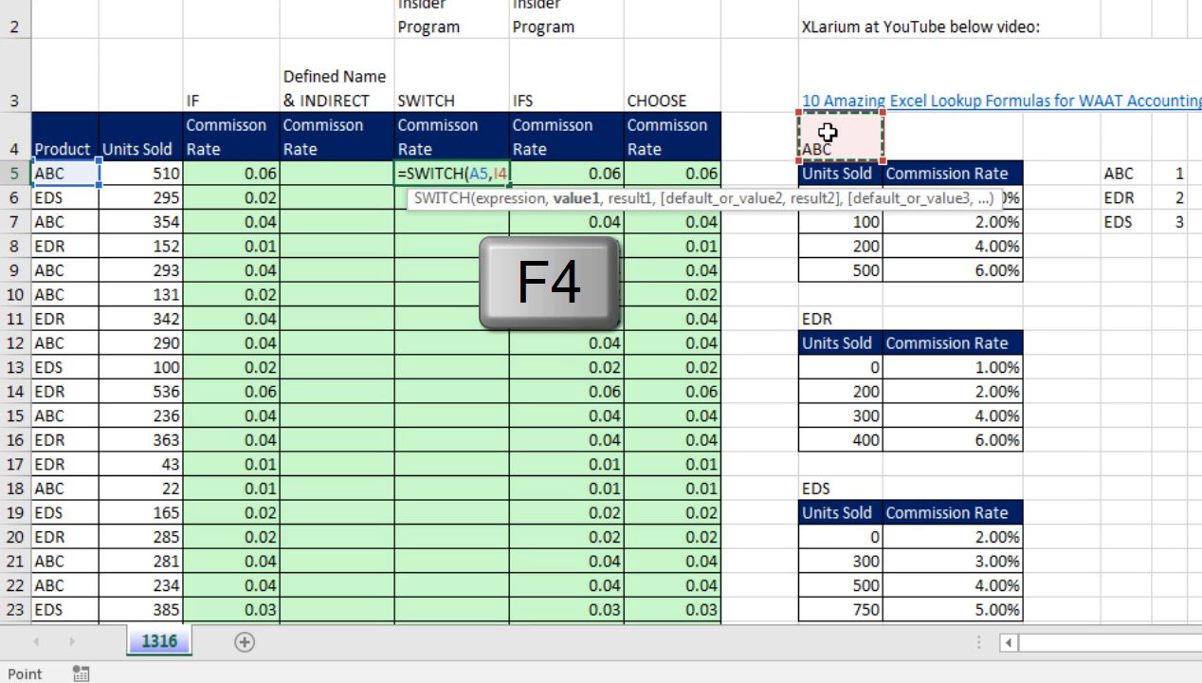
key("f4")
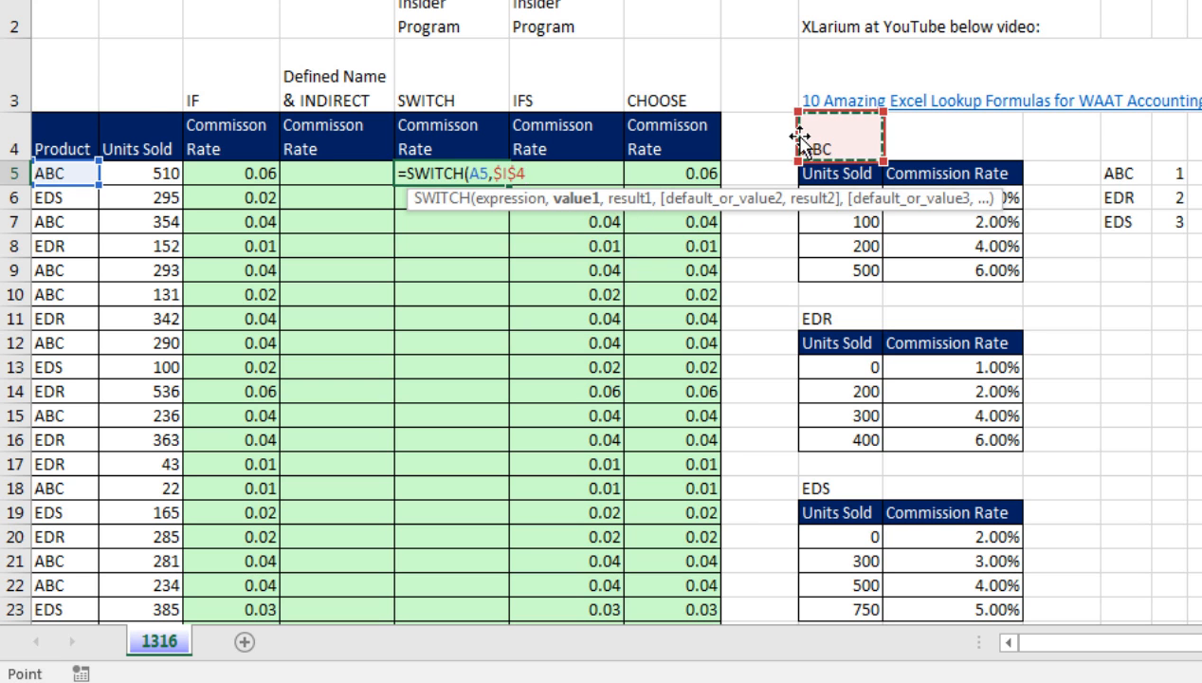
type(",")
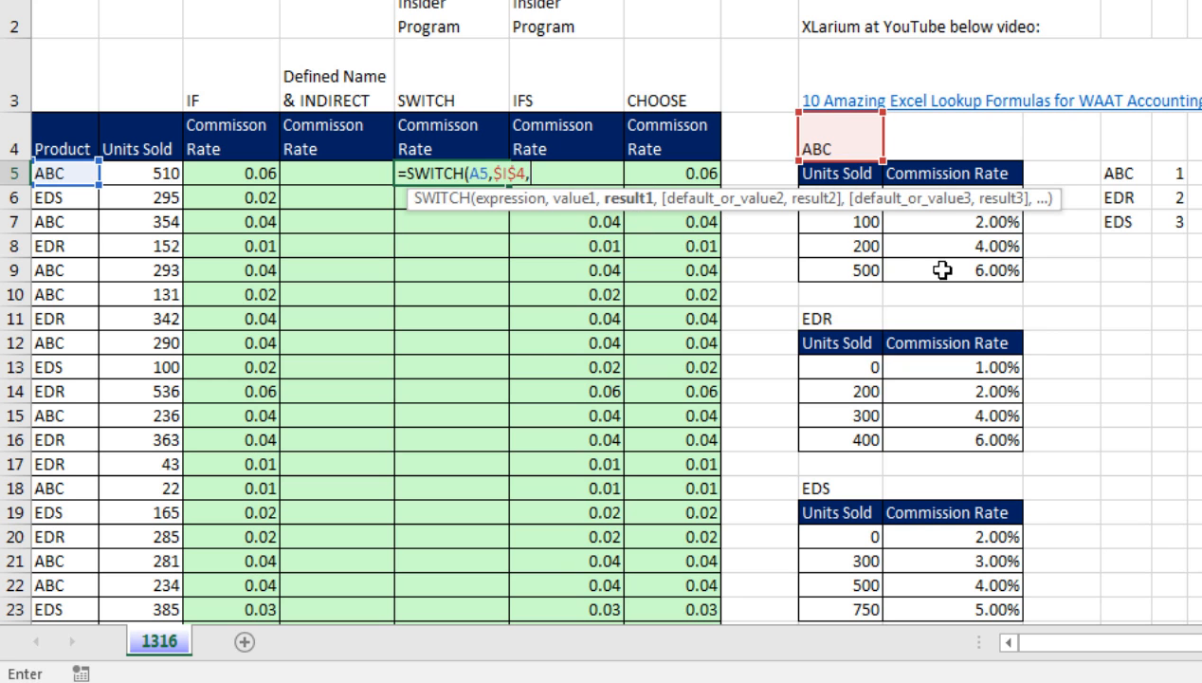
key("f4")
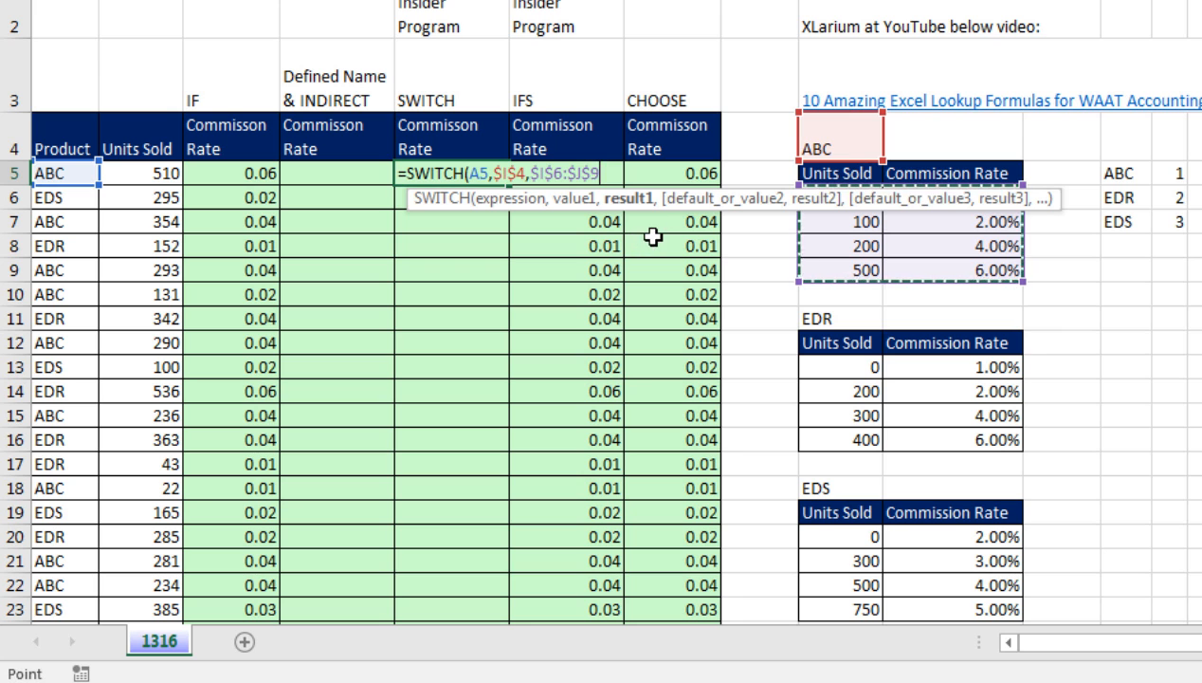
type(",")
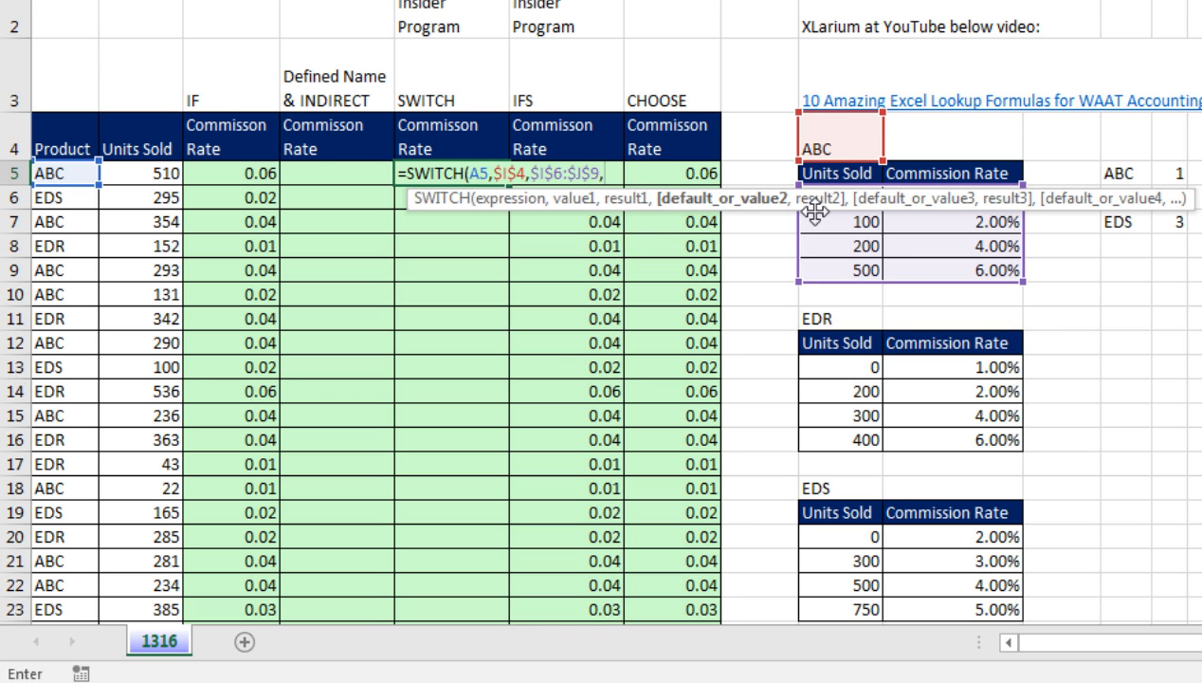
mouse_move(825, 309)
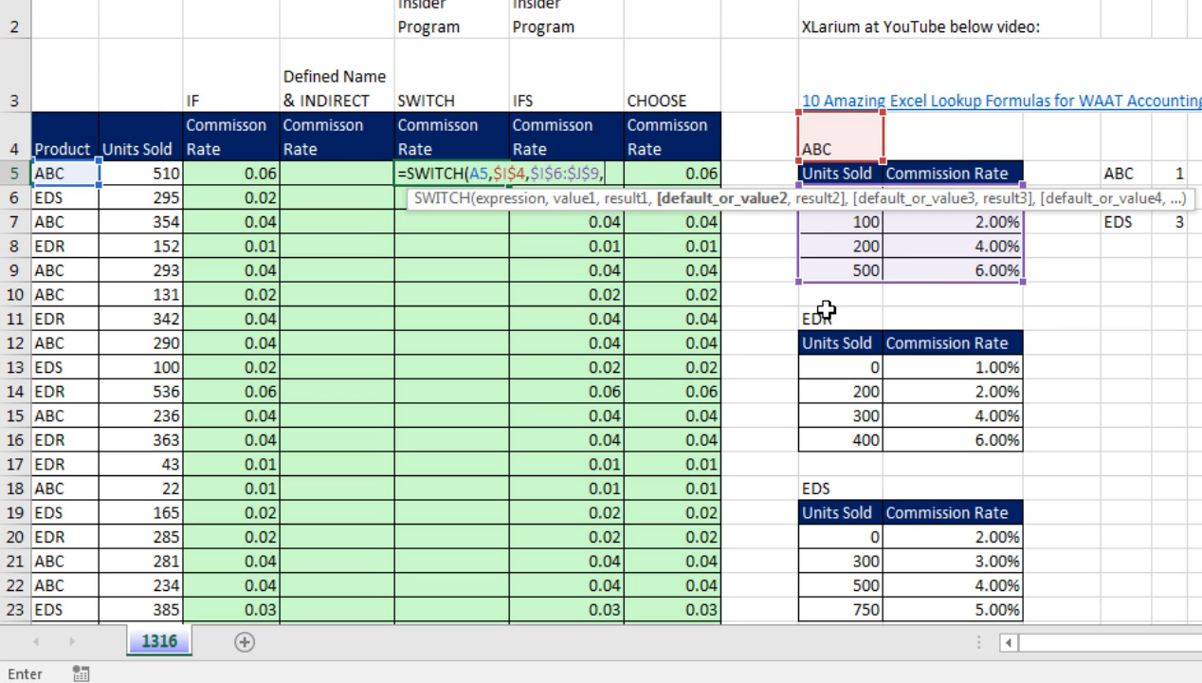
mouse_move(766, 245)
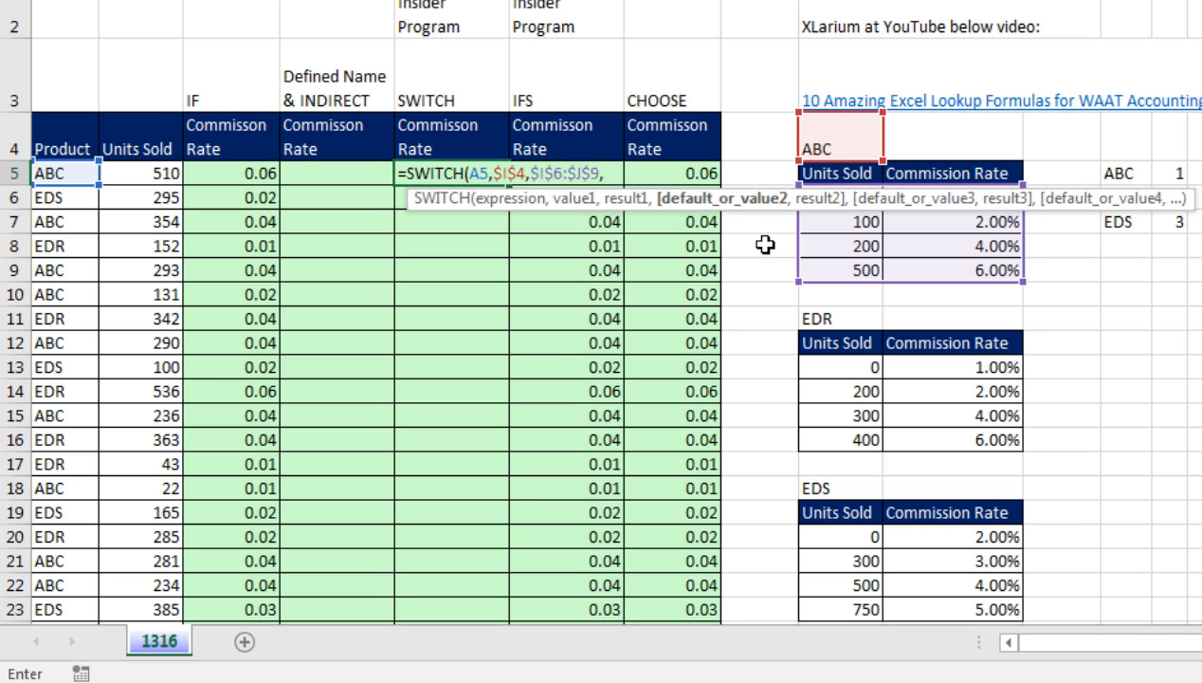
mouse_move(696, 208)
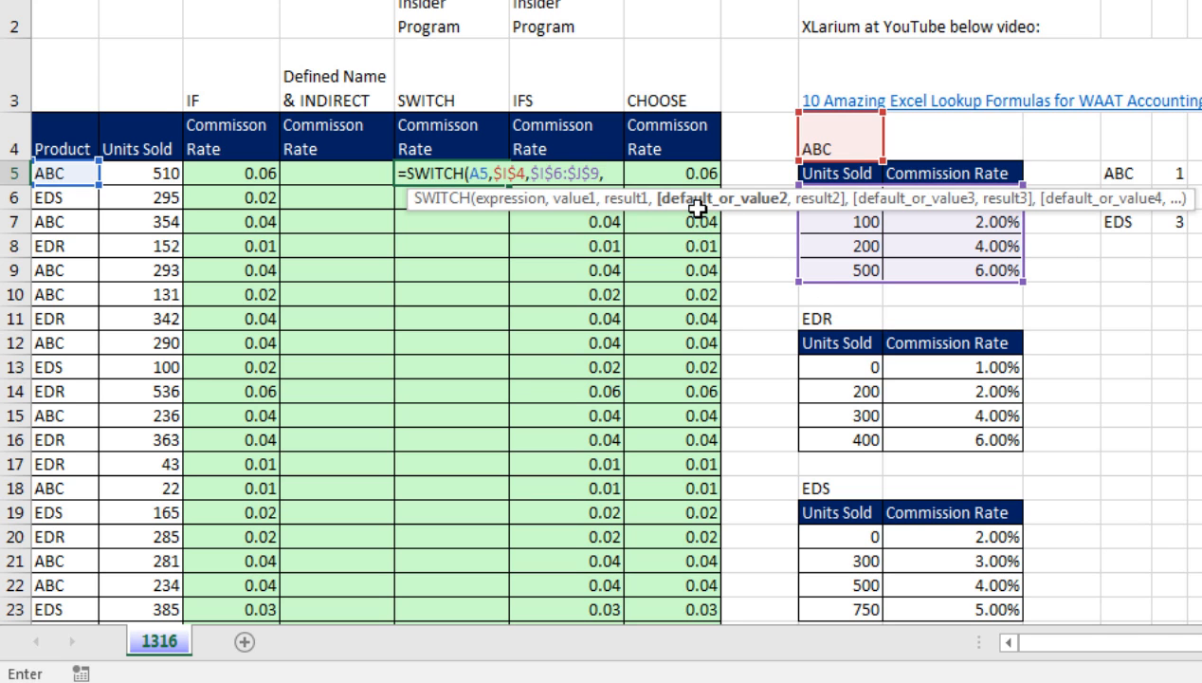
mouse_move(764, 211)
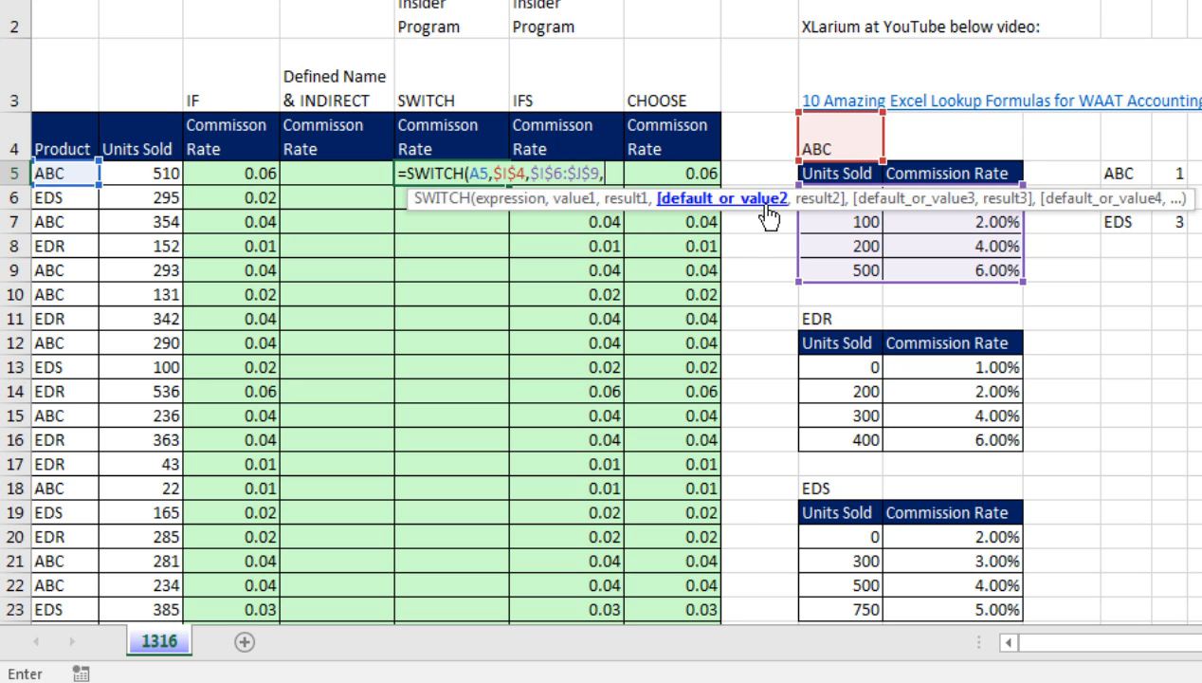
mouse_move(685, 217)
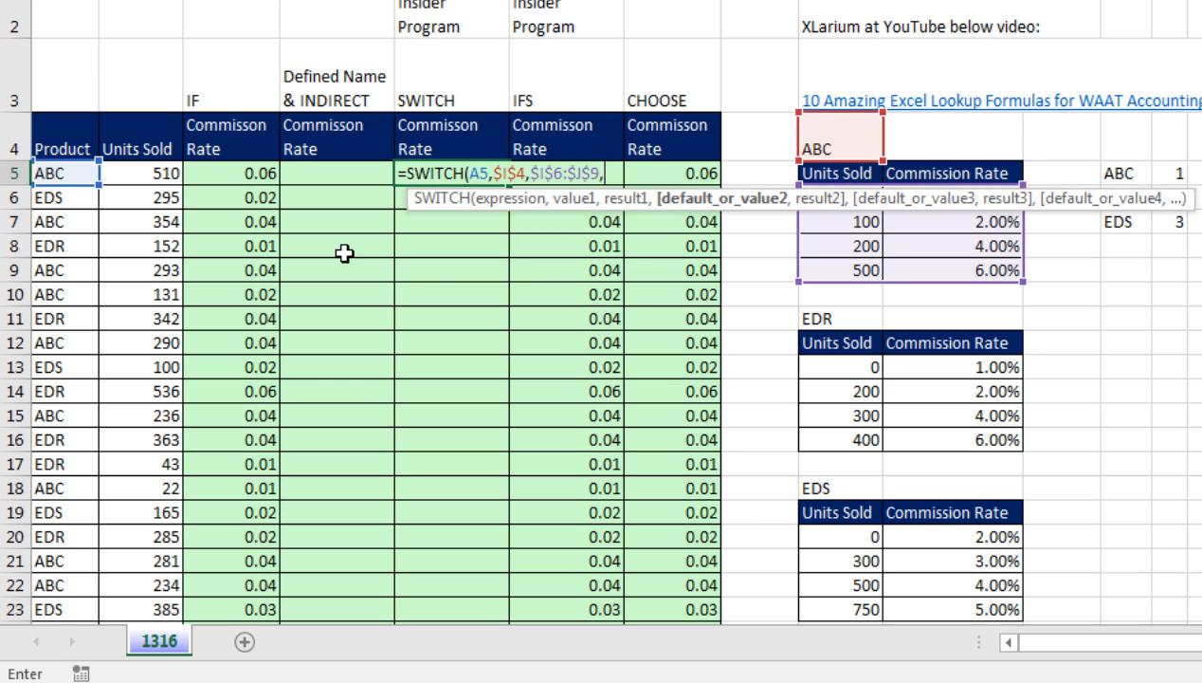
mouse_move(220, 114)
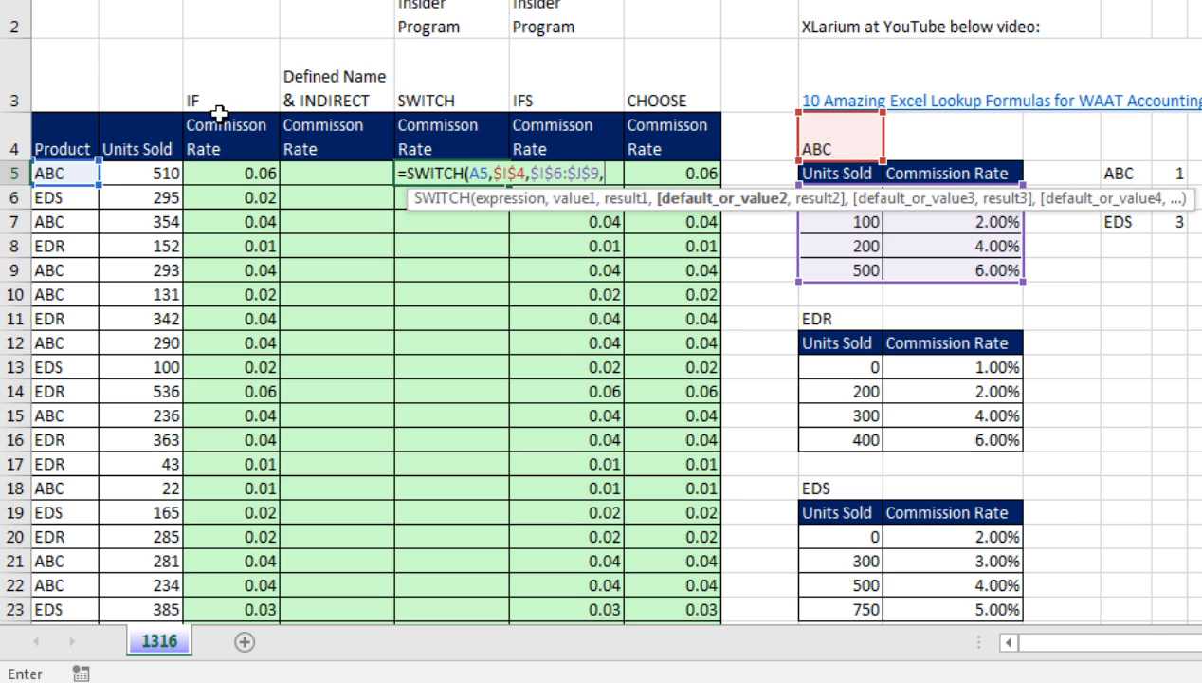
mouse_move(709, 216)
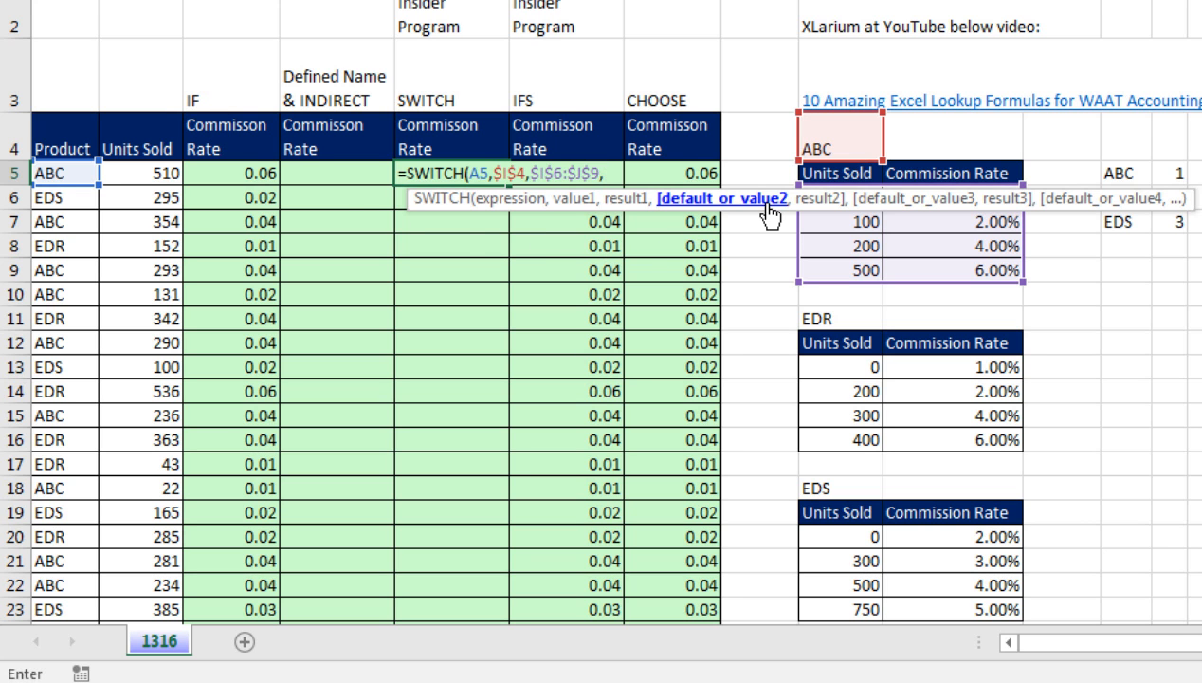
left_click(818, 319)
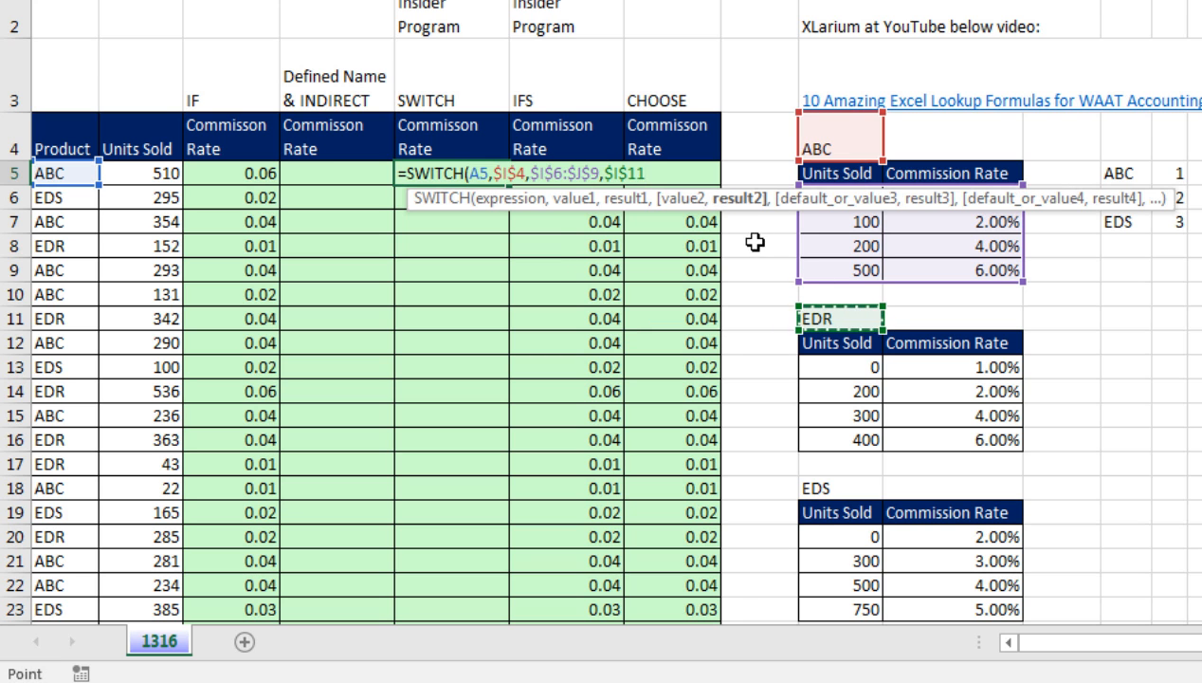
type(",$I$13:$J$16,")
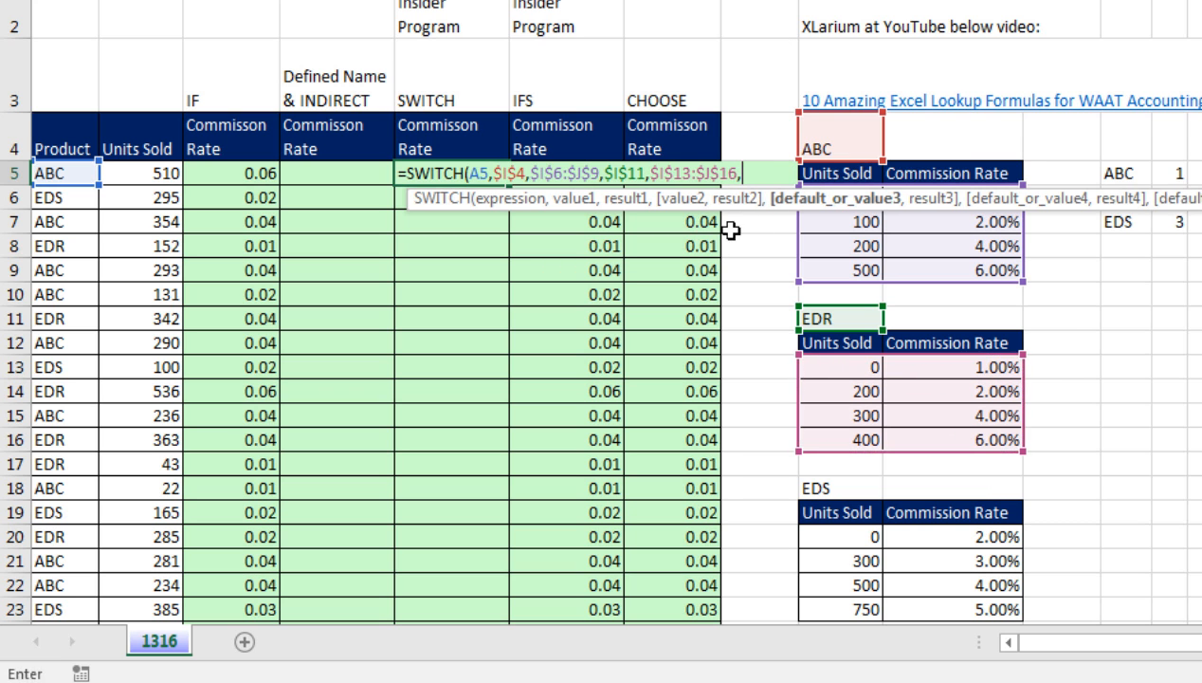
mouse_move(853, 243)
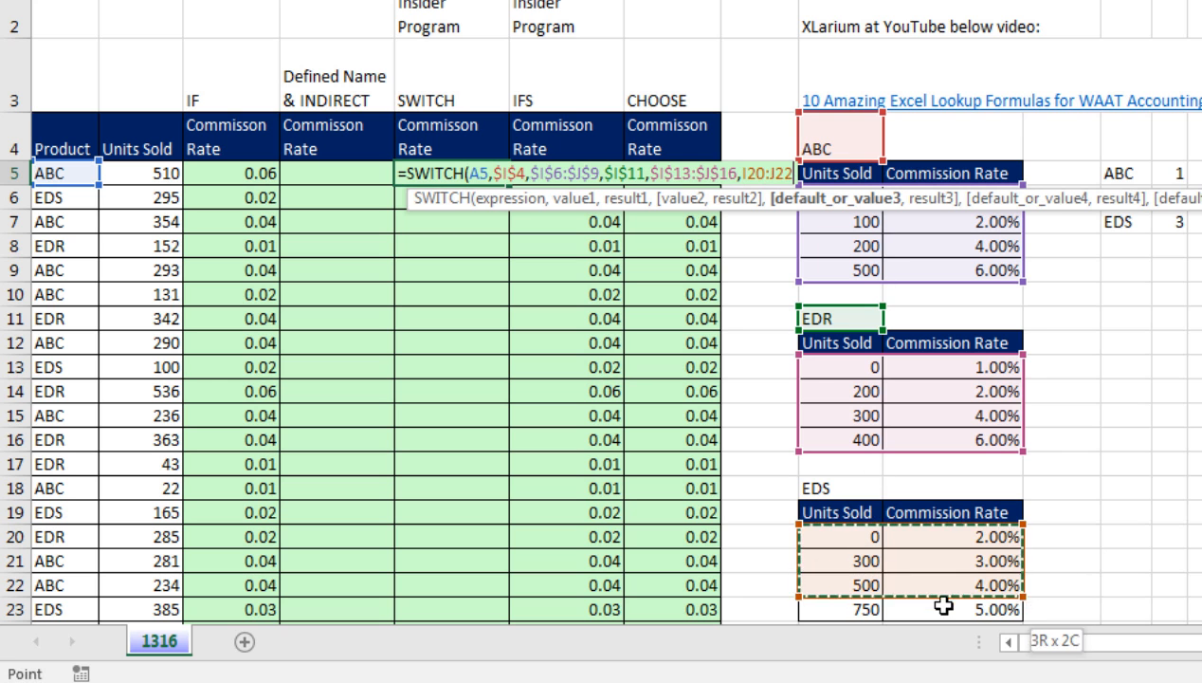
key("f4")
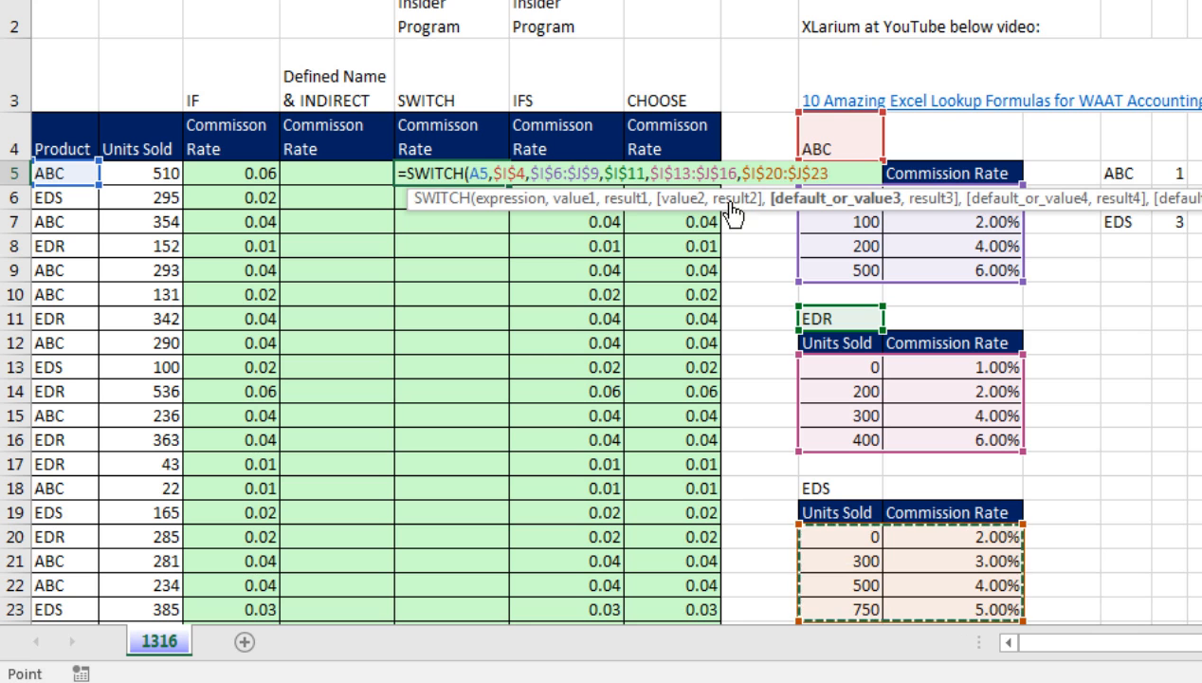
mouse_move(736, 212)
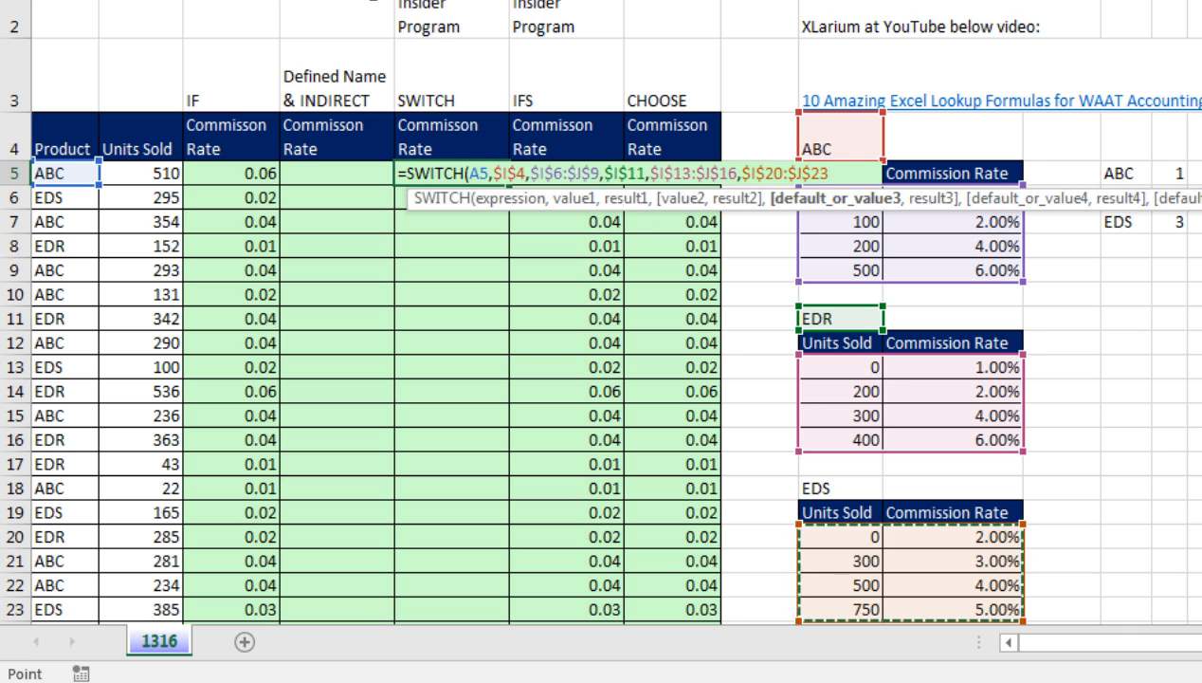
mouse_move(748, 302)
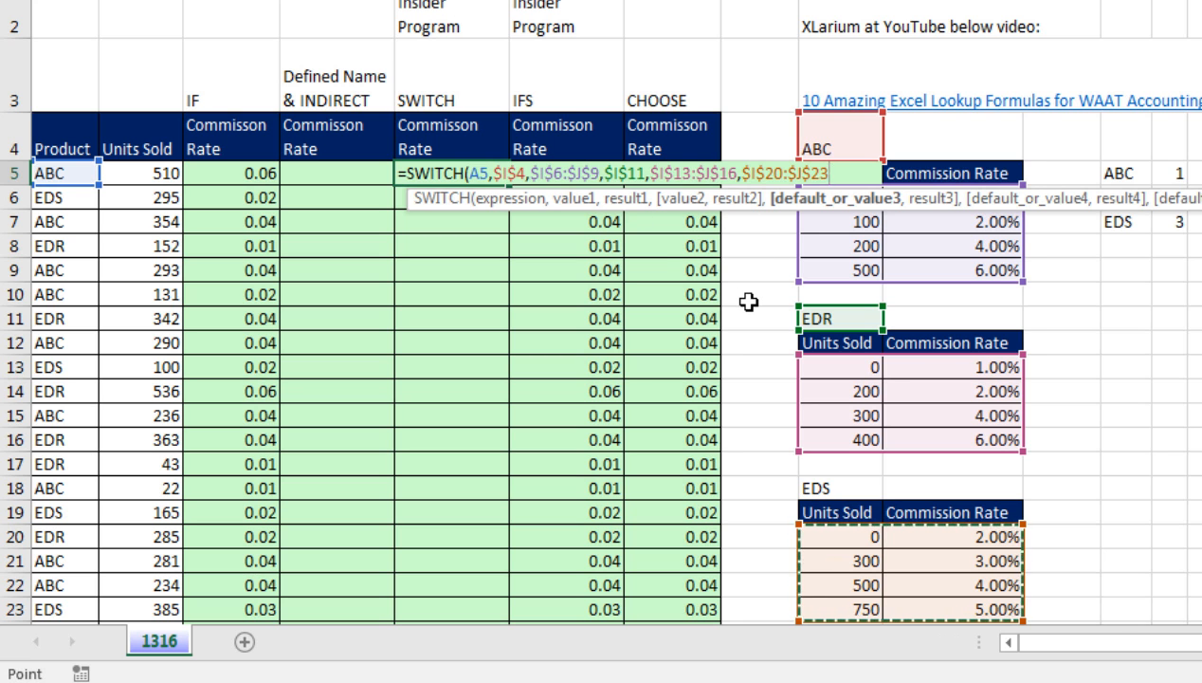
Step: Fill the SWITCH formula down the column and preview row 13's returned table with F9
key("Return")
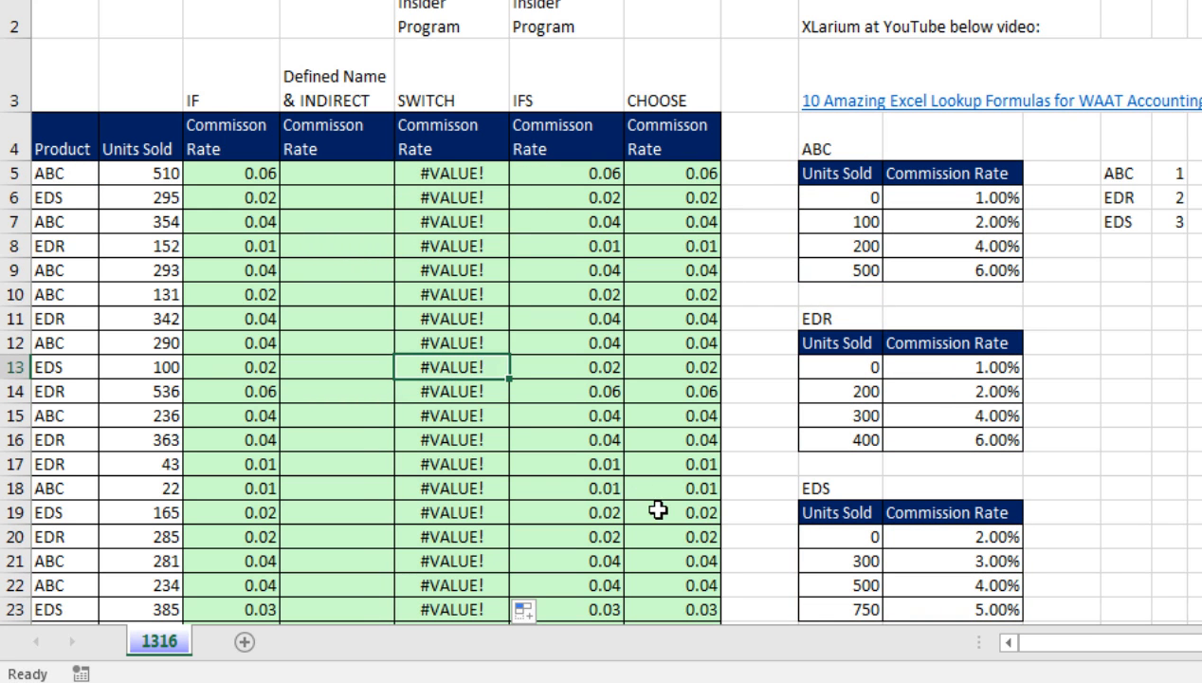
key("f9")
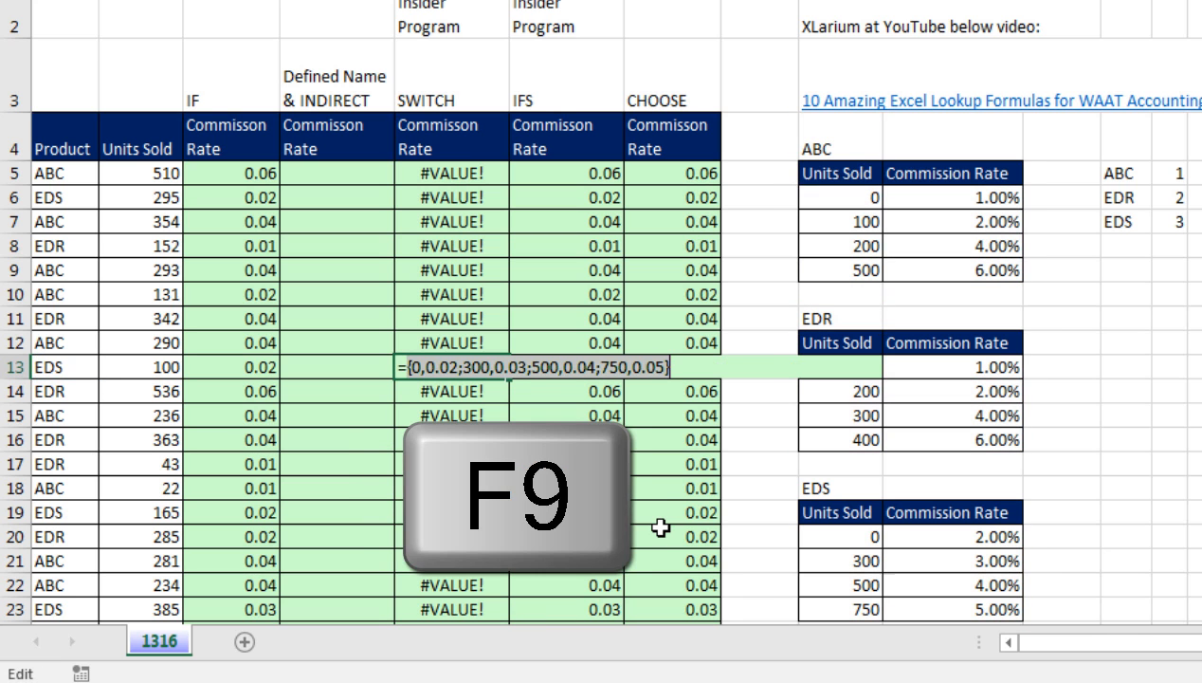
key("f9")
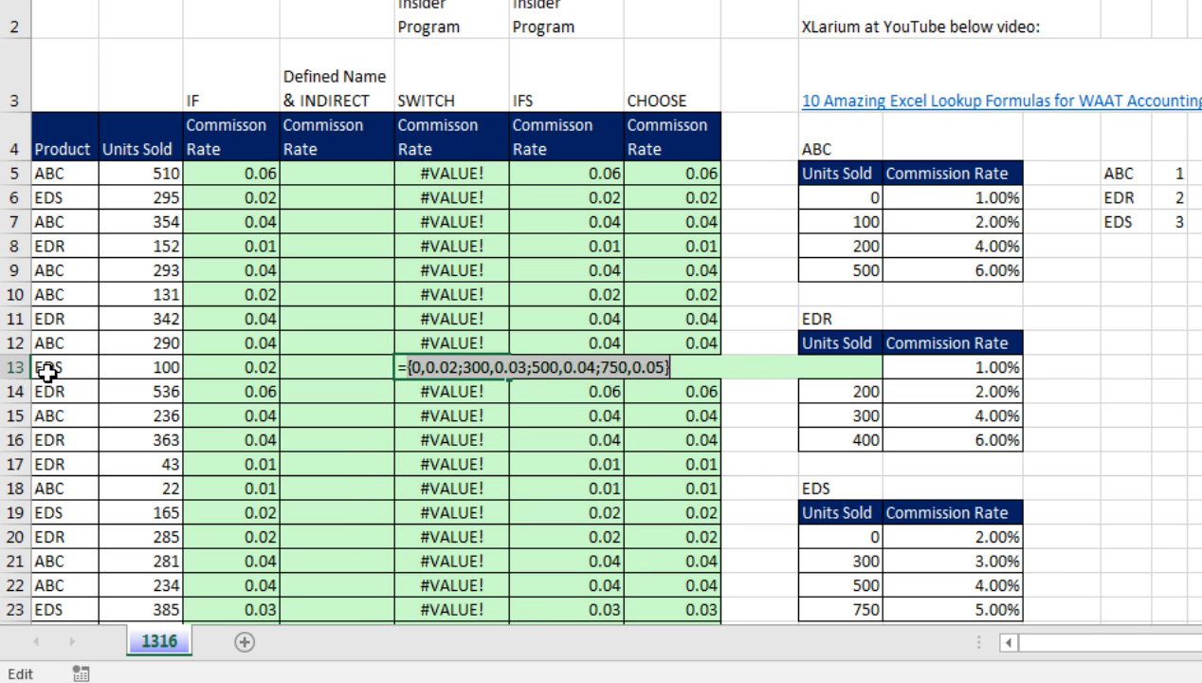
mouse_move(657, 393)
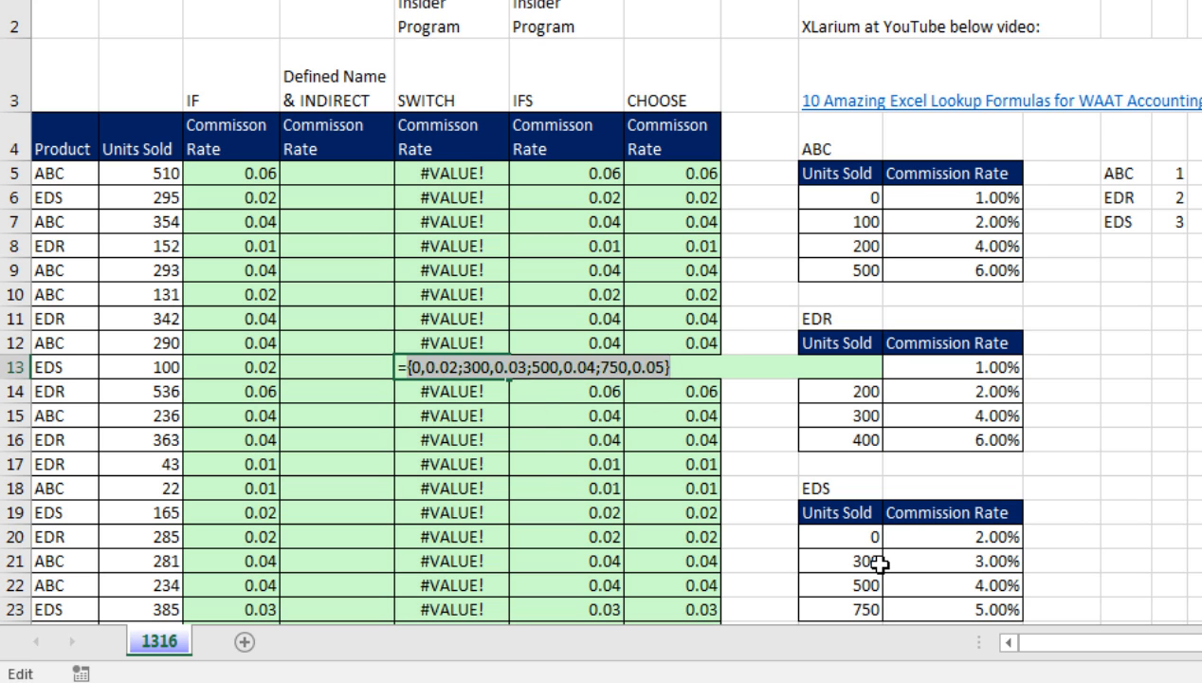
key("ctrl+z")
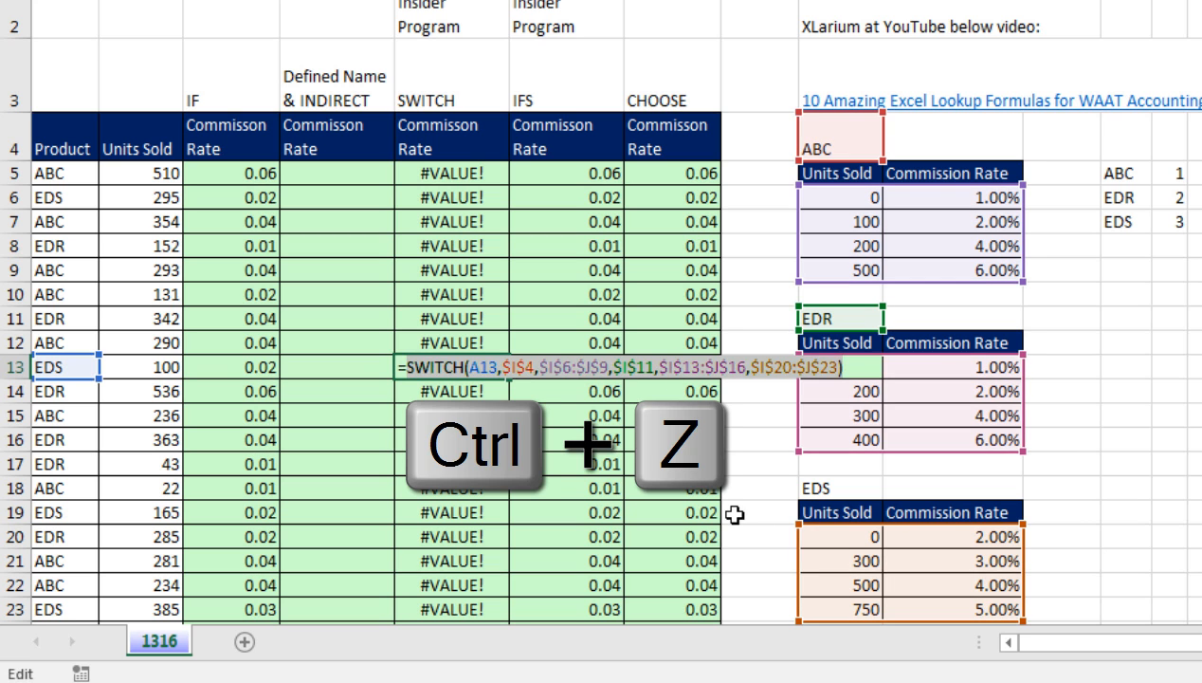
key("ctrl+z")
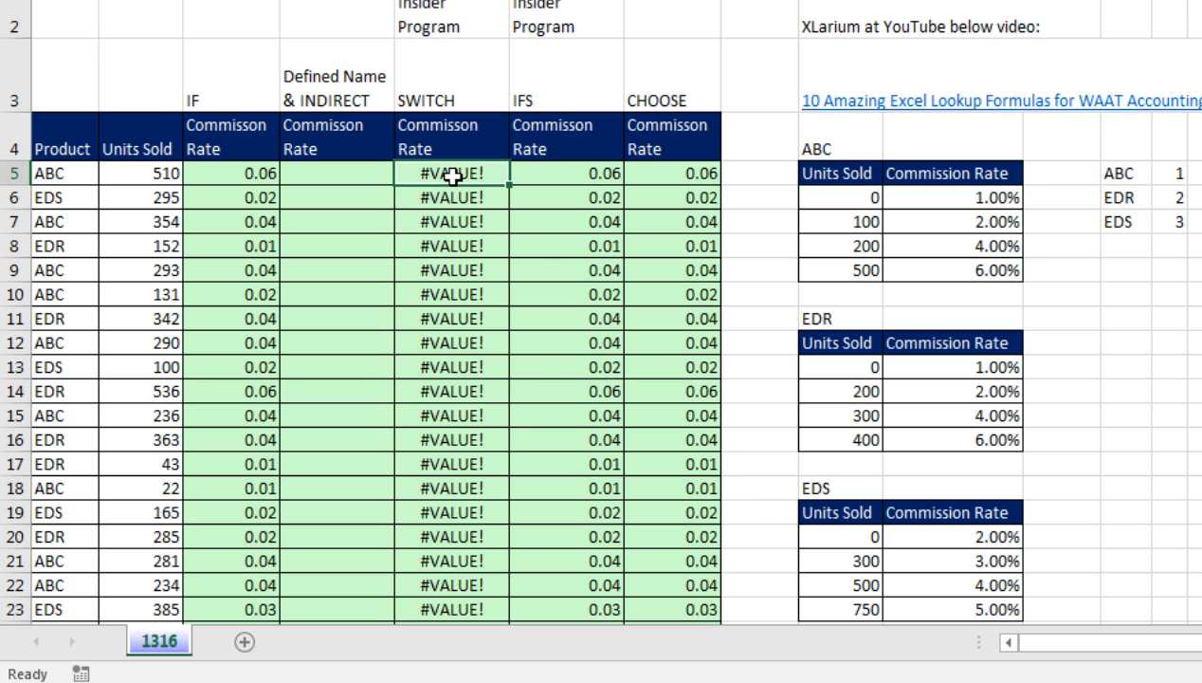
Step: Edit to =VLOOKUP(B5,SWITCH(...),2) and fill it down the SWITCH column
key("f2")
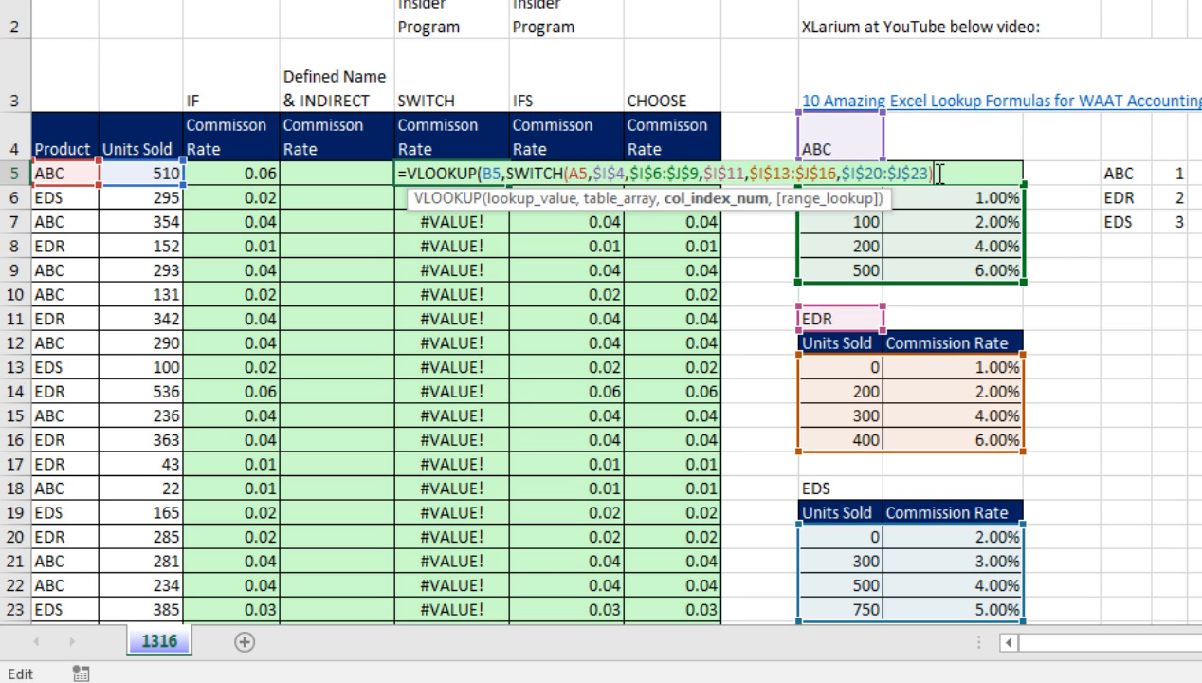
type(",2)")
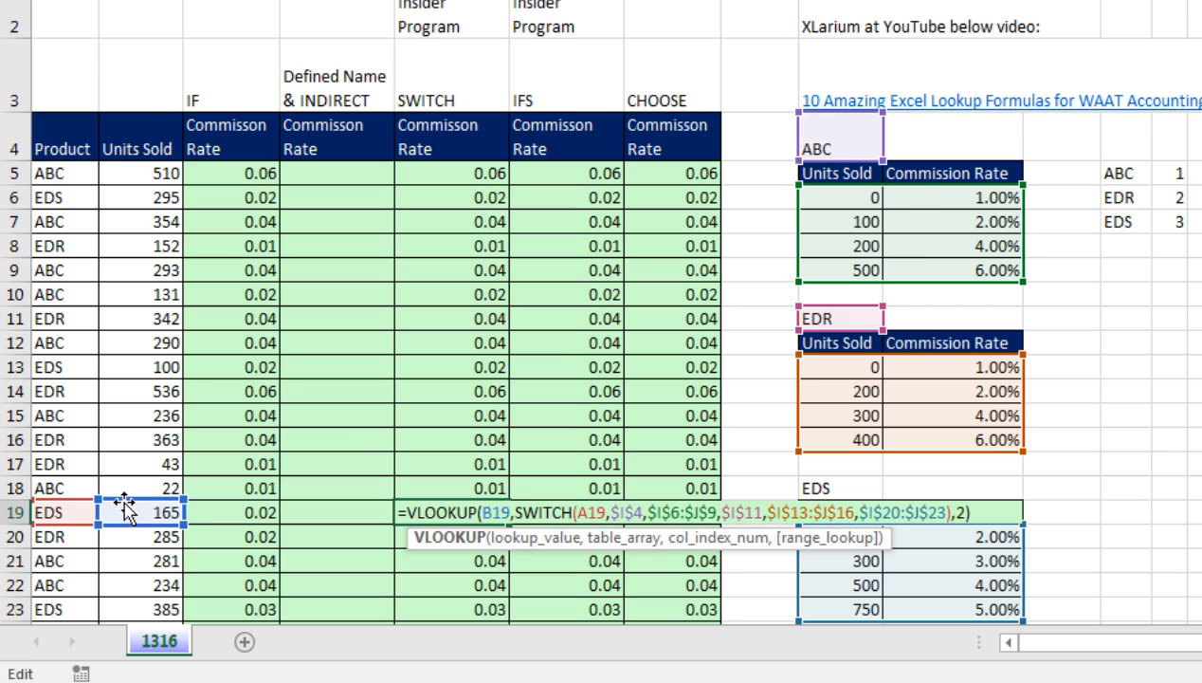
mouse_move(683, 538)
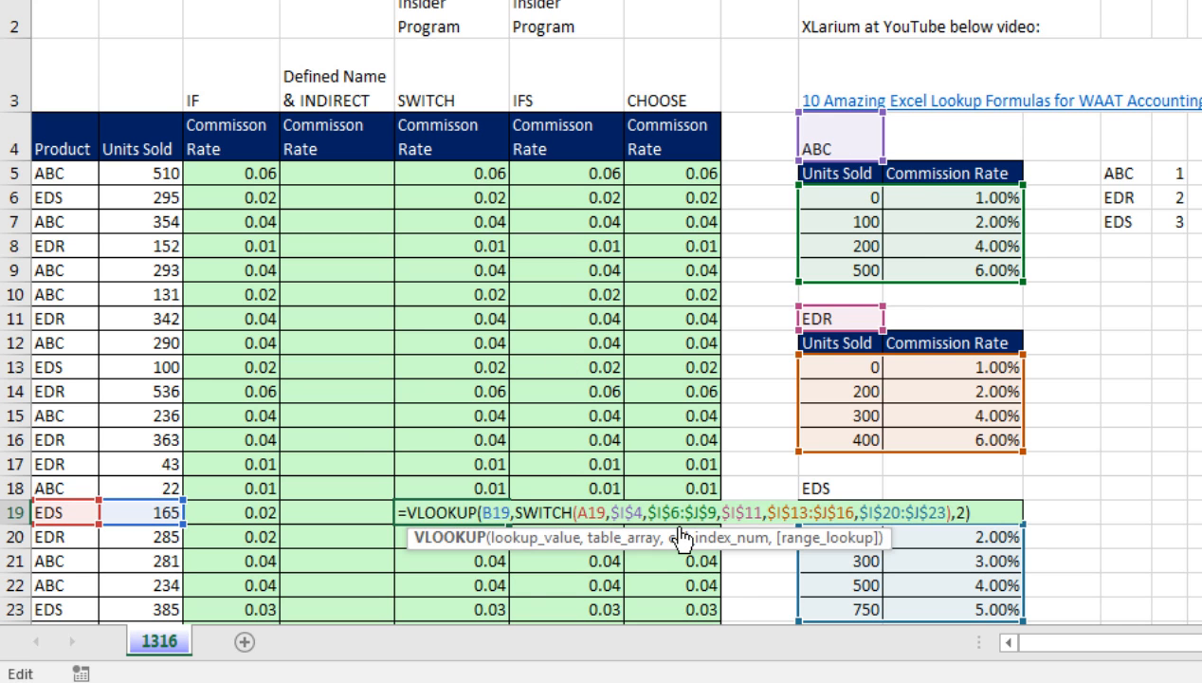
key("Return")
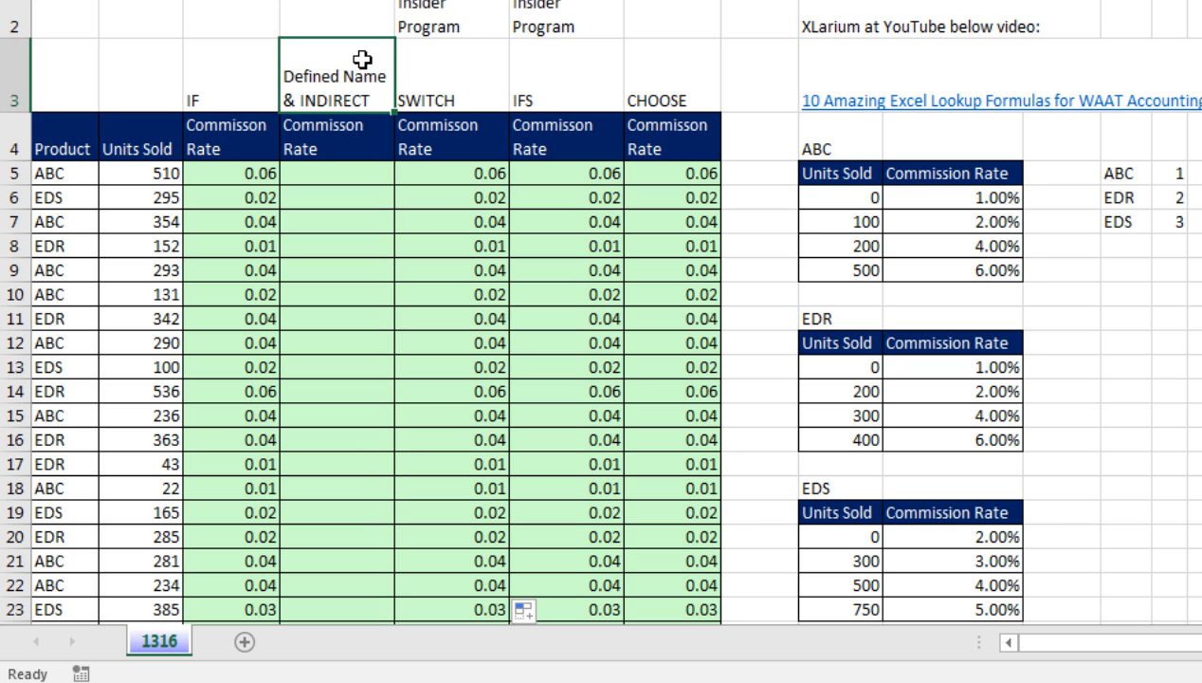
mouse_move(361, 59)
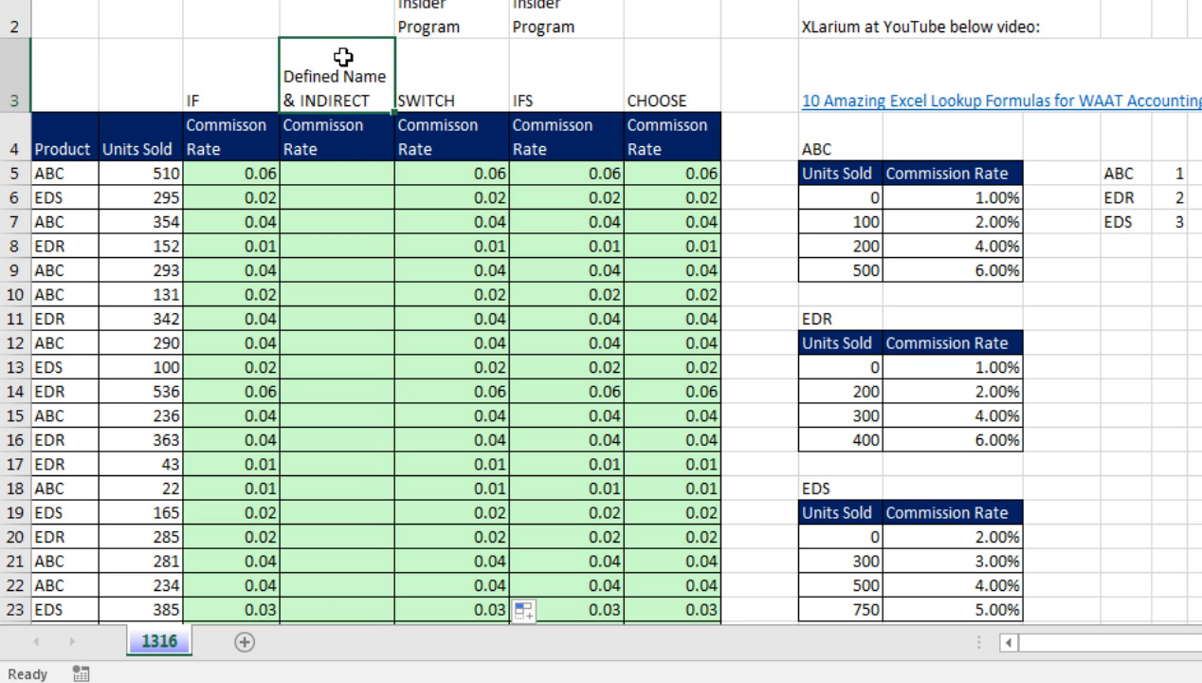
mouse_move(344, 147)
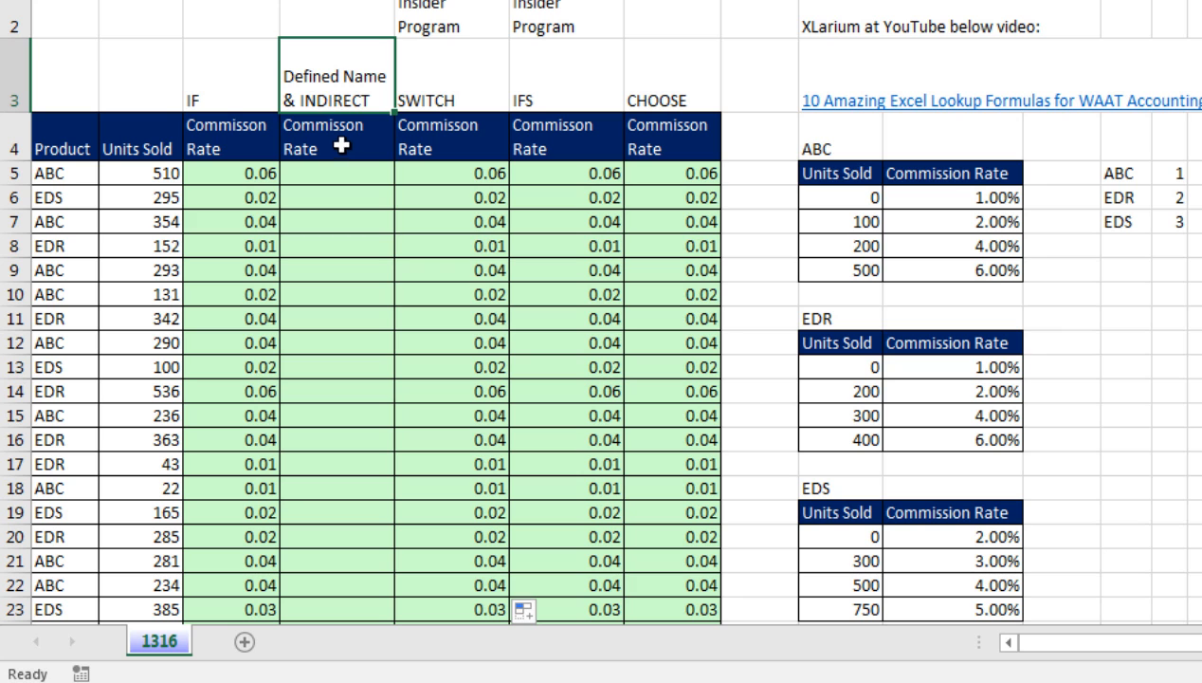
mouse_move(319, 98)
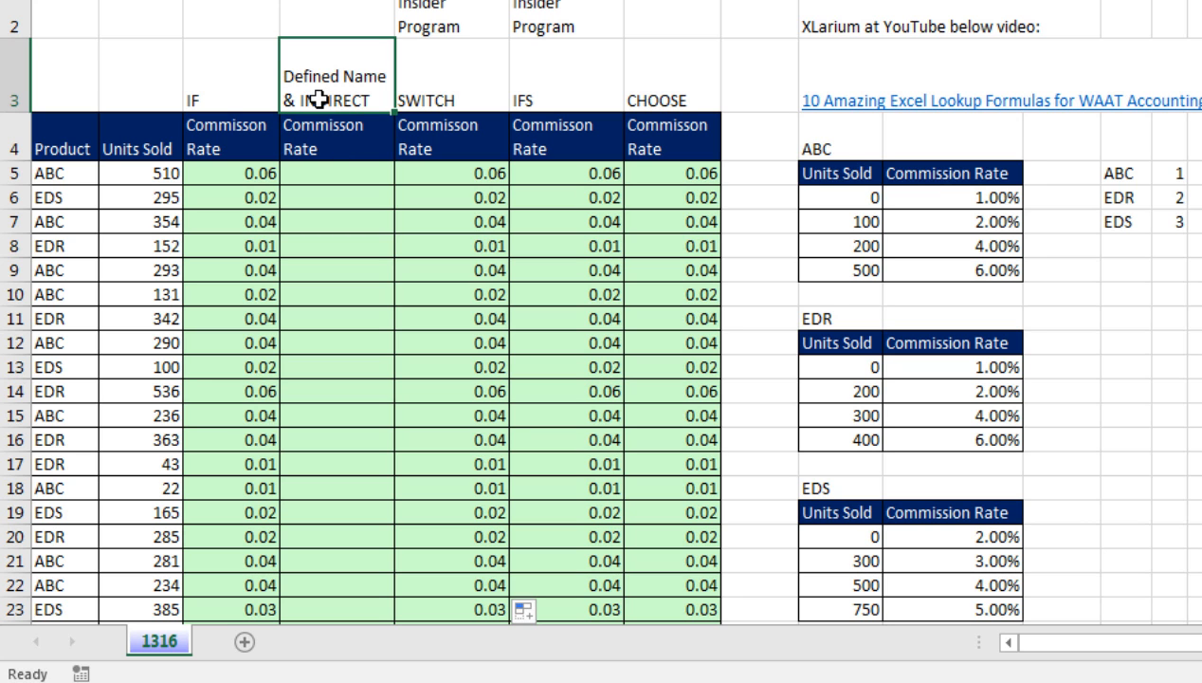
mouse_move(328, 165)
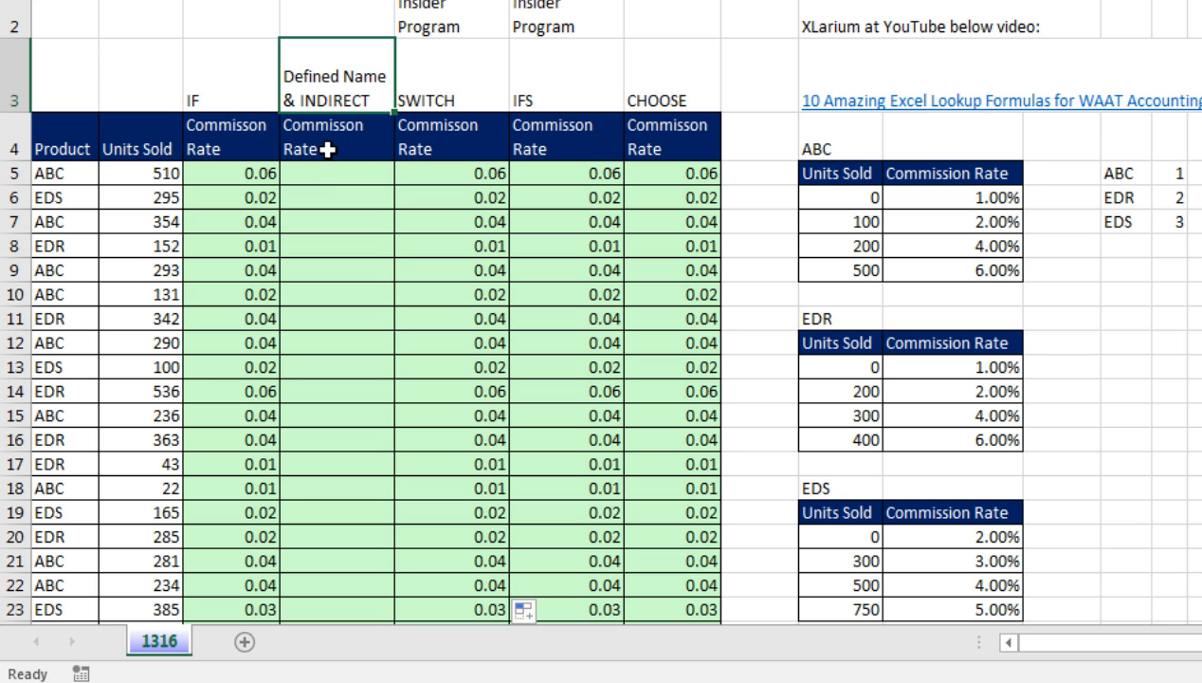
left_click(452, 74)
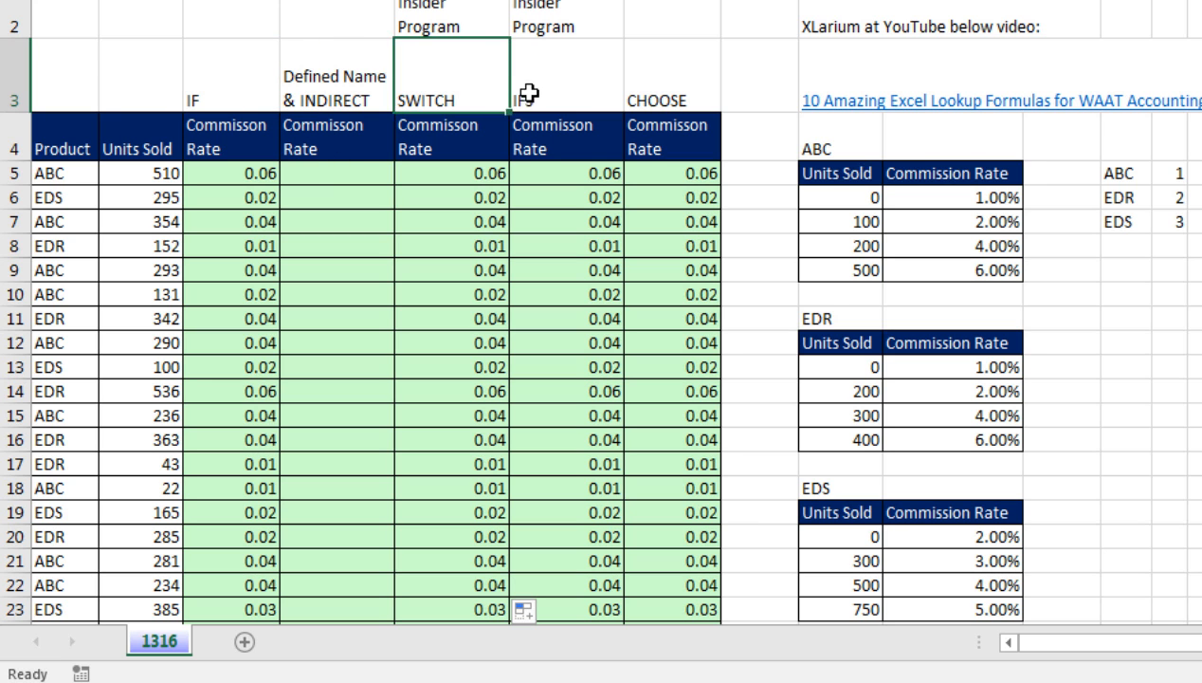
left_click(672, 74)
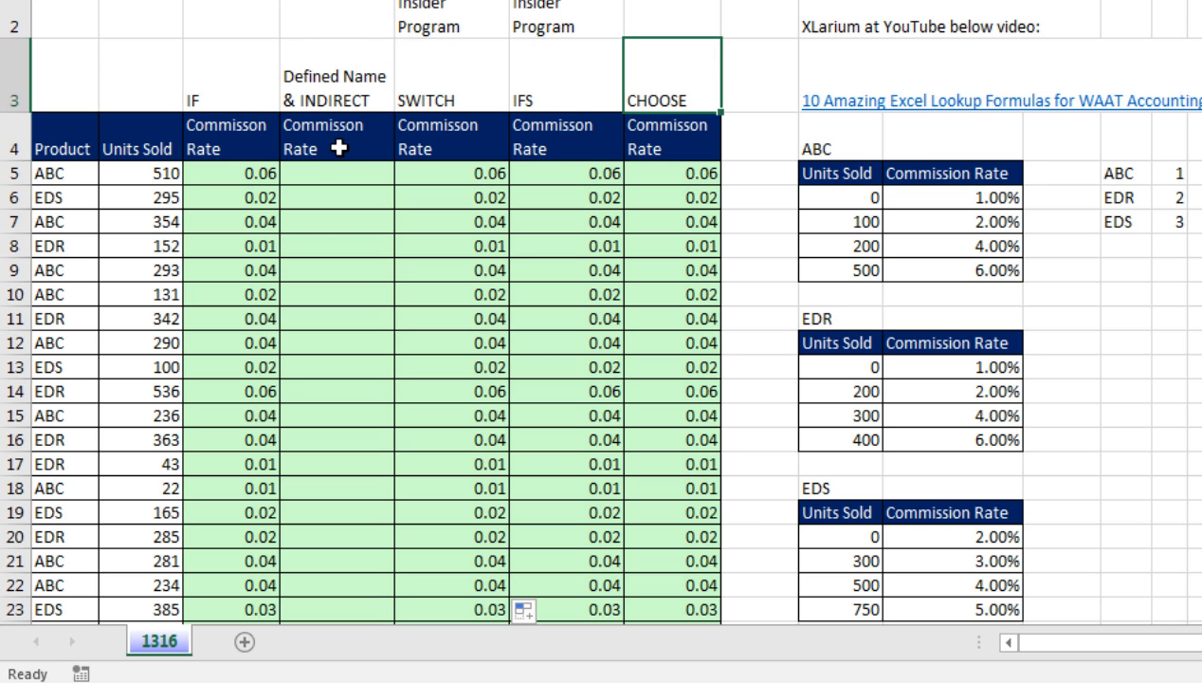
mouse_move(275, 126)
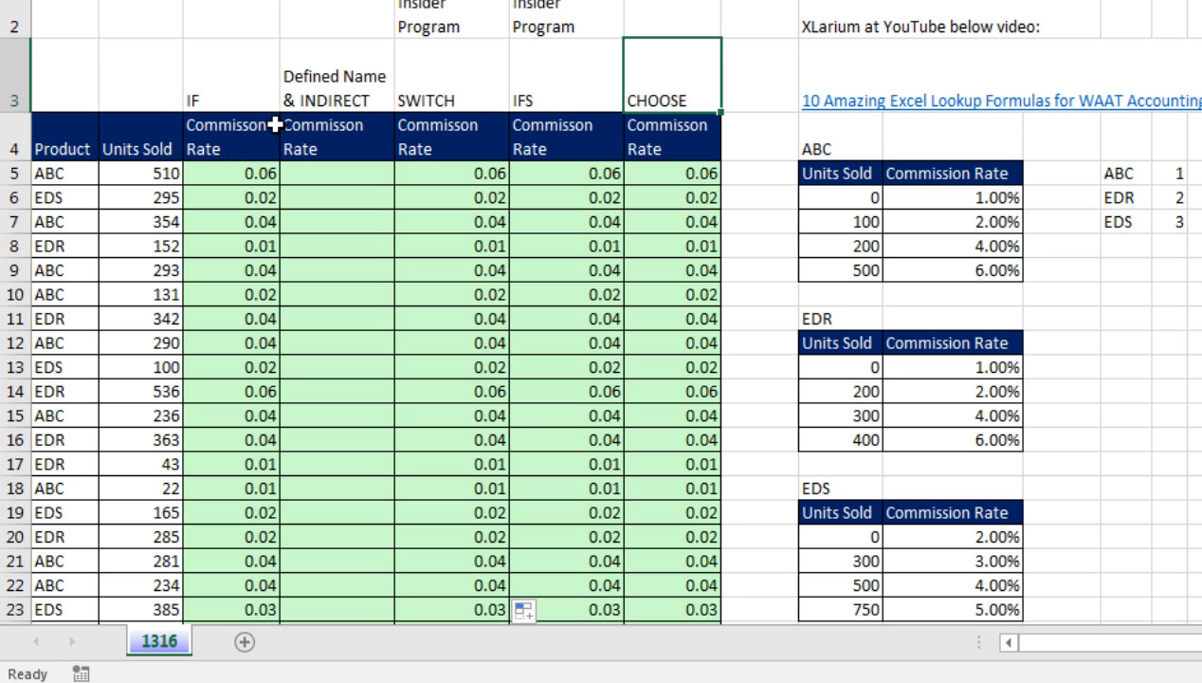
mouse_move(300, 126)
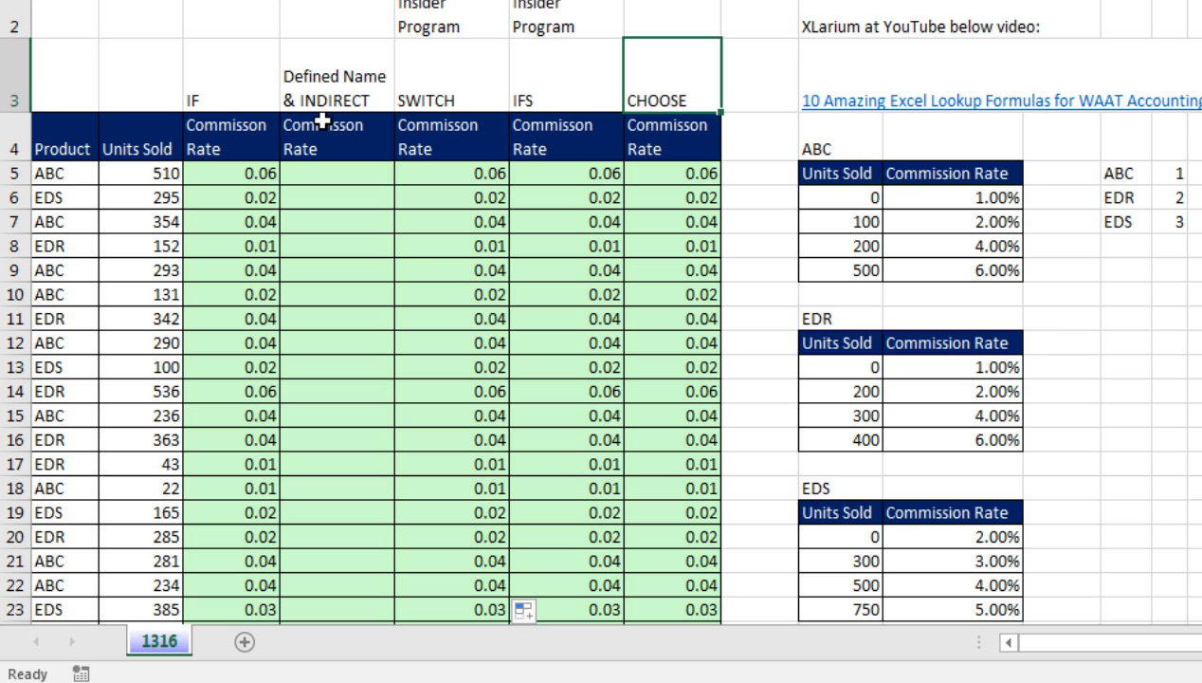
mouse_move(281, 122)
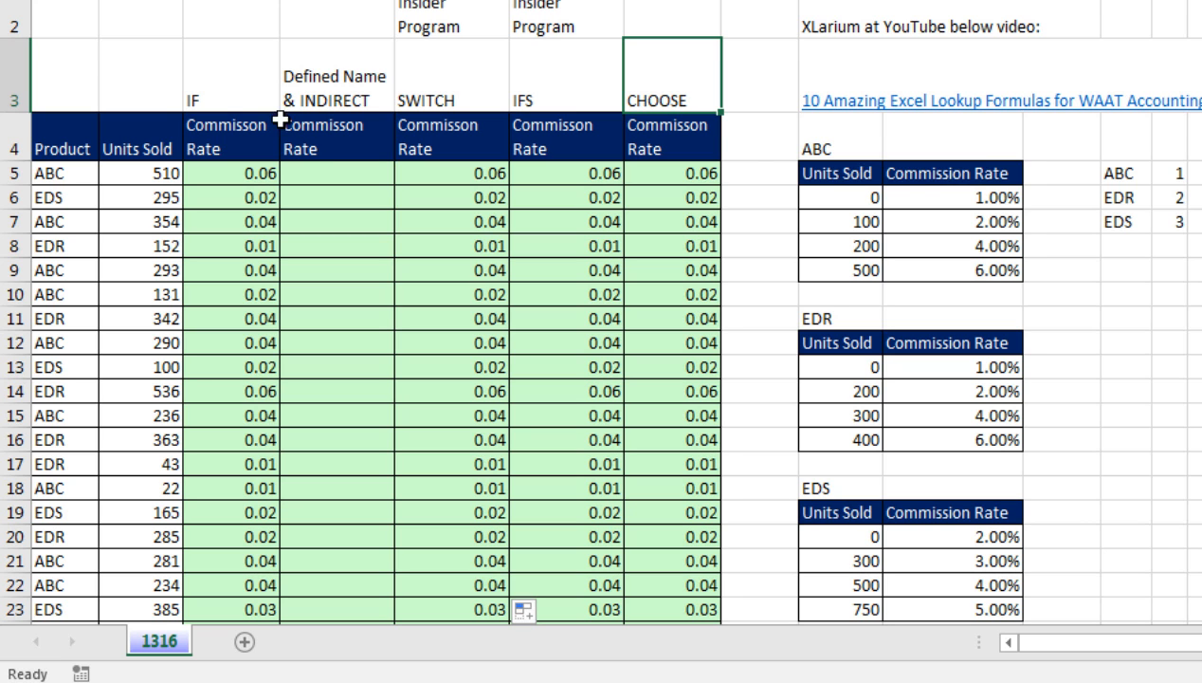
mouse_move(619, 65)
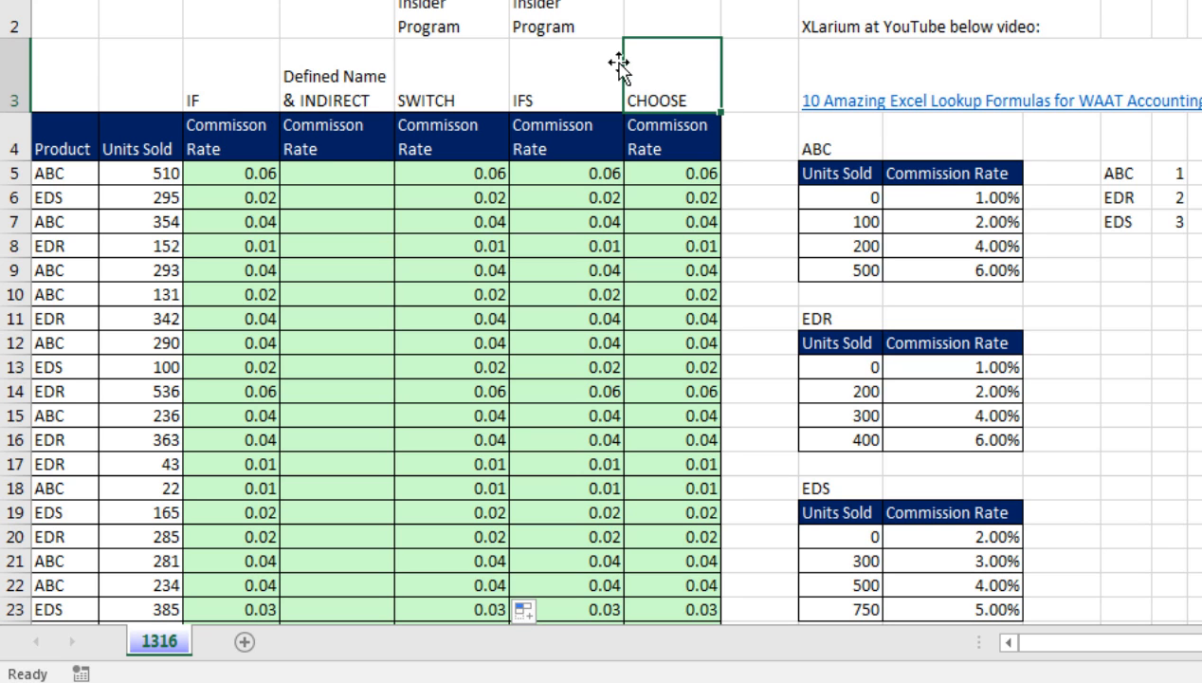
mouse_move(368, 169)
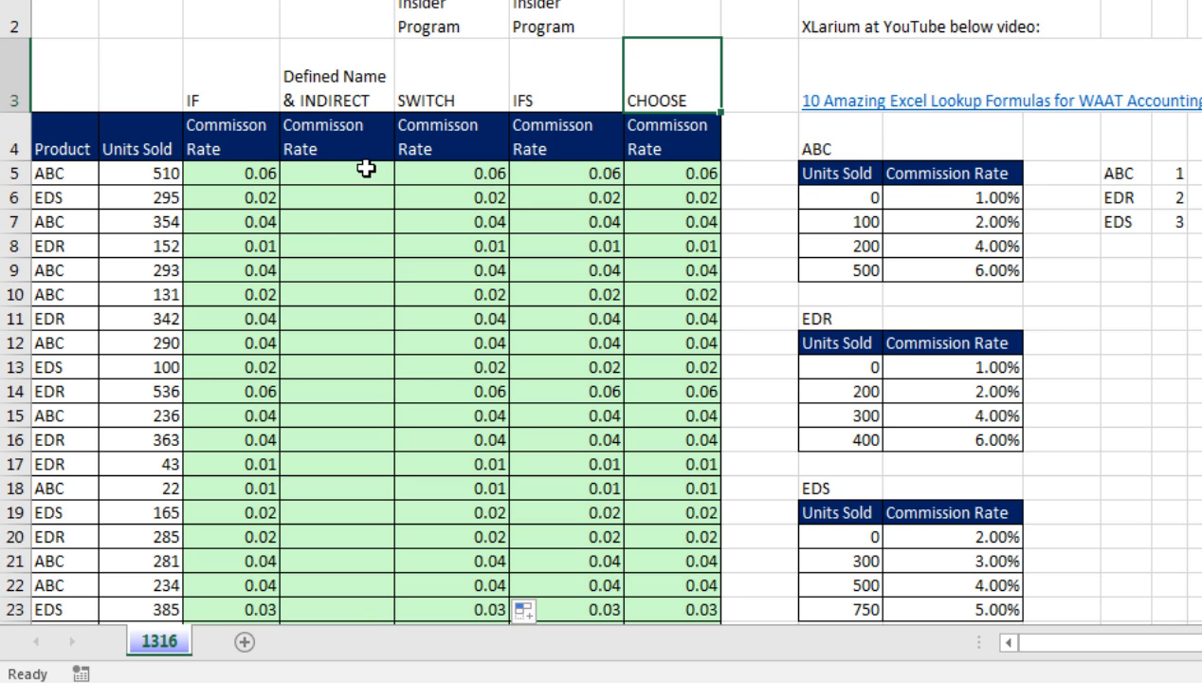
left_click(334, 171)
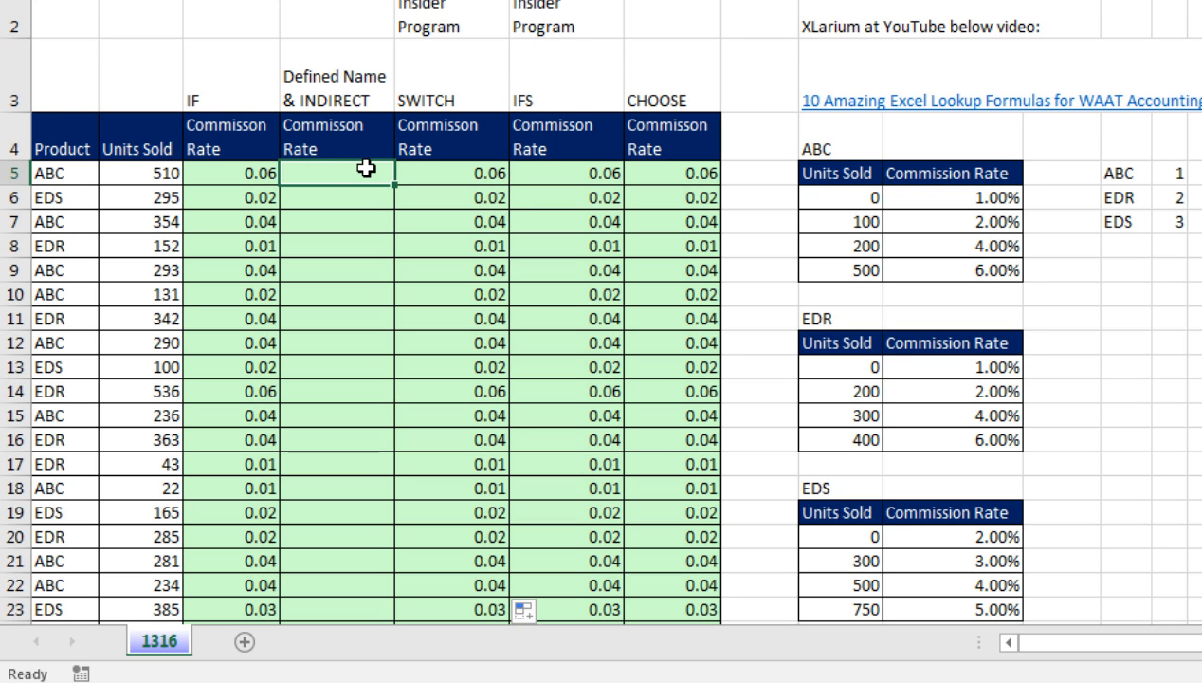
mouse_move(370, 169)
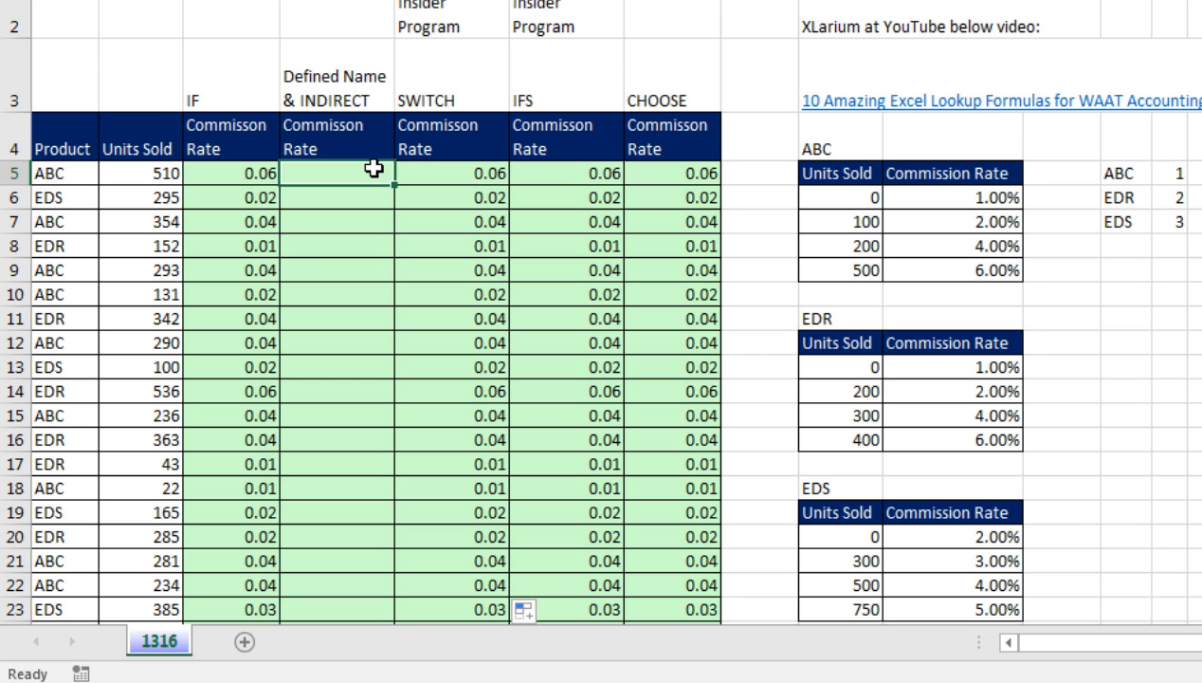
mouse_move(357, 180)
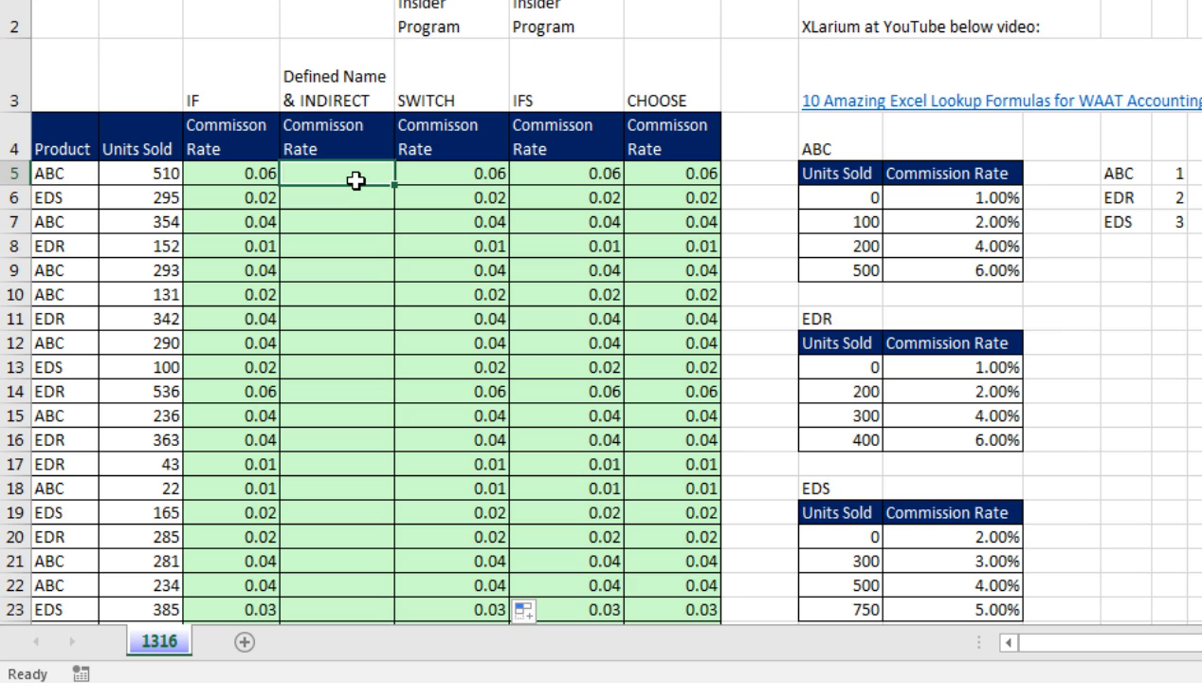
mouse_move(389, 188)
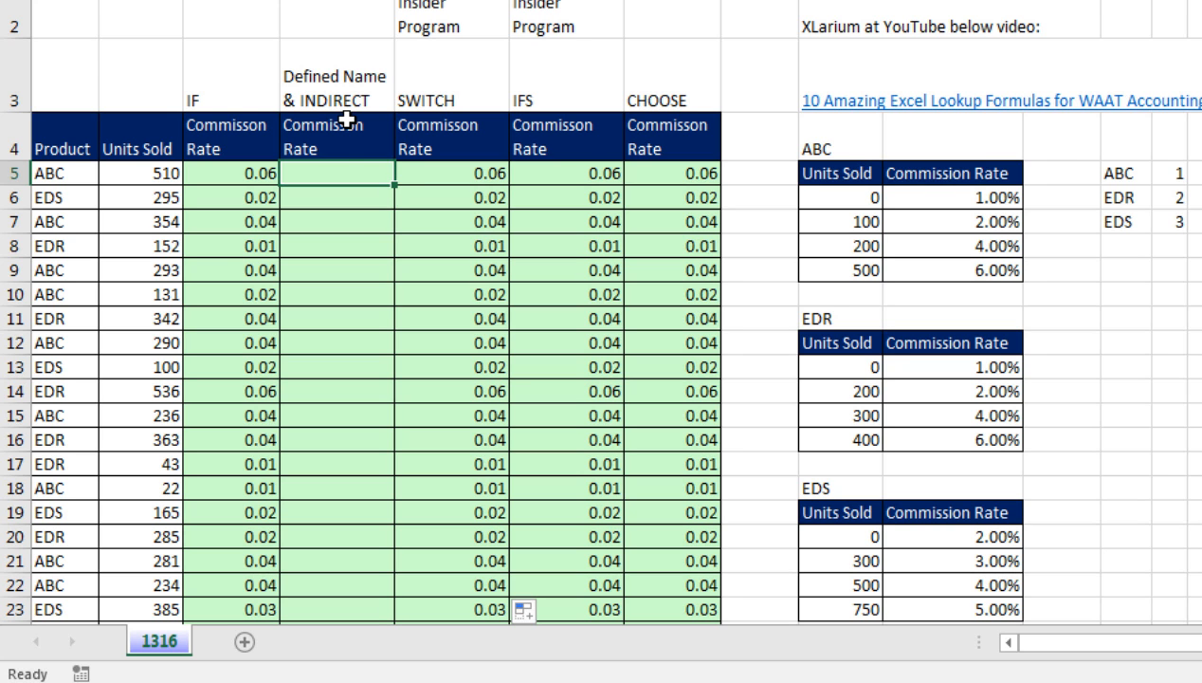
mouse_move(347, 144)
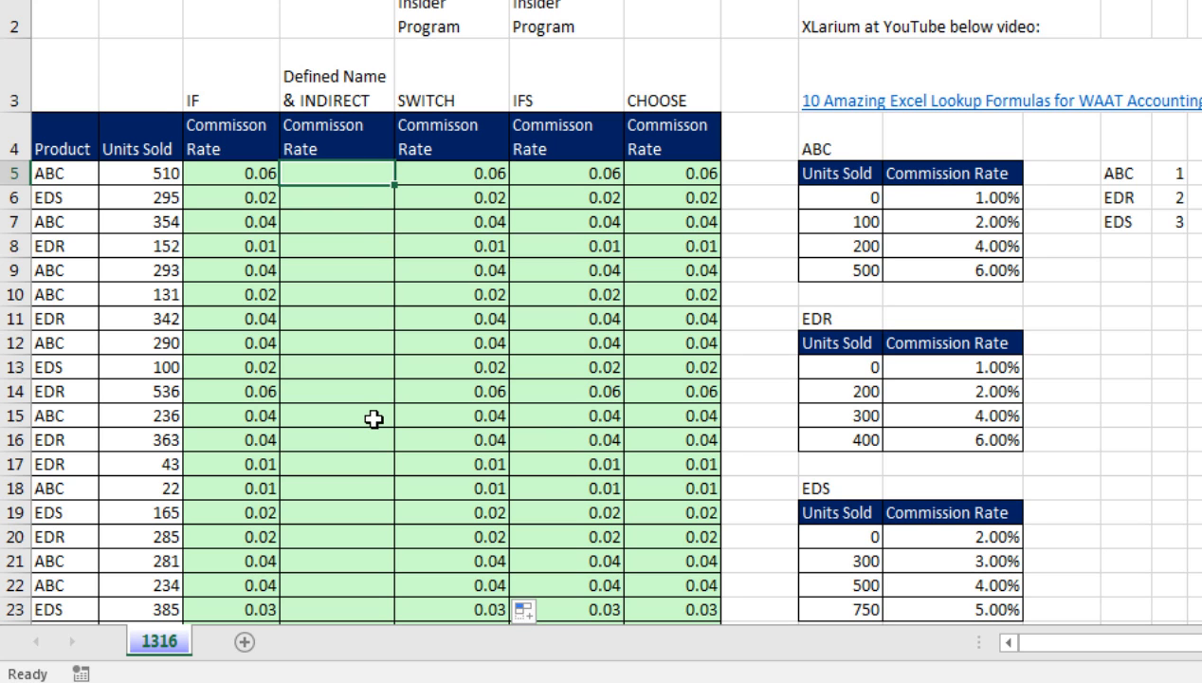
mouse_move(844, 197)
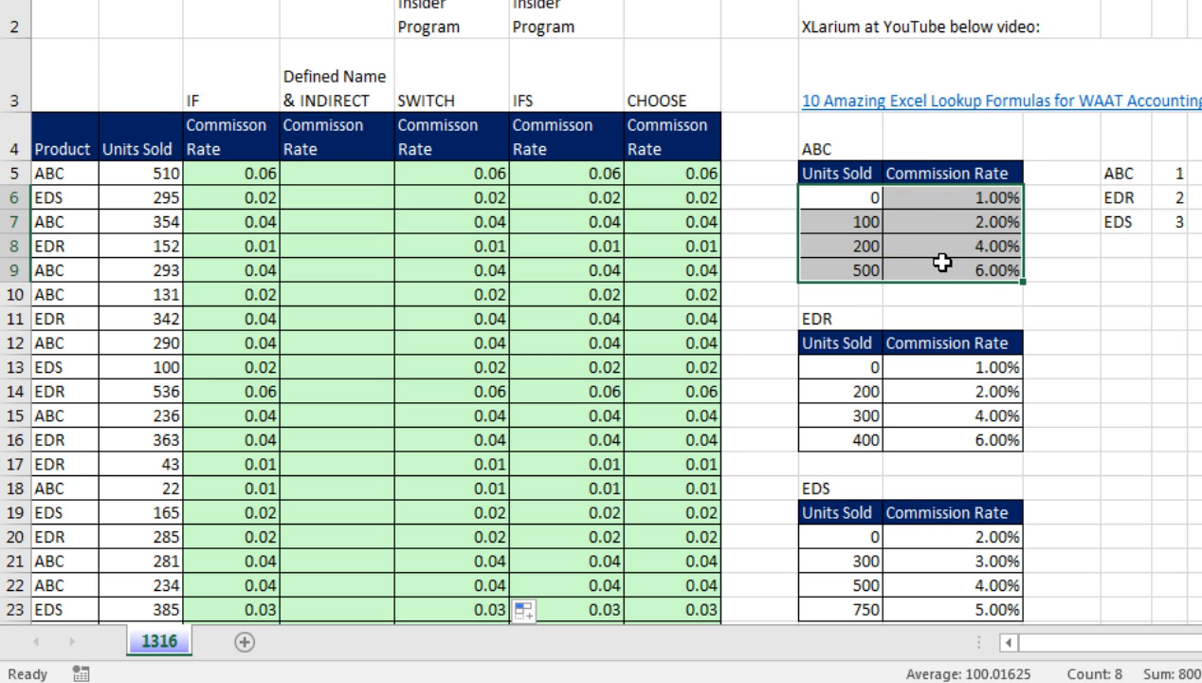
mouse_move(946, 262)
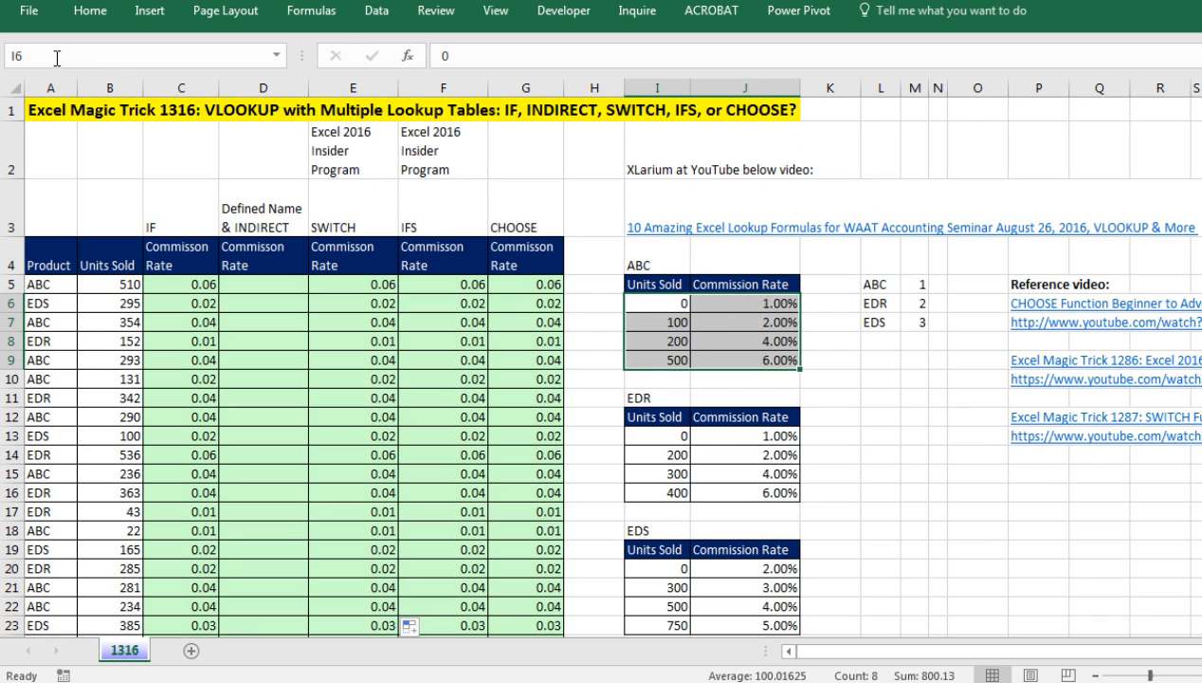
mouse_move(110, 49)
type("ABC")
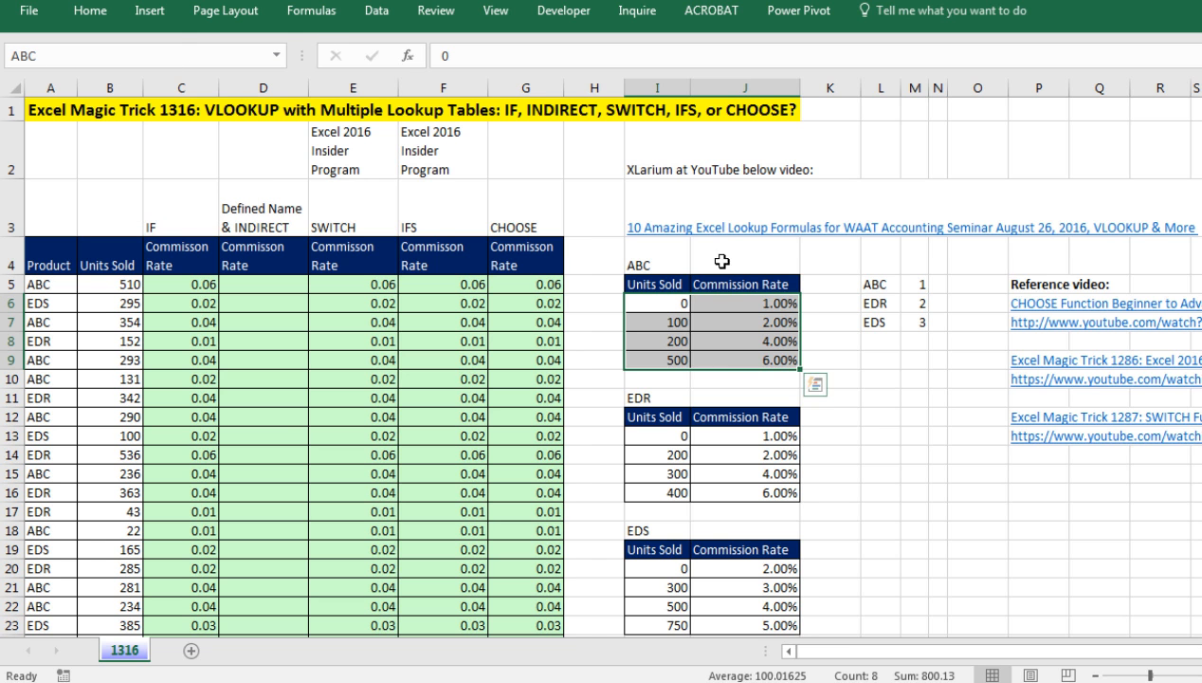
mouse_move(588, 201)
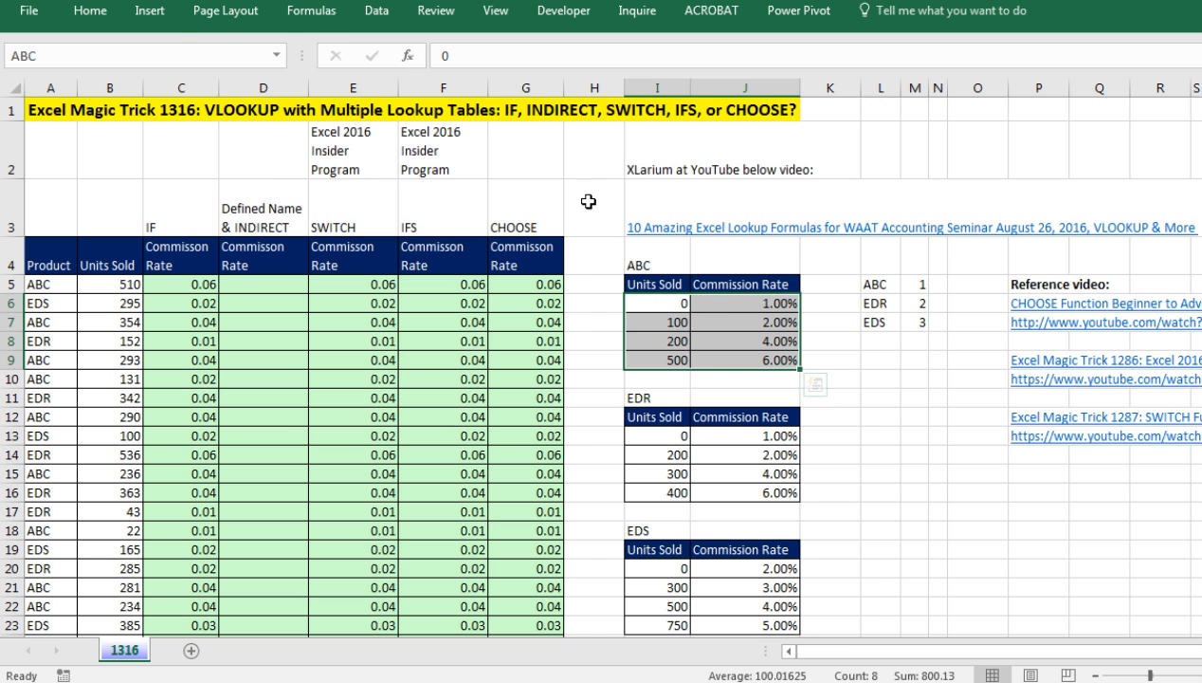
Step: Name the ABC table range ABC and the EDR table range I13:J16 EDR via the Name Box
left_click(596, 207)
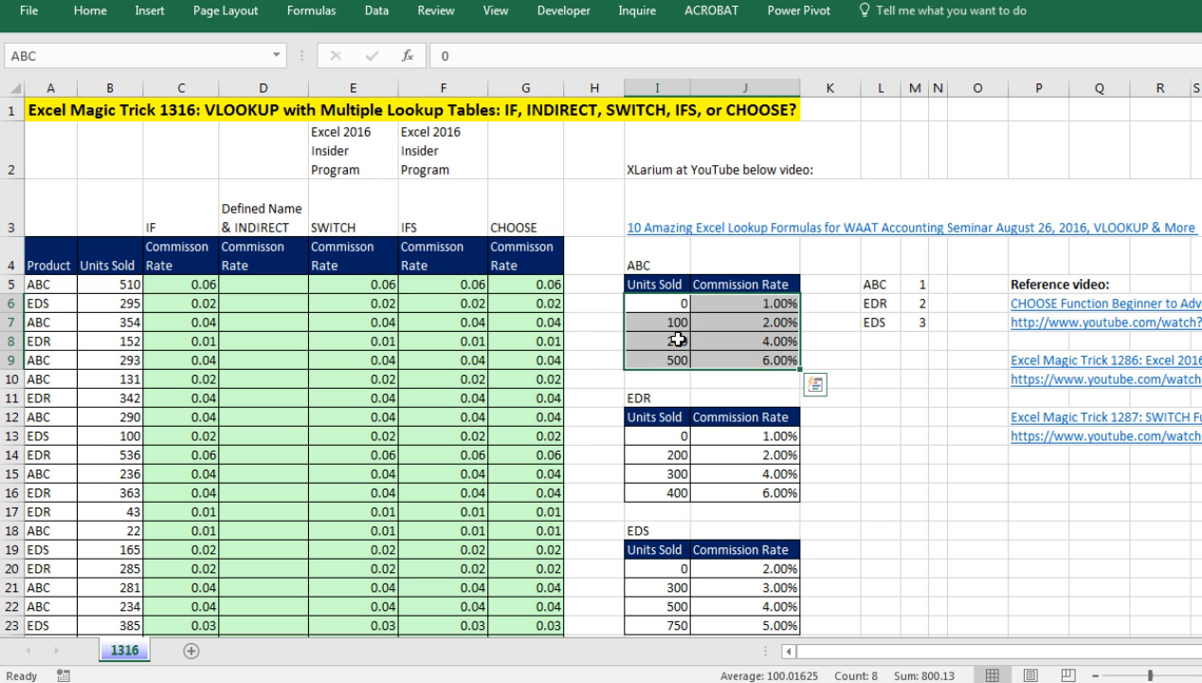
left_click_drag(656, 434, 778, 475)
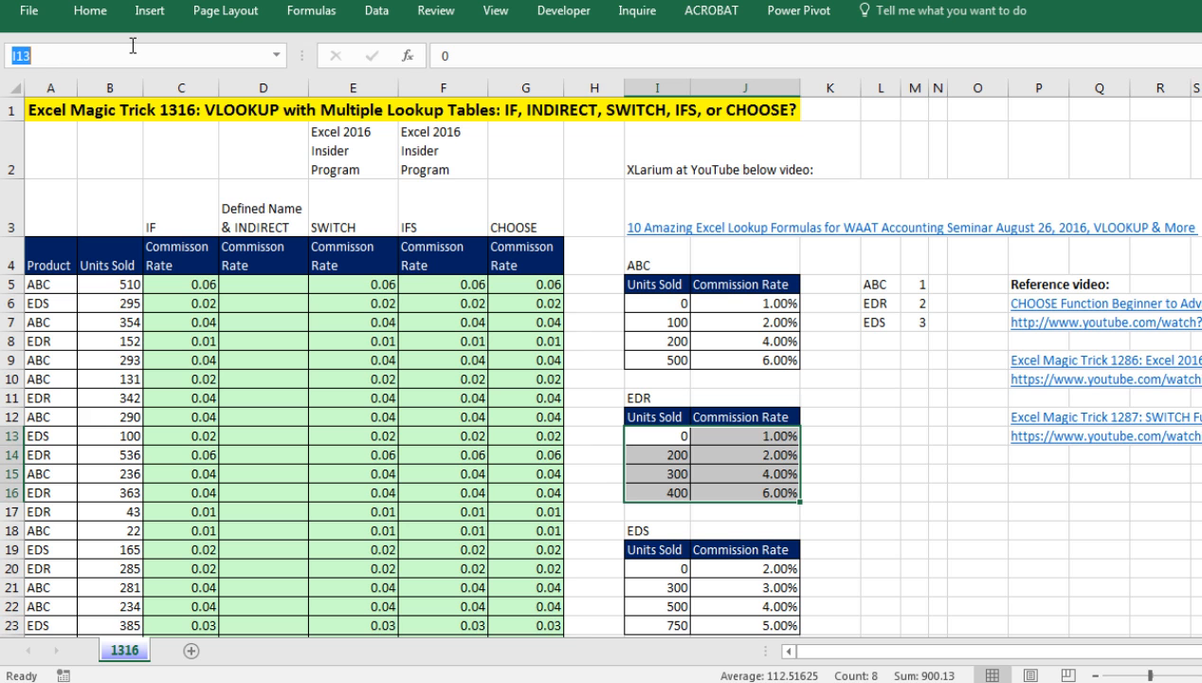
key("enter")
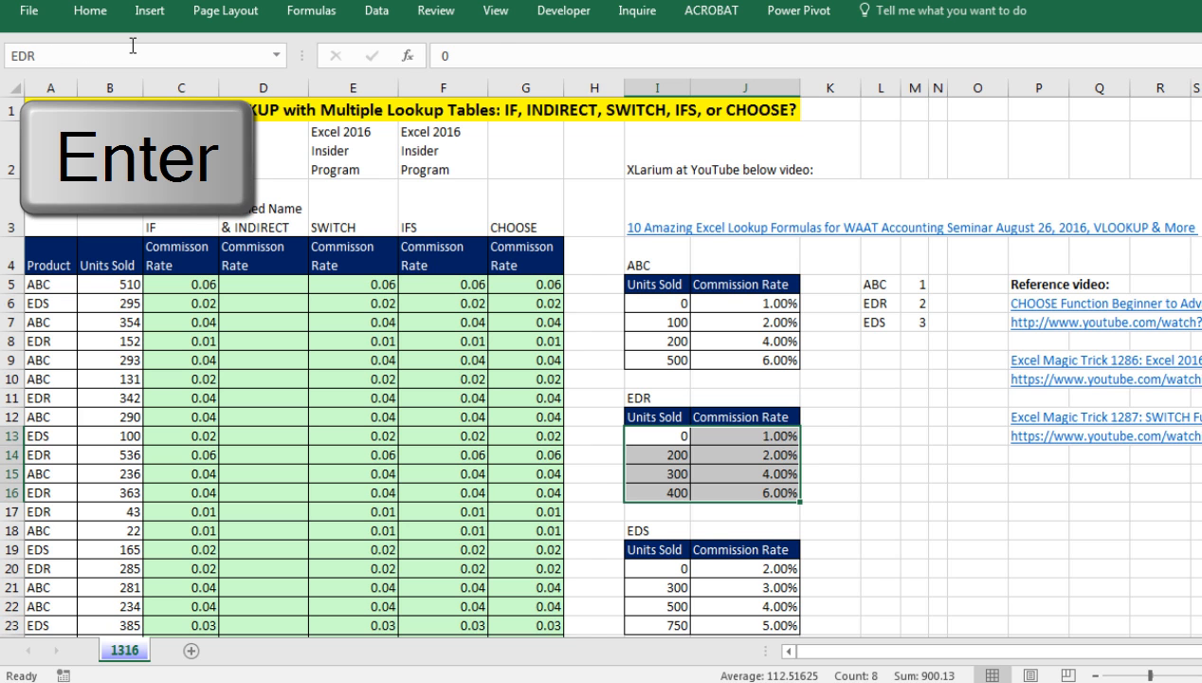
key("enter")
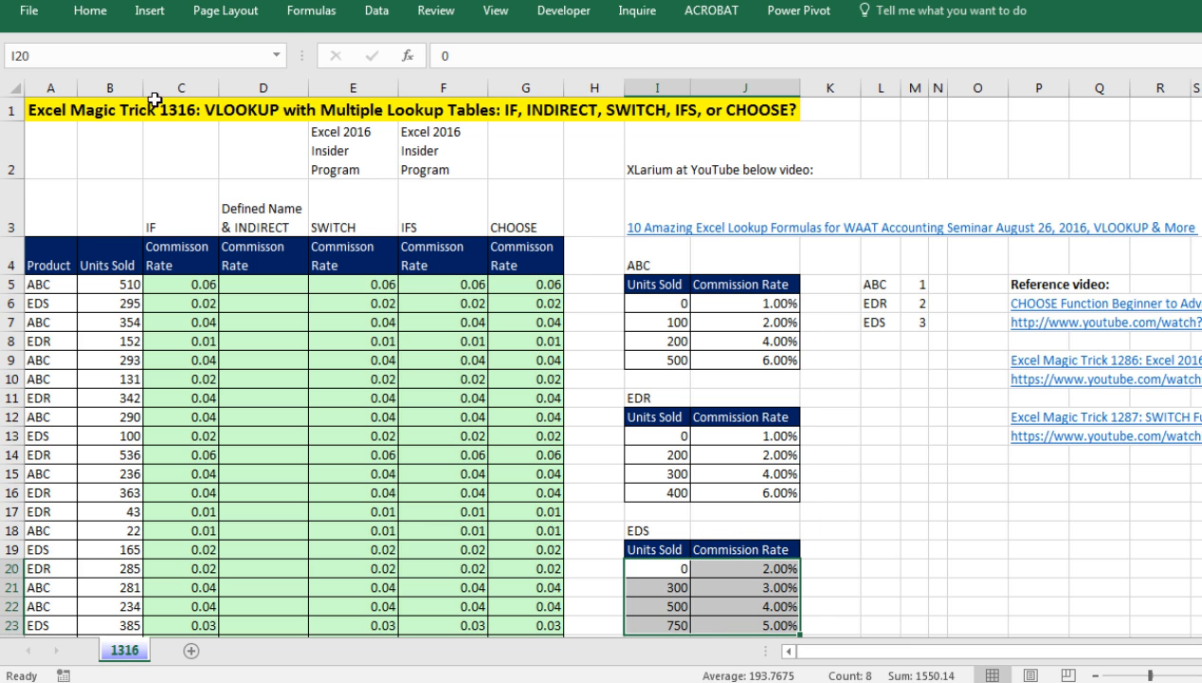
mouse_move(236, 144)
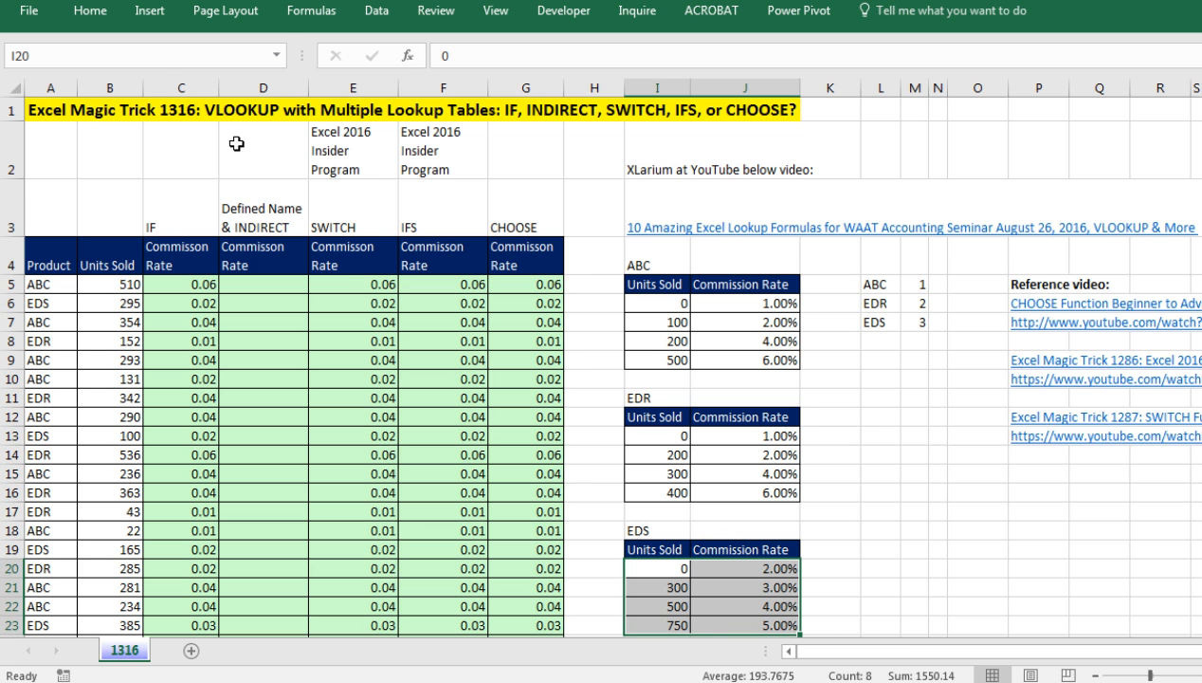
mouse_move(620, 548)
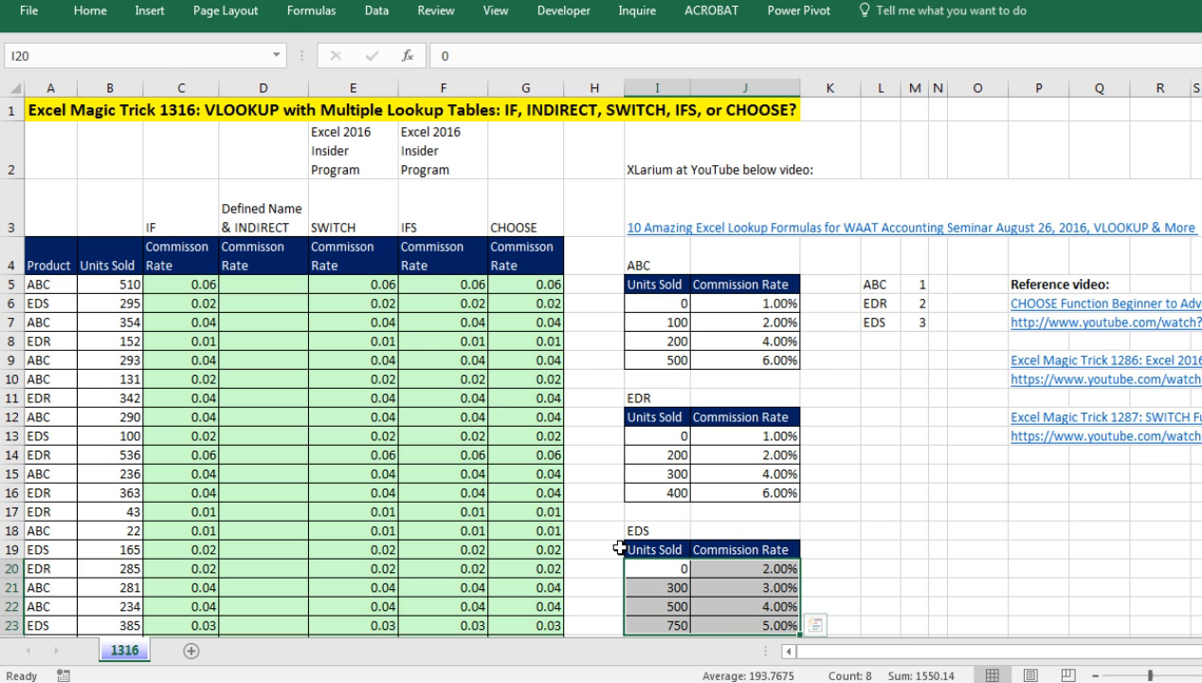
mouse_move(312, 12)
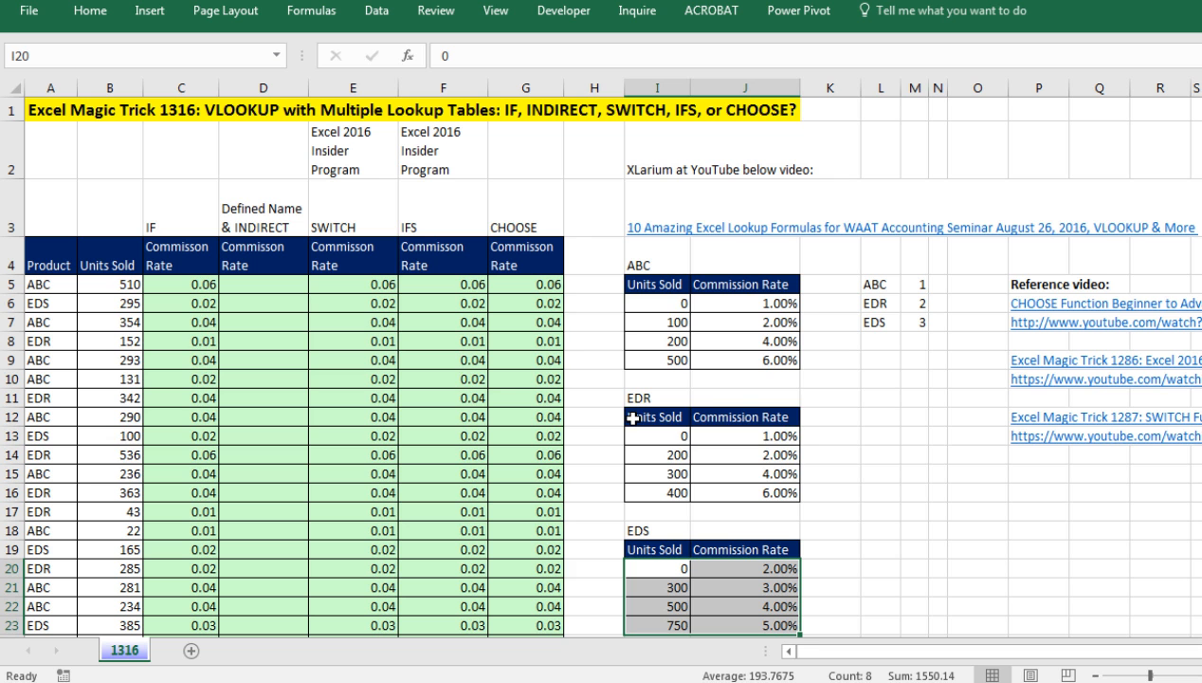
Step: Define the name EDS for $I$20:$J$23 in Name Manager, then jump to it from the Name Box
key("ctrl+F3")
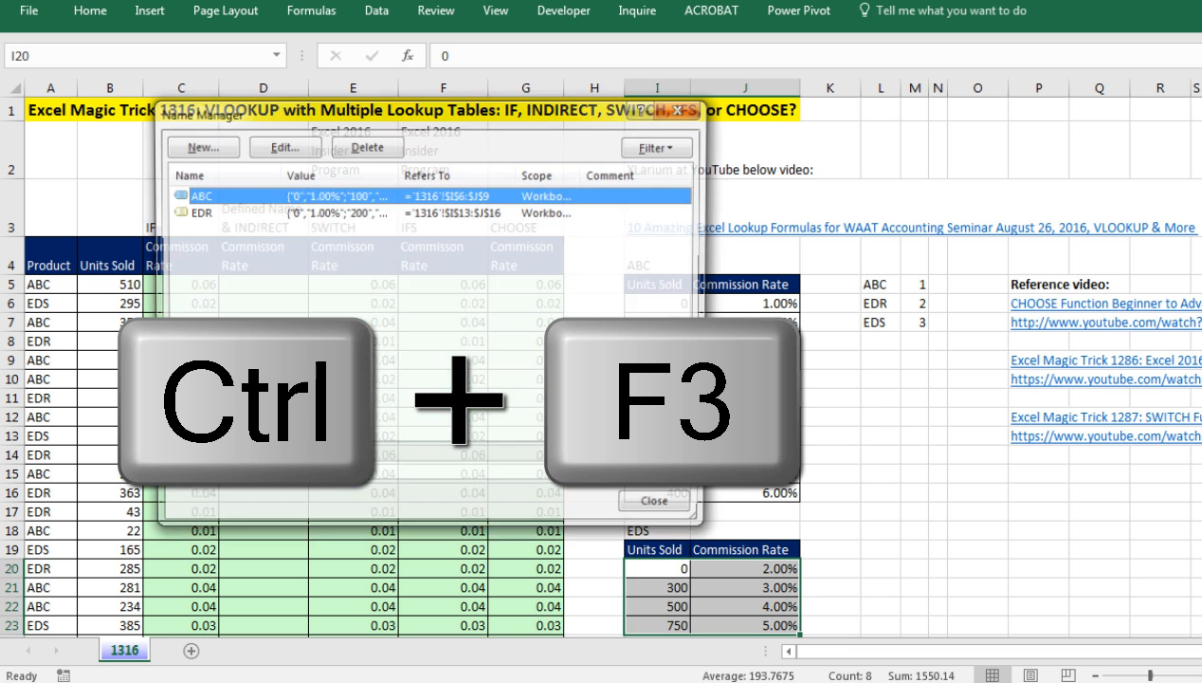
key("ctrl+f3")
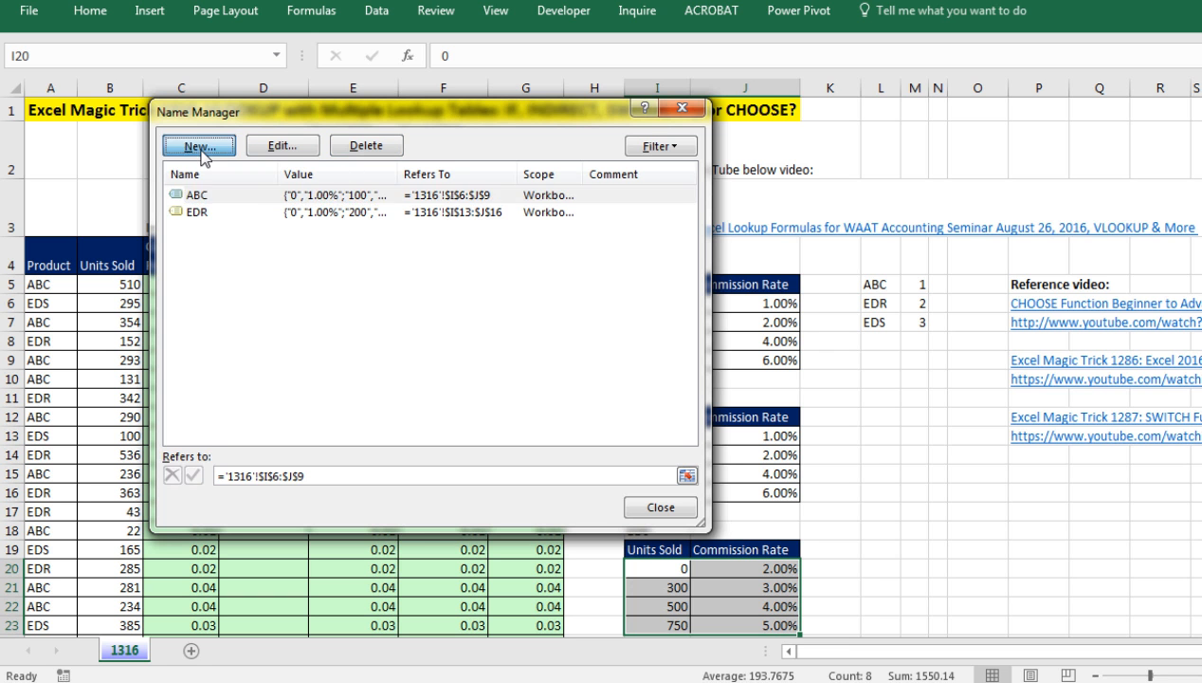
left_click(199, 144)
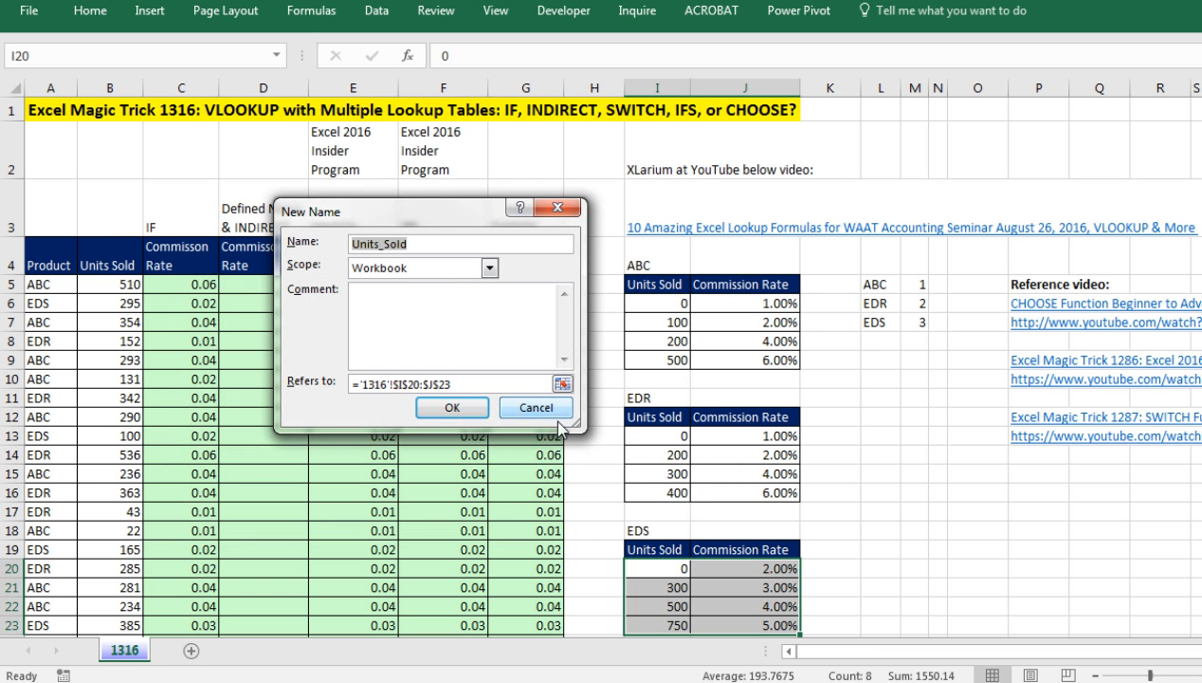
mouse_move(406, 351)
type("EDS")
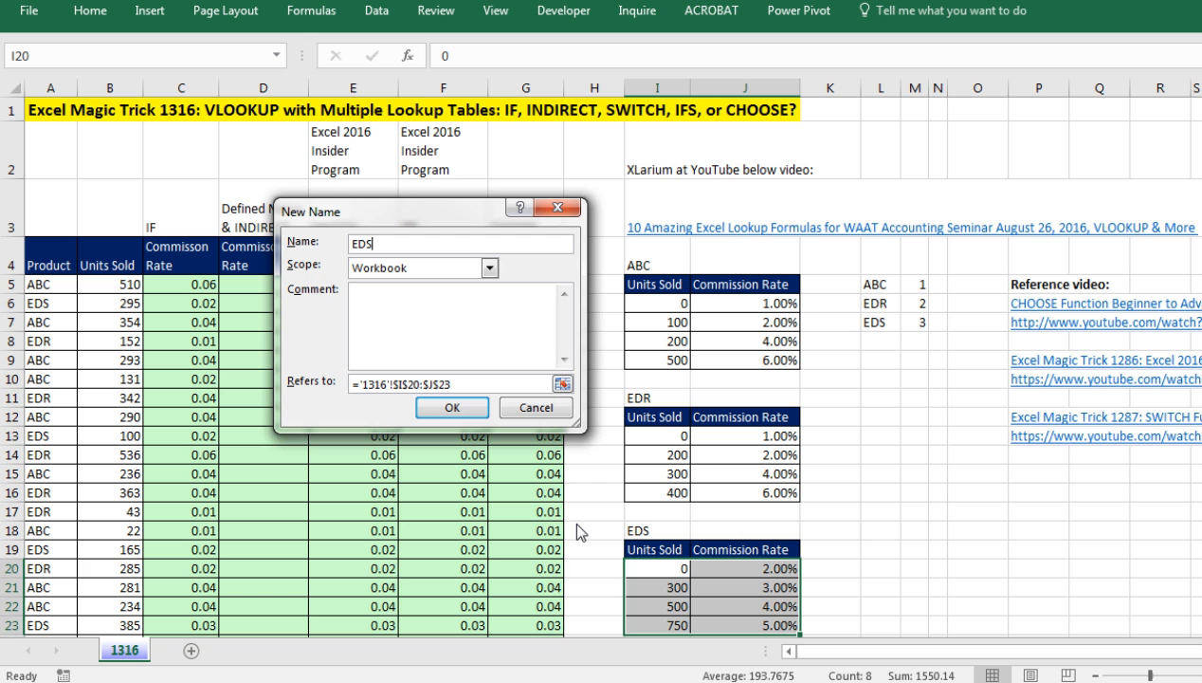
left_click(452, 406)
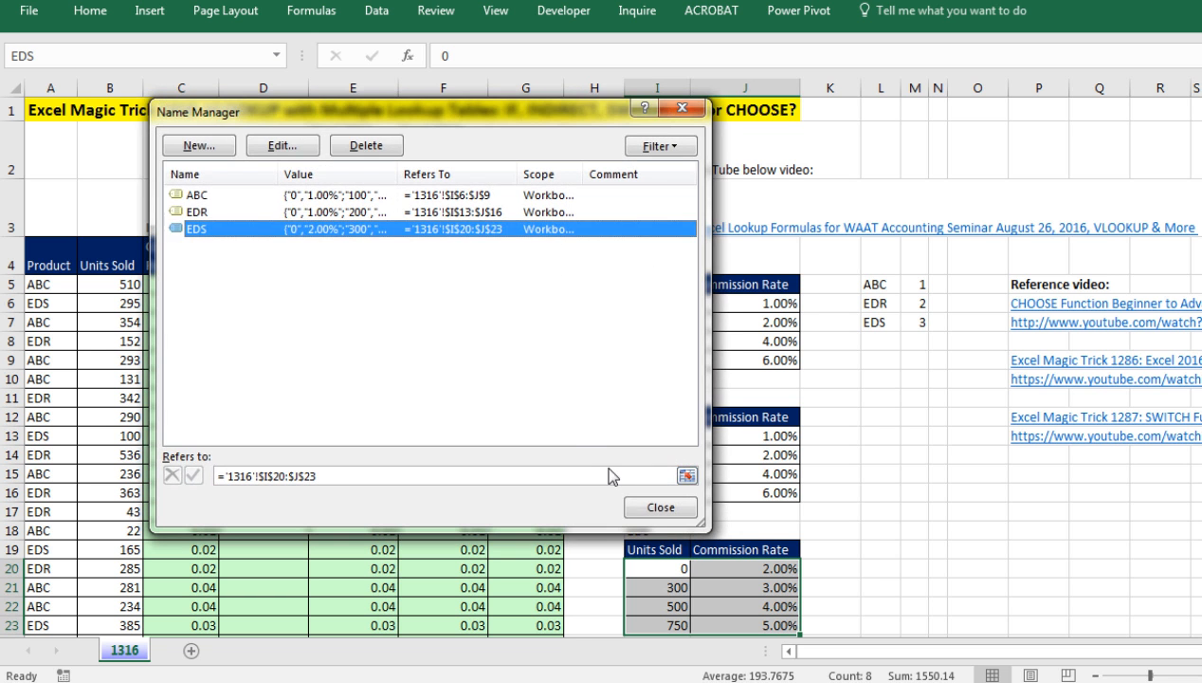
left_click(660, 509)
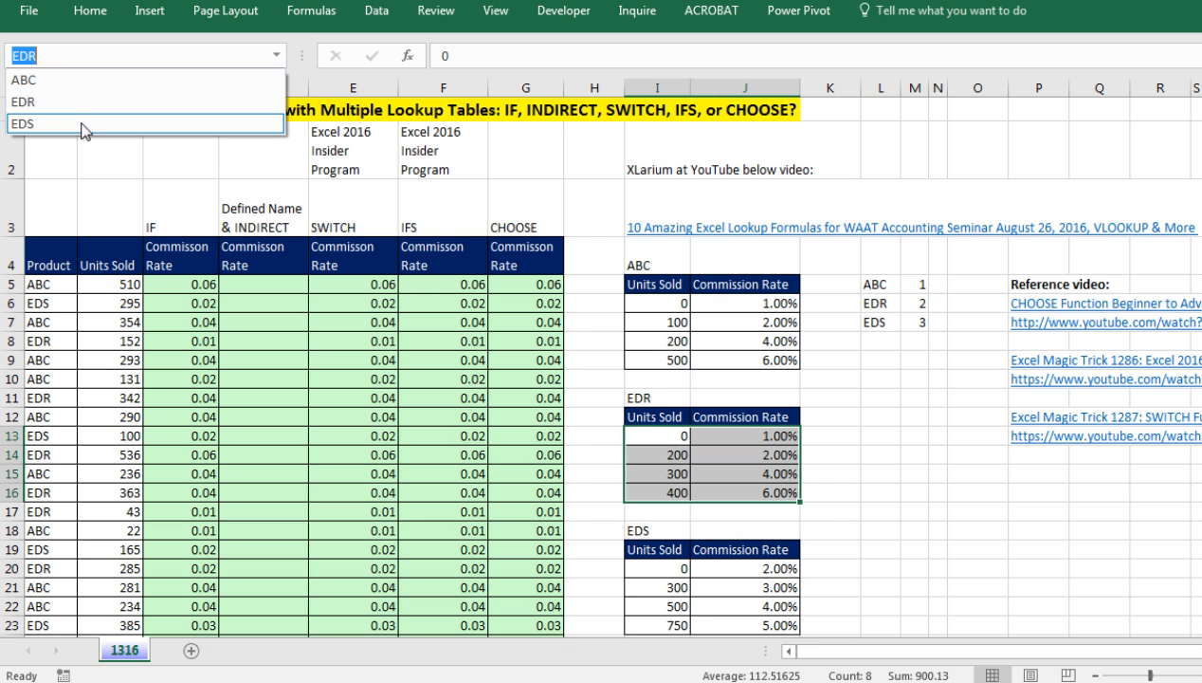
left_click(38, 123)
type("=")
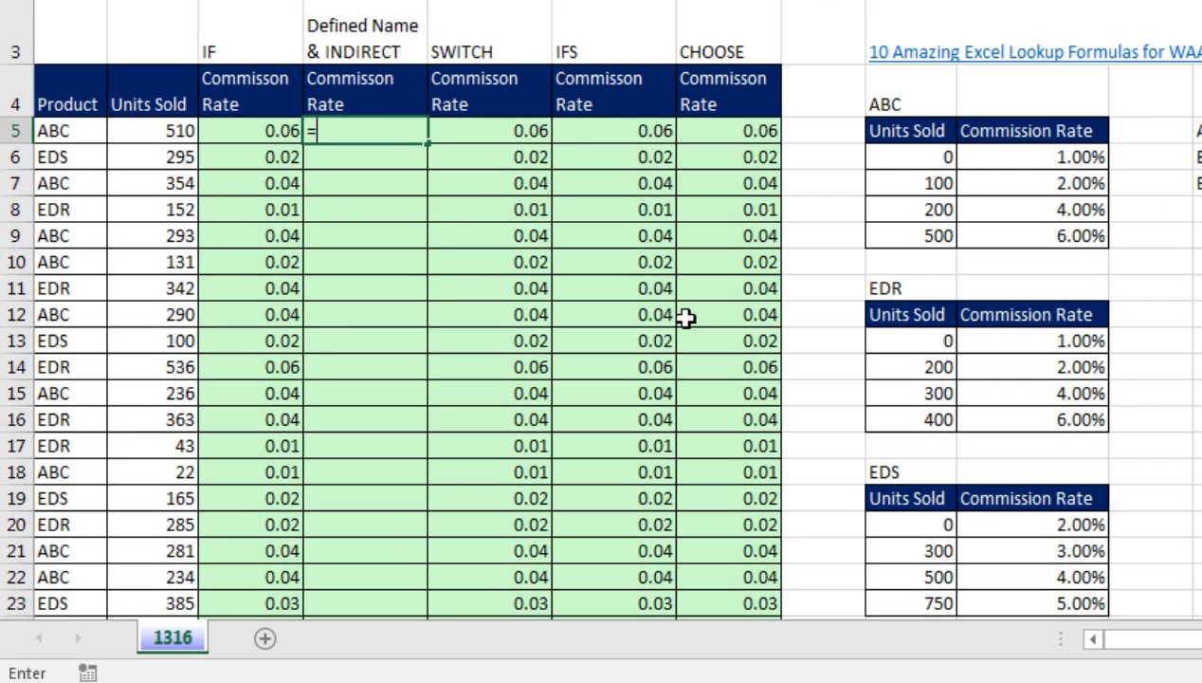
Step: Begin D5 as VLOOKUP(C5, and make its table argument the product code in A5 rather than literal ABC
type("VLOOKUP(C5")
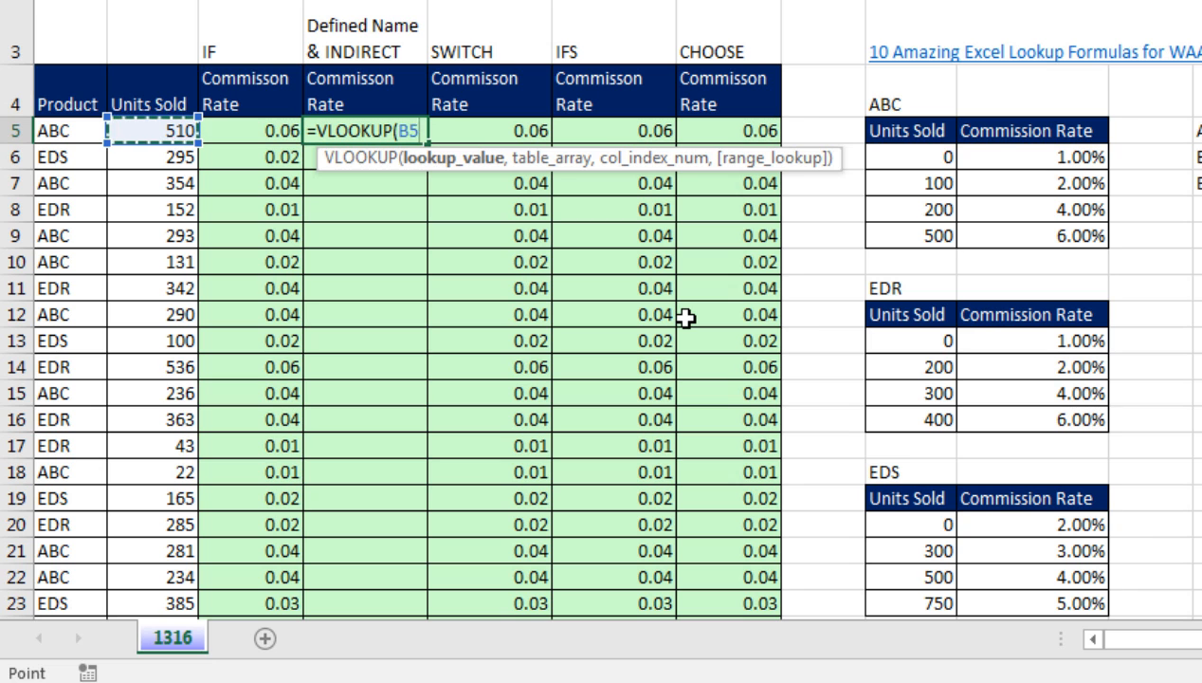
type(",A5")
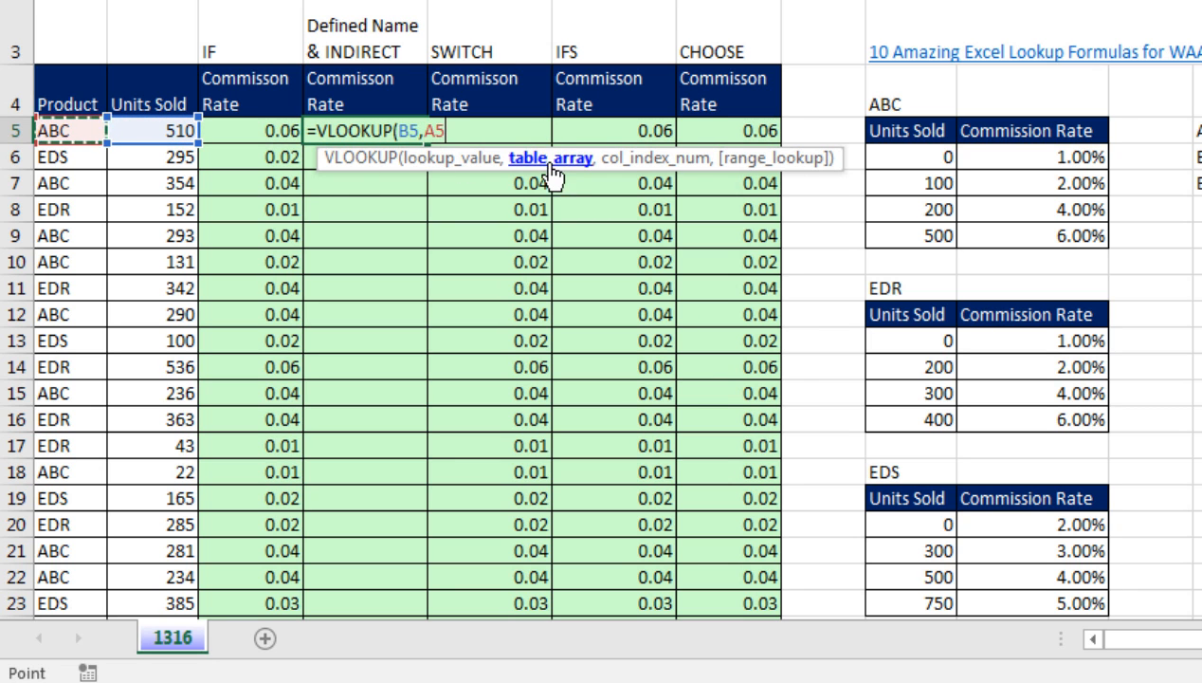
key("F9")
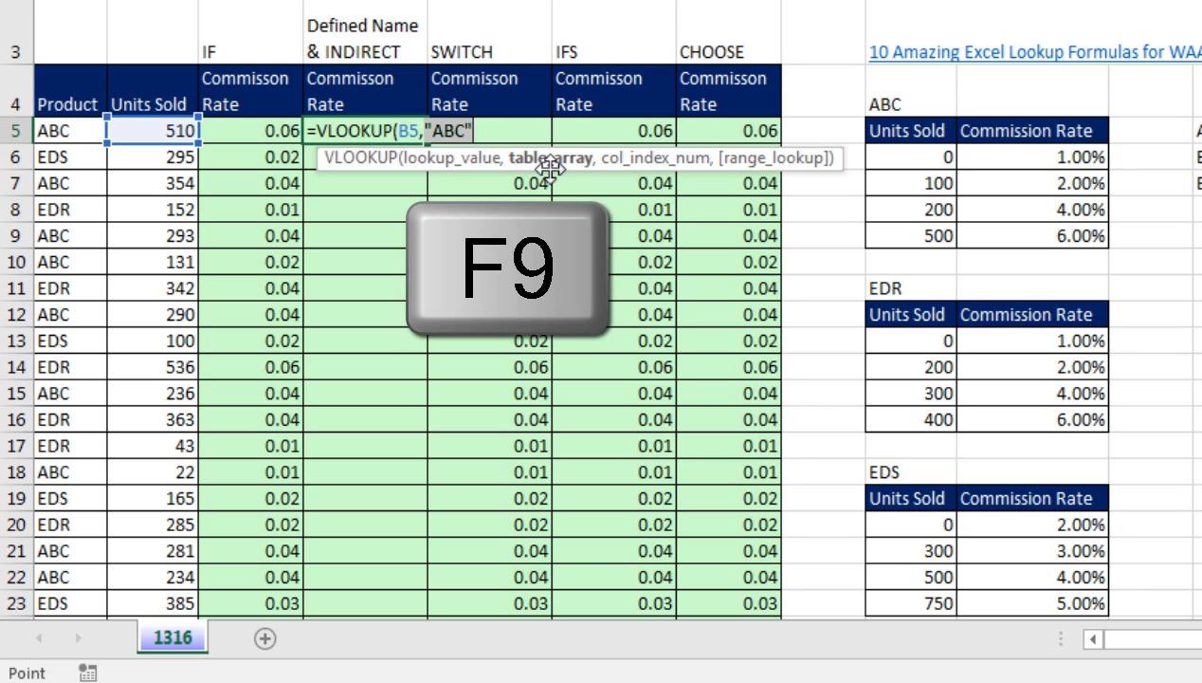
key("F9")
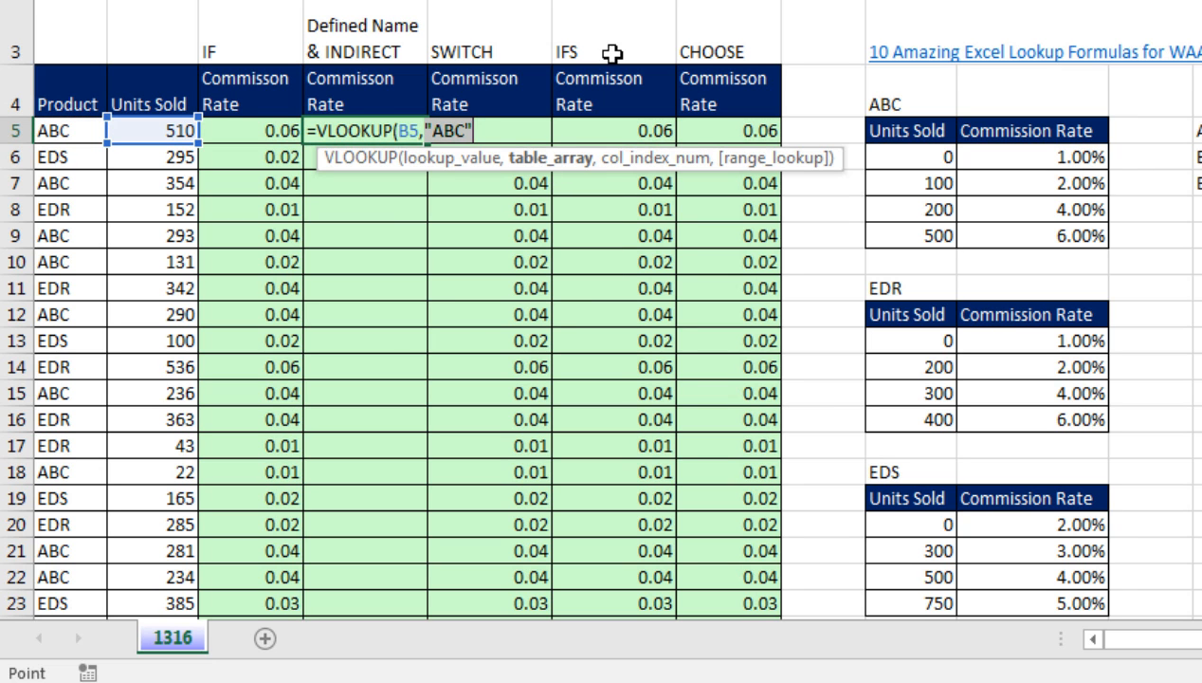
mouse_move(751, 84)
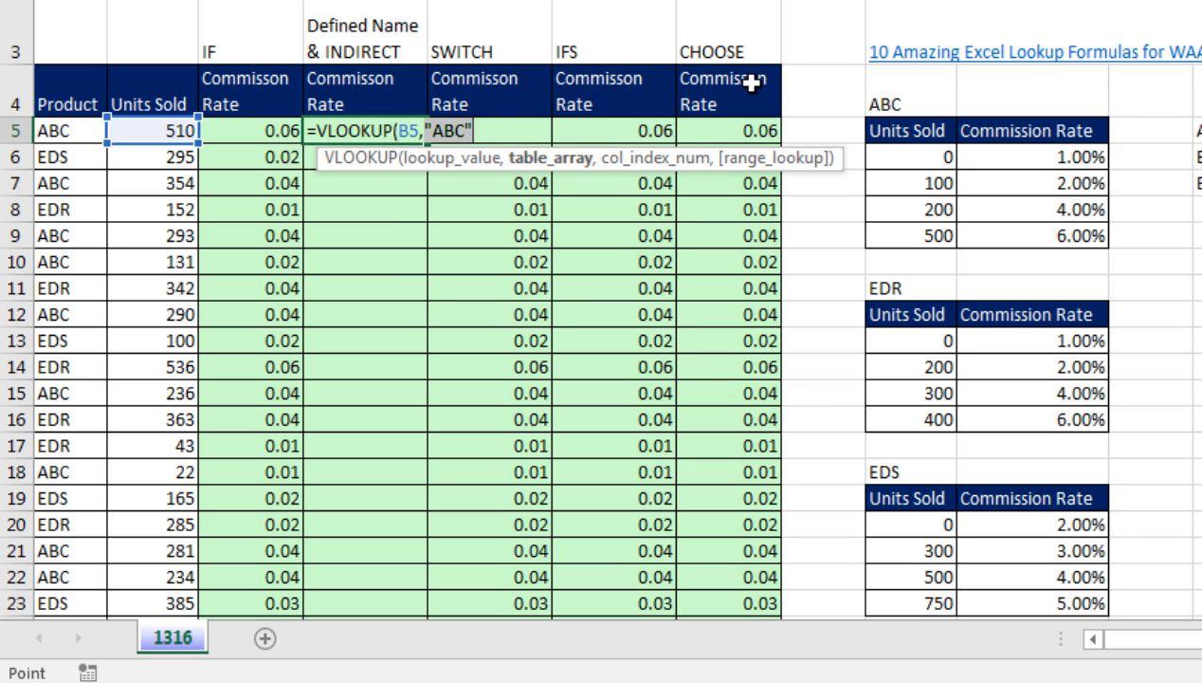
mouse_move(190, 42)
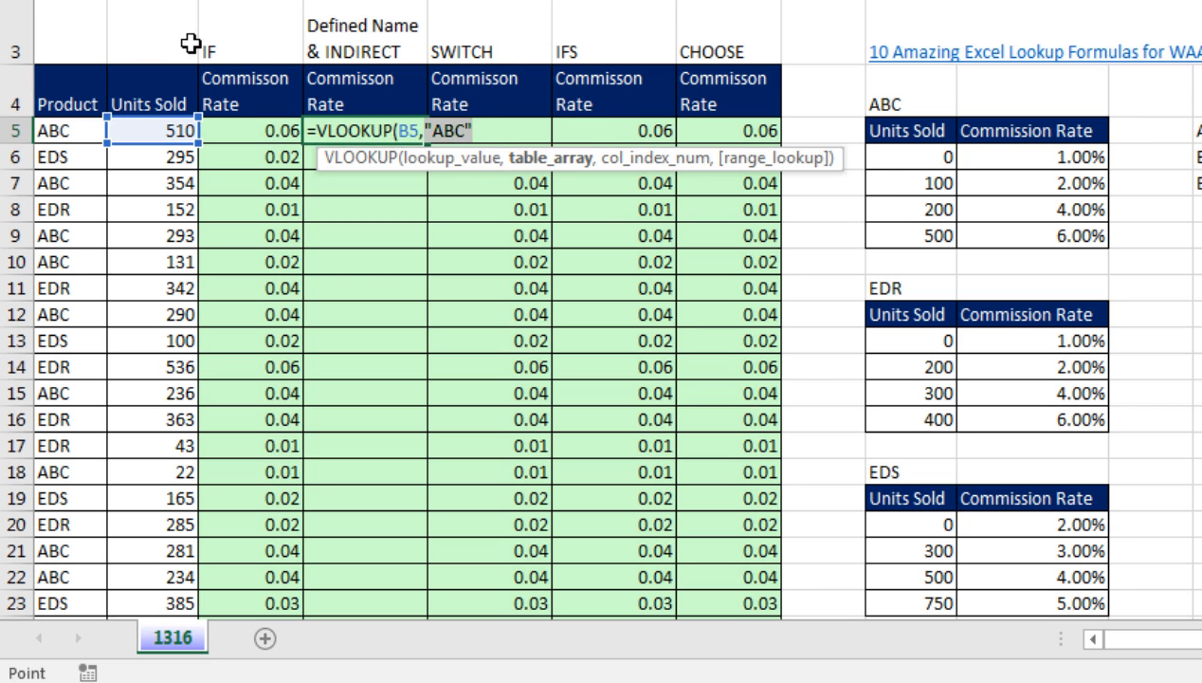
key("ctrl+z")
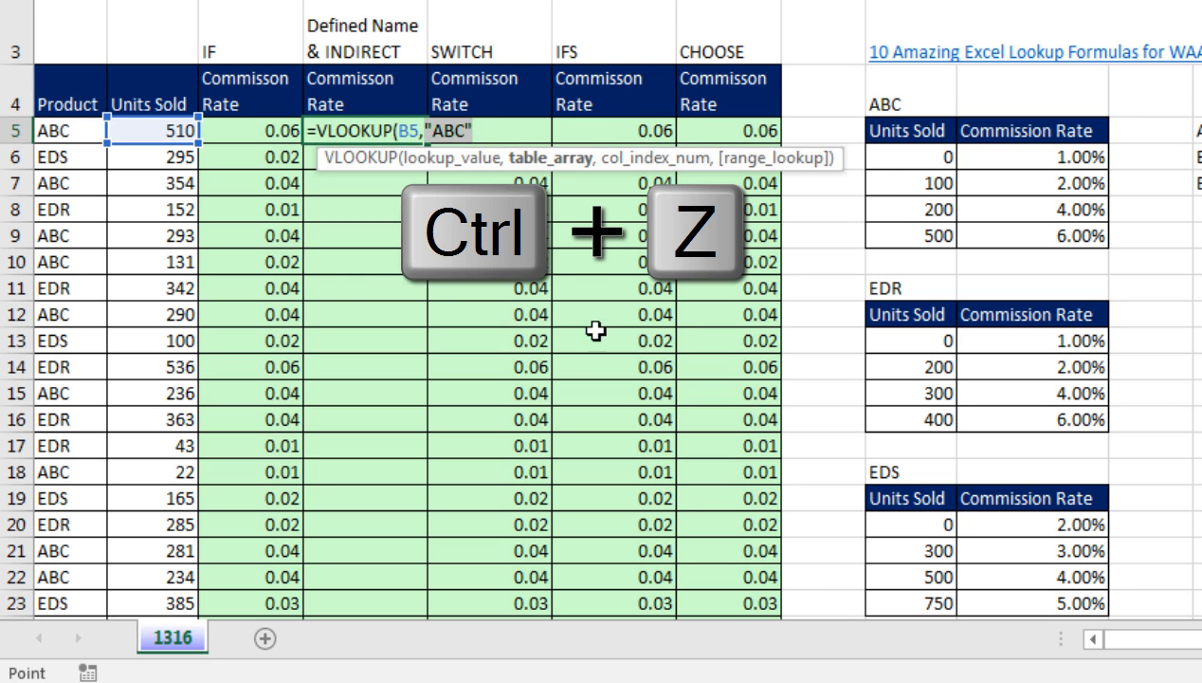
key("ctrl+z")
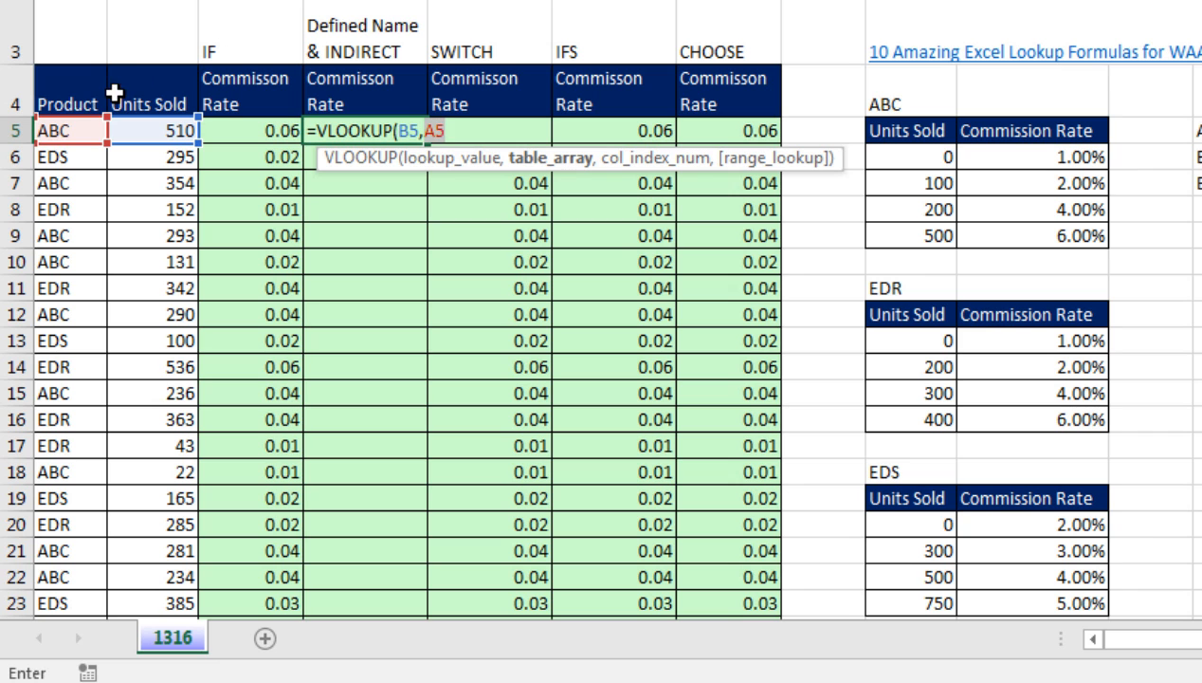
mouse_move(67, 131)
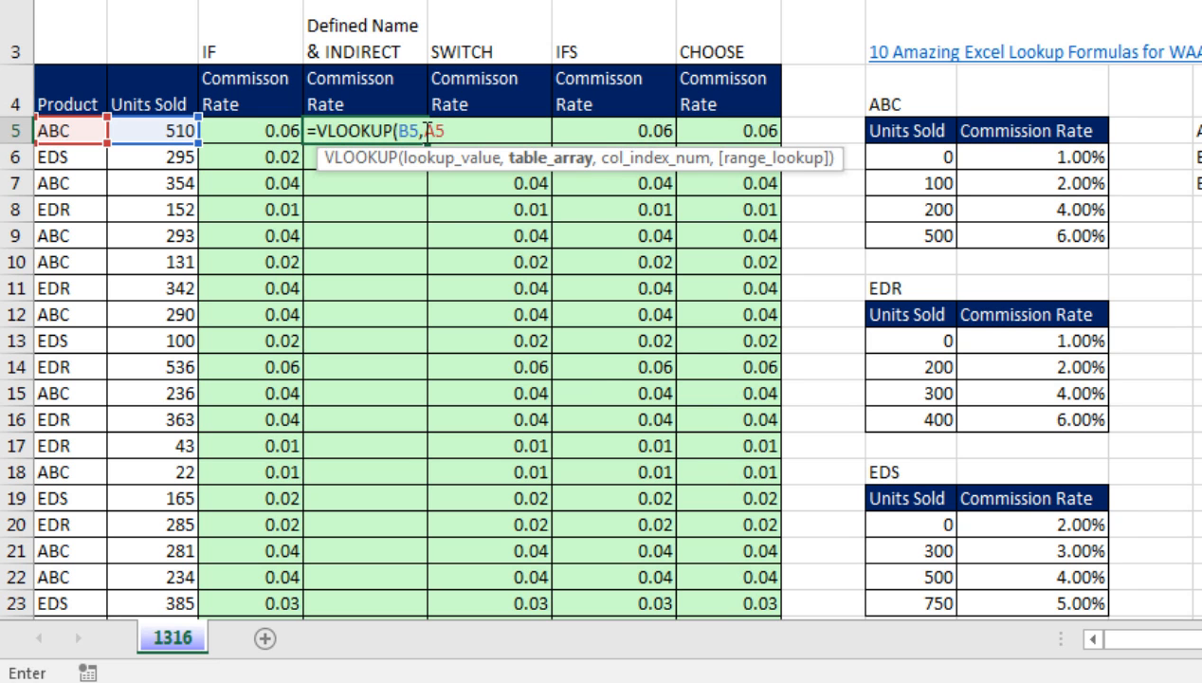
Step: Wrap A5 in INDIRECT, preview the ABC array it returns, restore it and add column index 2
type("in")
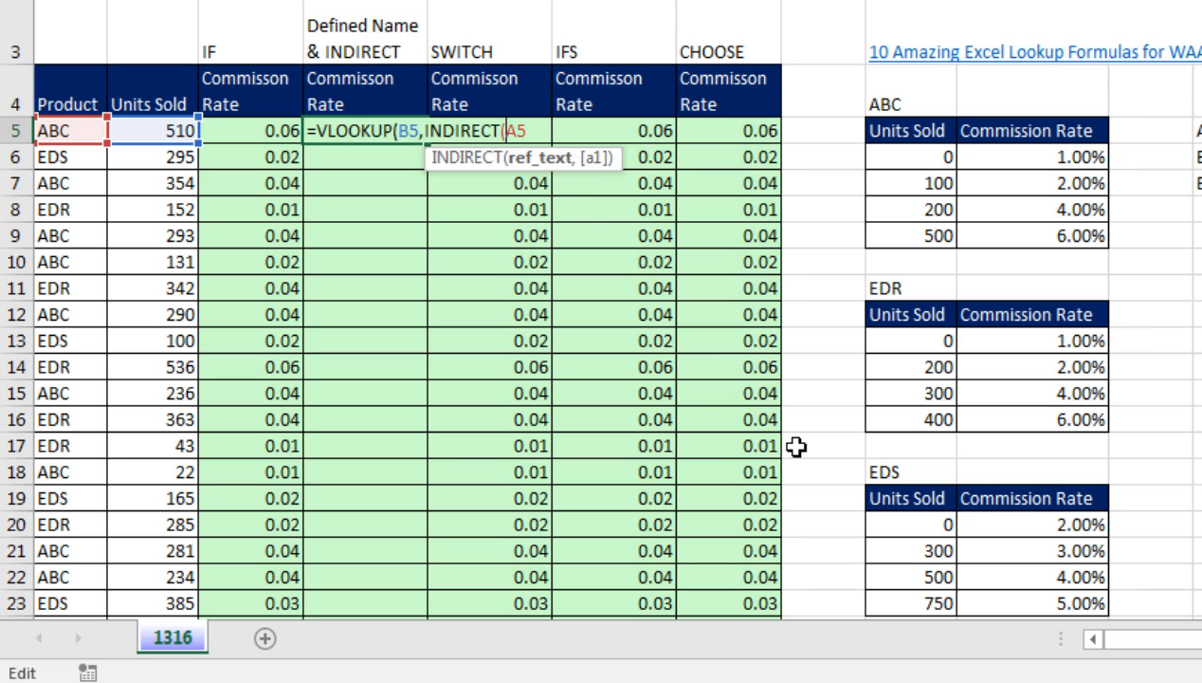
mouse_move(449, 199)
type(")")
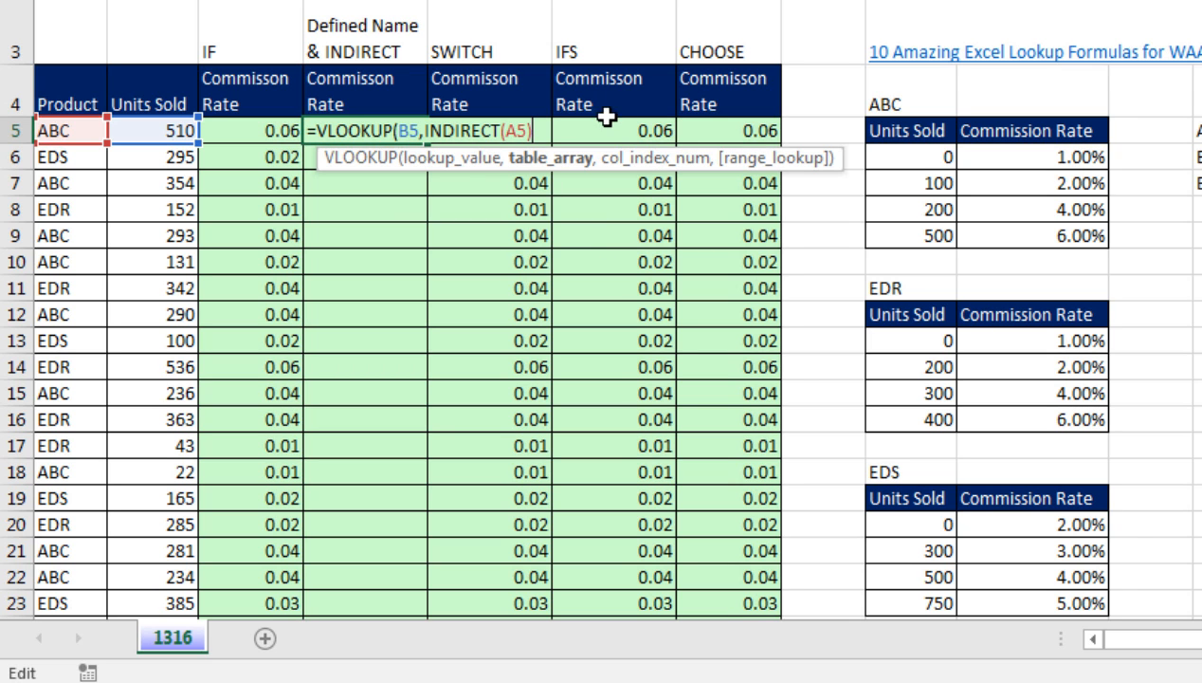
key("f9")
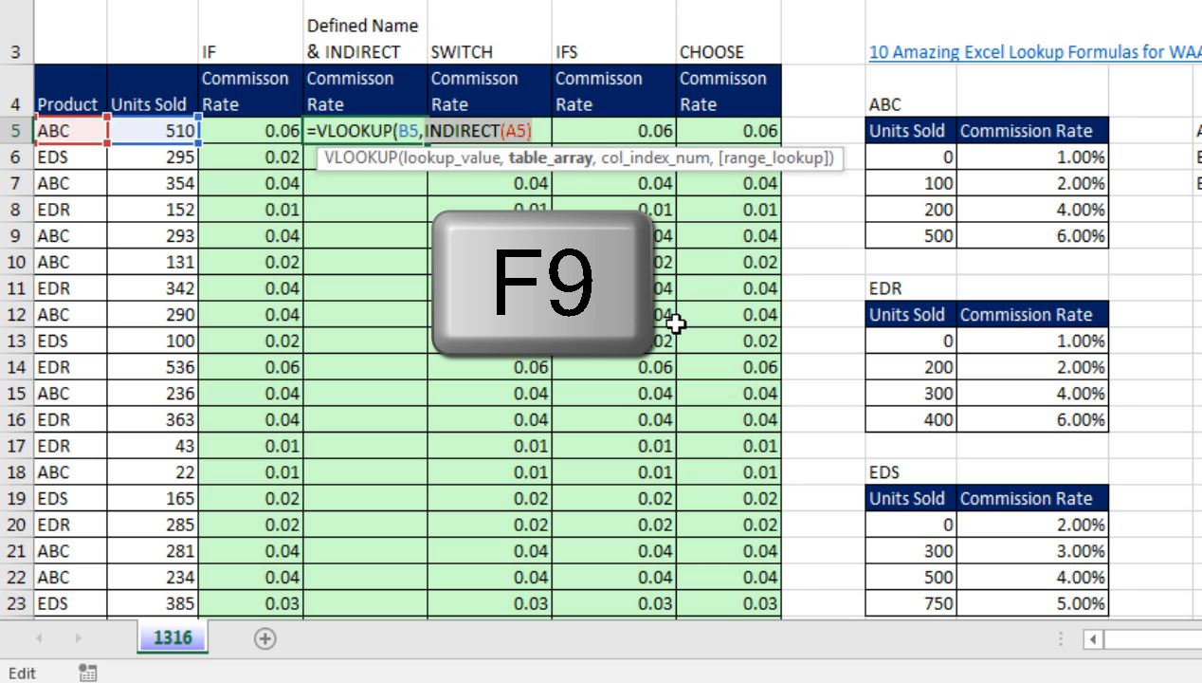
key("F9")
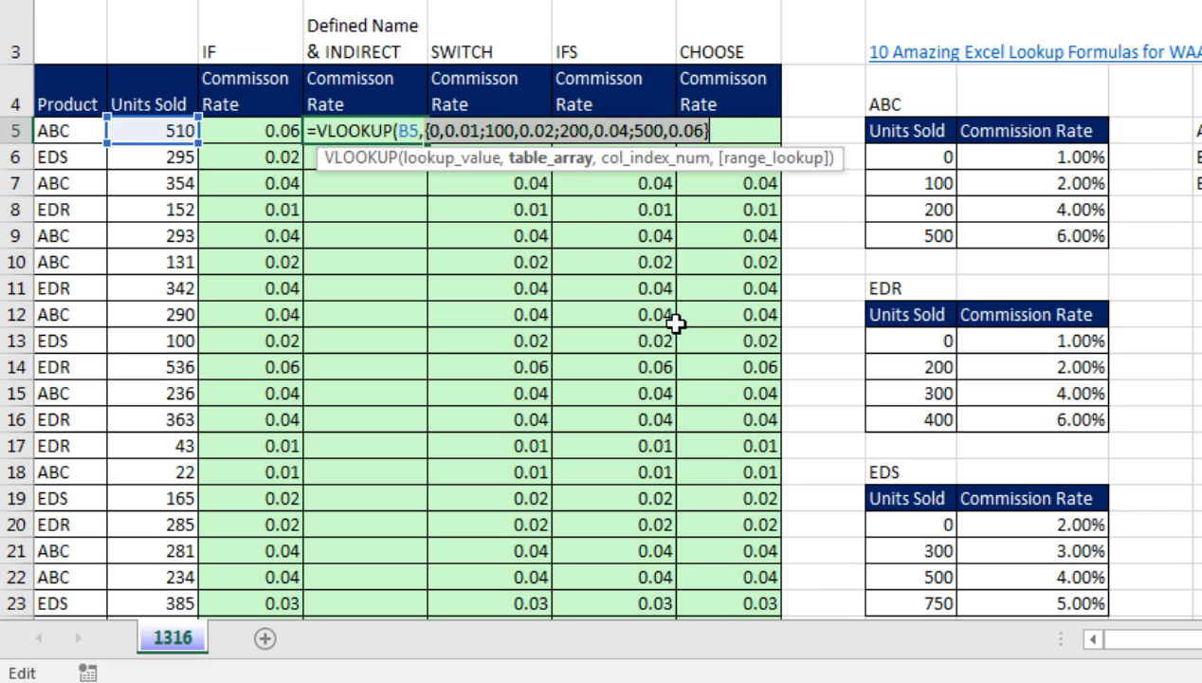
mouse_move(710, 178)
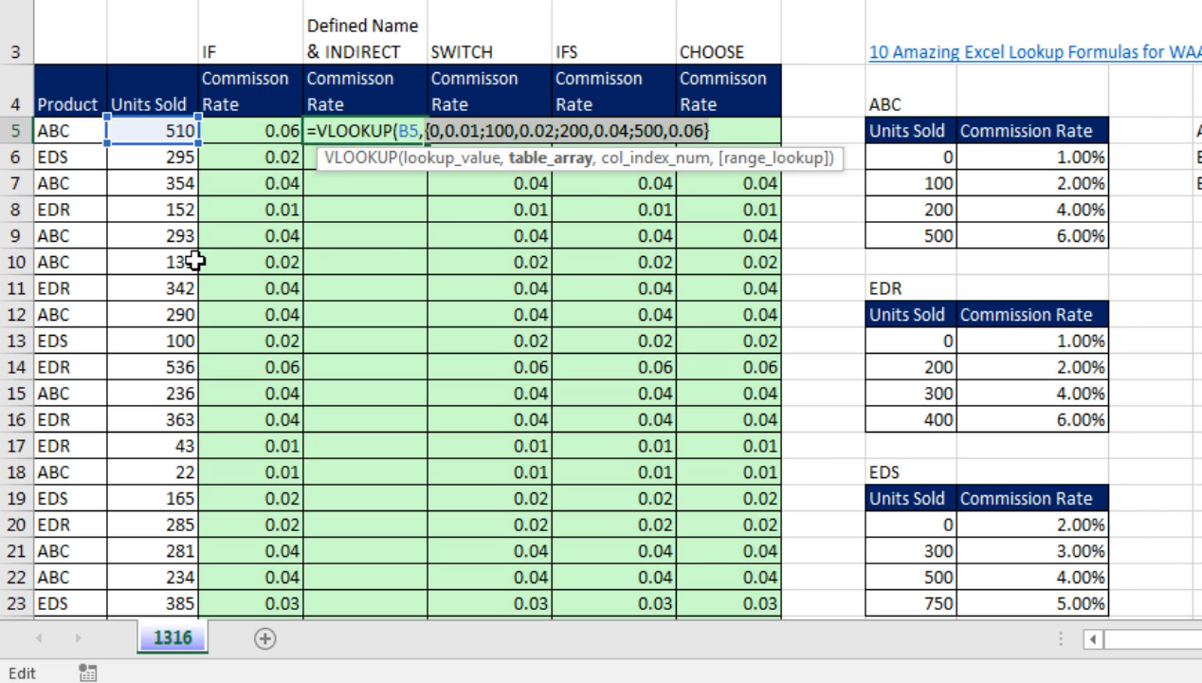
mouse_move(154, 184)
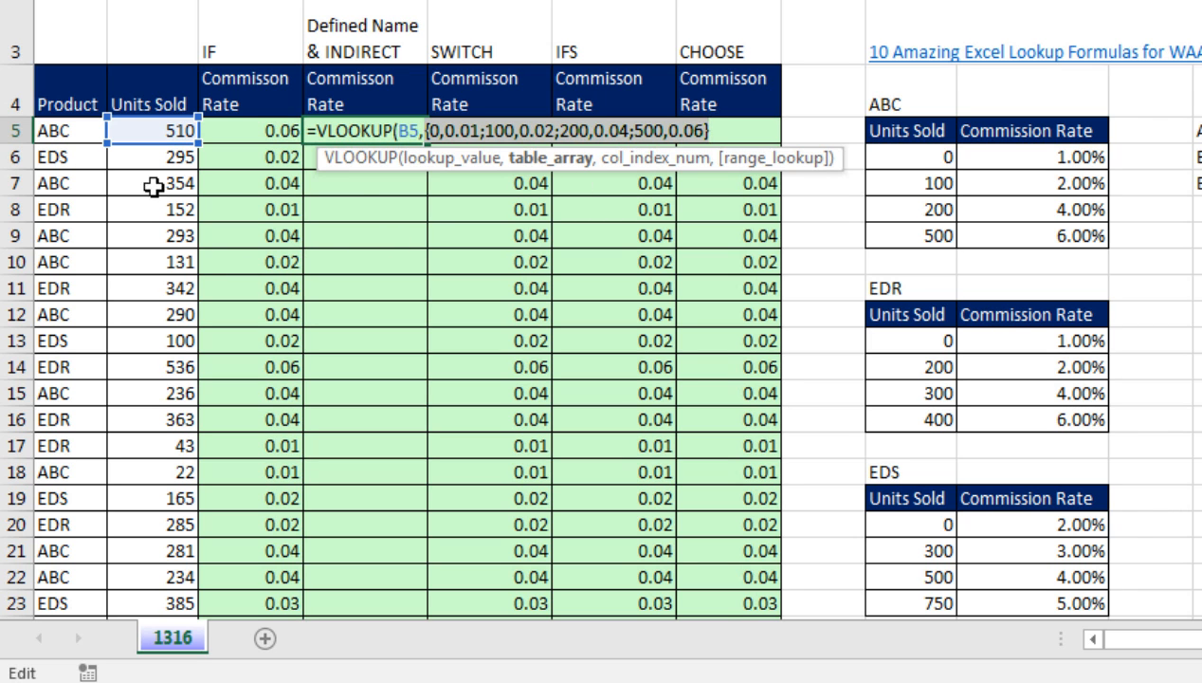
mouse_move(1013, 220)
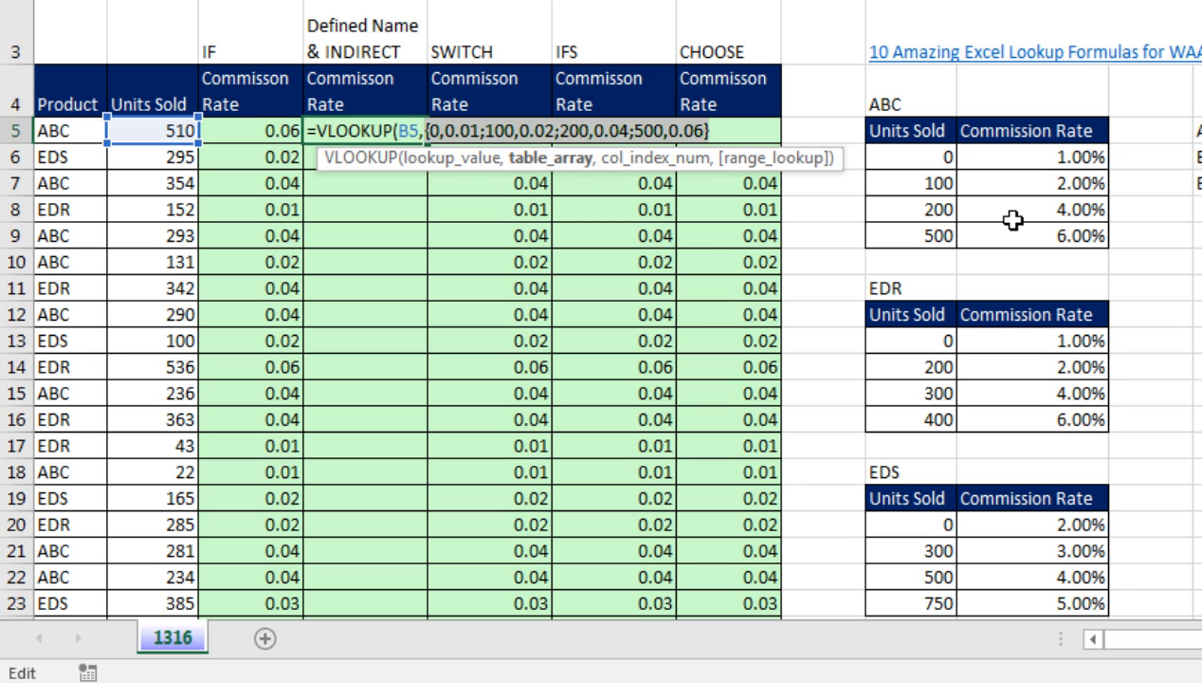
key("ctrl+z")
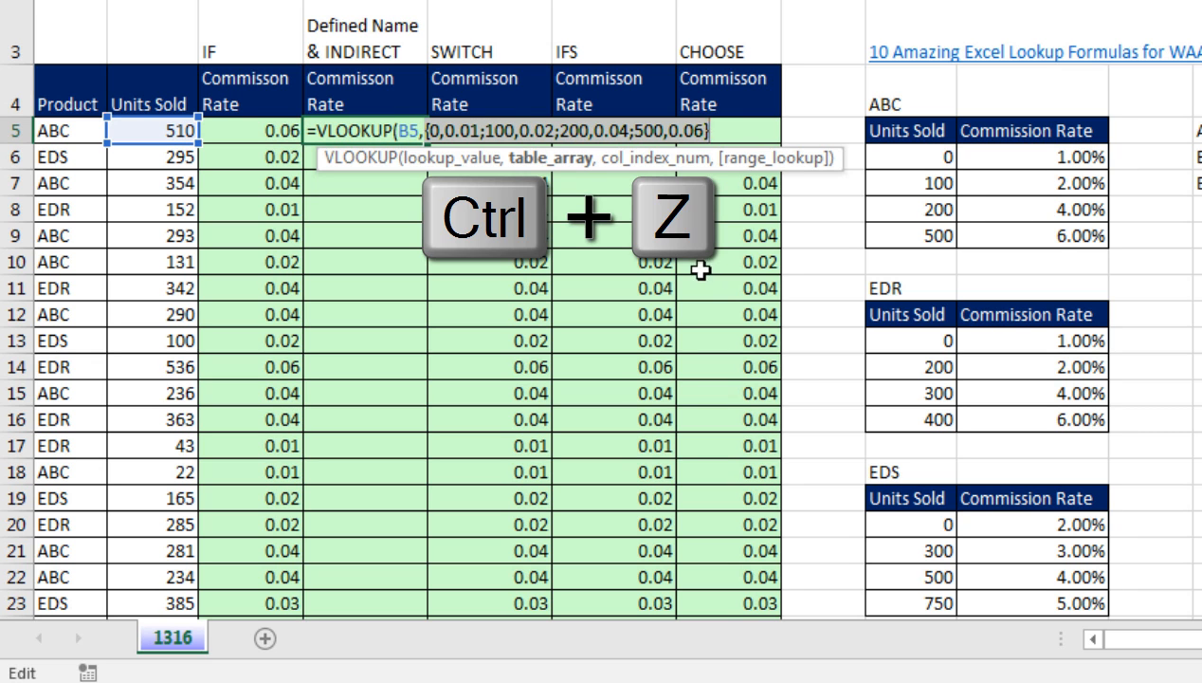
key("ctrl+z")
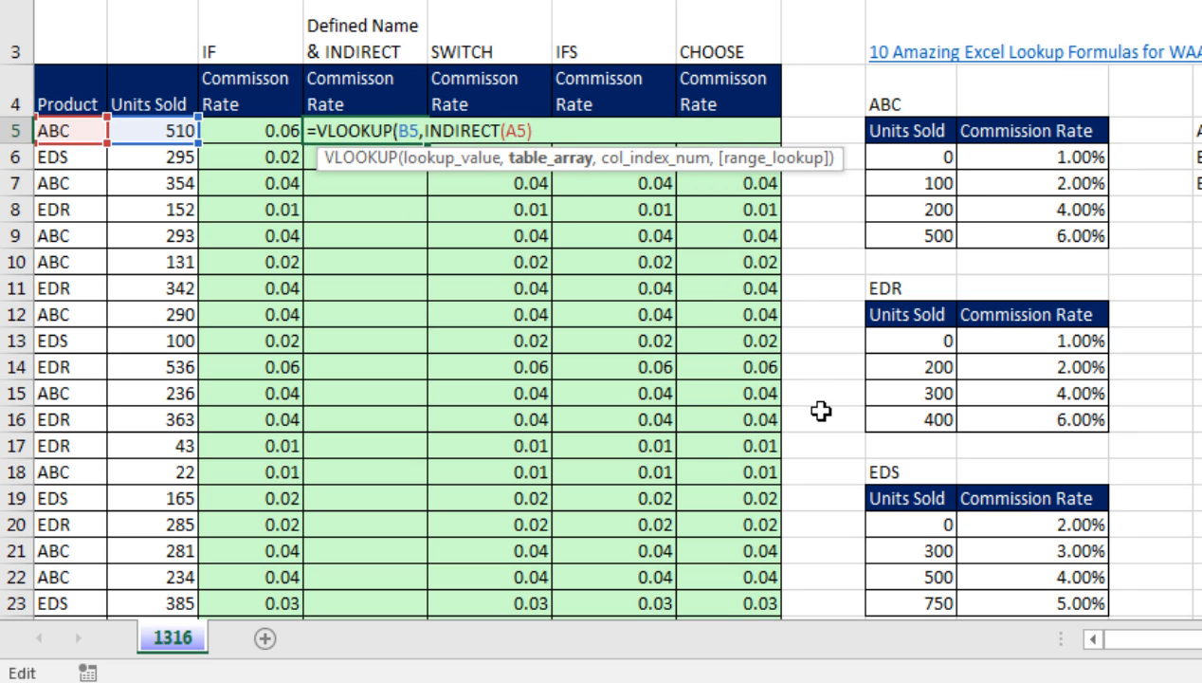
type(",")
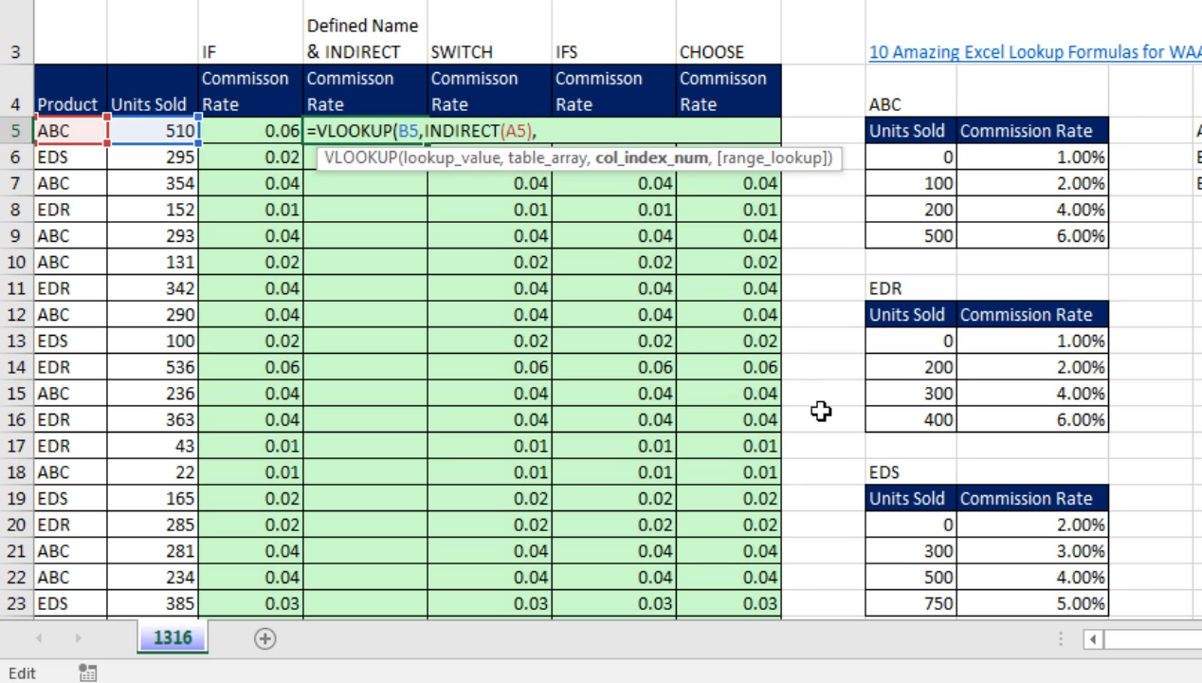
type("2")
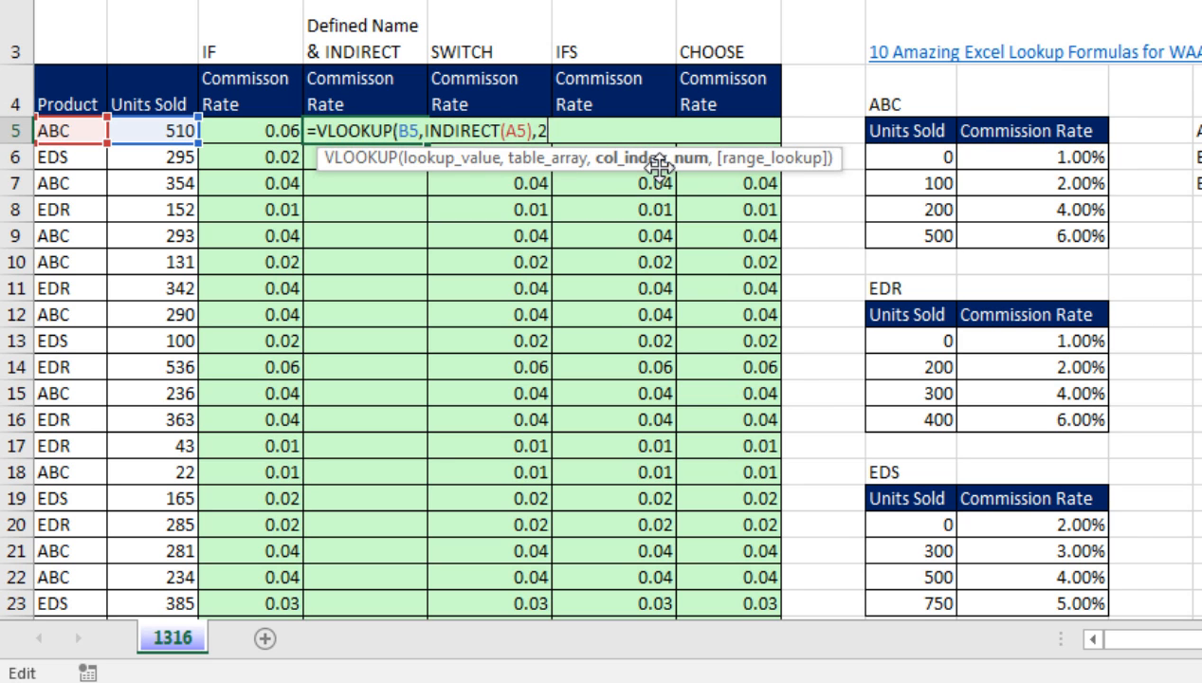
mouse_move(521, 193)
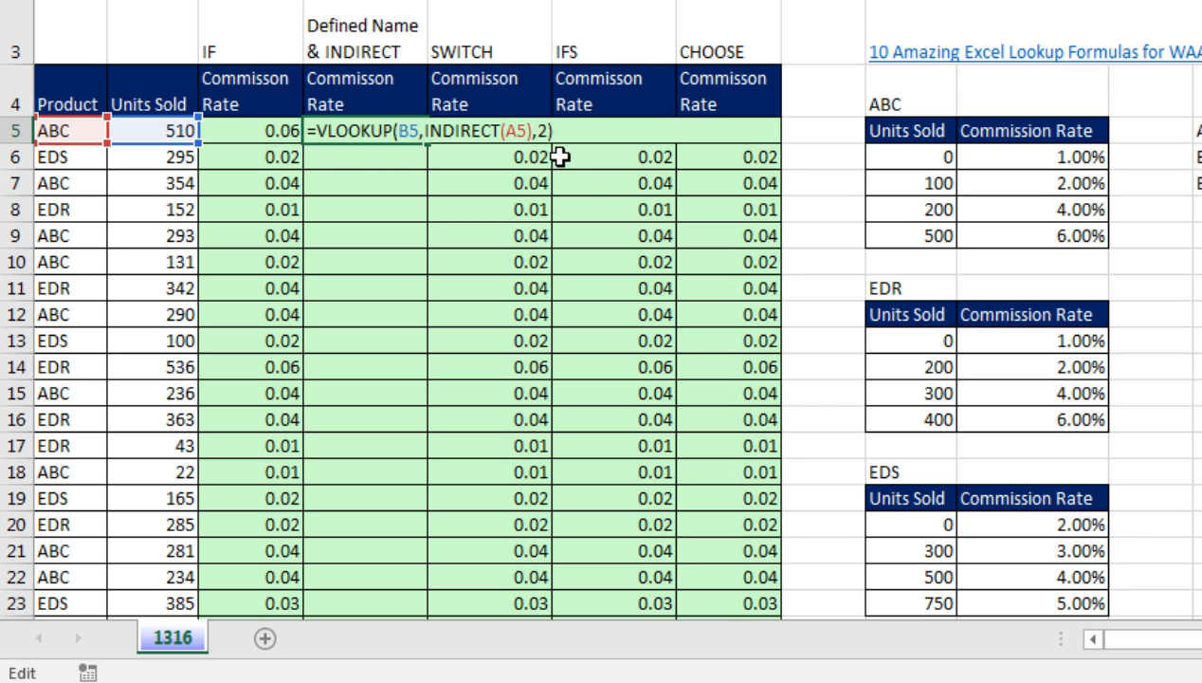
Step: Enter the D5 formula, fill it down to D23, and verify D19's INDIRECT(A19) returns the EDS table
key("Return")
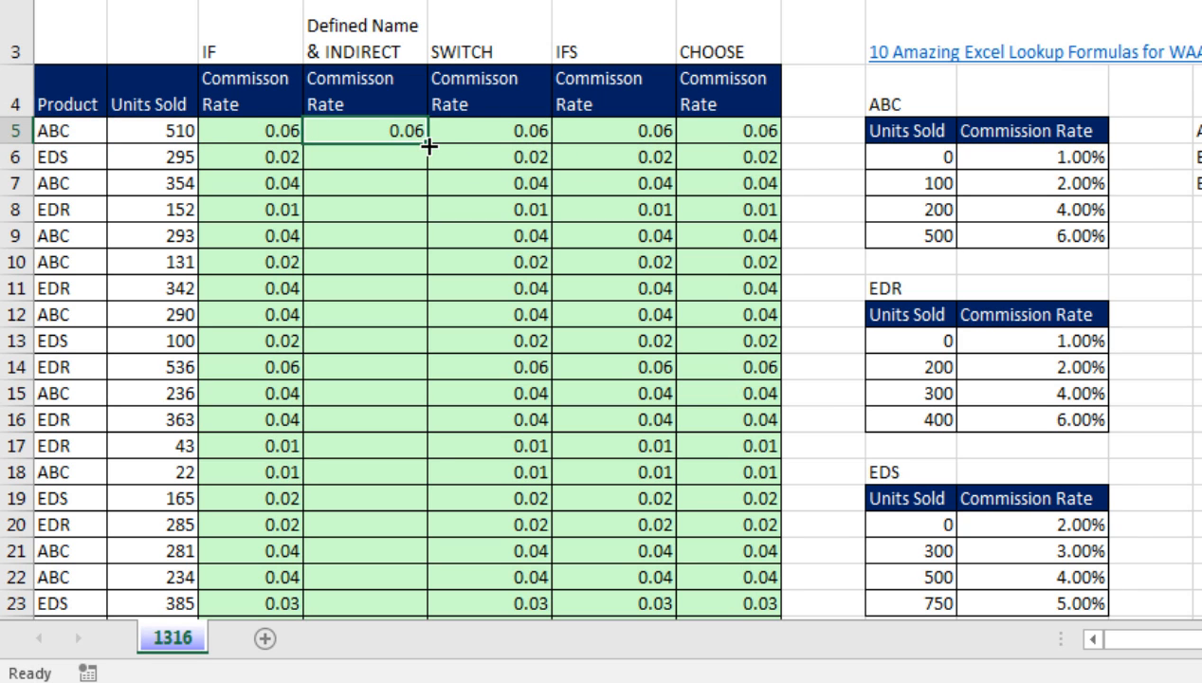
left_click_drag(429, 144, 428, 616)
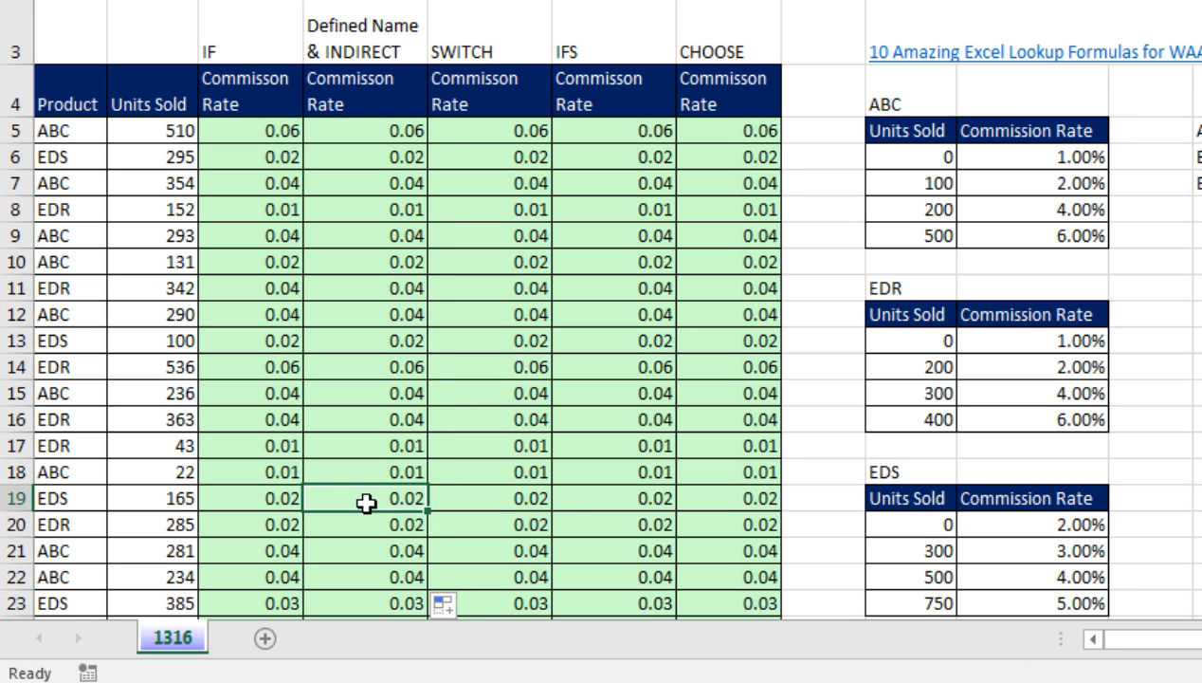
double_click(364, 496)
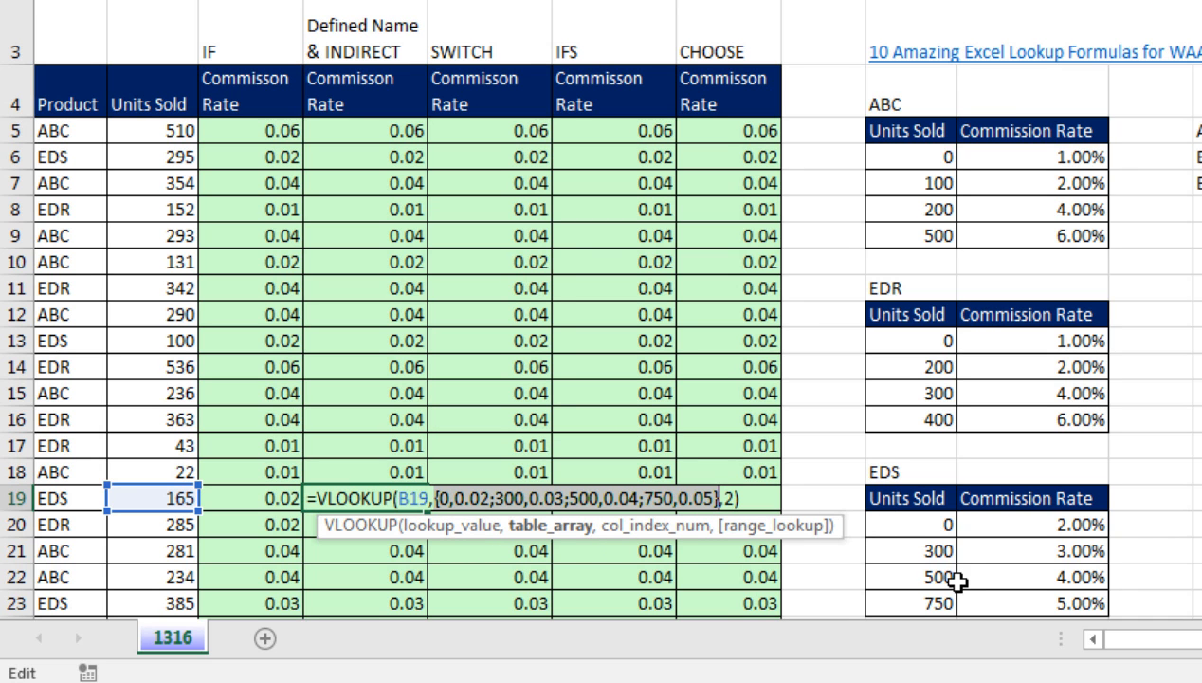
key("Escape")
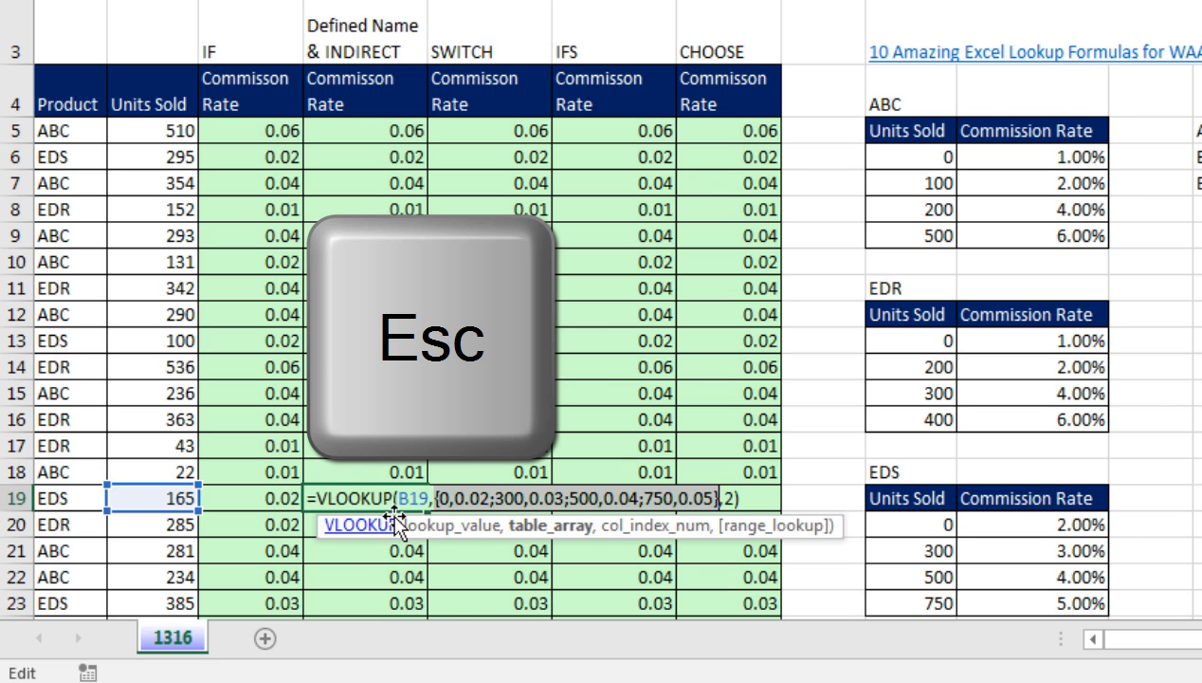
key("Escape")
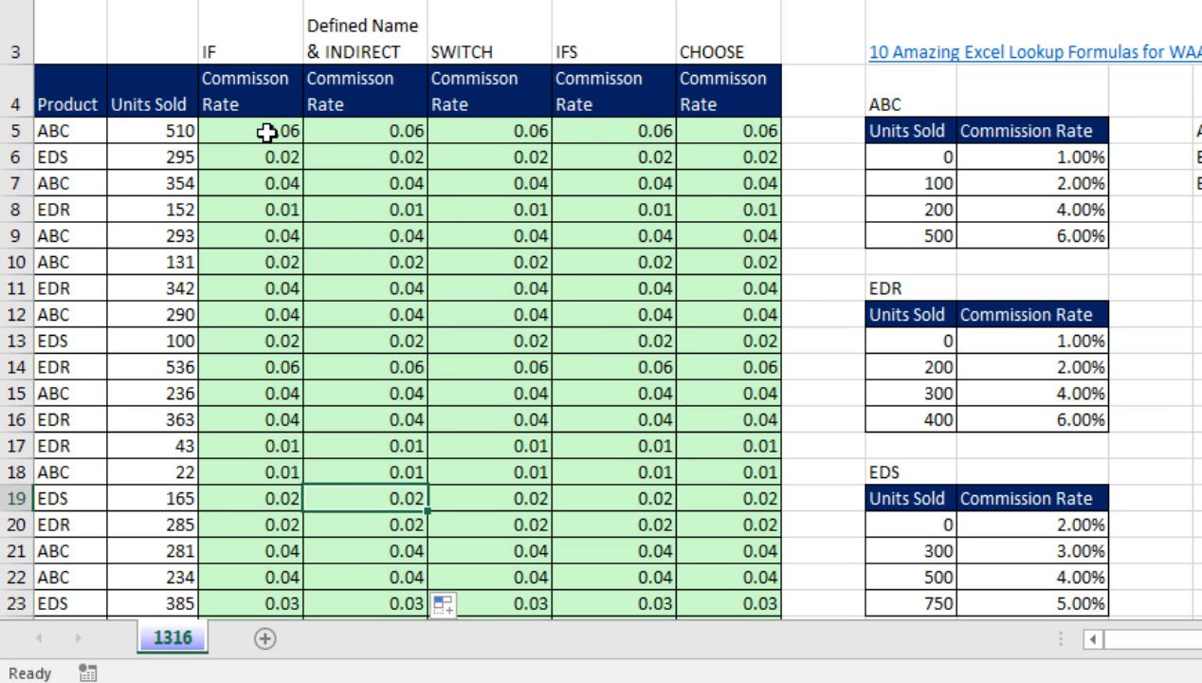
double_click(247, 131)
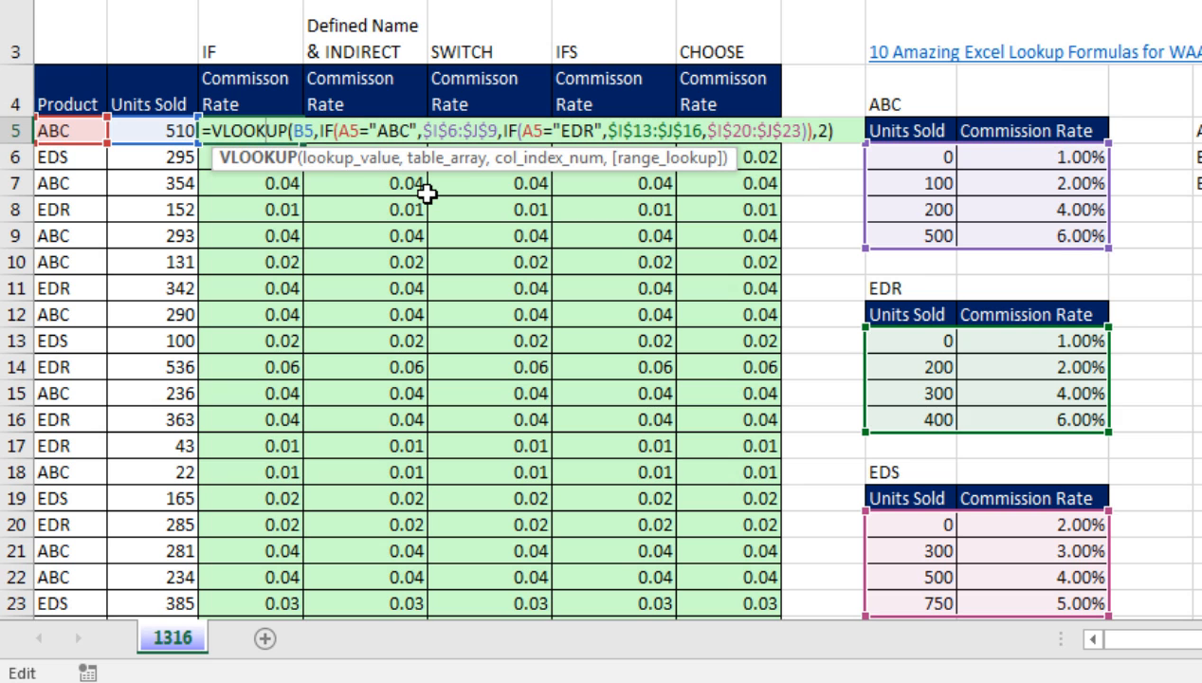
mouse_move(445, 158)
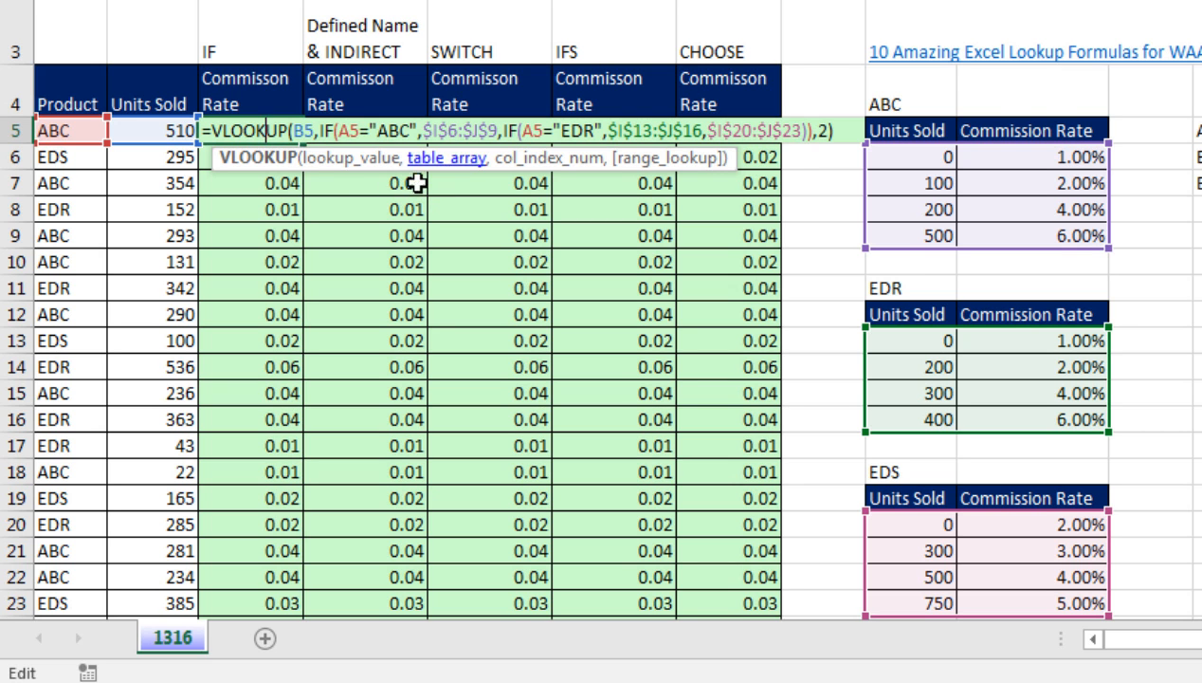
mouse_move(427, 228)
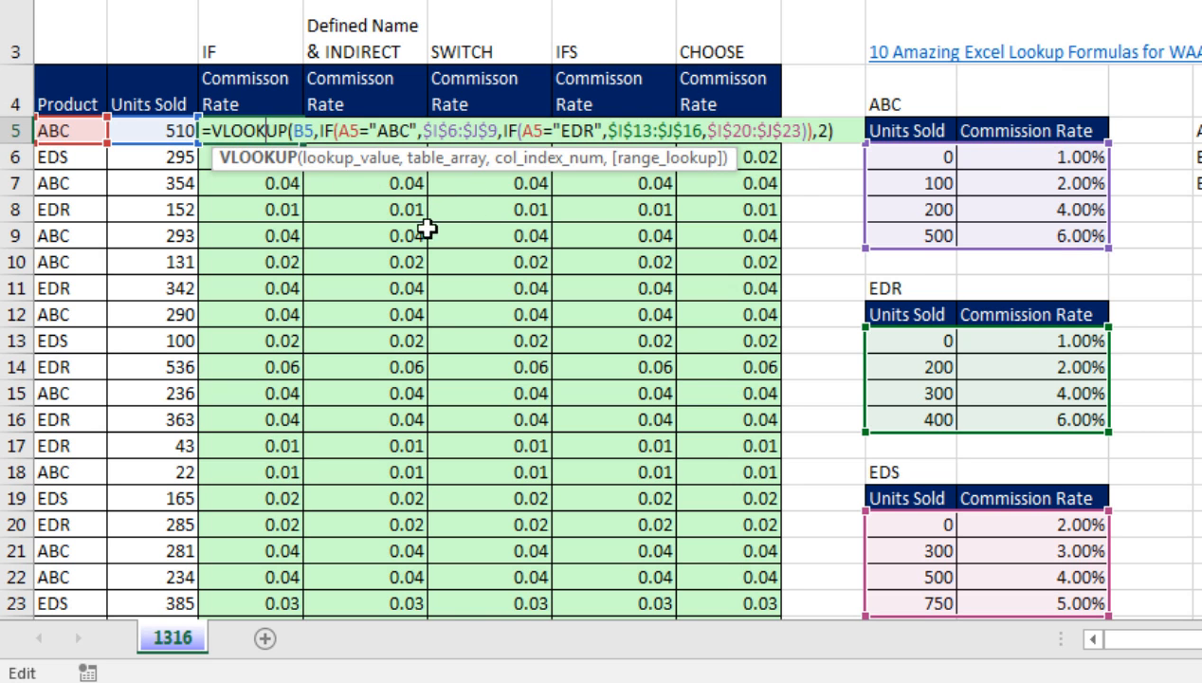
type("=VLOOKUP(B5,INDIRECT(A5),2)")
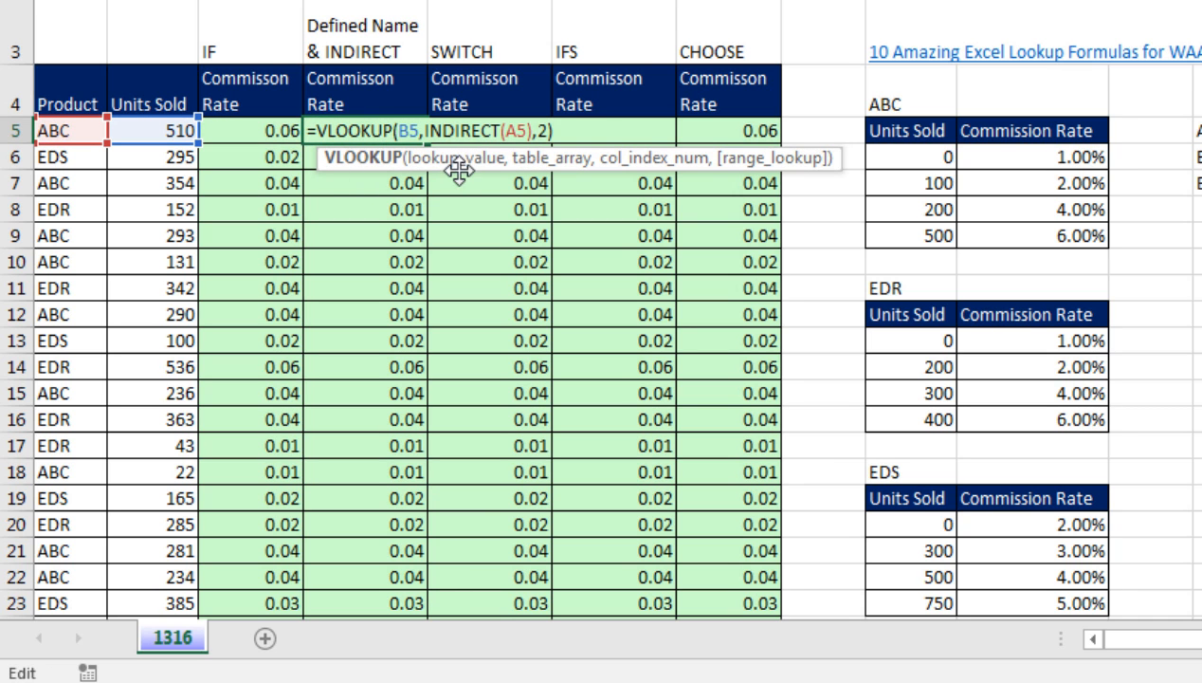
mouse_move(462, 34)
type("=VLOOKUP(B5,SWITCH(A5,$I$4,$I$6:$J$9,$I$11,$I$13:$J$16,$I$20:$J$23),2)")
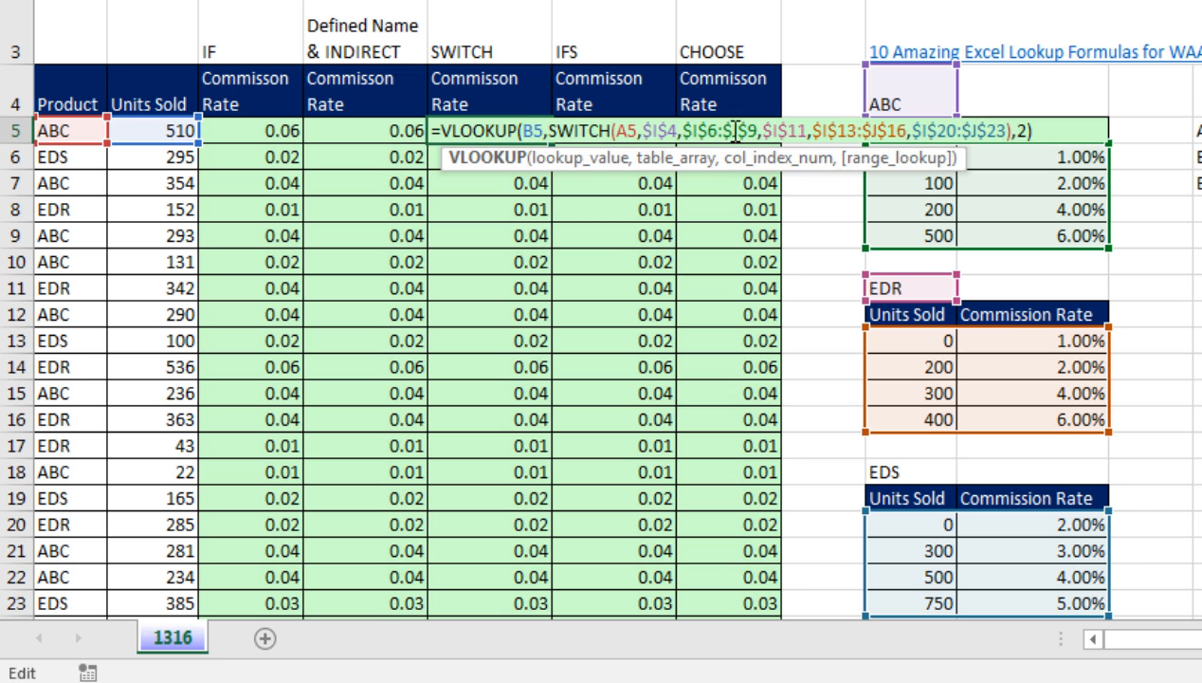
key("Return")
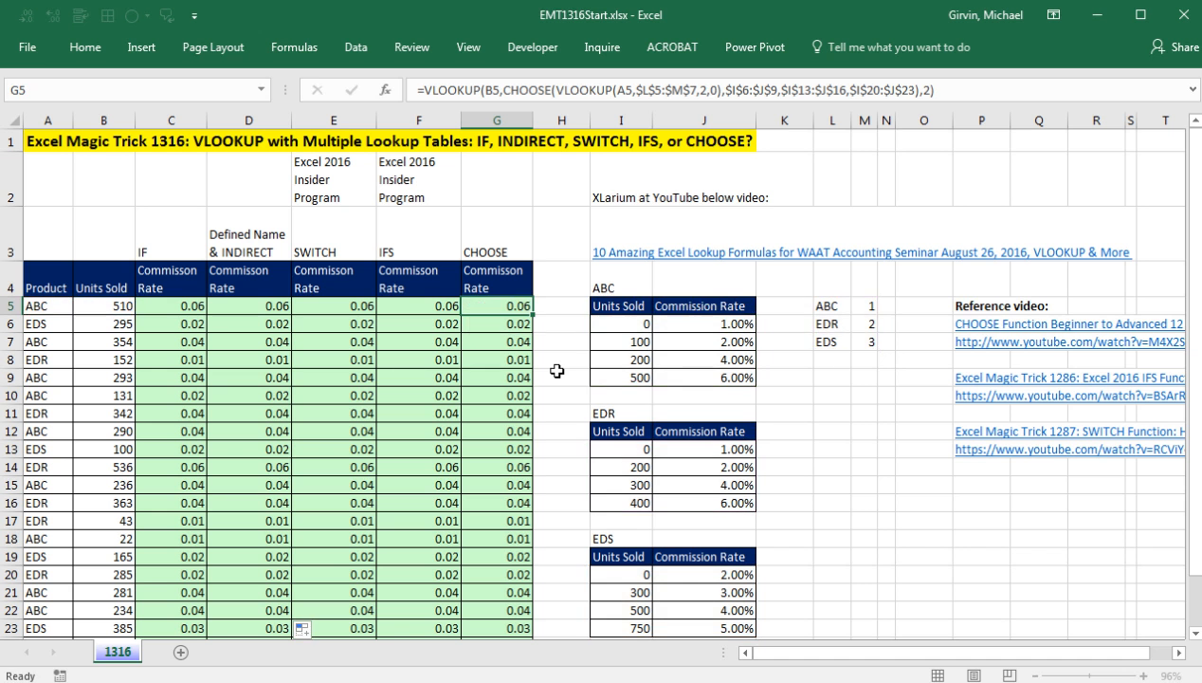
mouse_move(427, 442)
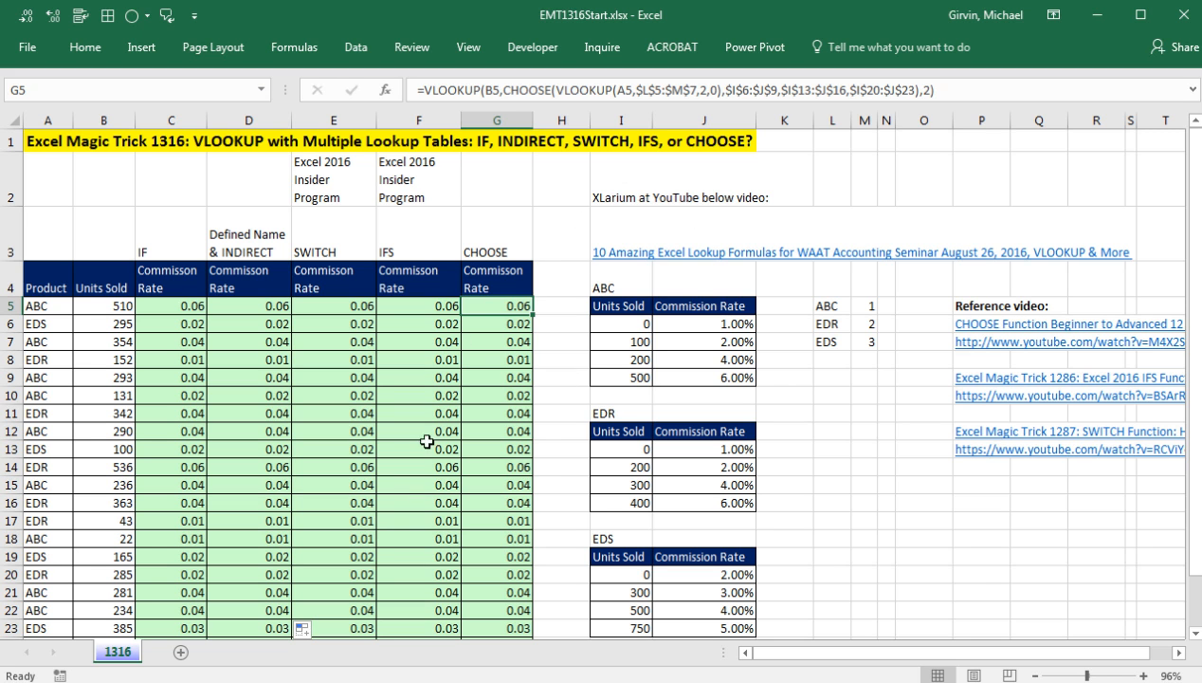
mouse_move(622, 228)
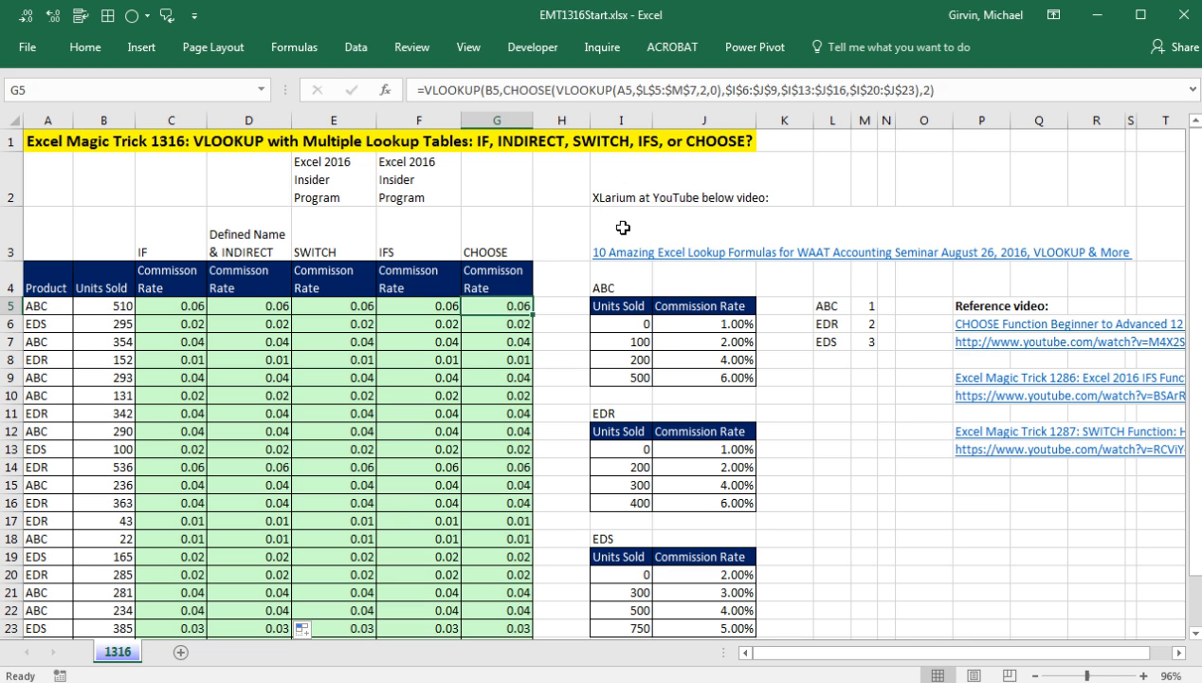